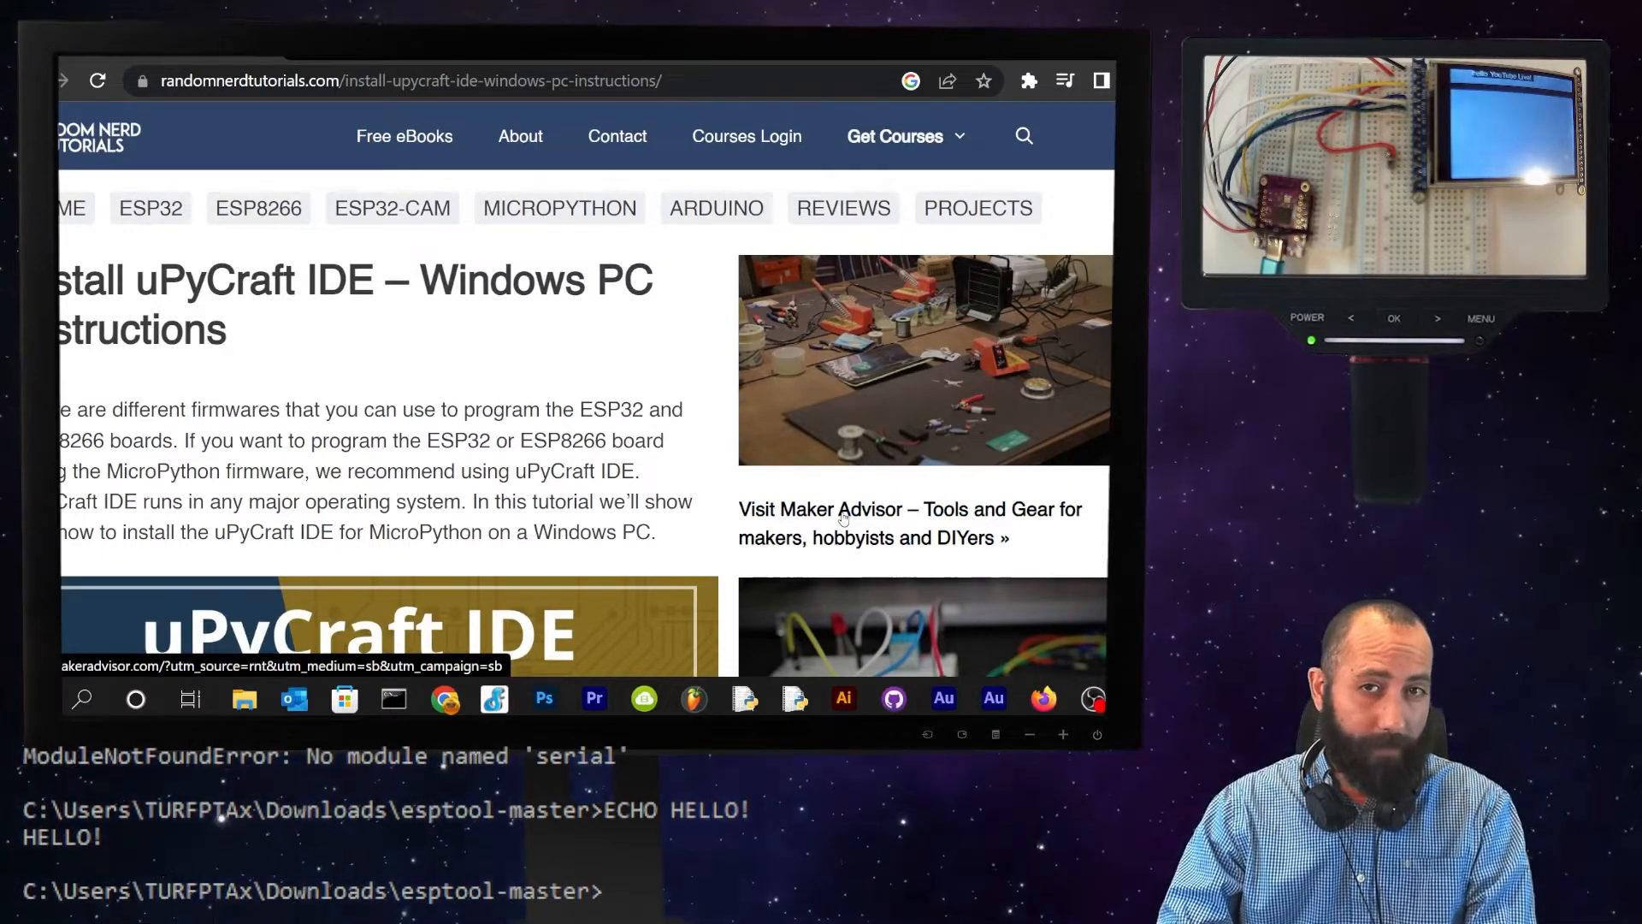
{"action": "mouse_move", "coordinate": [832, 512]}
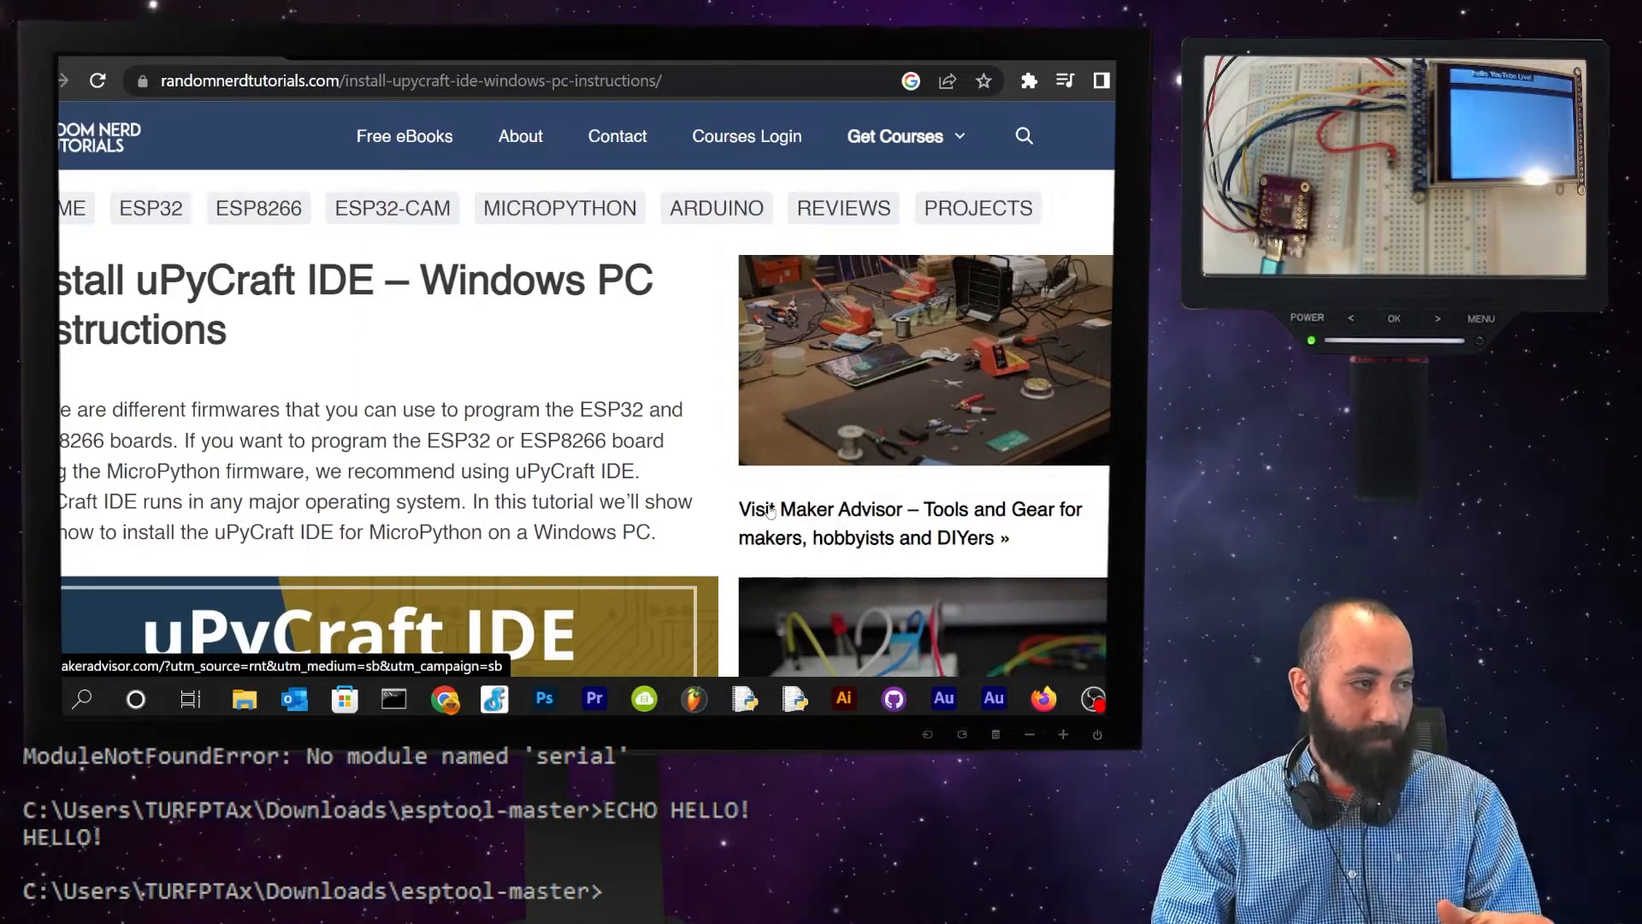
- List uPyCraft's available serial ports, showing COM14 and COM6
{"action": "scroll", "scroll_direction": "down", "scroll_amount": 3}
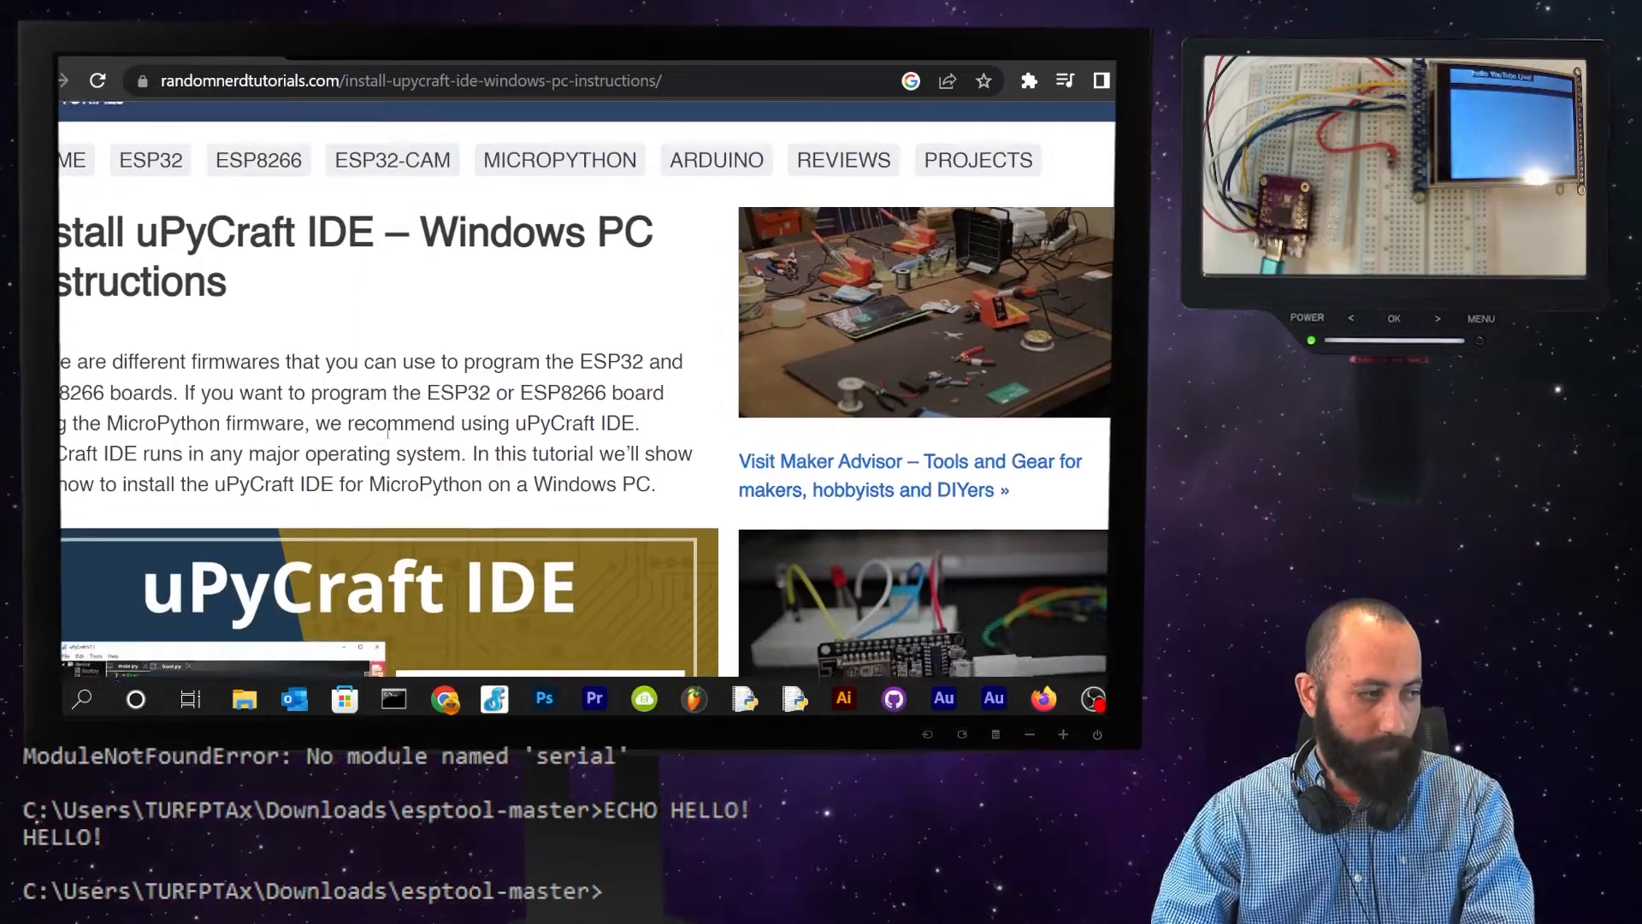
{"action": "scroll", "scroll_direction": "down", "scroll_amount": 3}
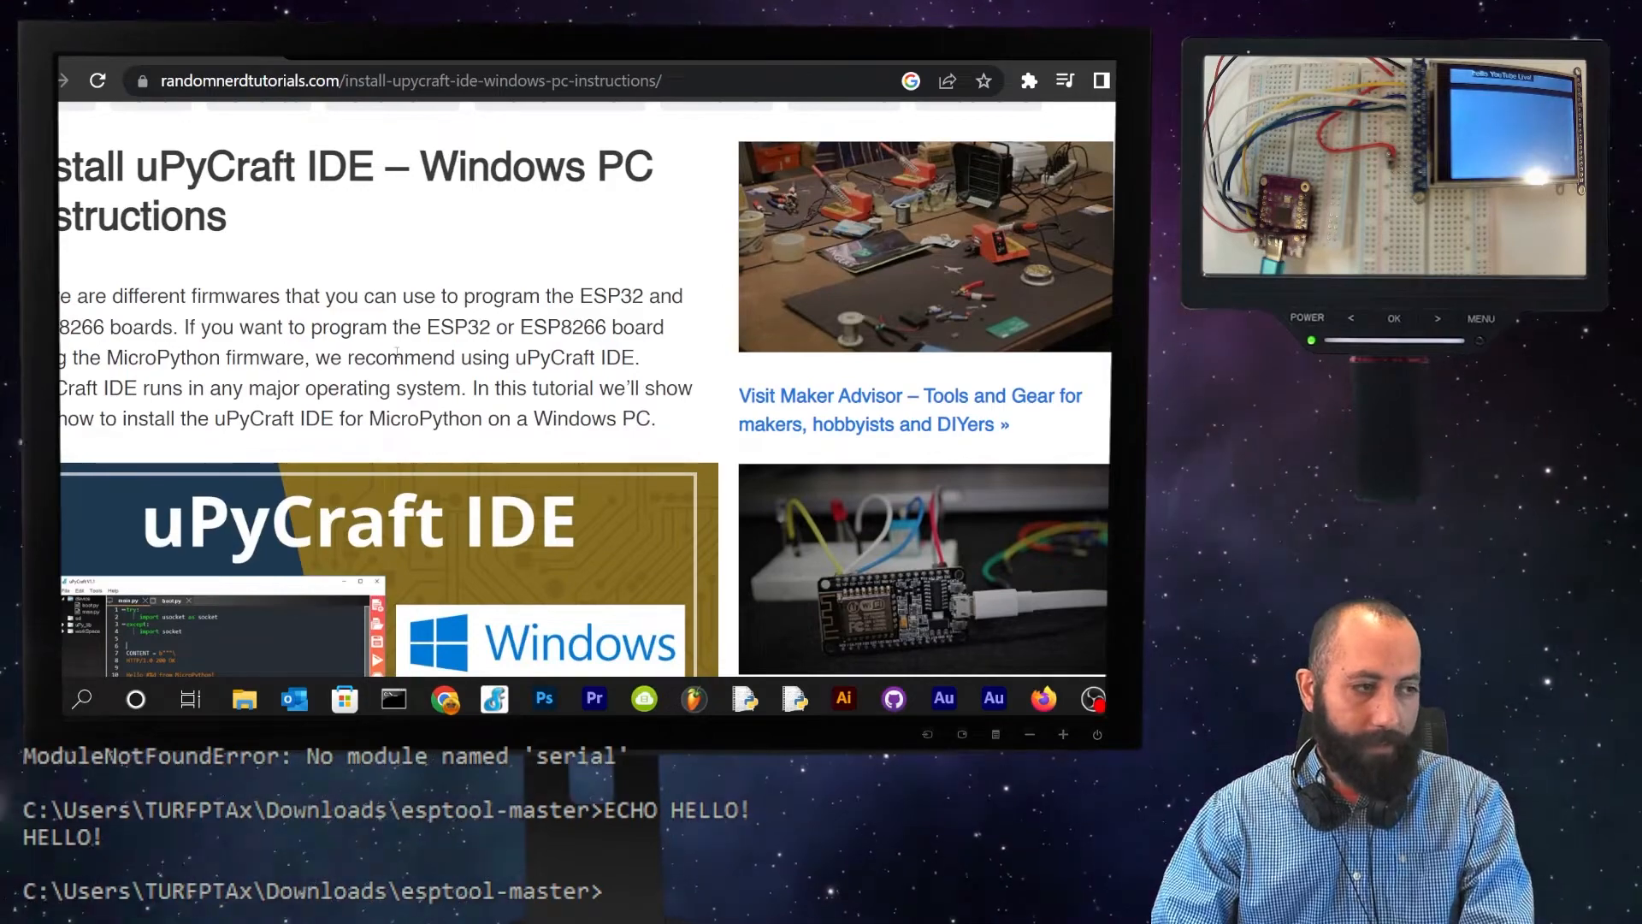
{"action": "scroll", "scroll_direction": "down", "scroll_amount": 3}
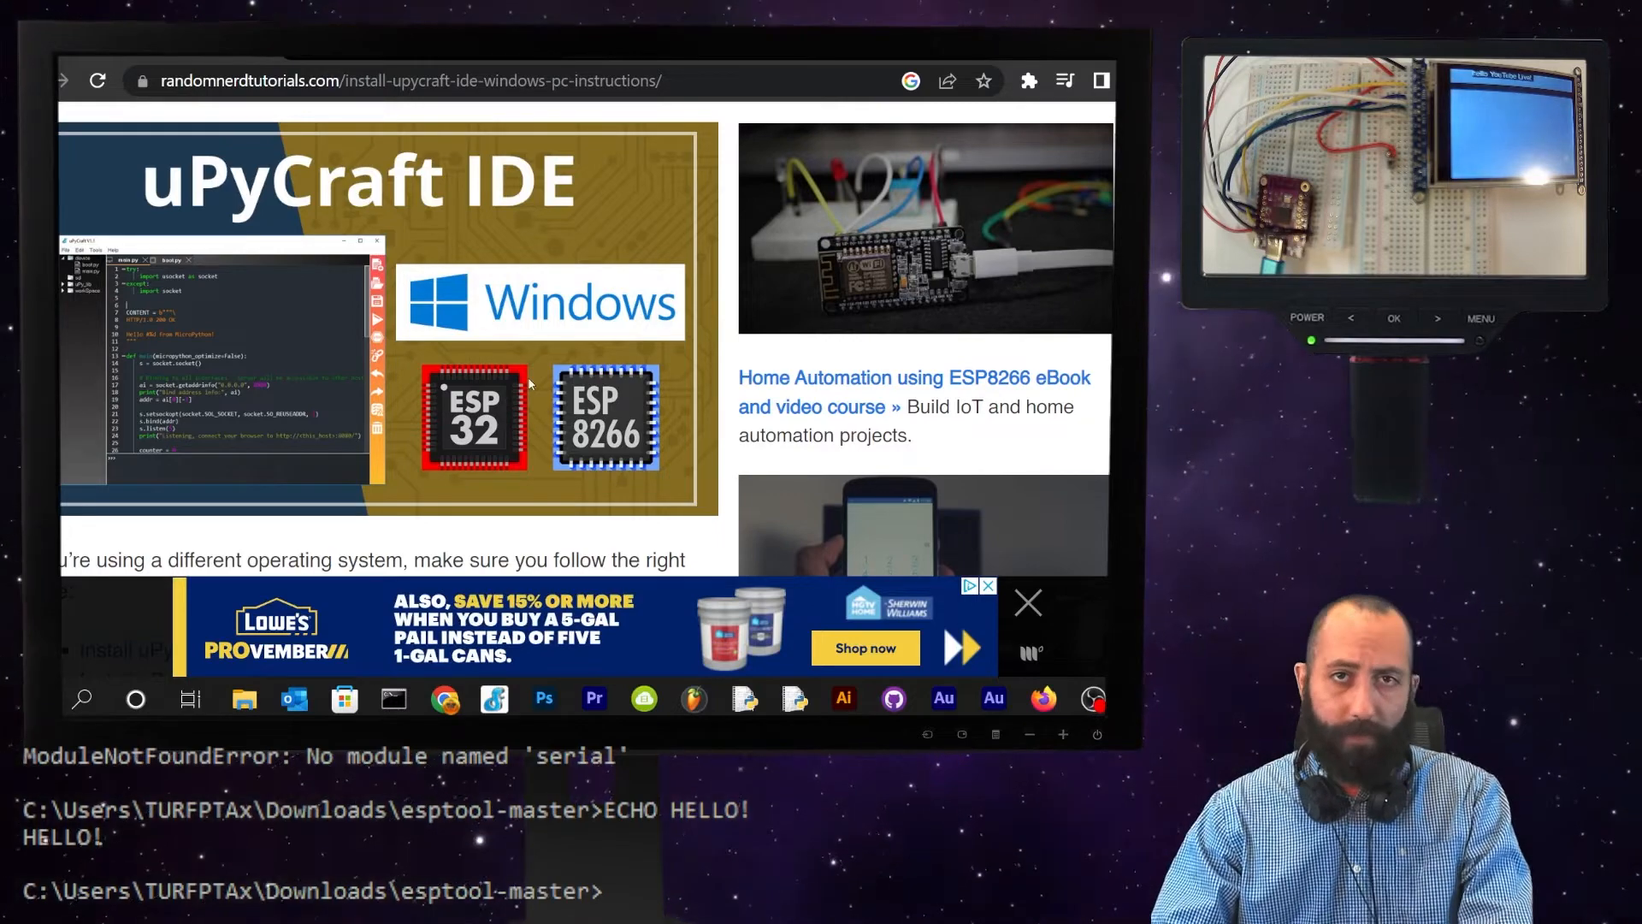
{"action": "scroll", "scroll_direction": "down", "scroll_amount": 3}
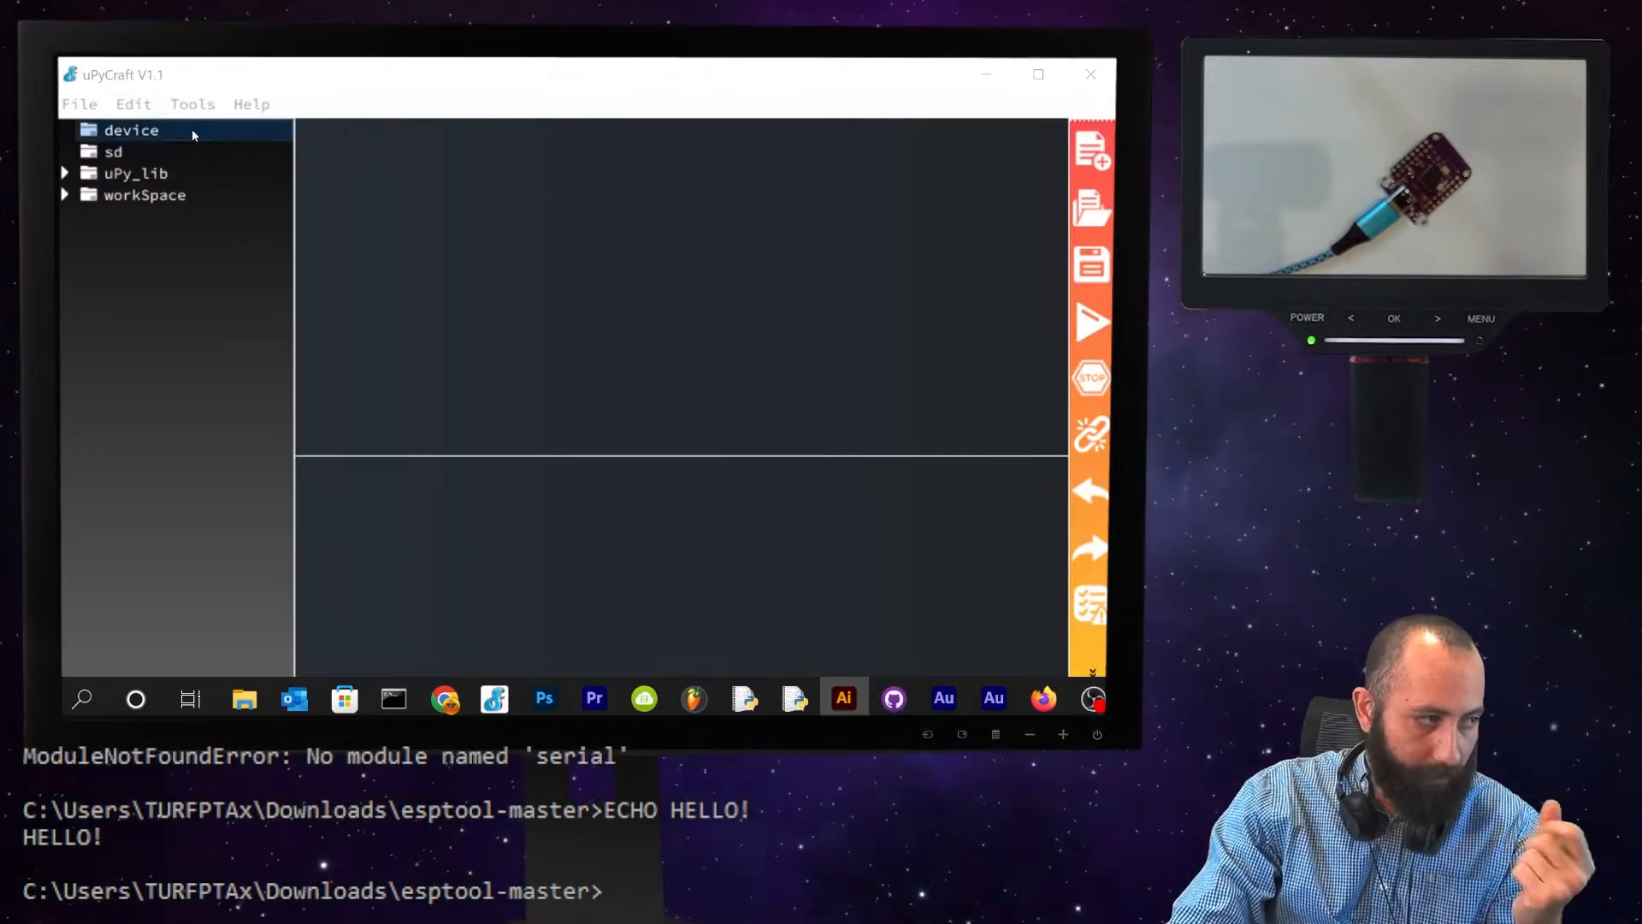
{"action": "left_click", "coordinate": [192, 104]}
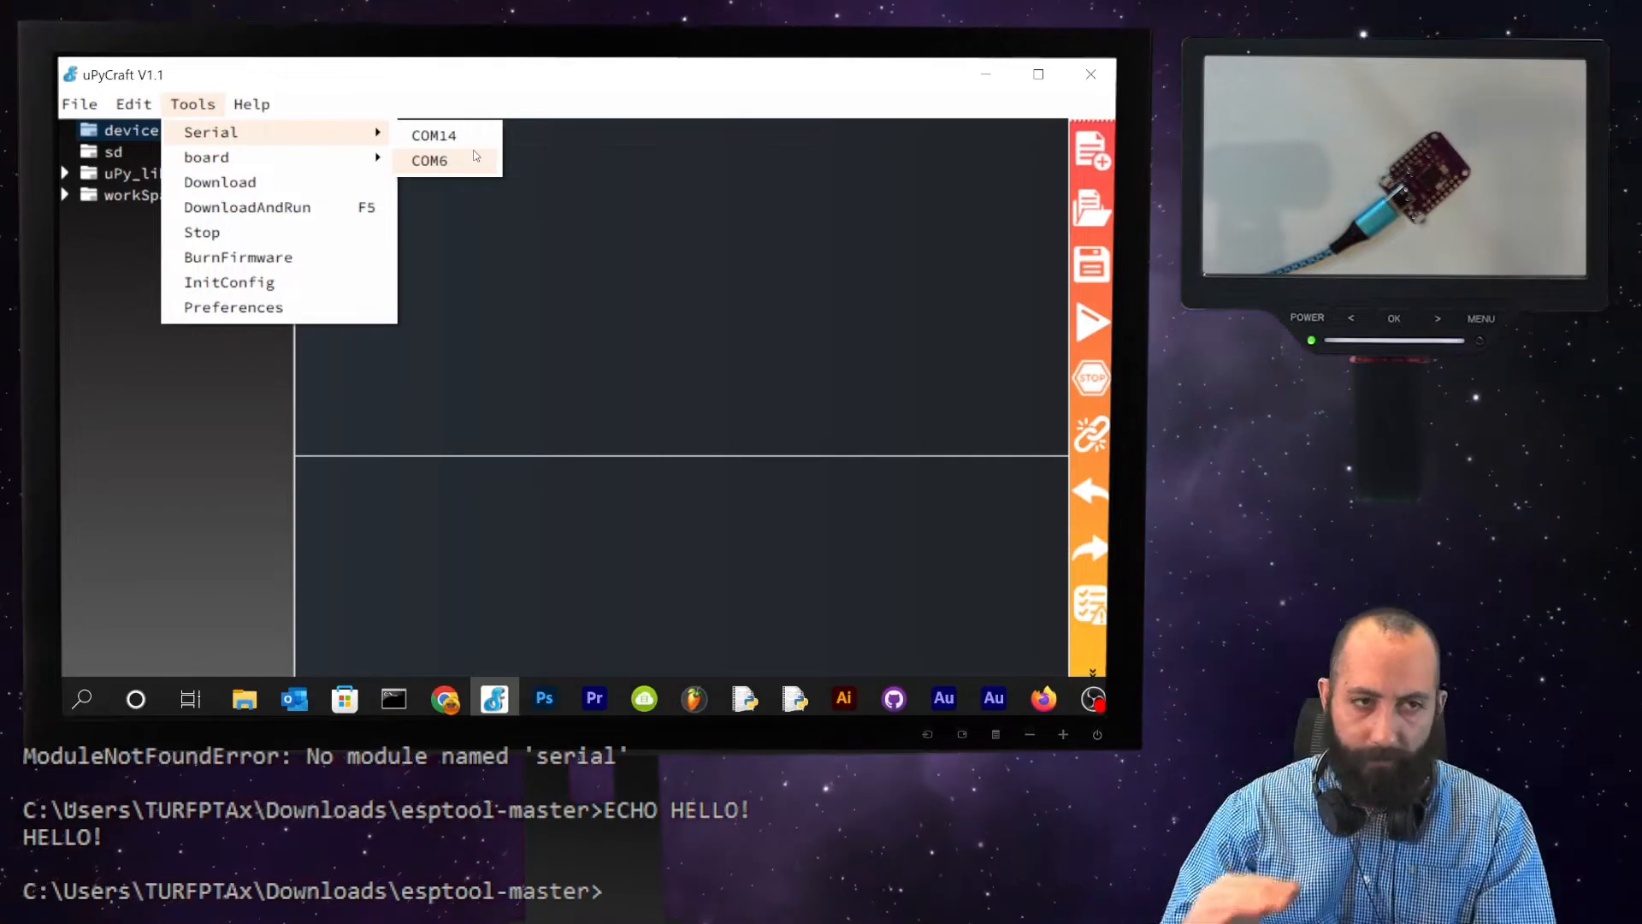
{"action": "mouse_move", "coordinate": [210, 131]}
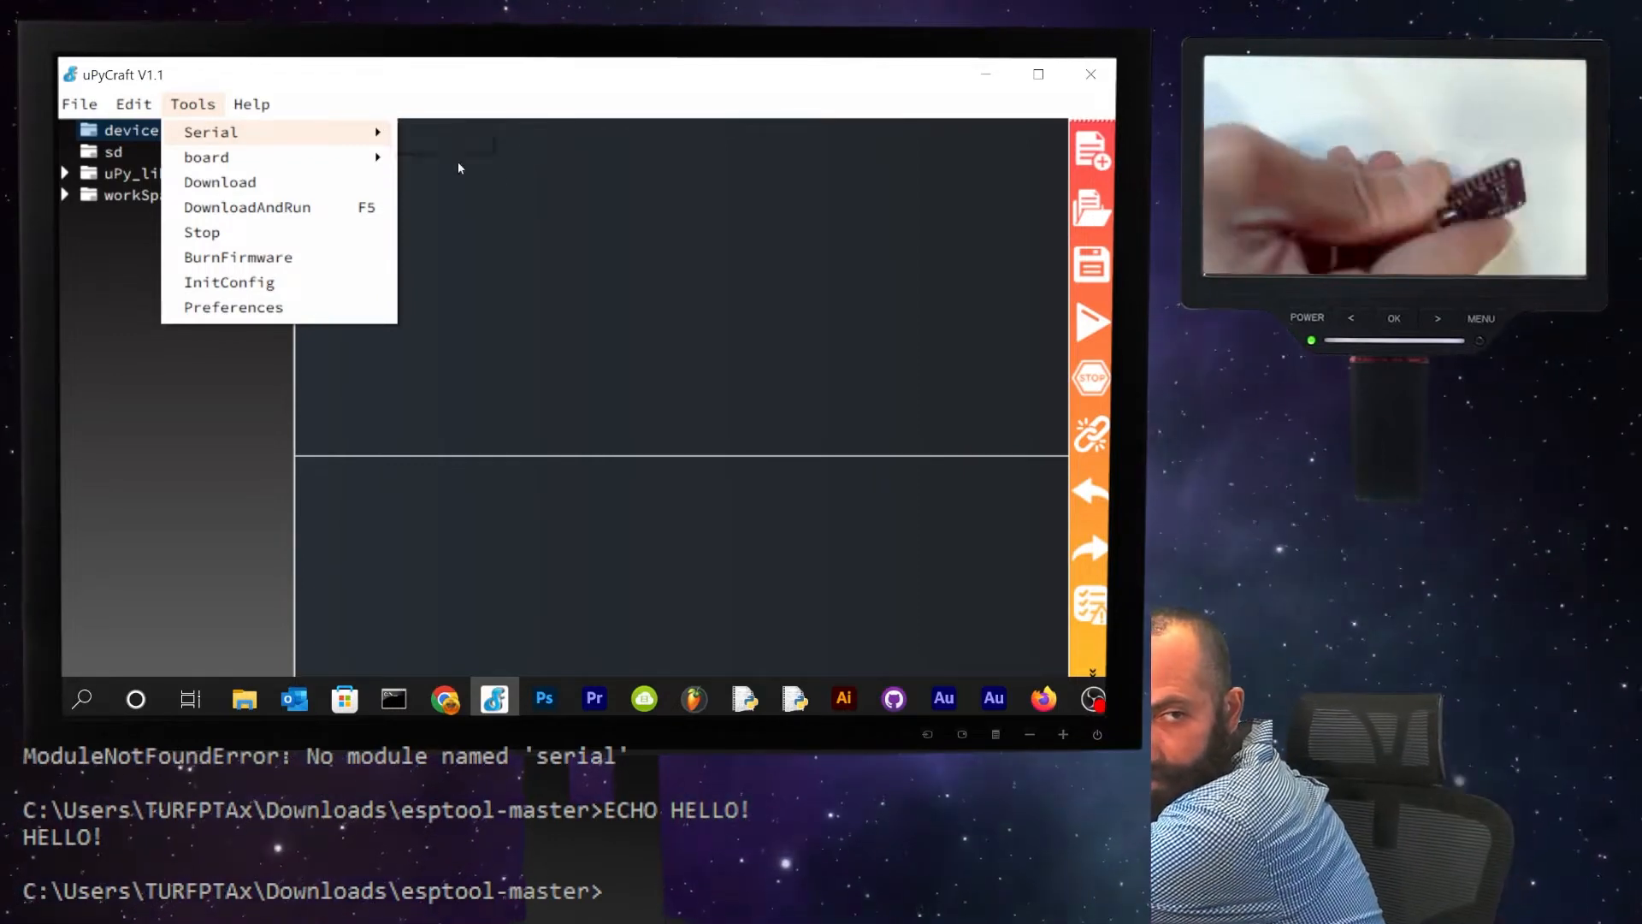
{"action": "mouse_move", "coordinate": [210, 132]}
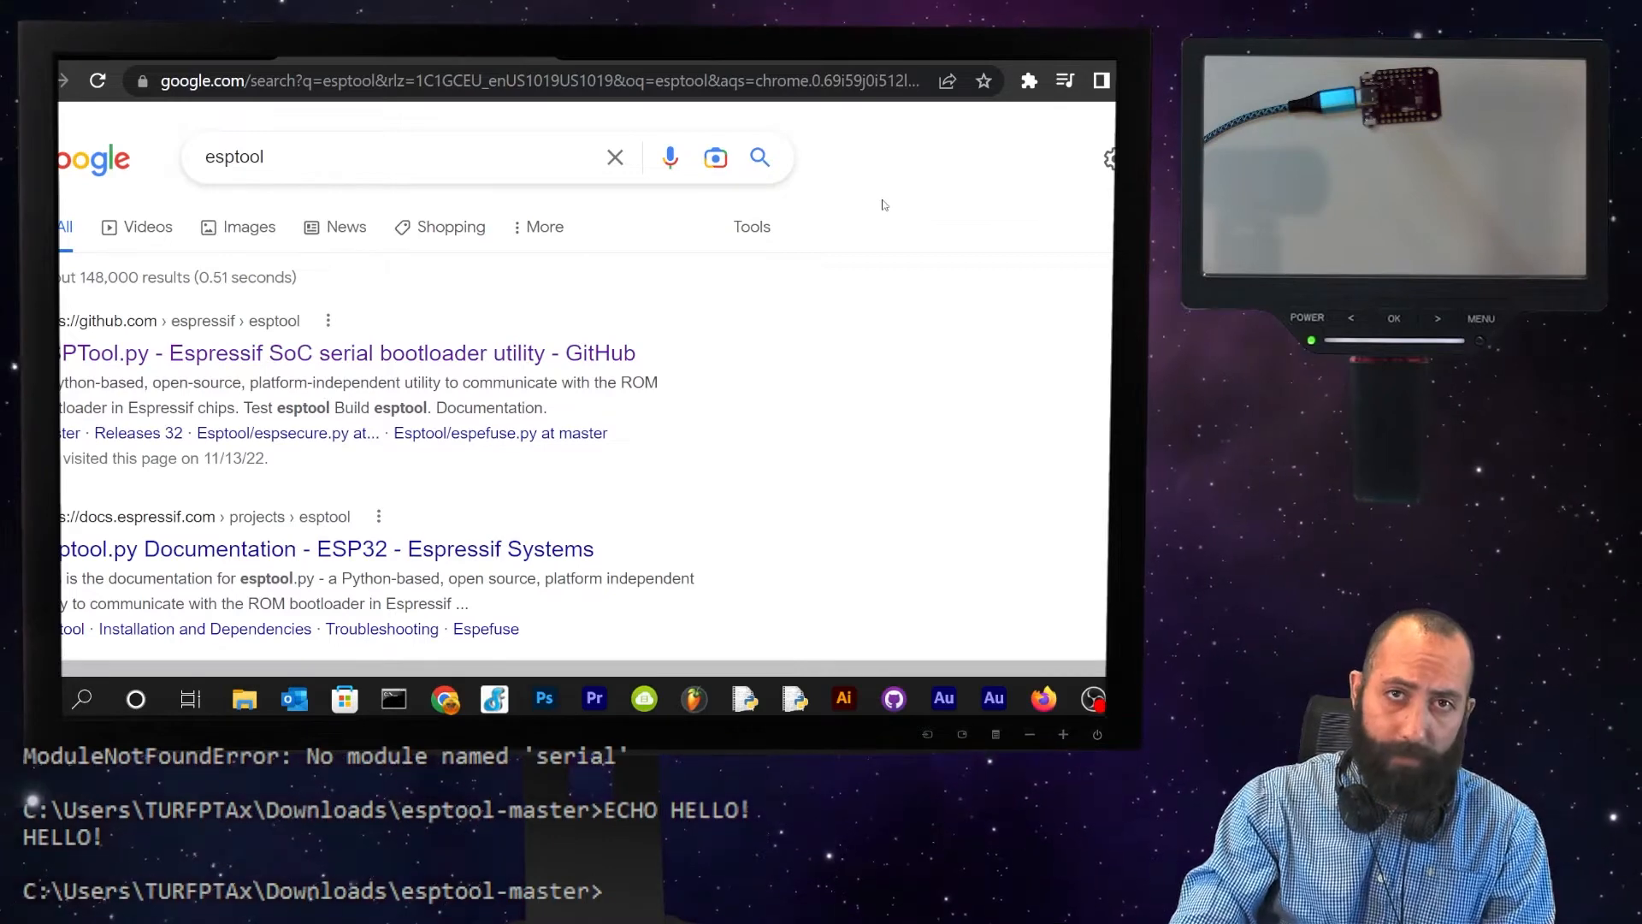
{"action": "mouse_move", "coordinate": [373, 369]}
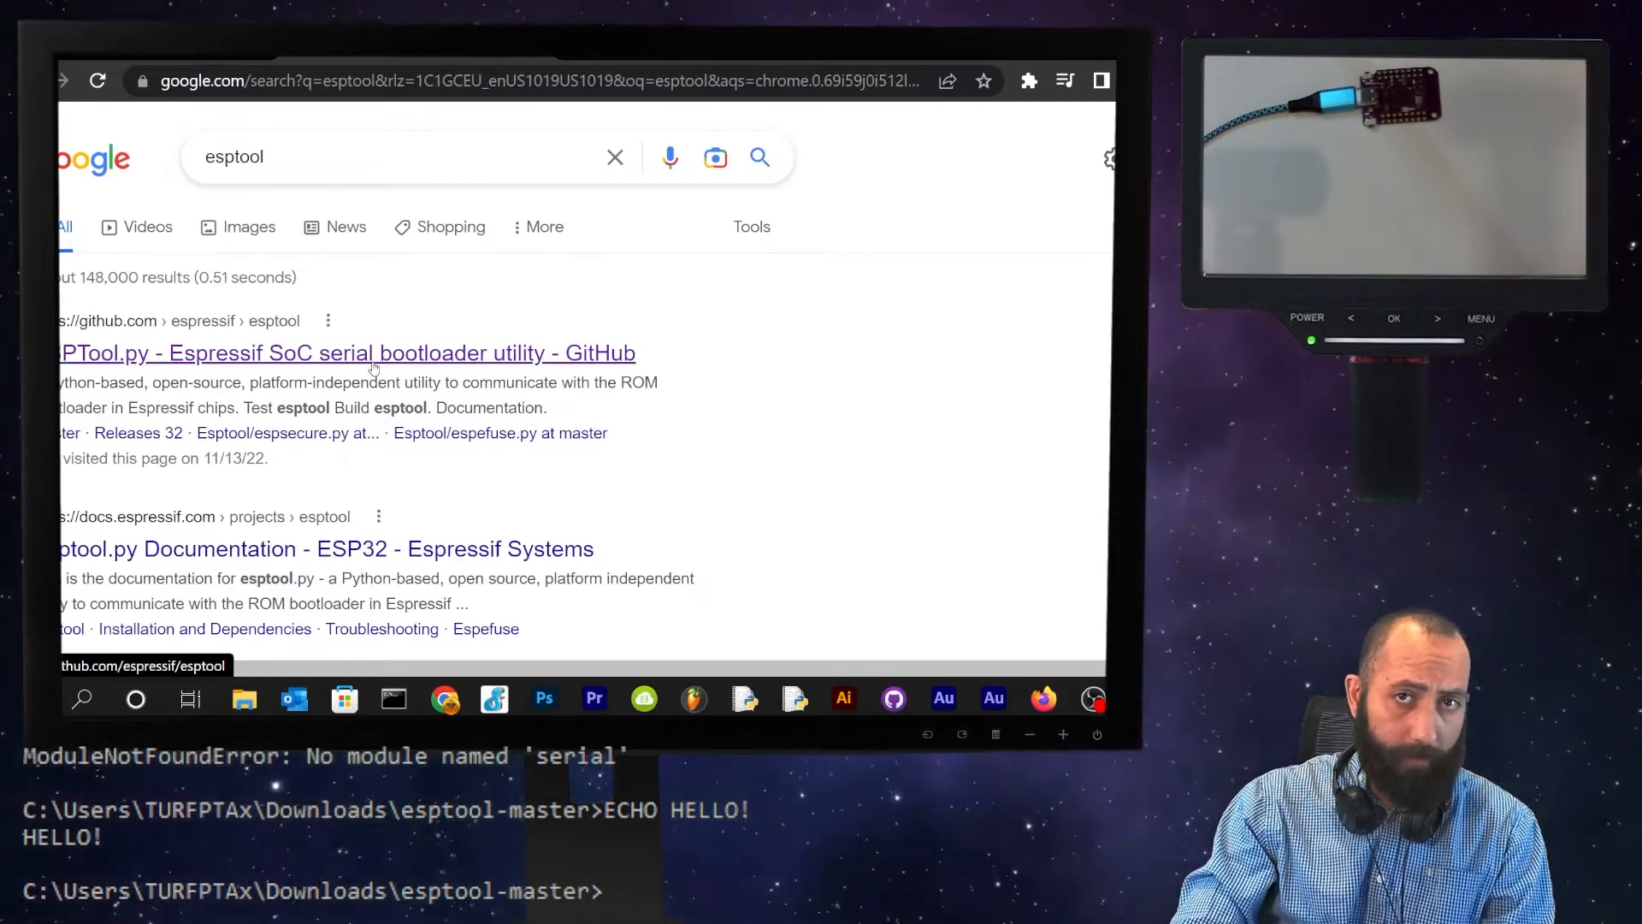
- Download the espressif/esptool repository from GitHub as esptool-master ZIP
{"action": "left_click", "coordinate": [348, 352]}
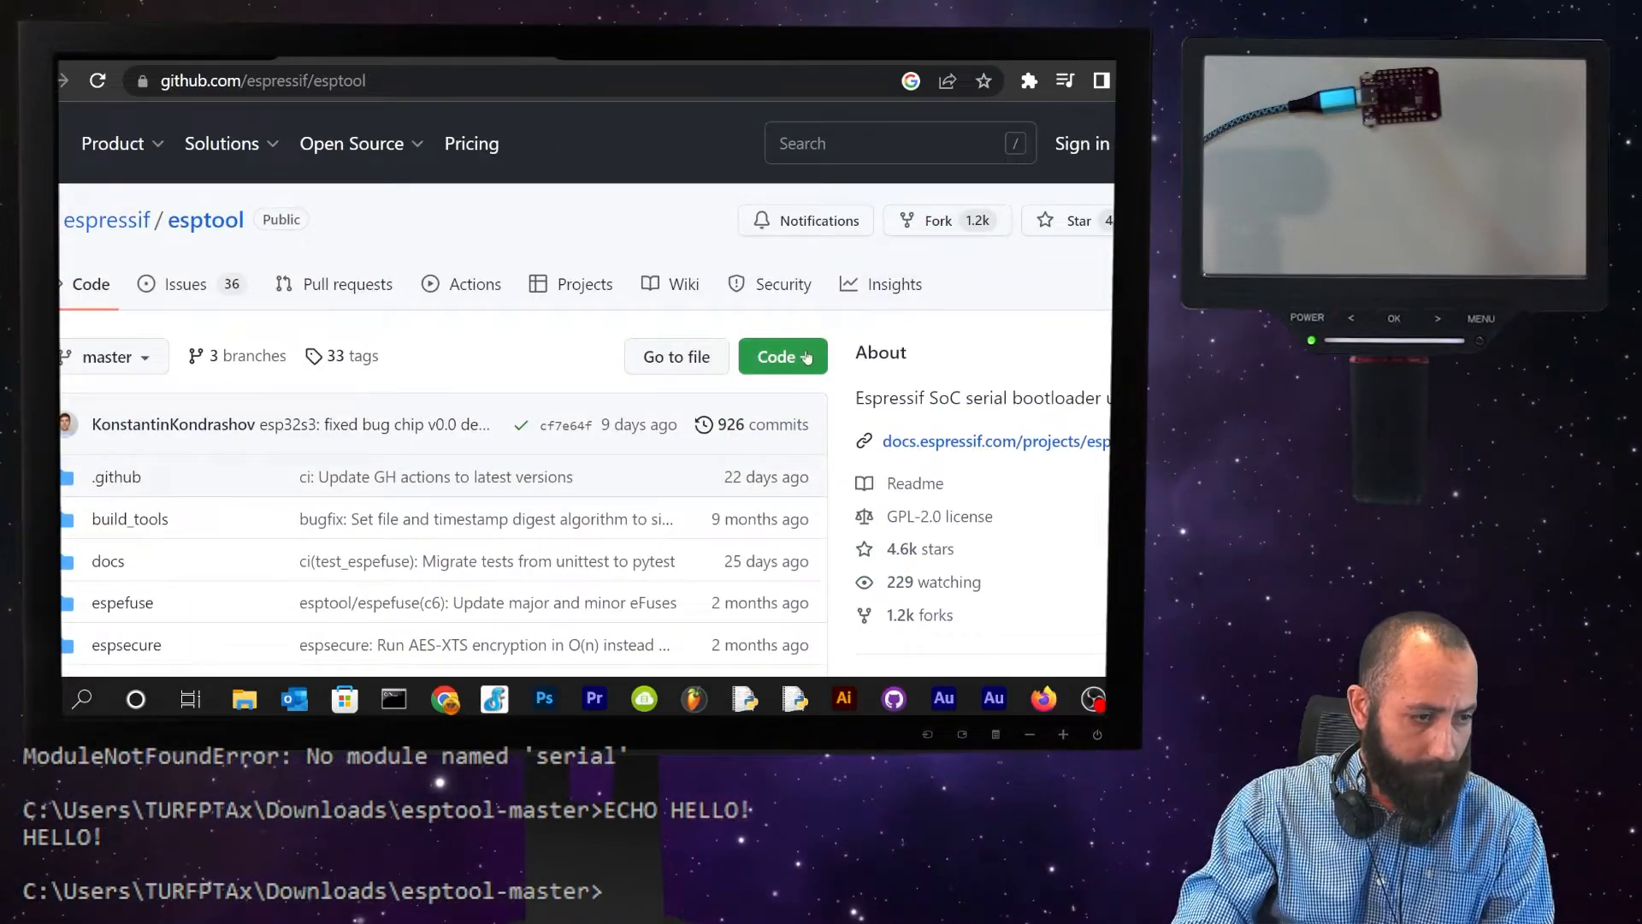
{"action": "left_click", "coordinate": [775, 356]}
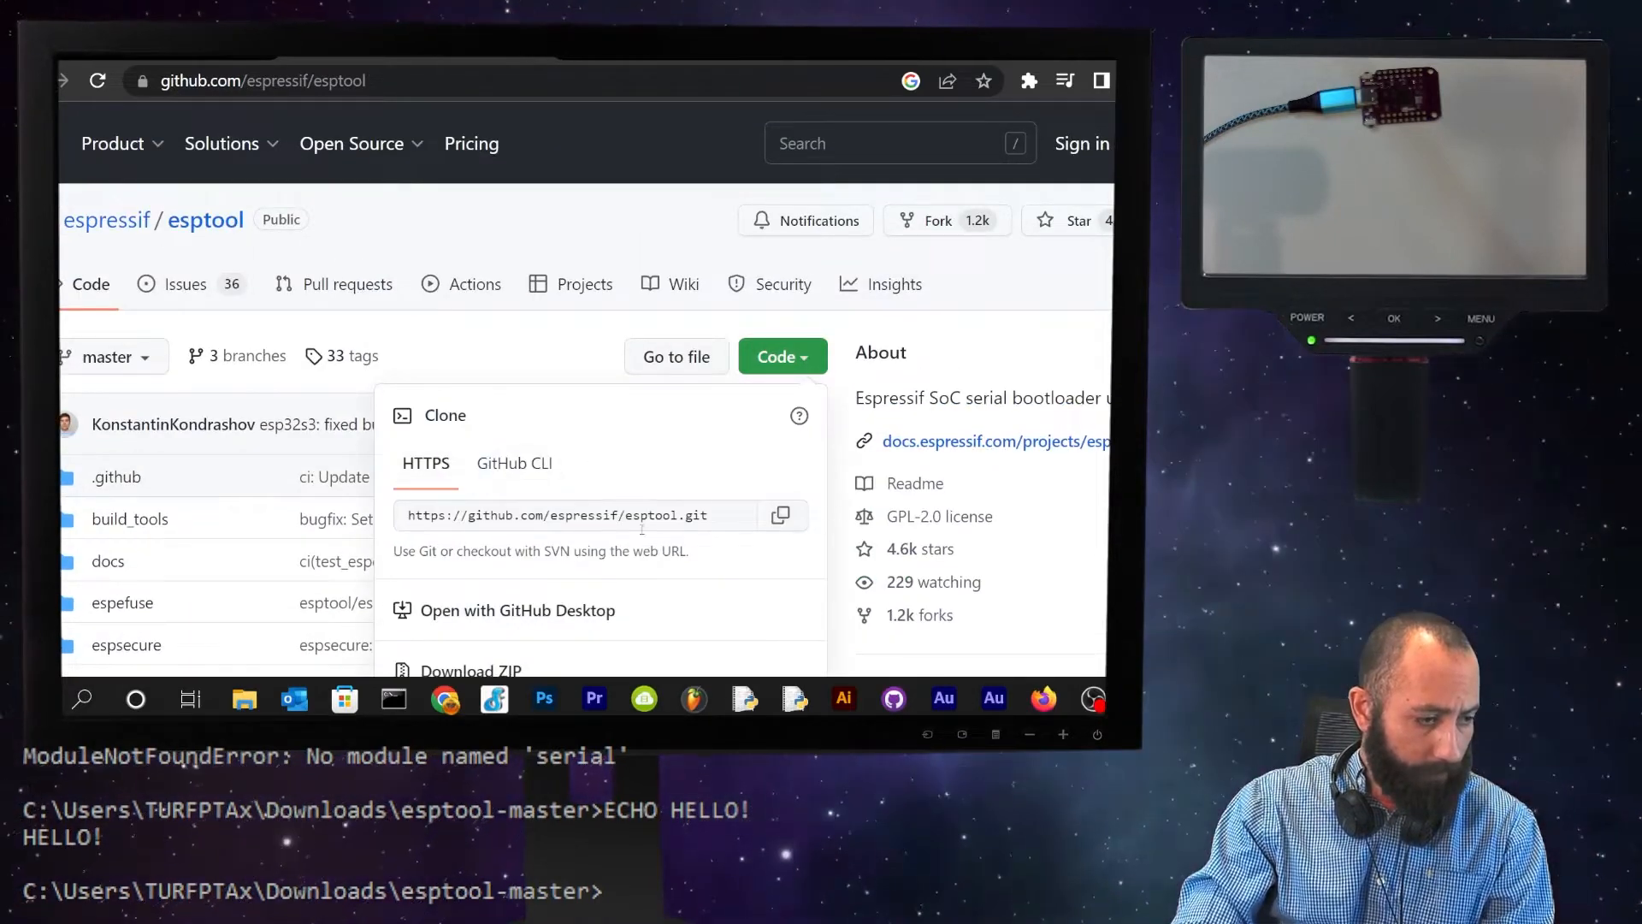
{"action": "scroll", "scroll_direction": "down", "scroll_amount": 3}
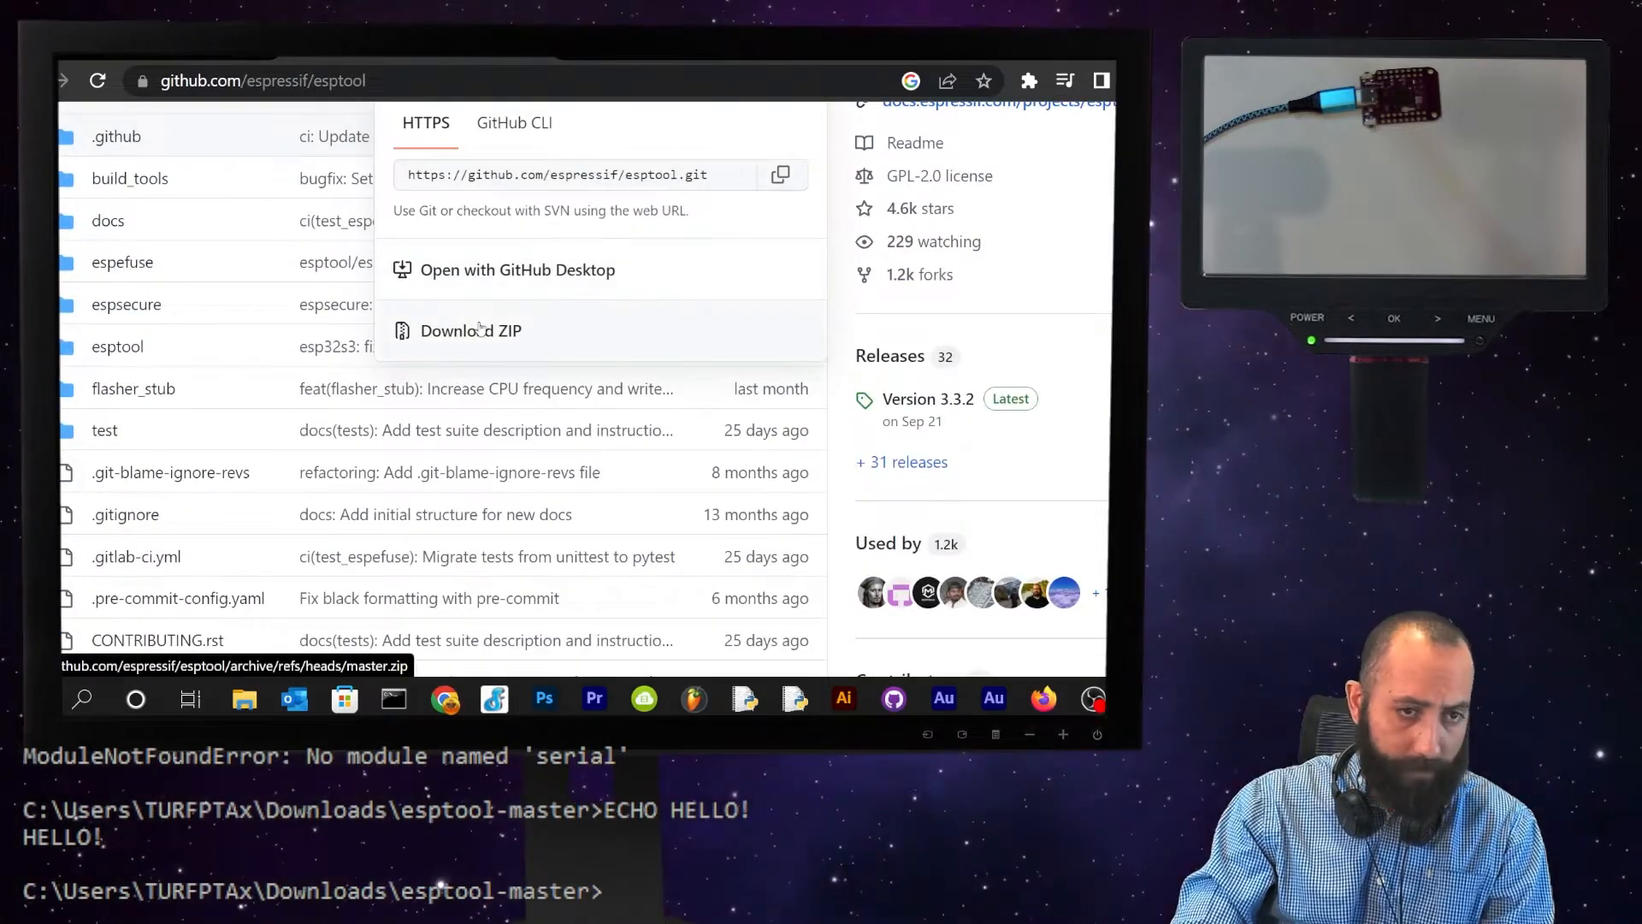
{"action": "left_click", "coordinate": [470, 331]}
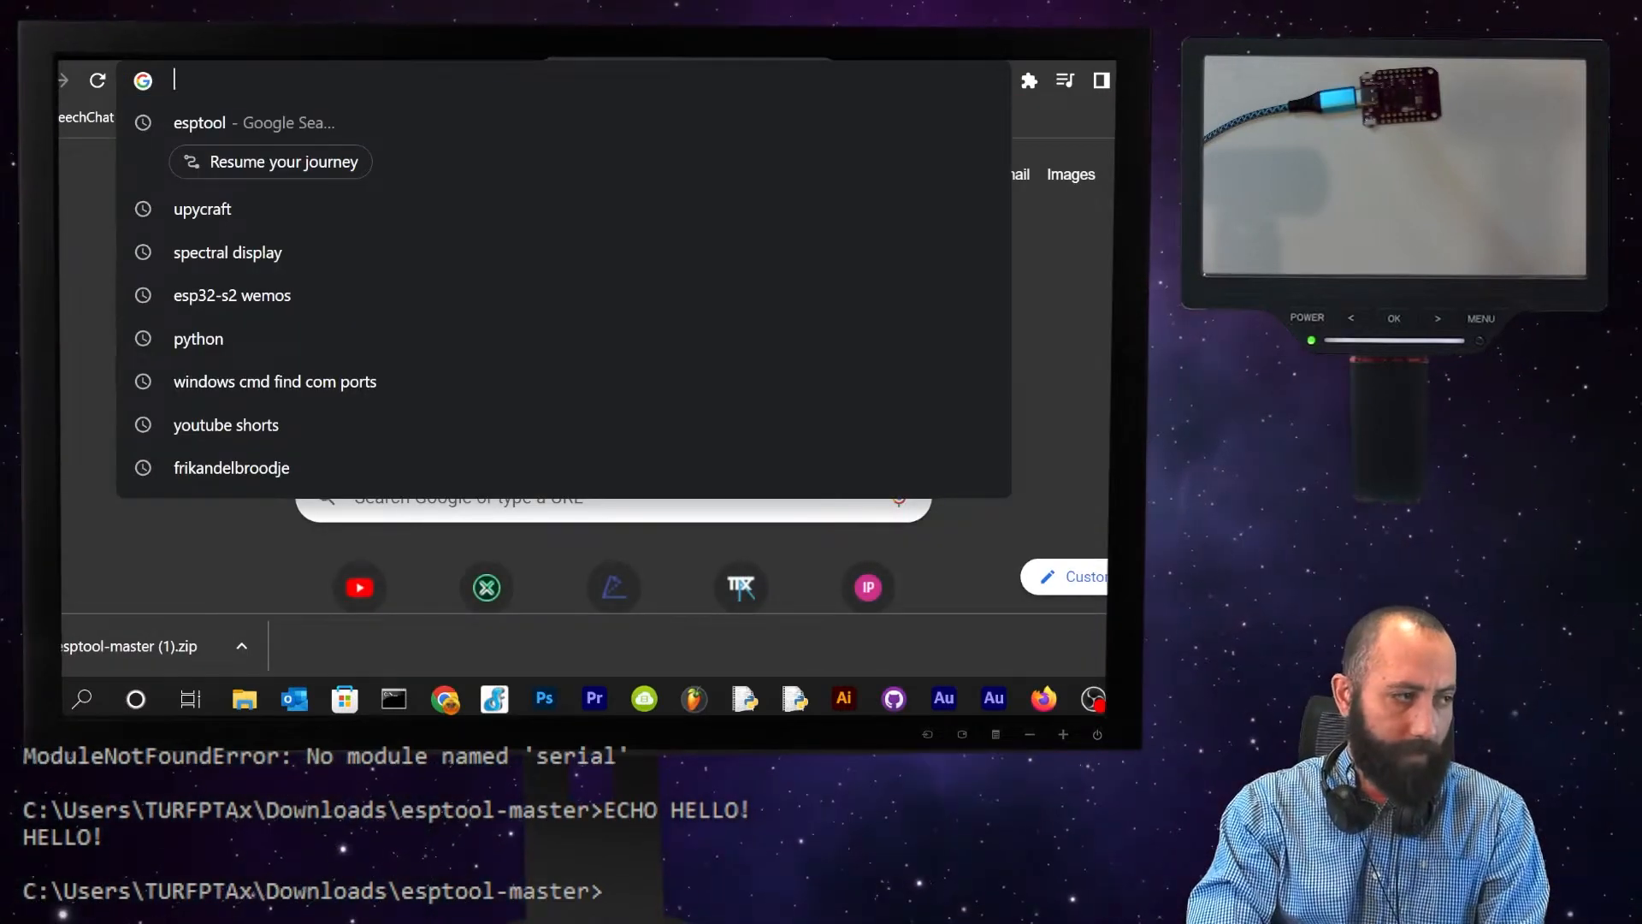
- Search ESP32-S2 and browse wemos micropython release Assets for the S2_MINI firmware
{"action": "type", "text": "ESP32-S2"}
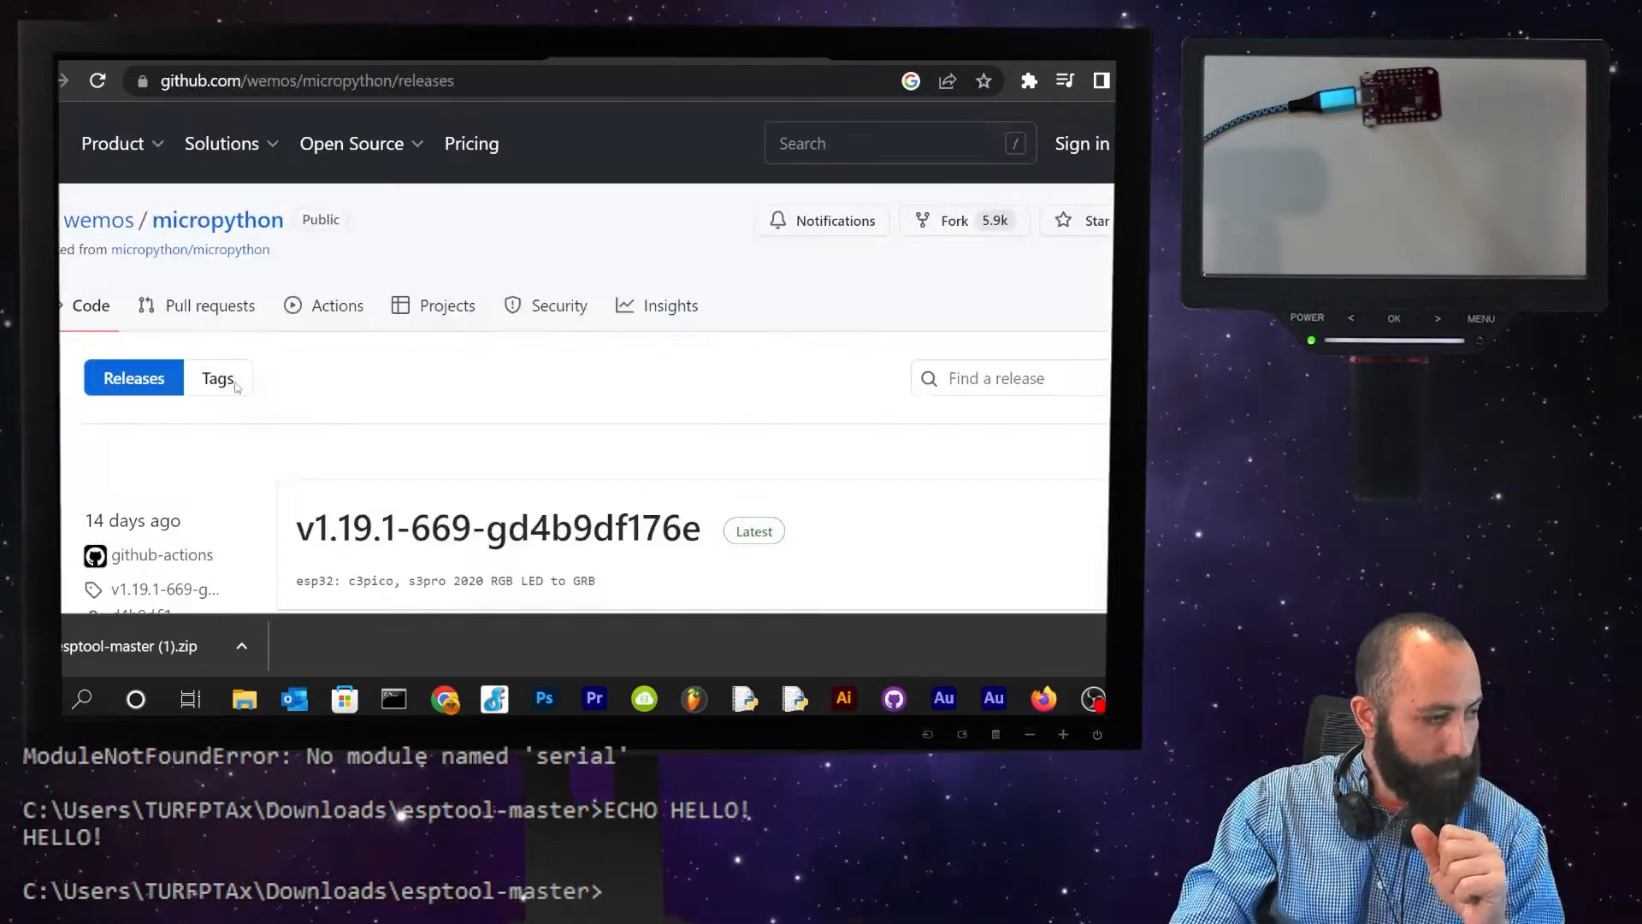
{"action": "scroll", "scroll_direction": "down", "scroll_amount": 3}
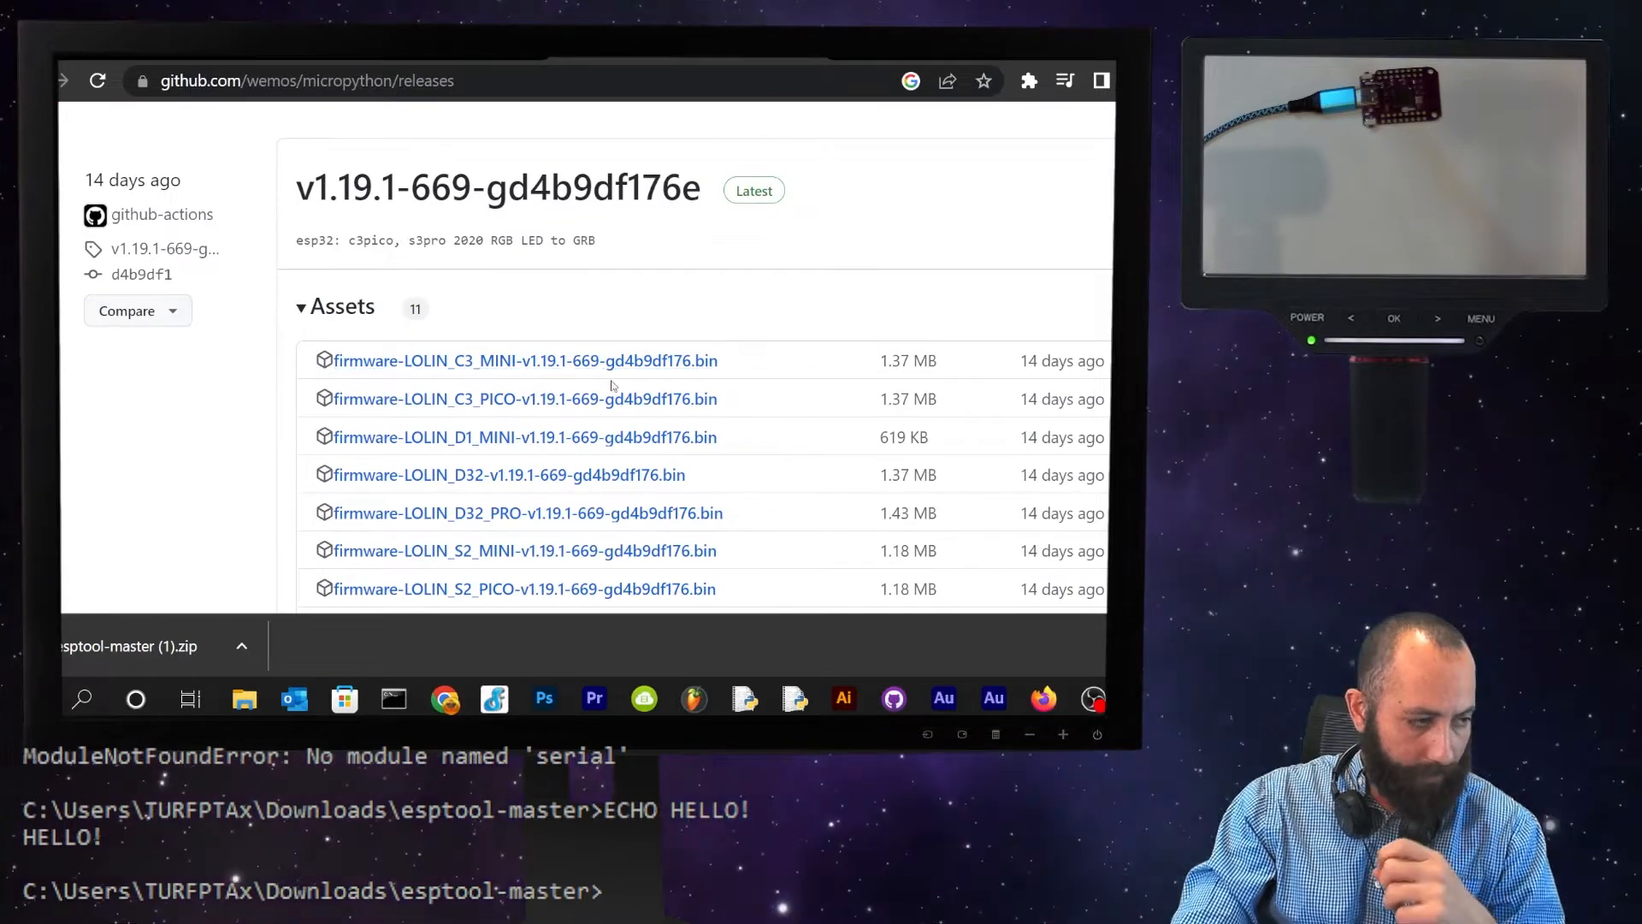
{"action": "mouse_move", "coordinate": [430, 375]}
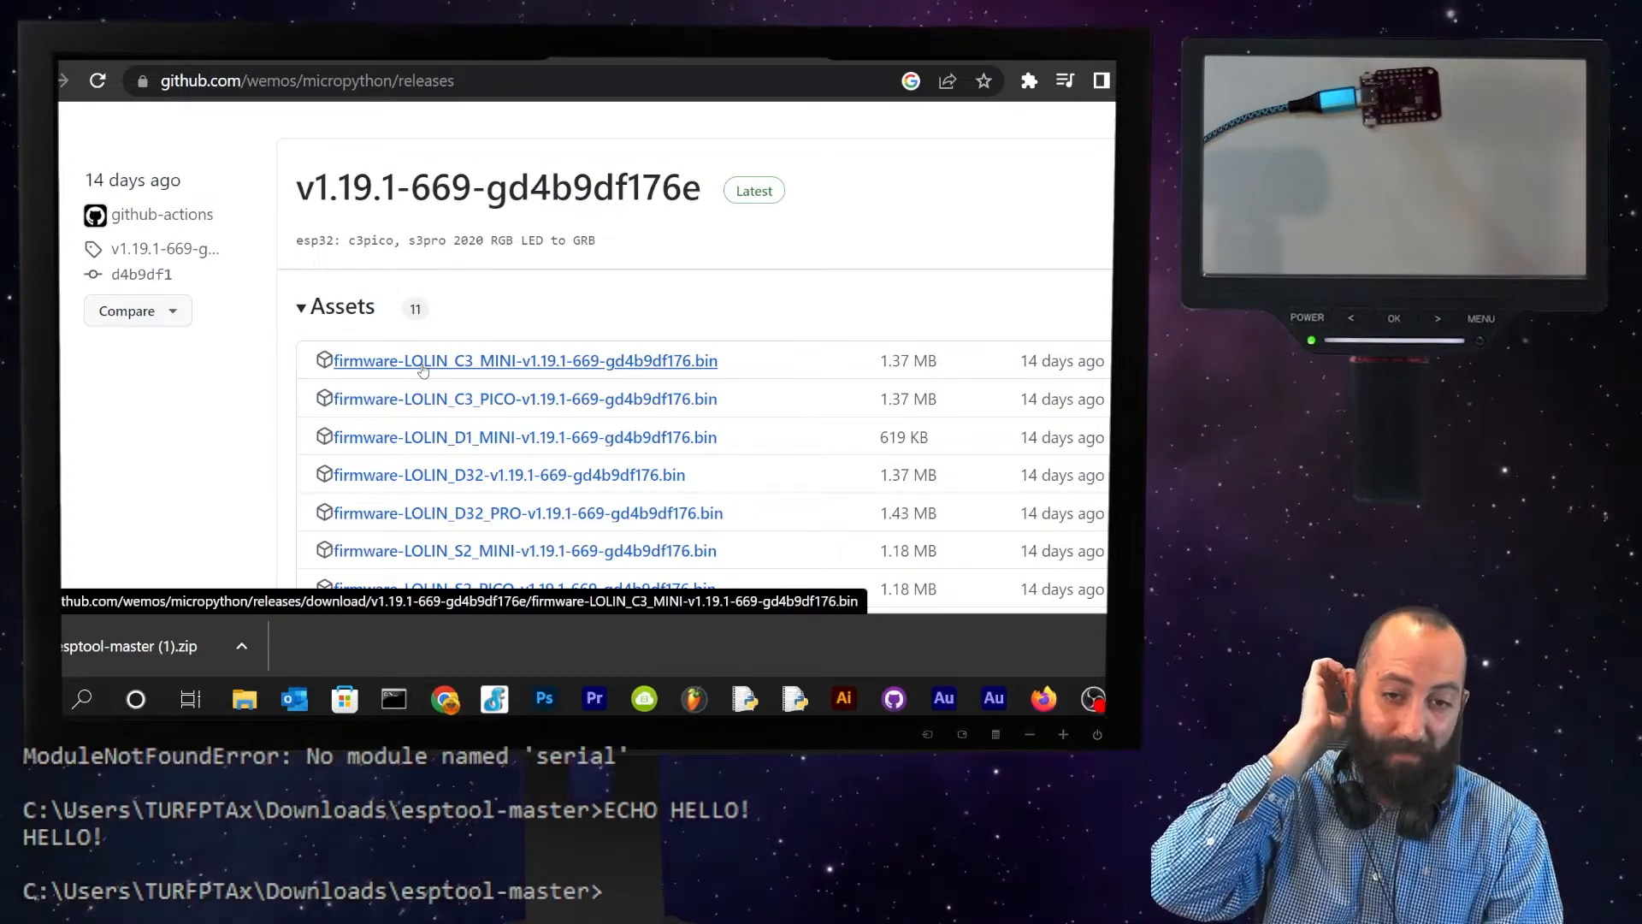
{"action": "mouse_move", "coordinate": [526, 398]}
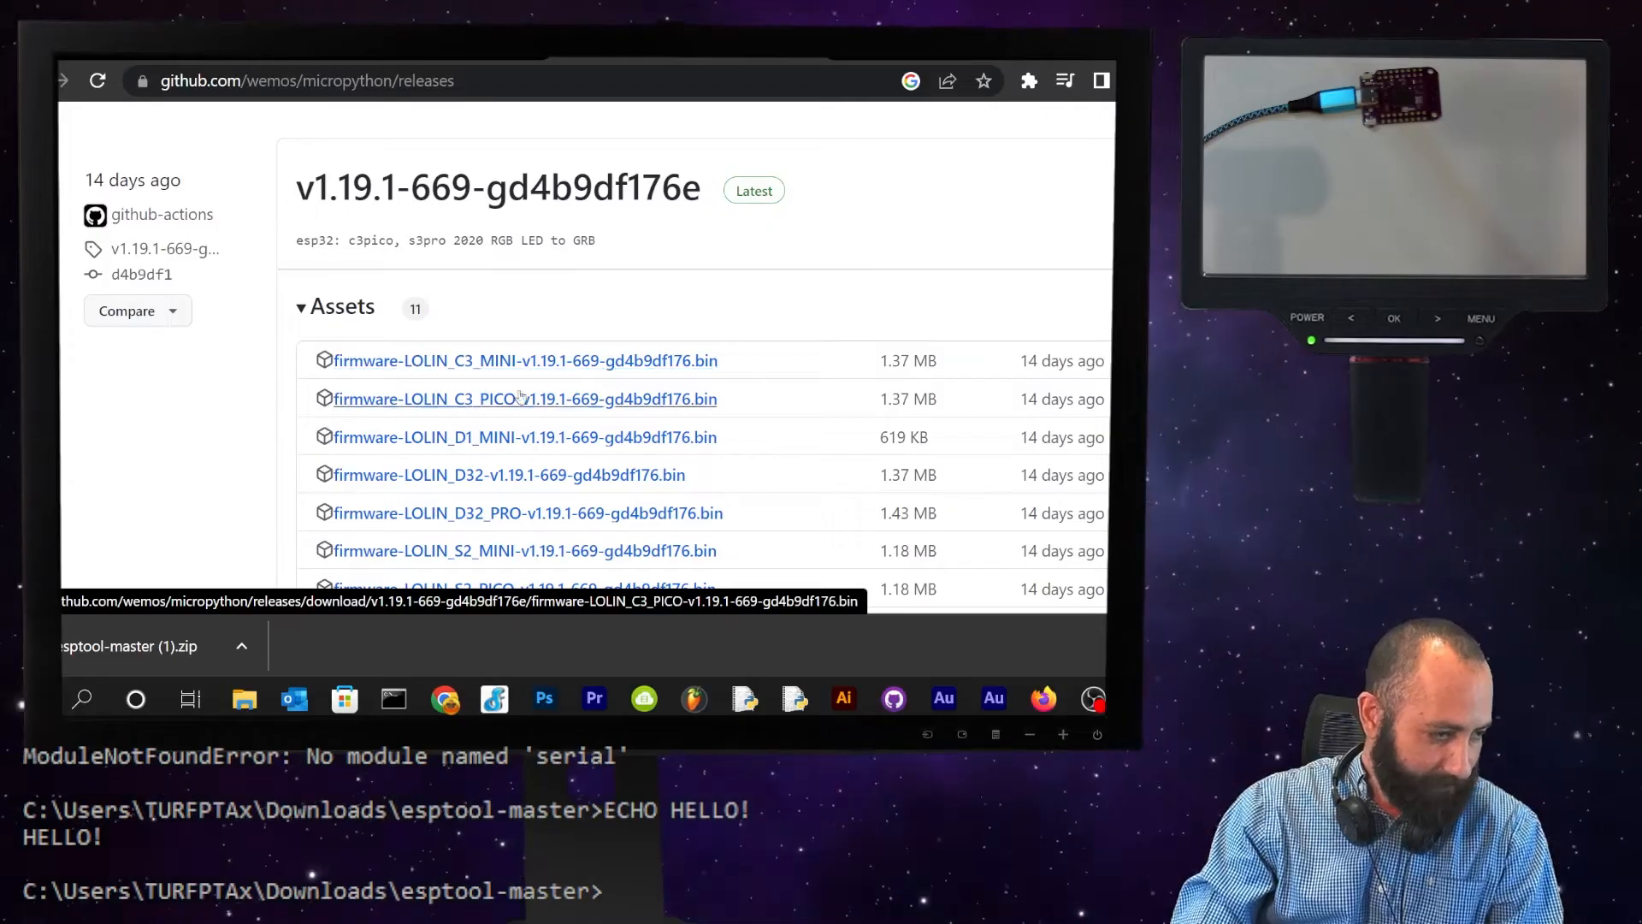
{"action": "scroll", "scroll_direction": "down", "scroll_amount": 3}
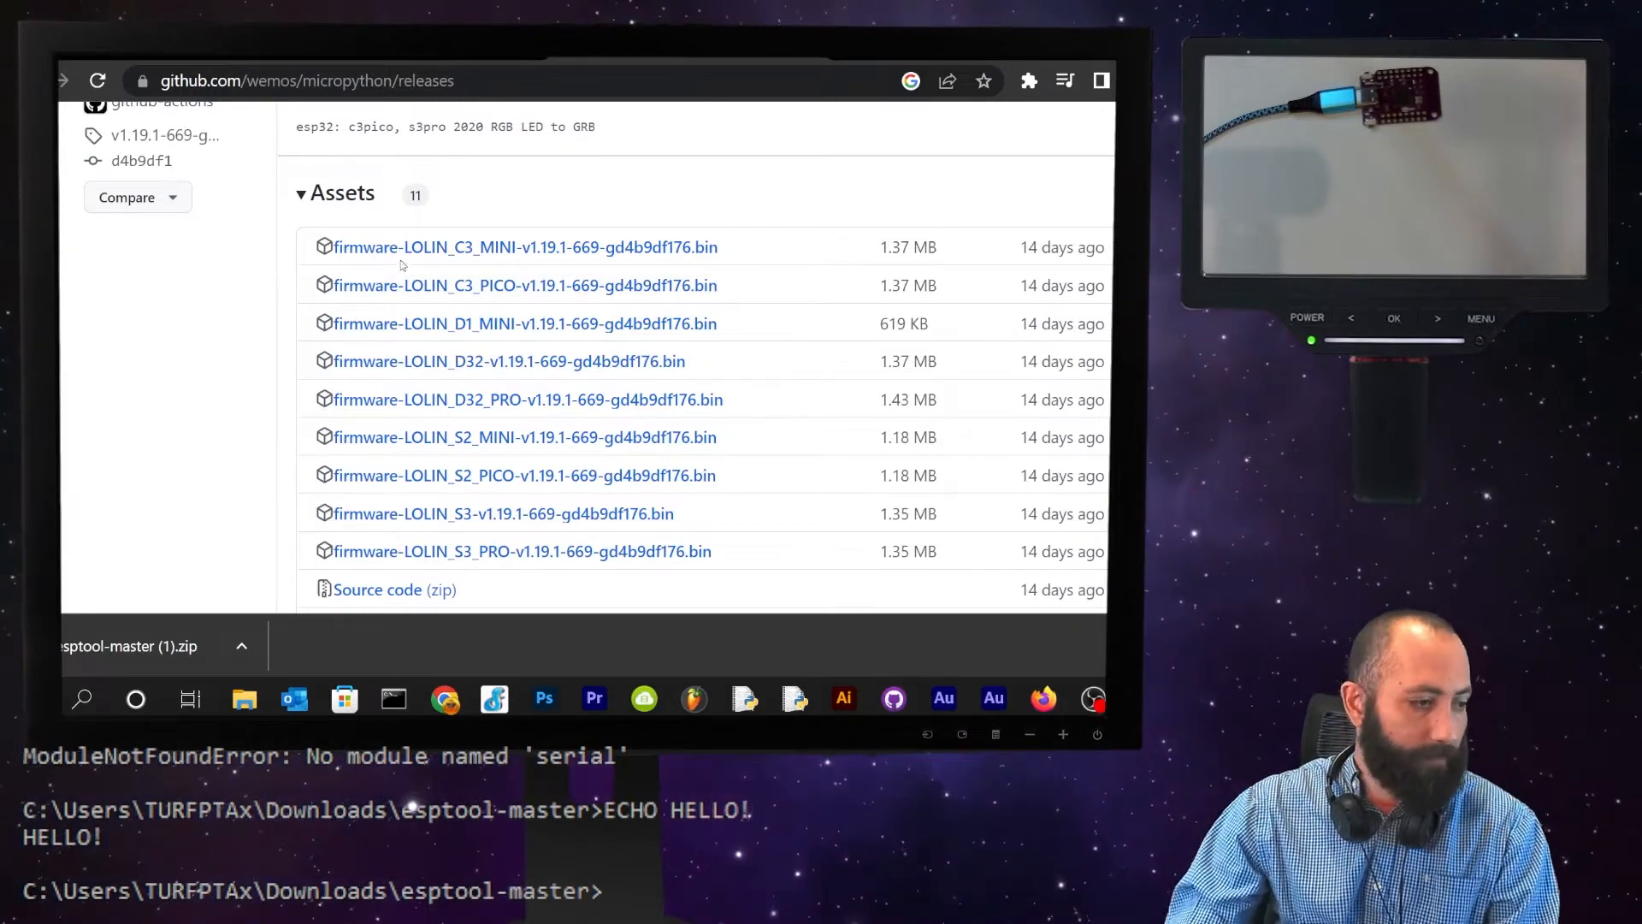
{"action": "scroll", "scroll_direction": "down", "scroll_amount": 3}
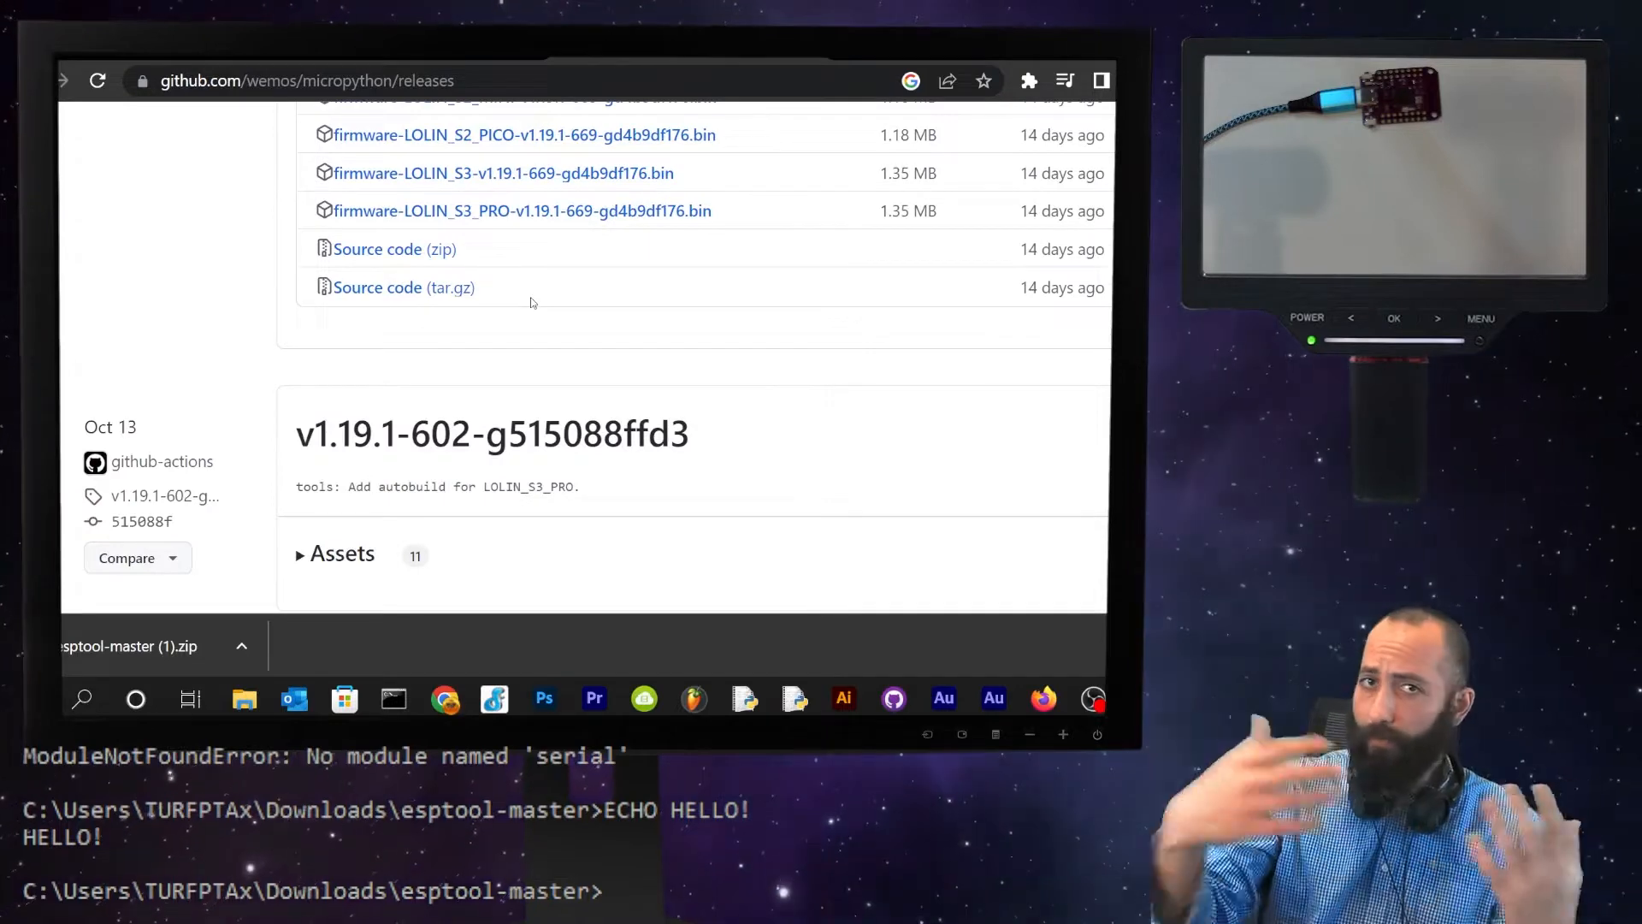
{"action": "scroll", "scroll_direction": "up", "scroll_amount": 3}
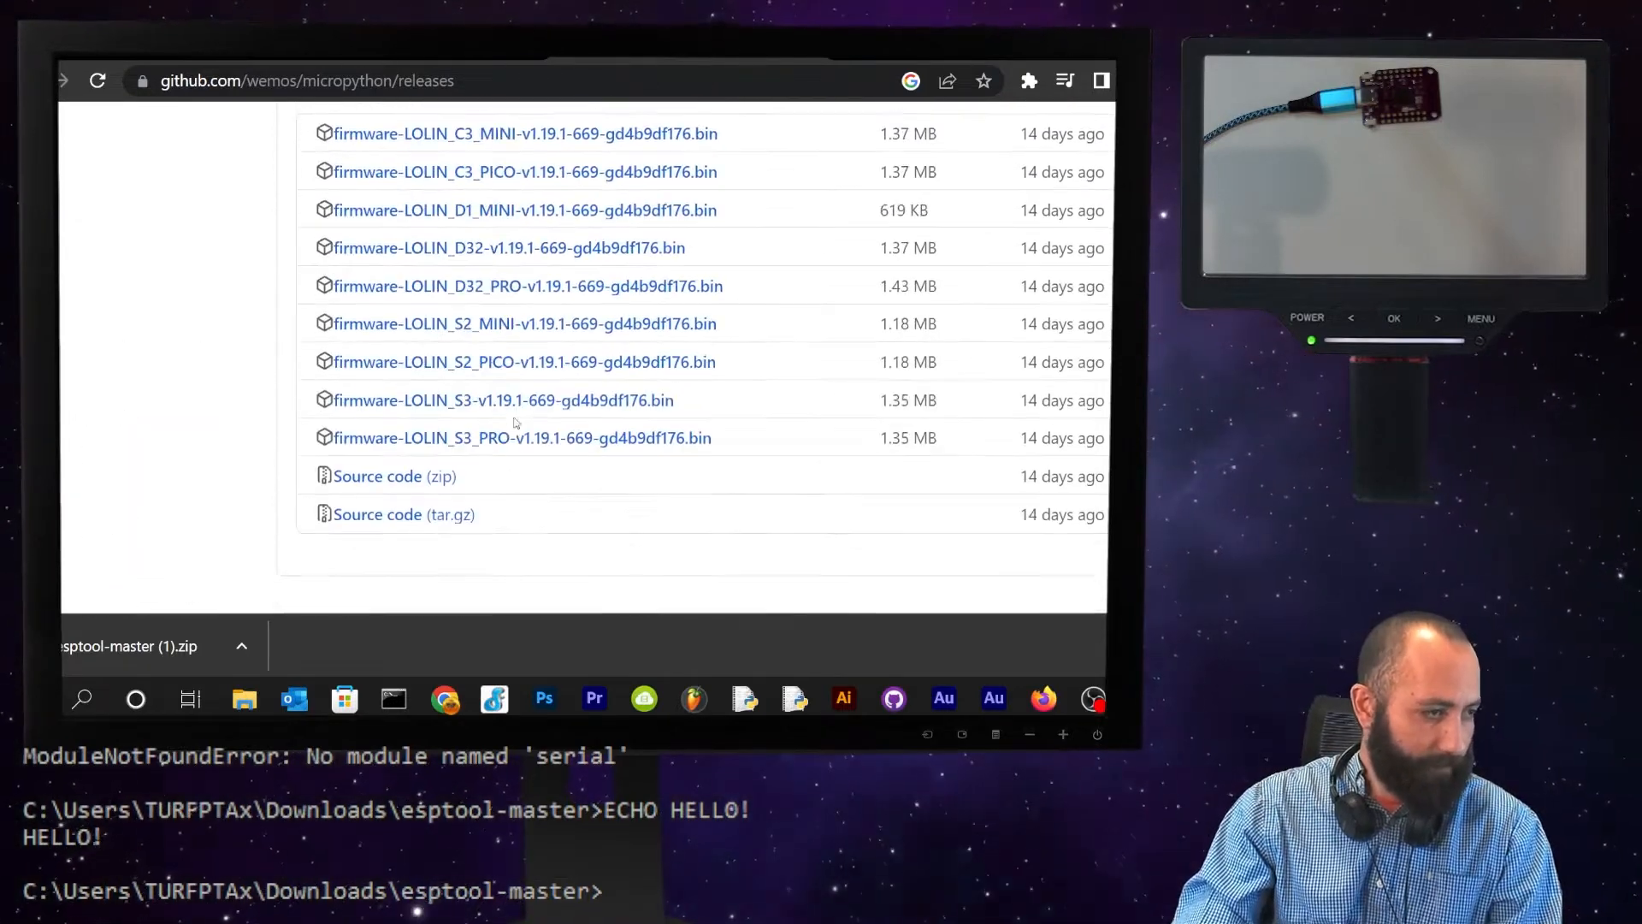
{"action": "scroll", "scroll_direction": "down", "scroll_amount": 3}
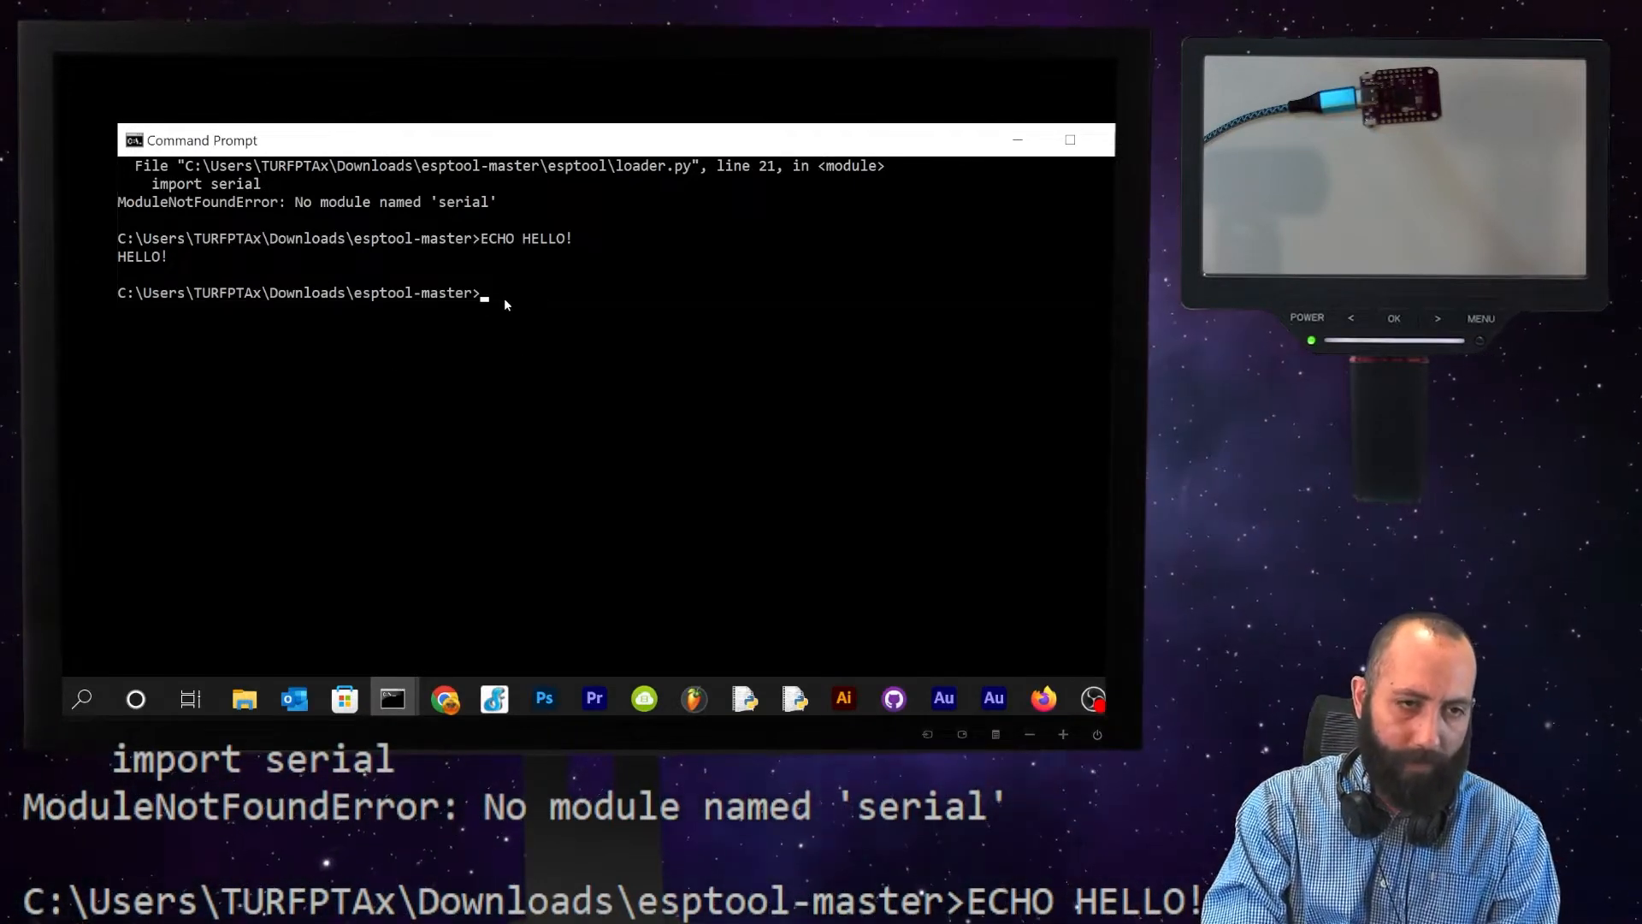
- Start Python 3.11.0, try a print statement, and exit to the prompt
{"action": "type", "text": "python"}
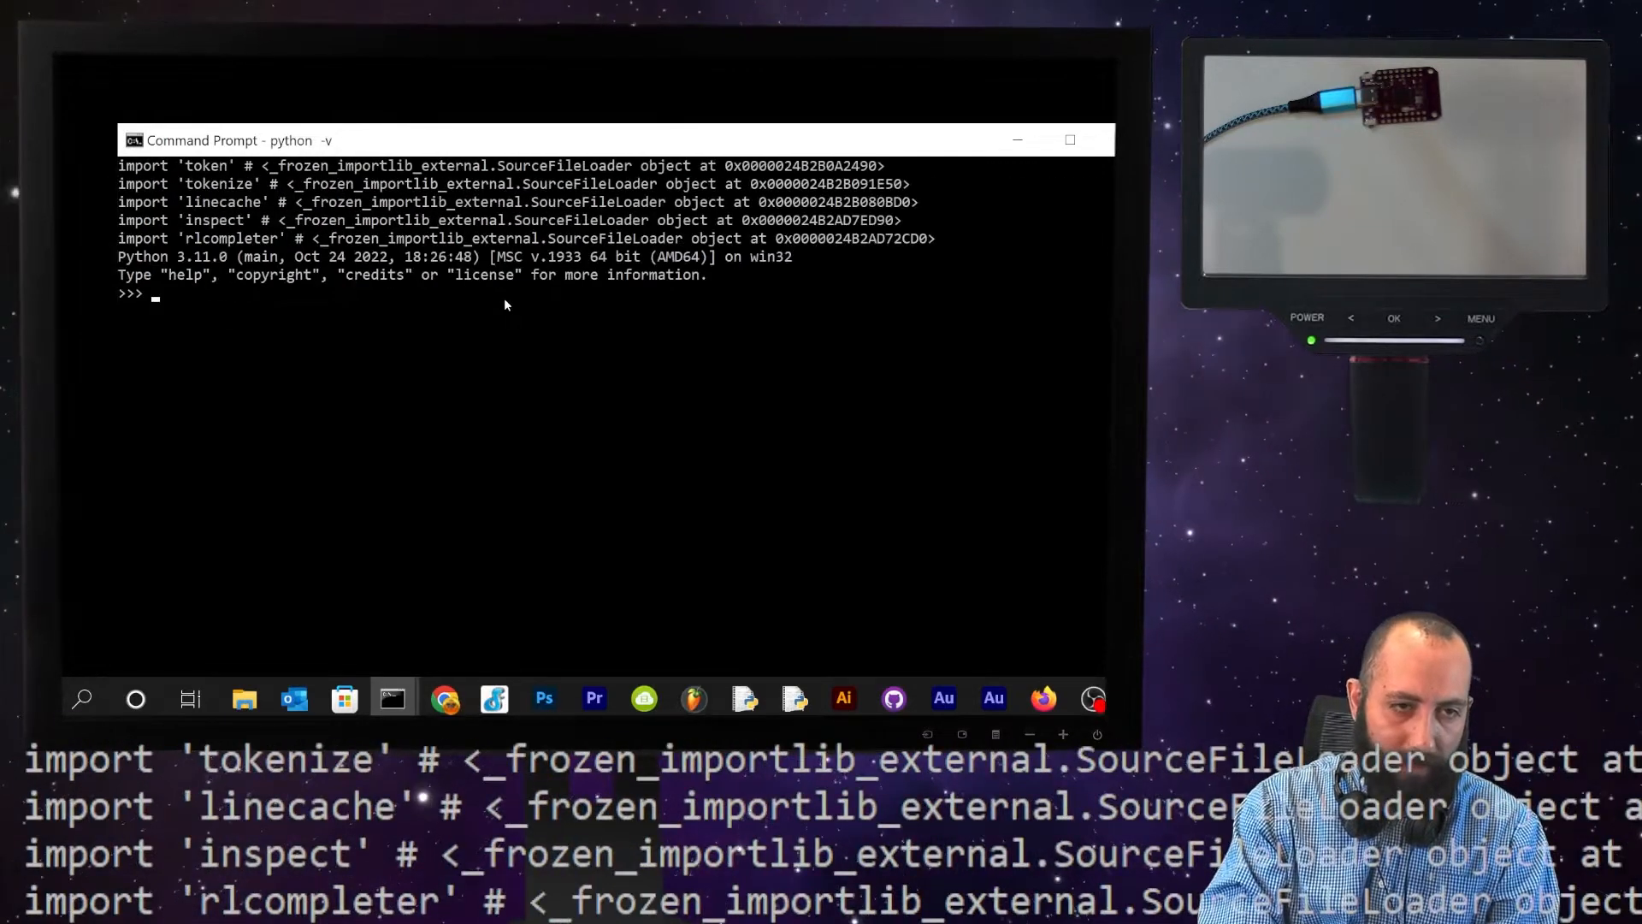
{"action": "type", "text": "print('"}
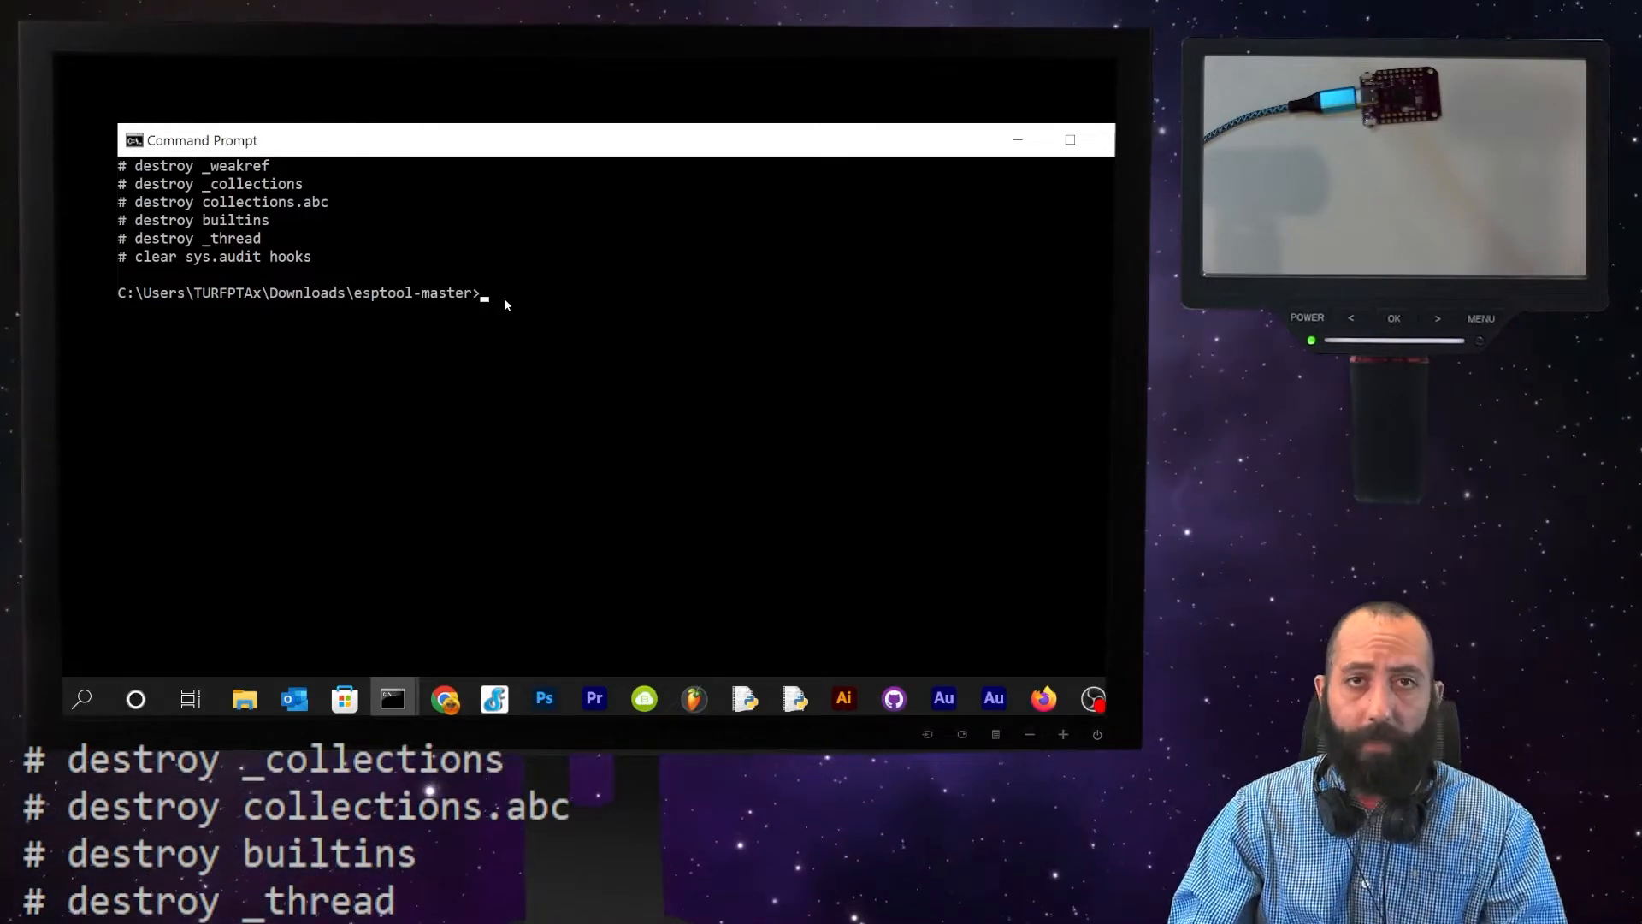
{"action": "left_click", "coordinate": [444, 699]}
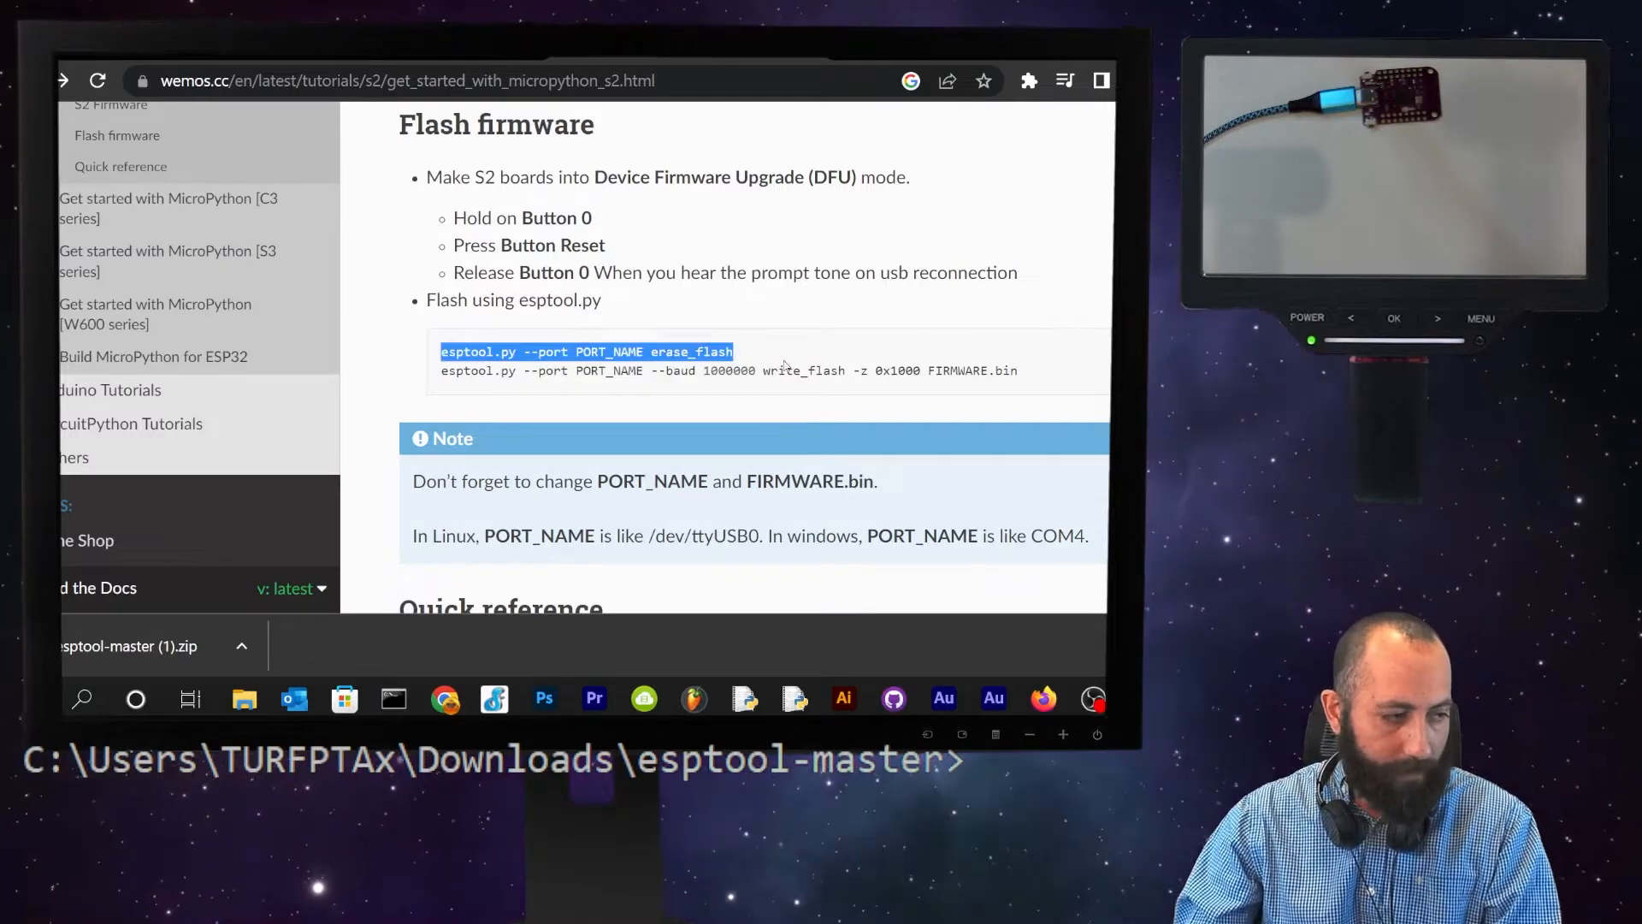
- Scroll the Wemos S2 guide to the esptool erase_flash and write_flash commands
{"action": "scroll", "scroll_direction": "down", "scroll_amount": 3}
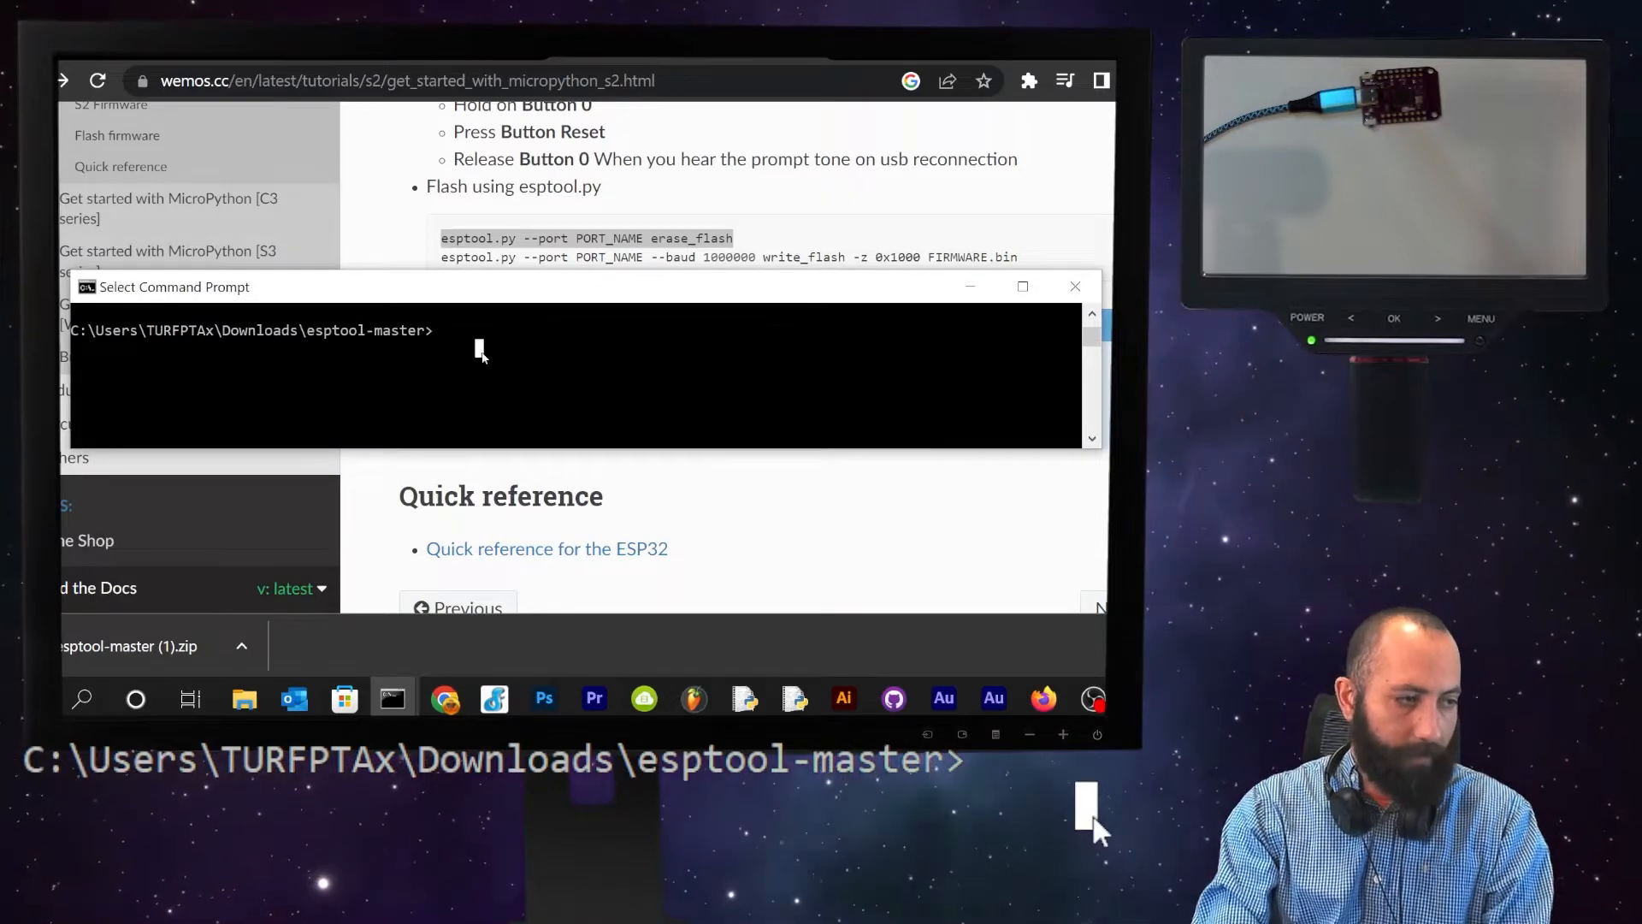
- Run python esptool.py --port COM6 erase_flash, which fails on missing 'serial'
{"action": "type", "text": "python"}
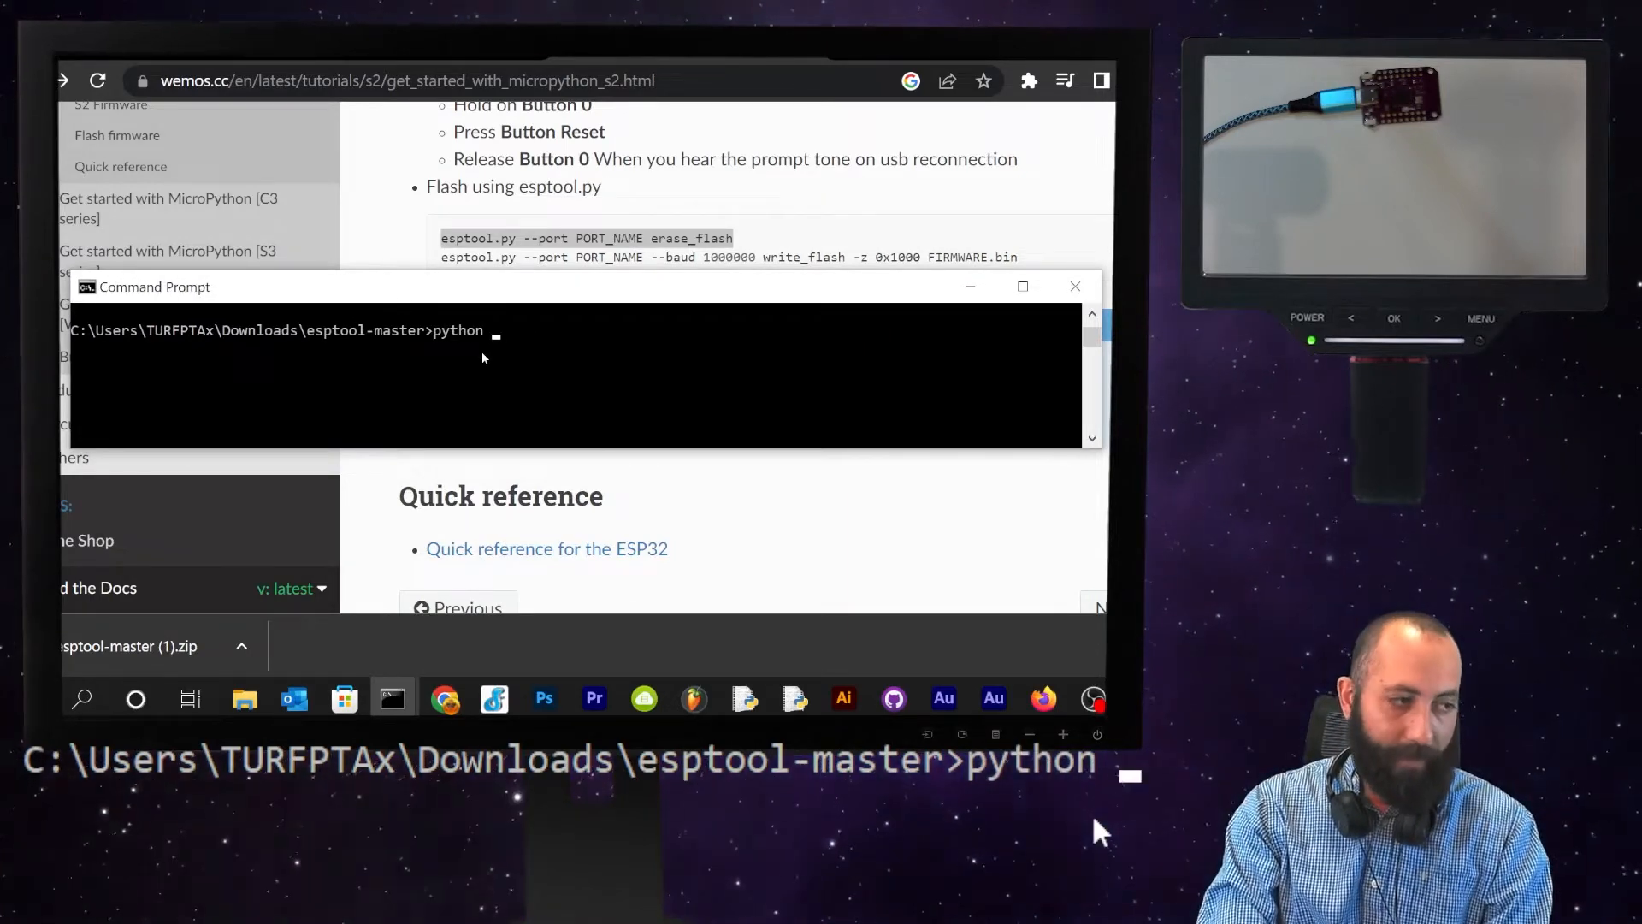
{"action": "type", "text": "esptool"}
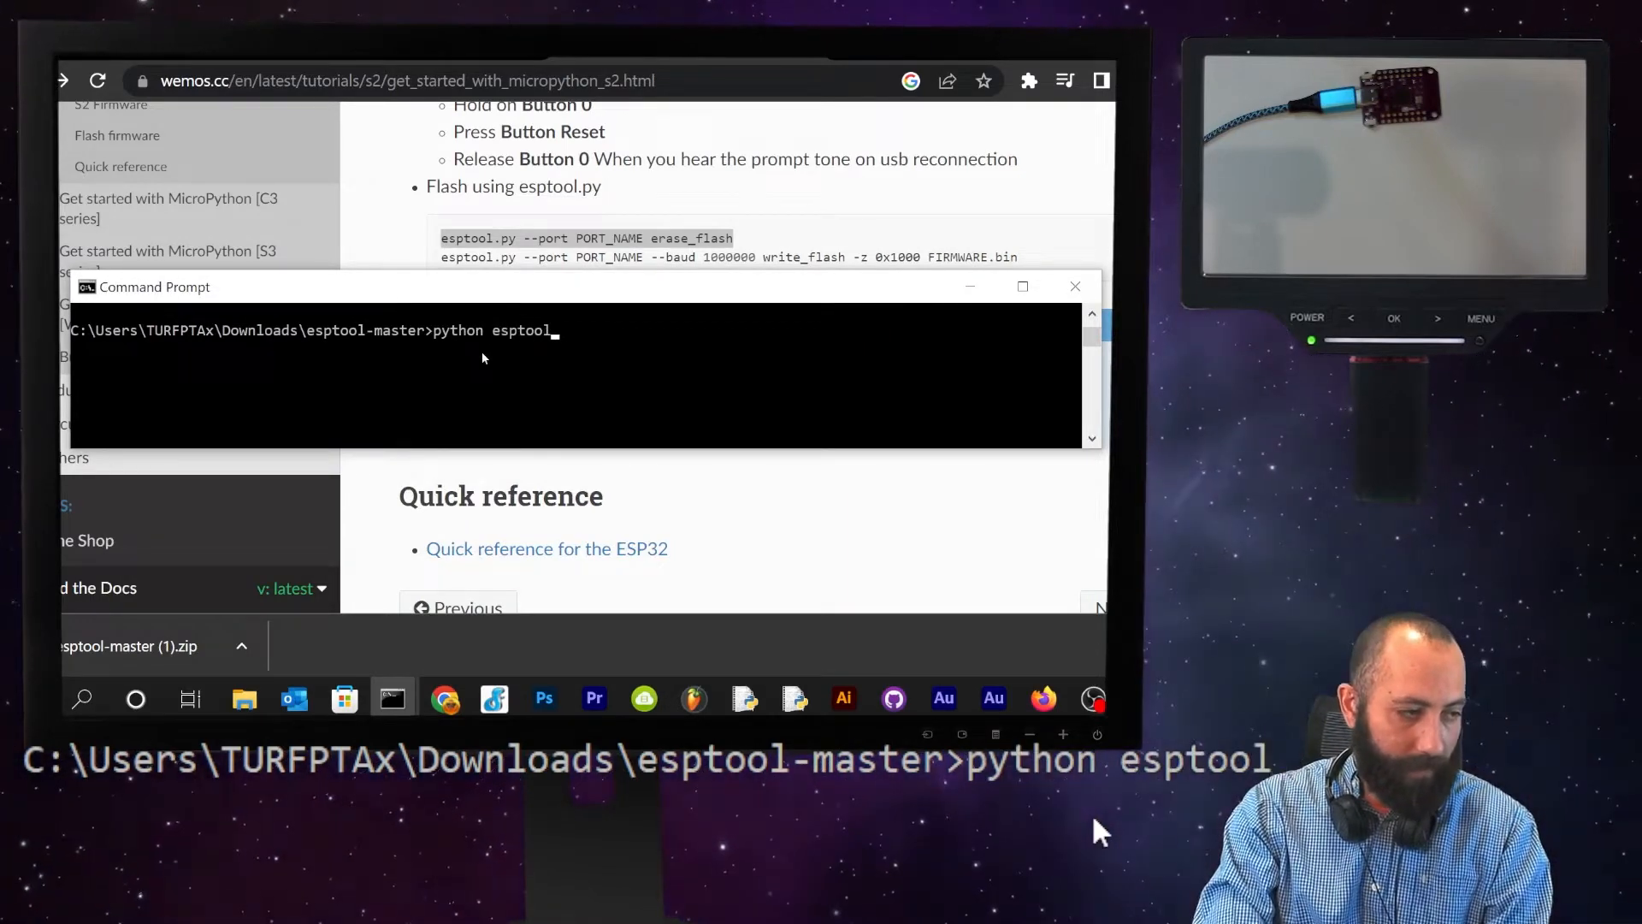
{"action": "type", "text": ".py --port COM"}
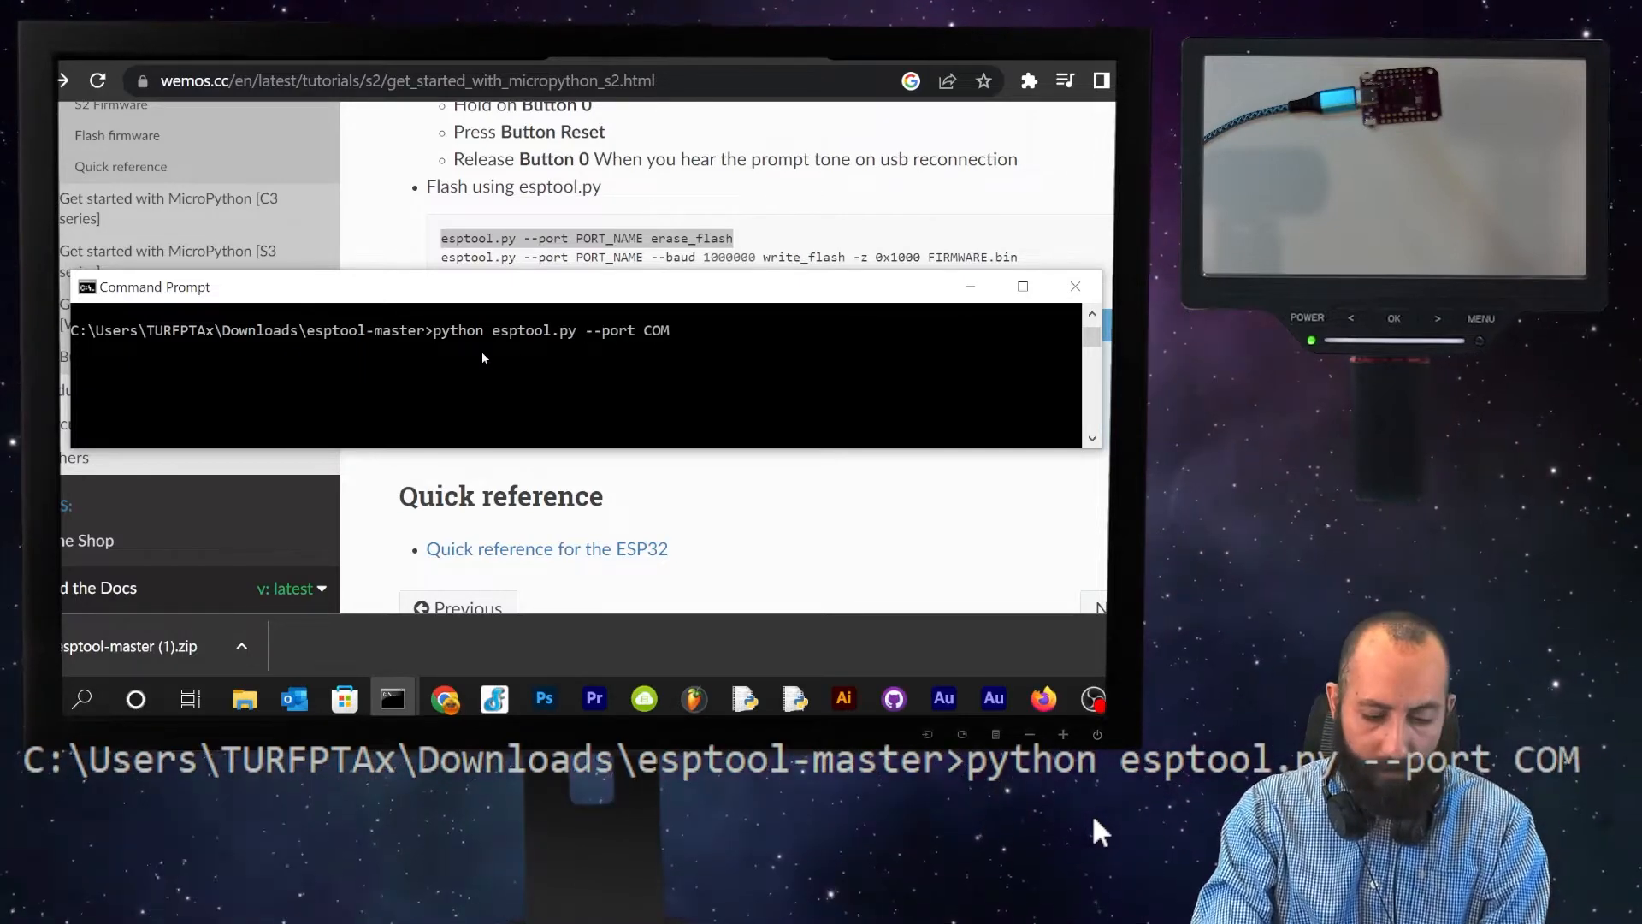
{"action": "type", "text": "6 erase_flash"}
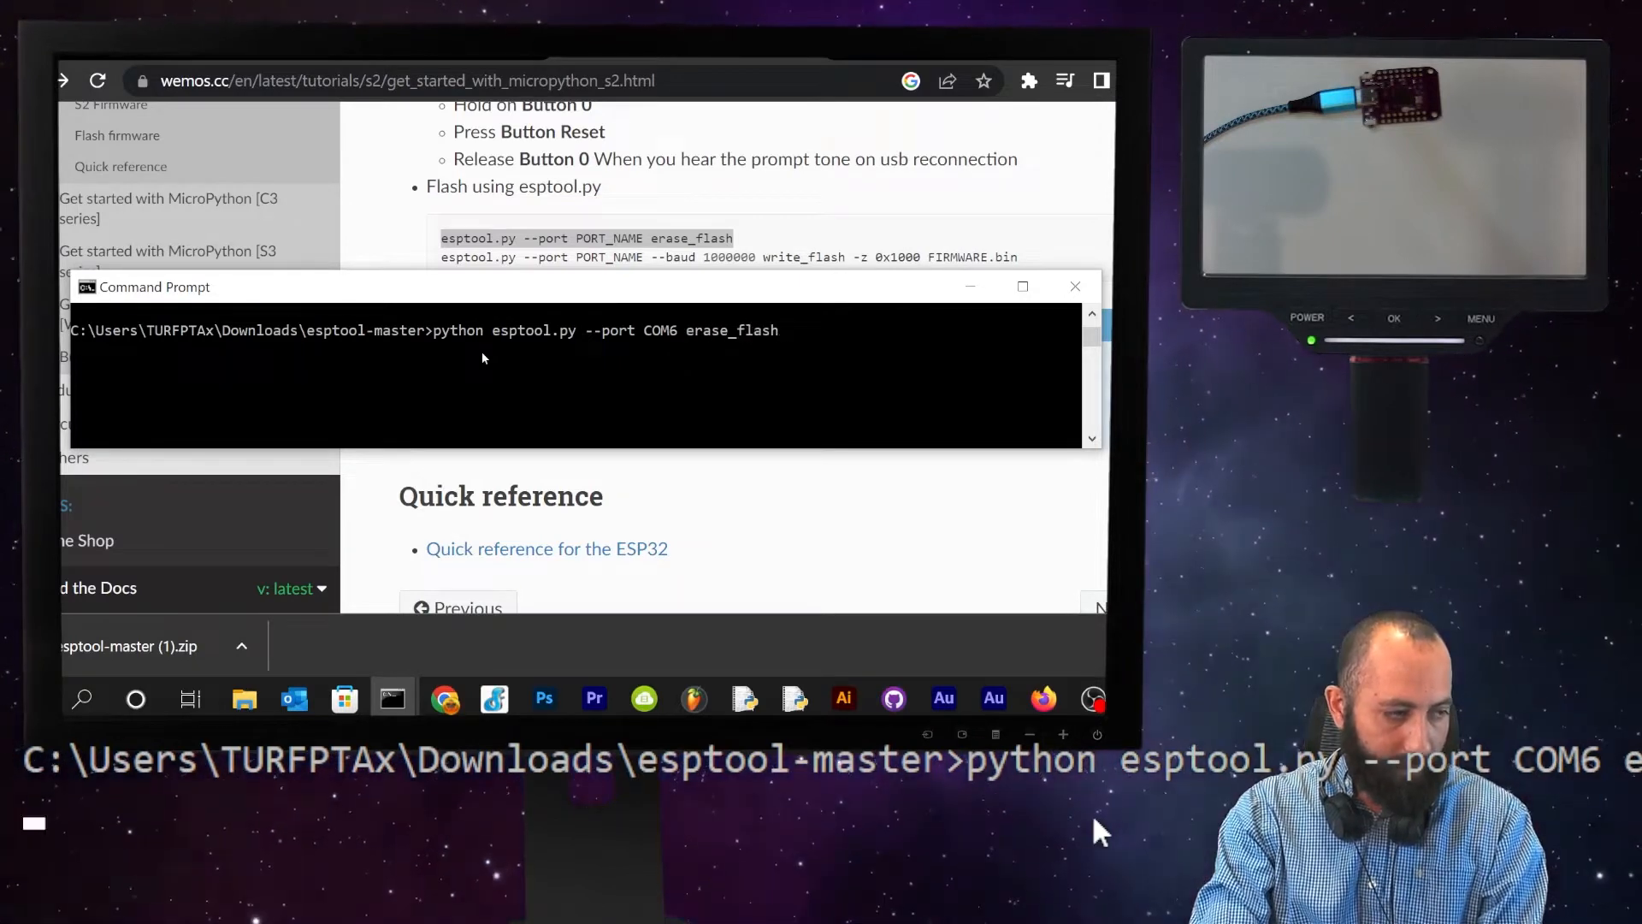
{"action": "key", "text": "enter"}
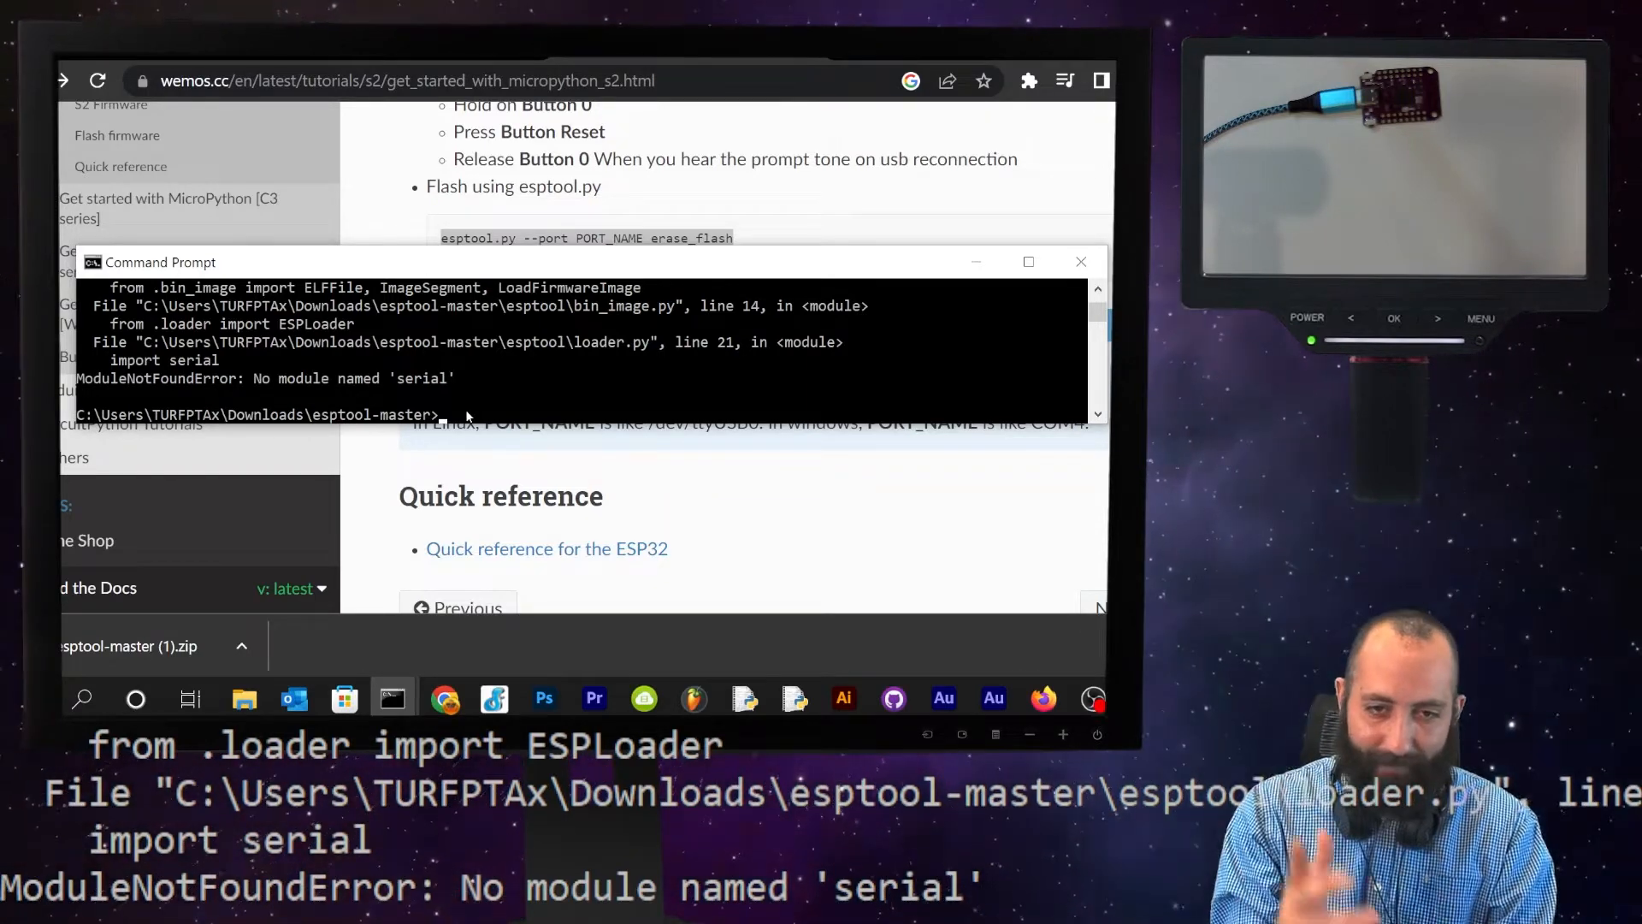
- Install the serial package with pip and rerun erase_flash on COM6
{"action": "type", "text": "python -"}
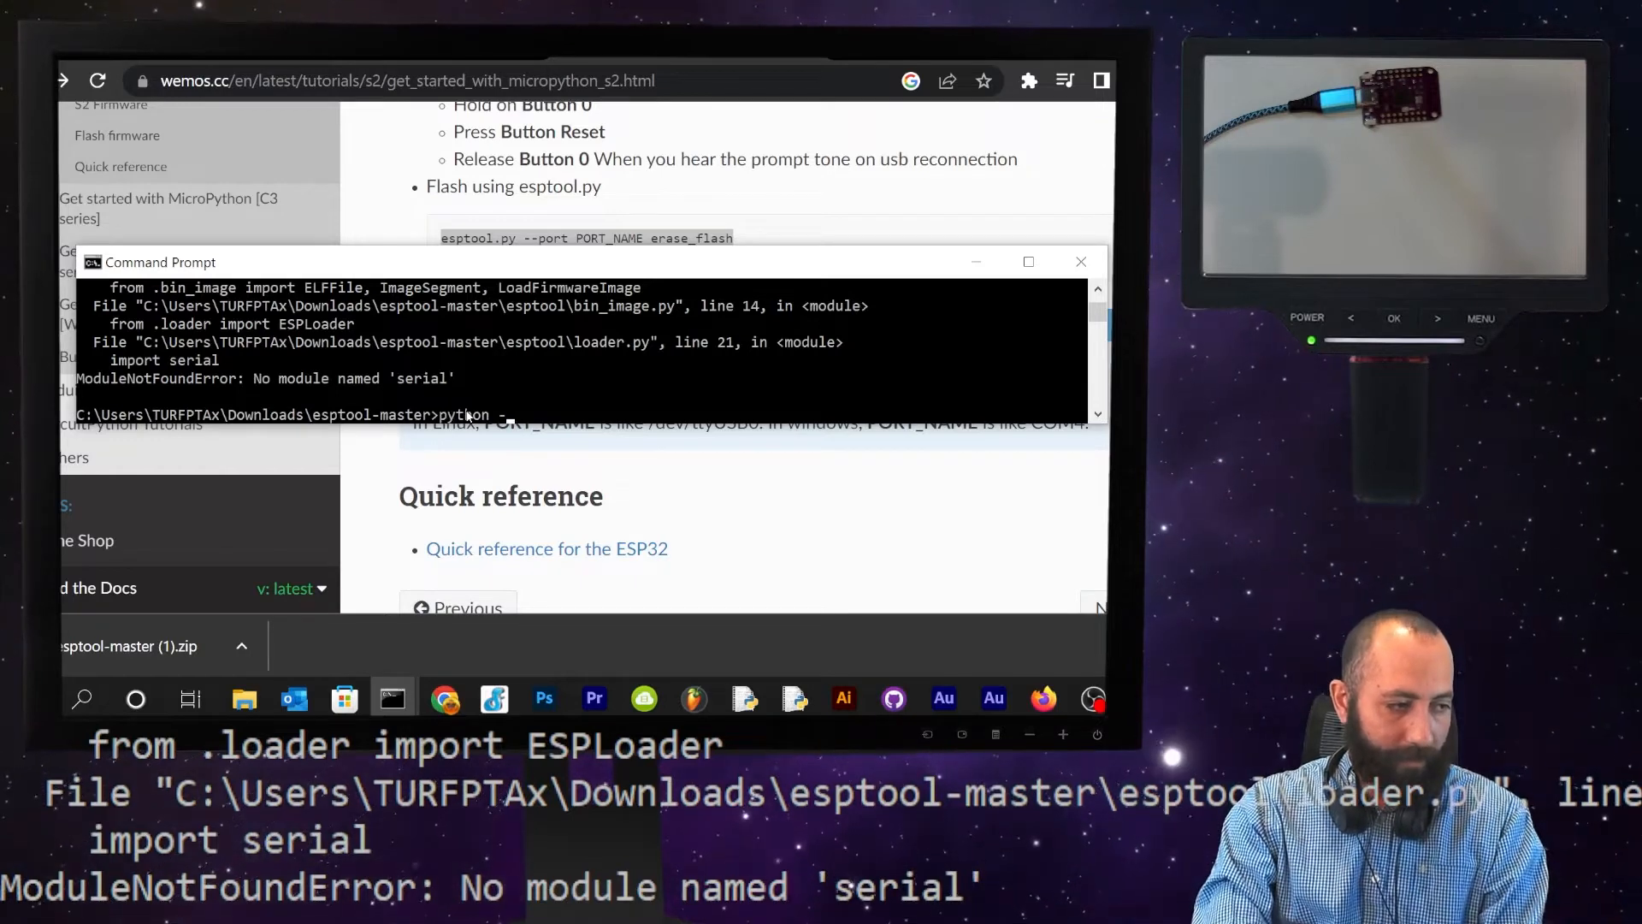
{"action": "type", "text": "-m pip install"}
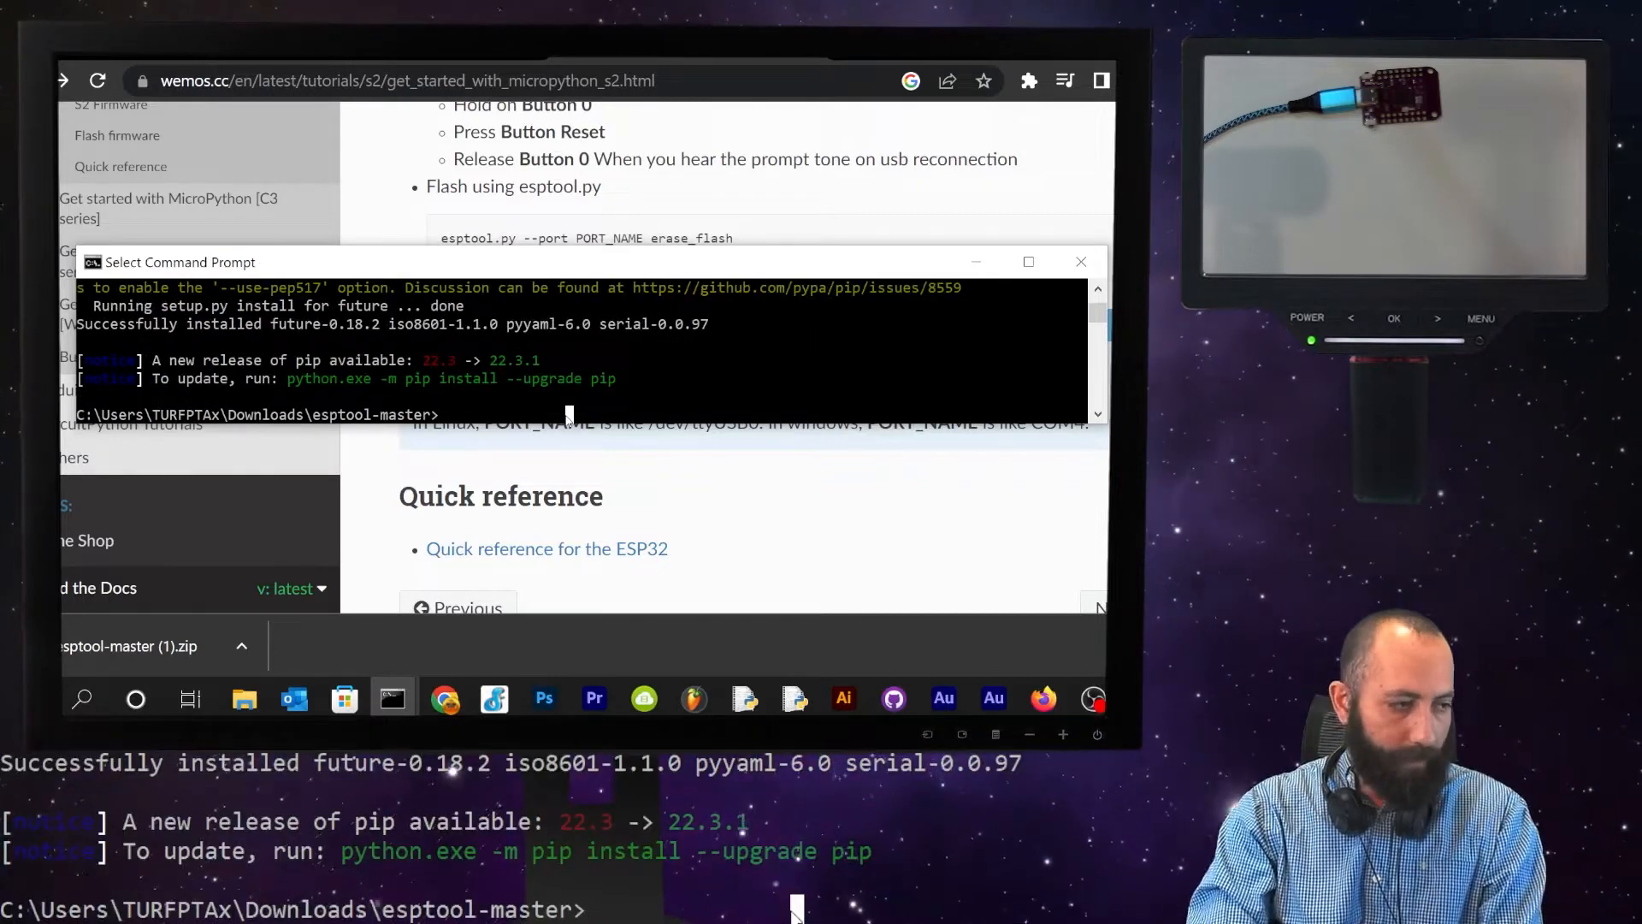
{"action": "type", "text": "python -m pip install serial"}
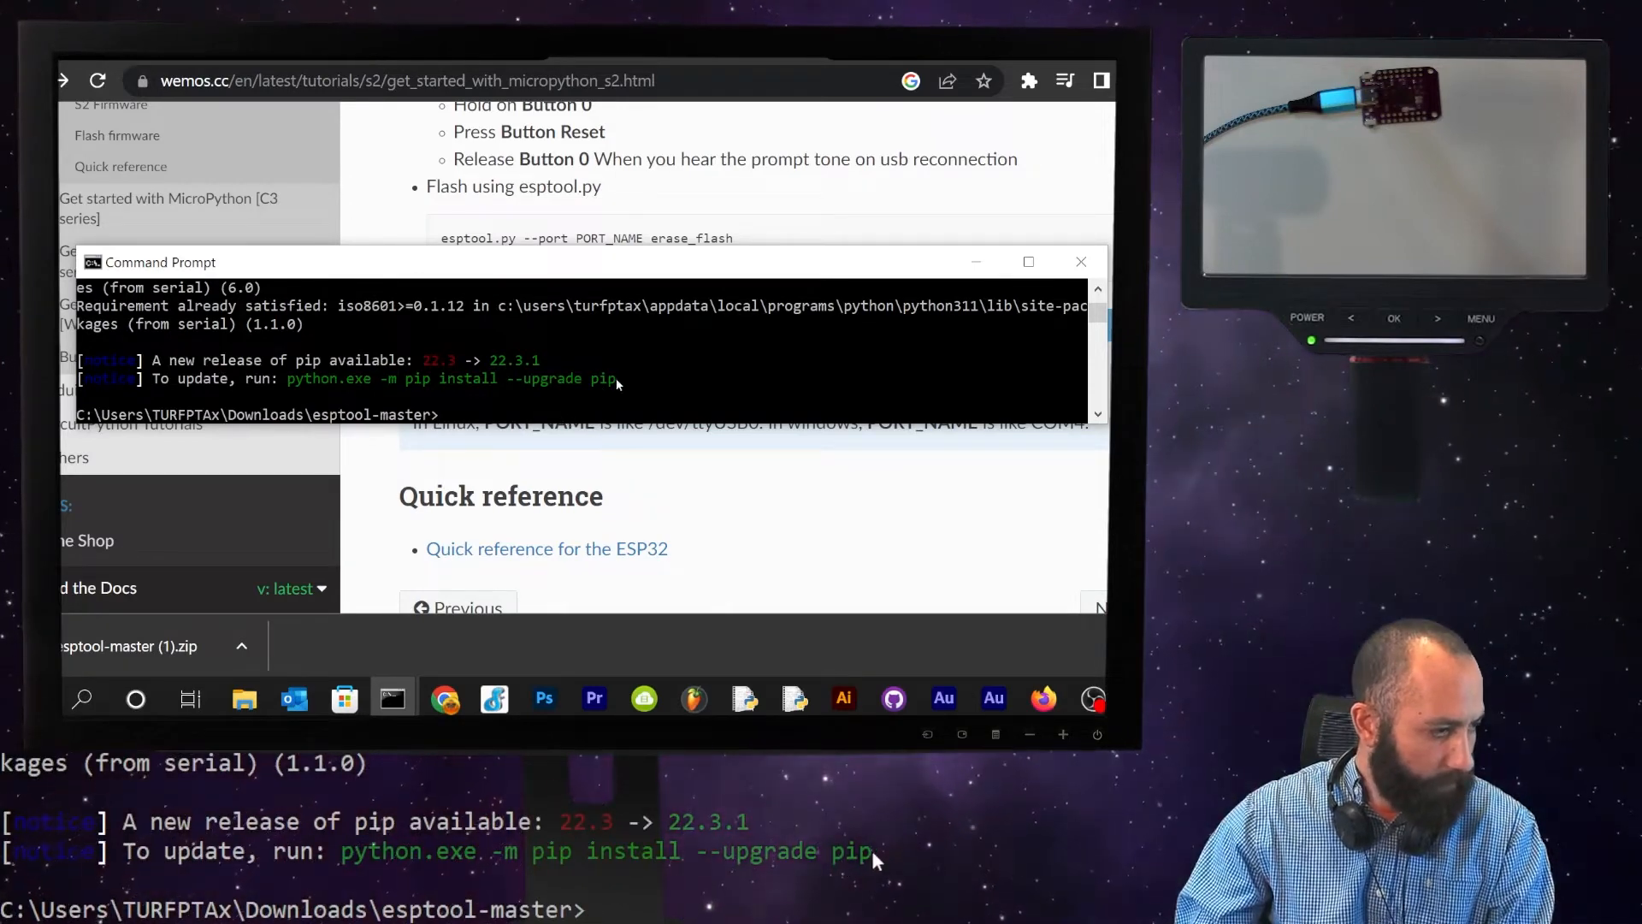
{"action": "type", "text": "python esptool.py --port COM6 erase_flash"}
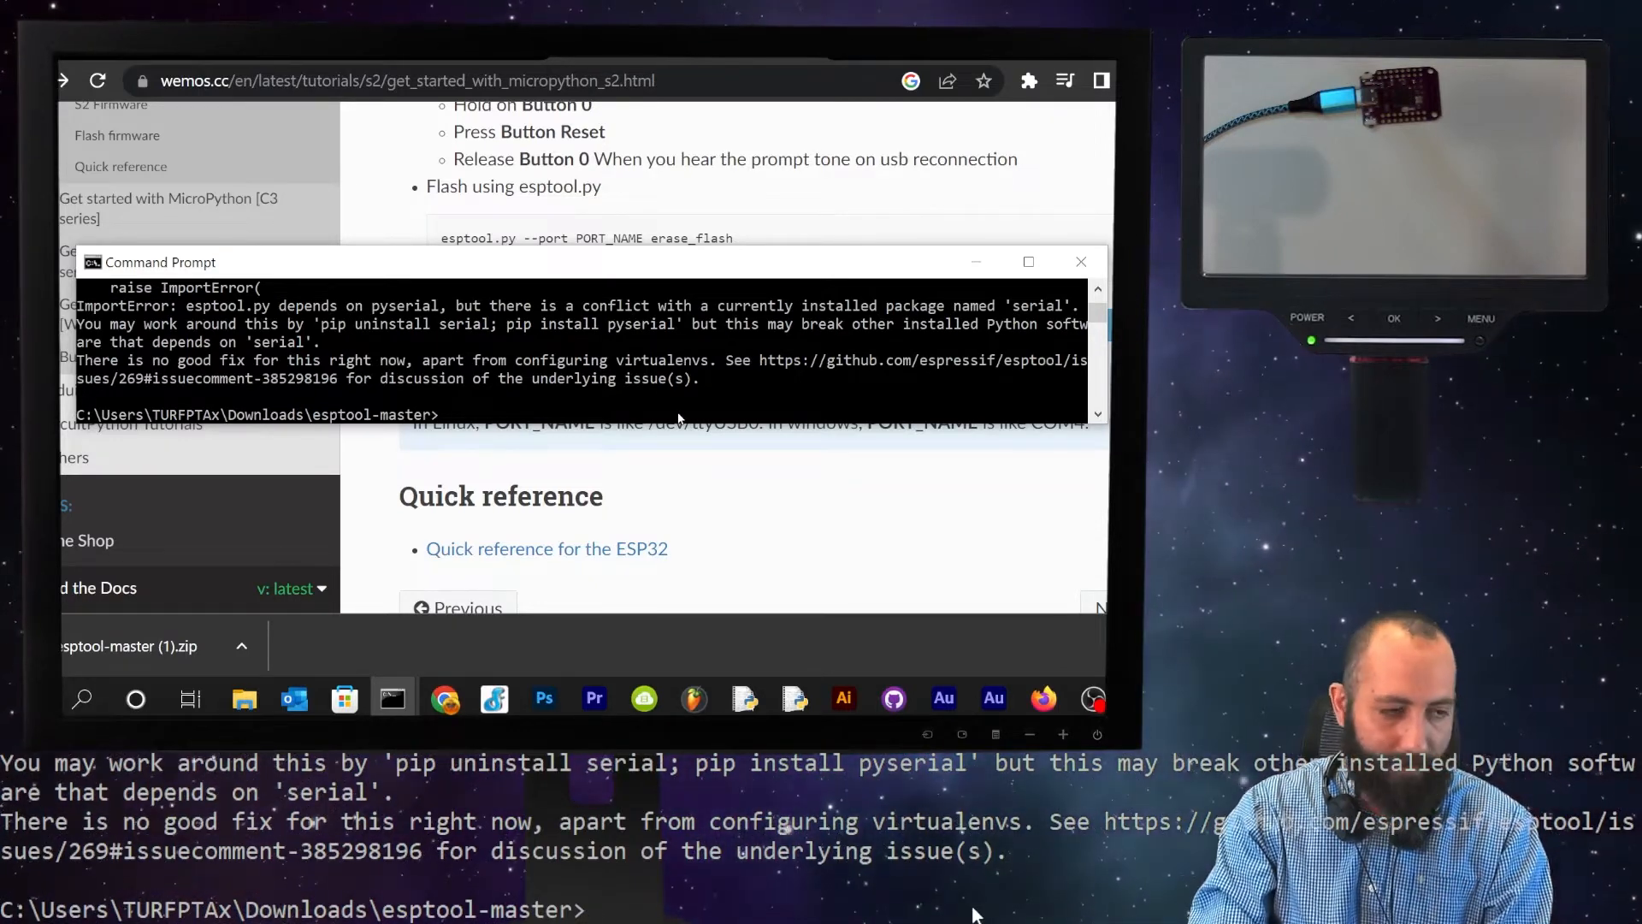
- Uninstall the serial package and install pyserial with pip
{"action": "type", "text": "python -m pip"}
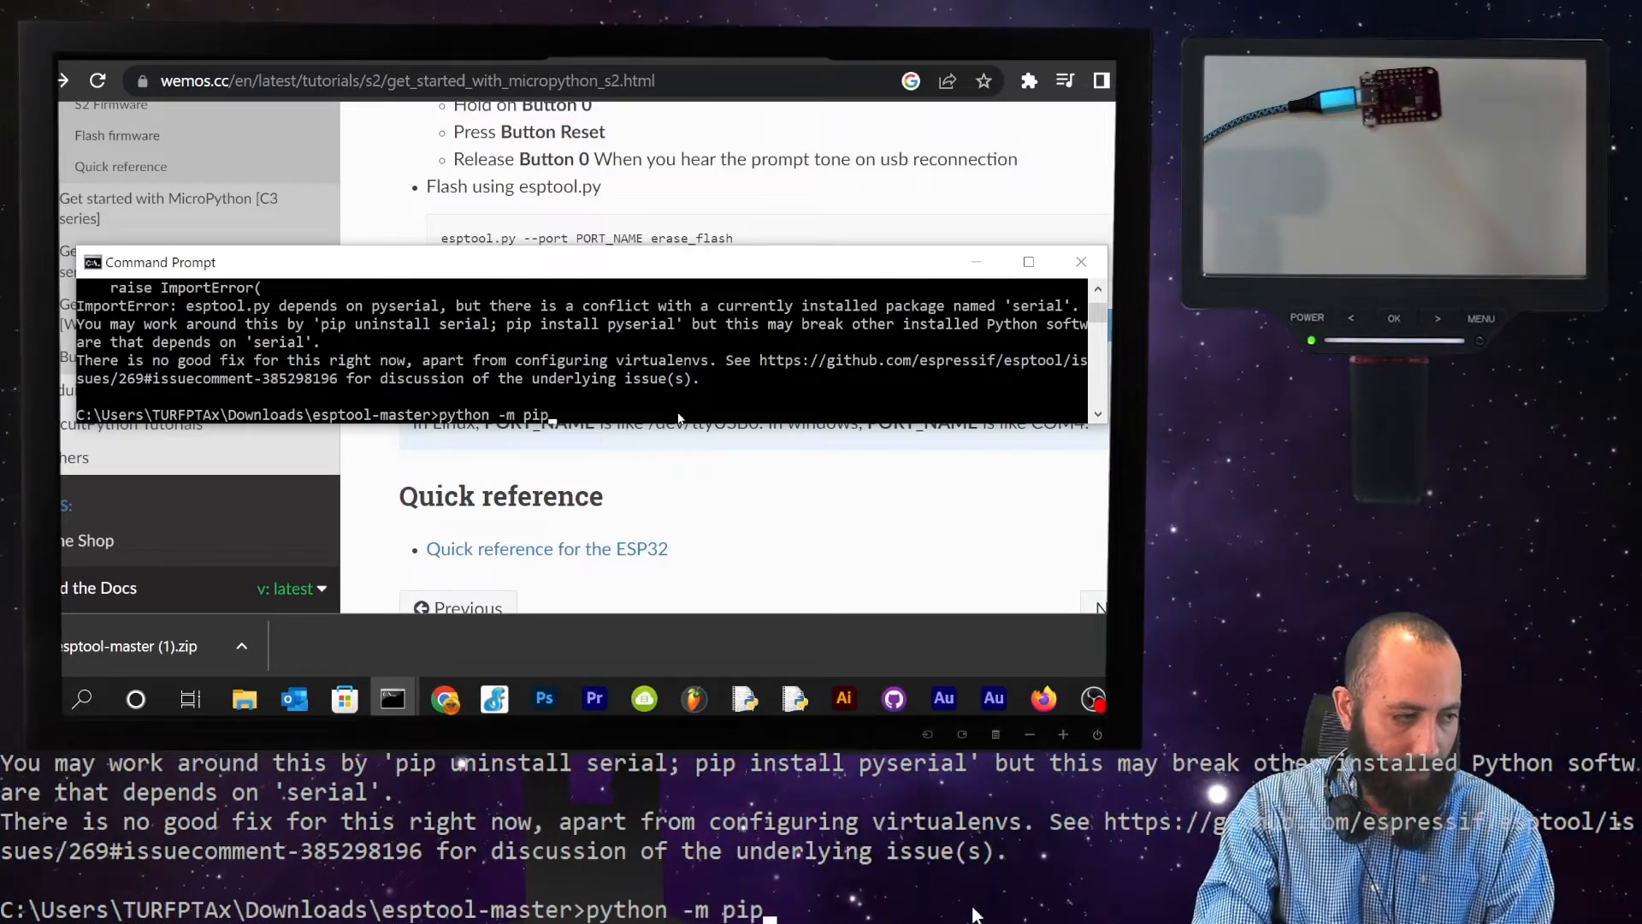
{"action": "type", "text": "uninsta"}
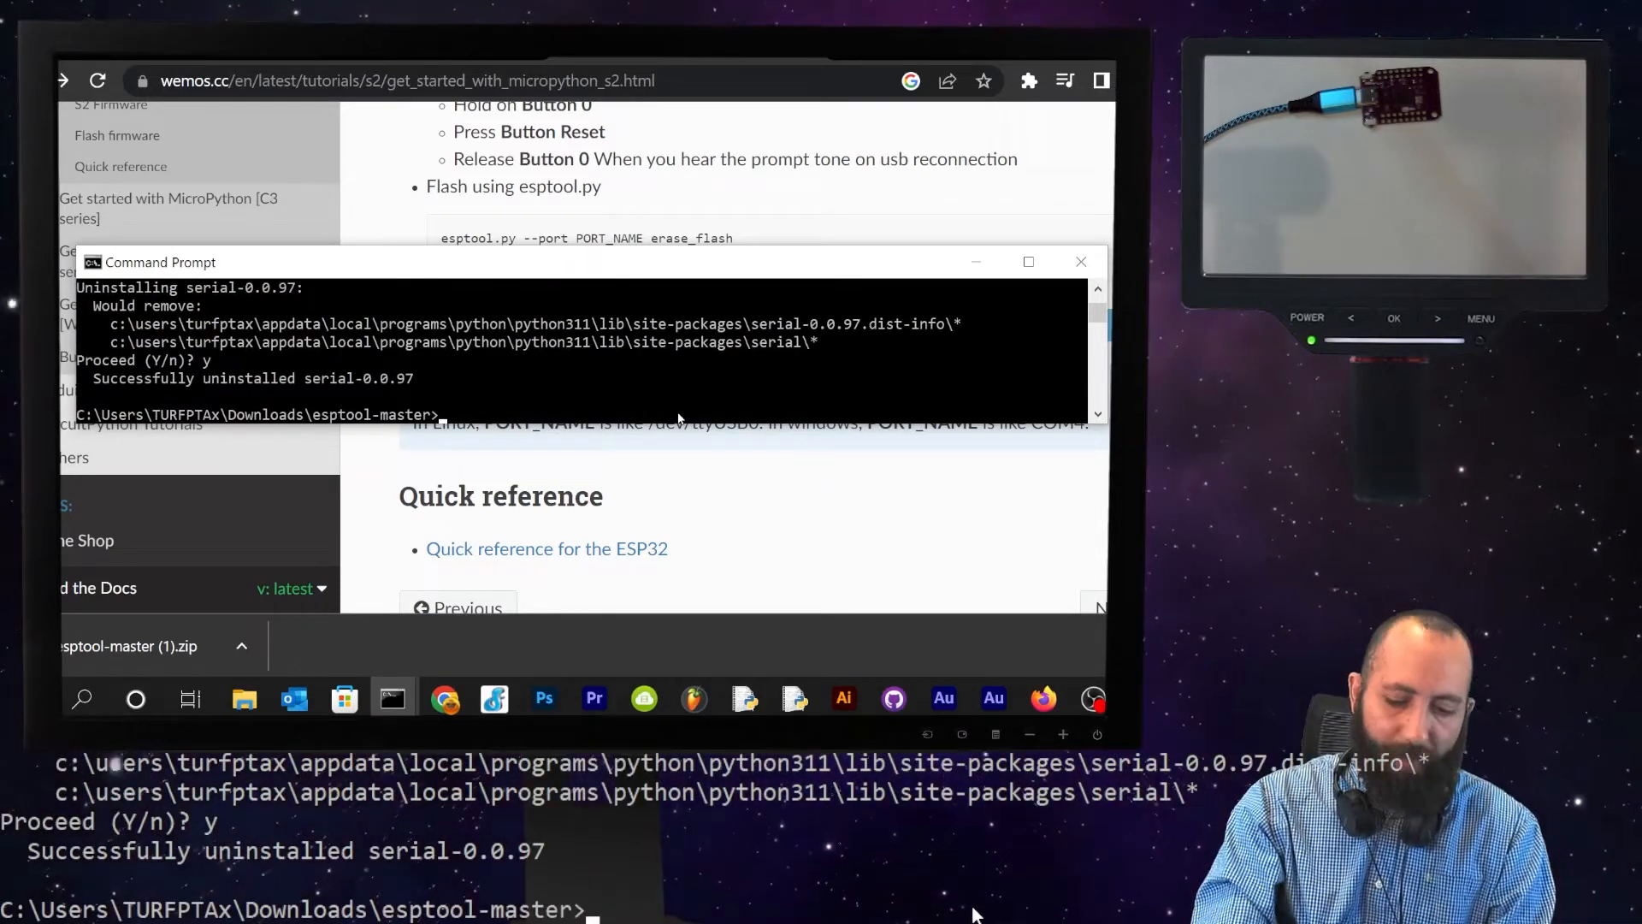
{"action": "type", "text": "python -m pip"}
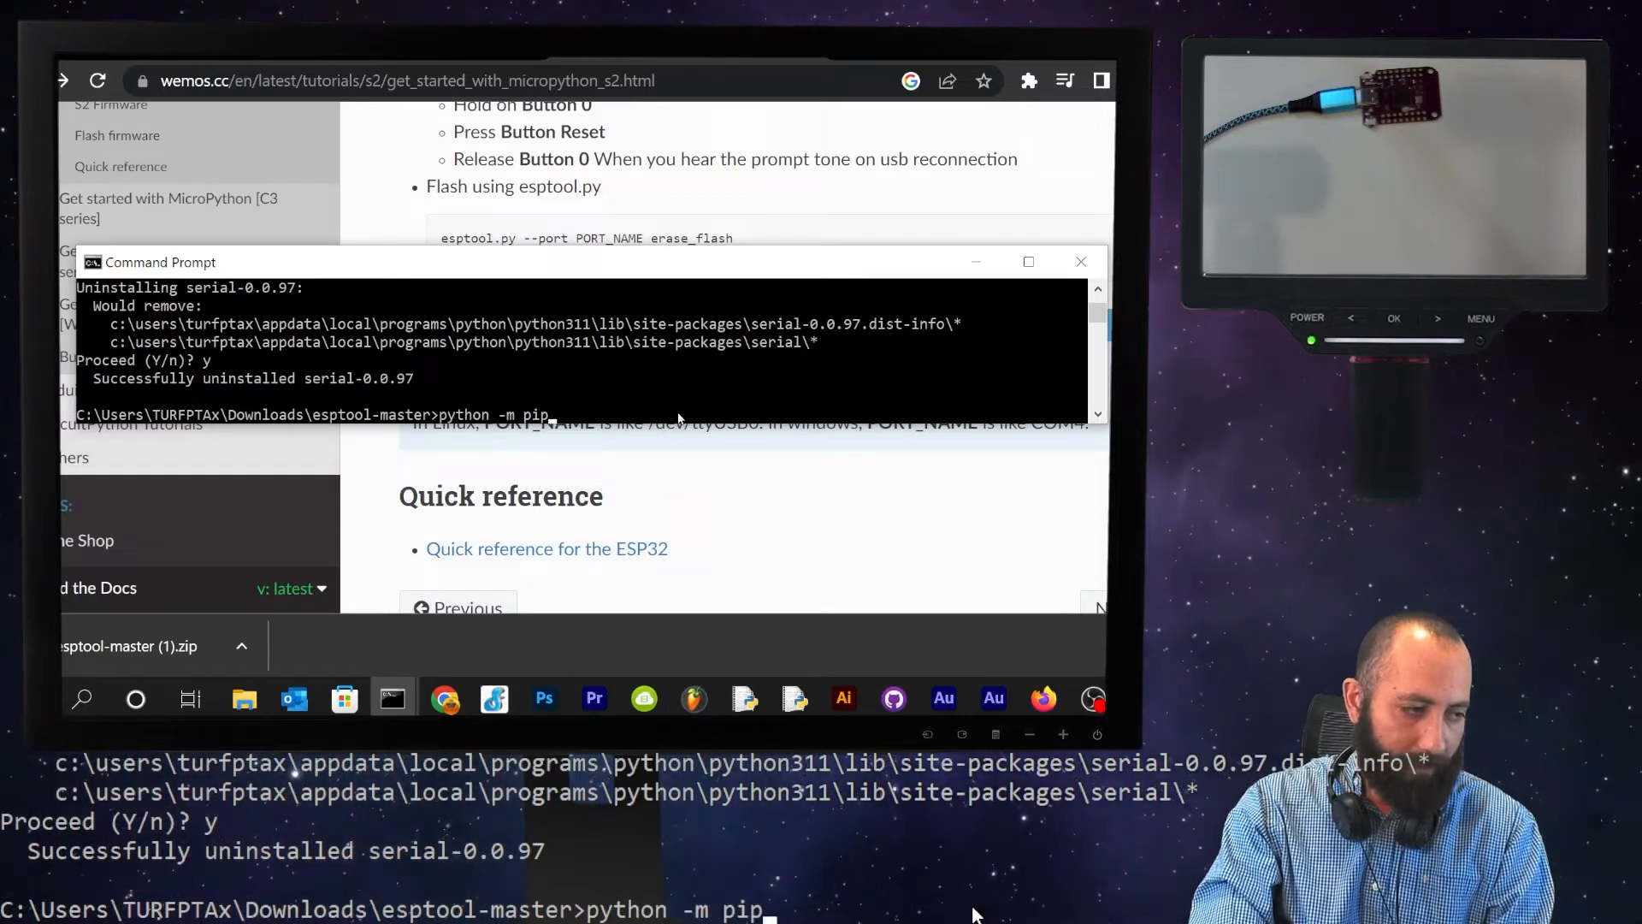
{"action": "type", "text": "install pyser"}
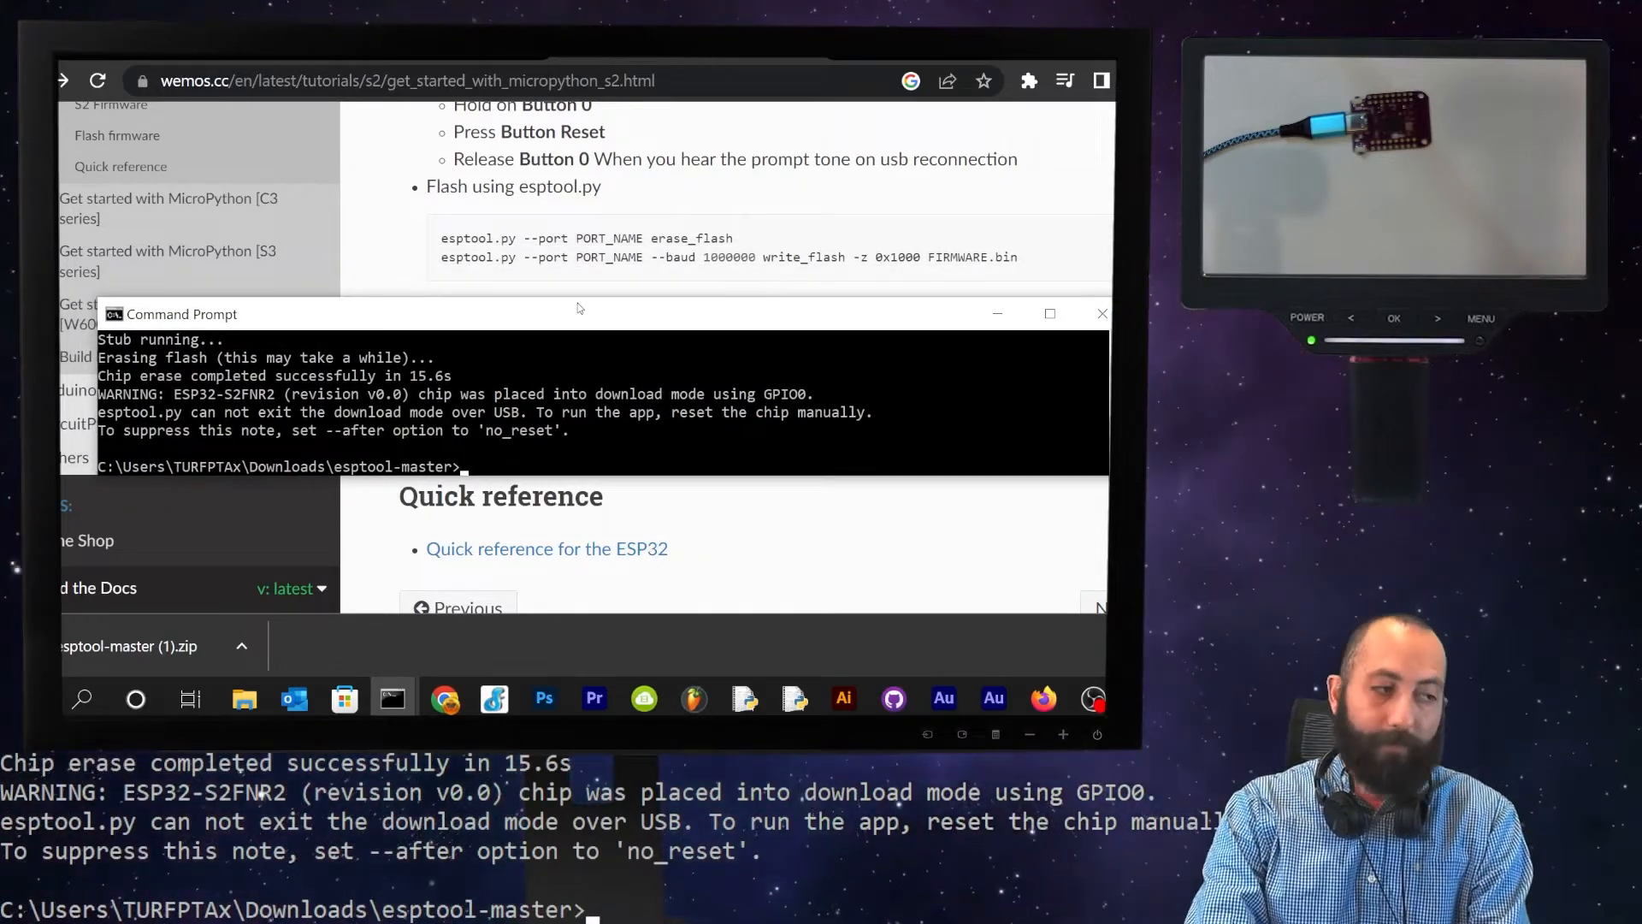
- Run esptool write_flash on COM6 at baud 1000000 with the ESP32-S2 firmware .bin
{"action": "type", "text": "python esptool.py"}
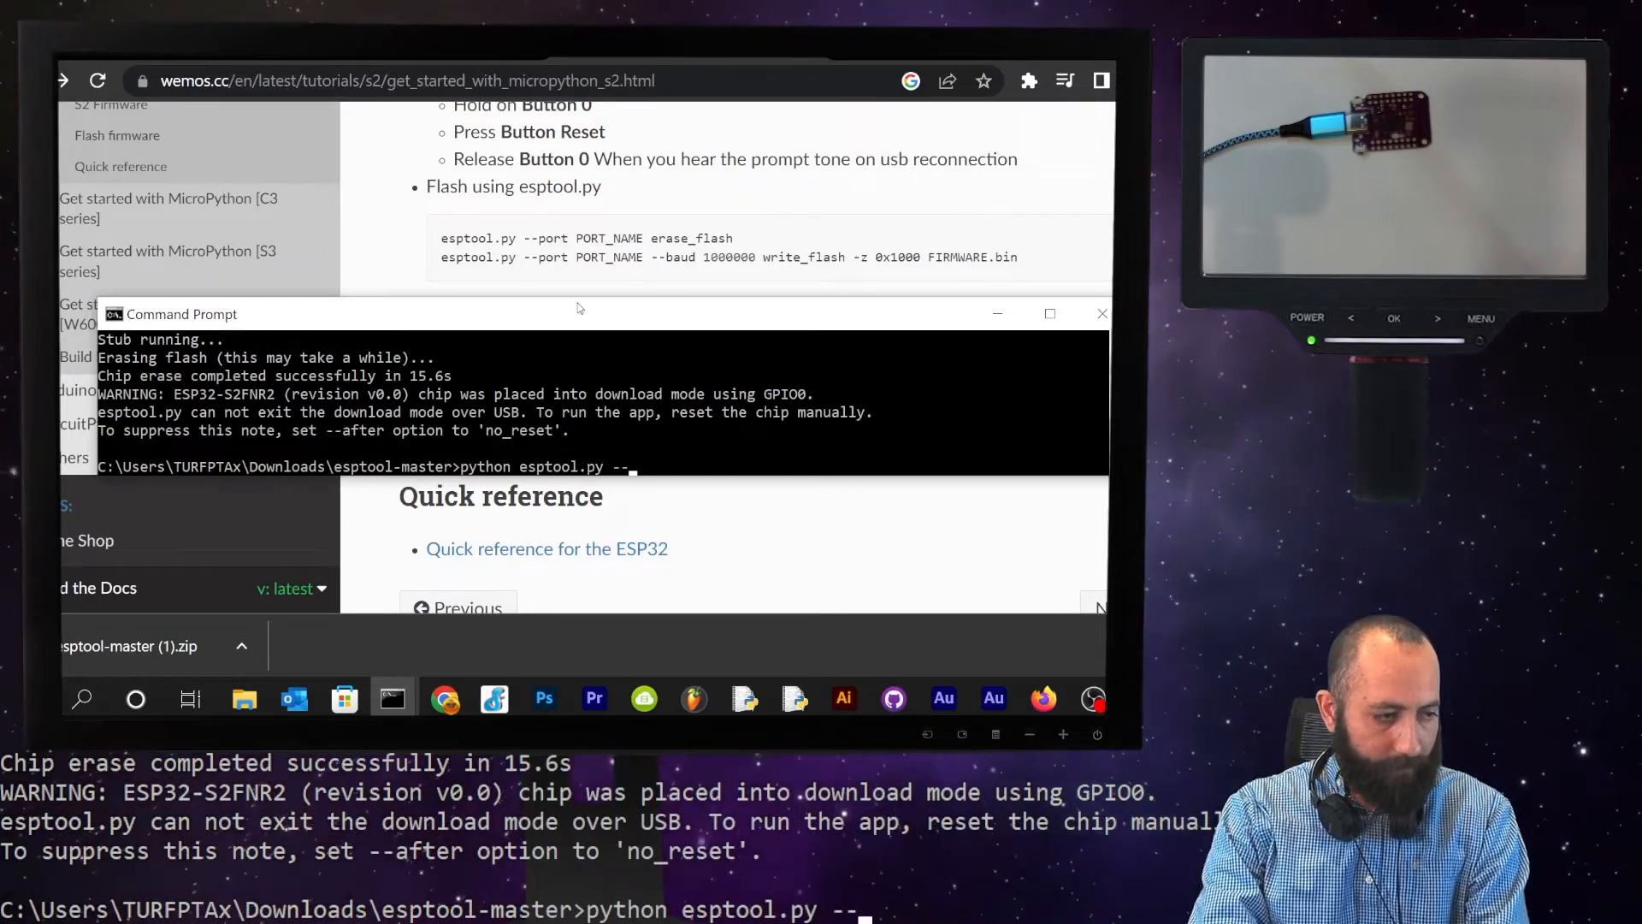
{"action": "type", "text": "--port CO"}
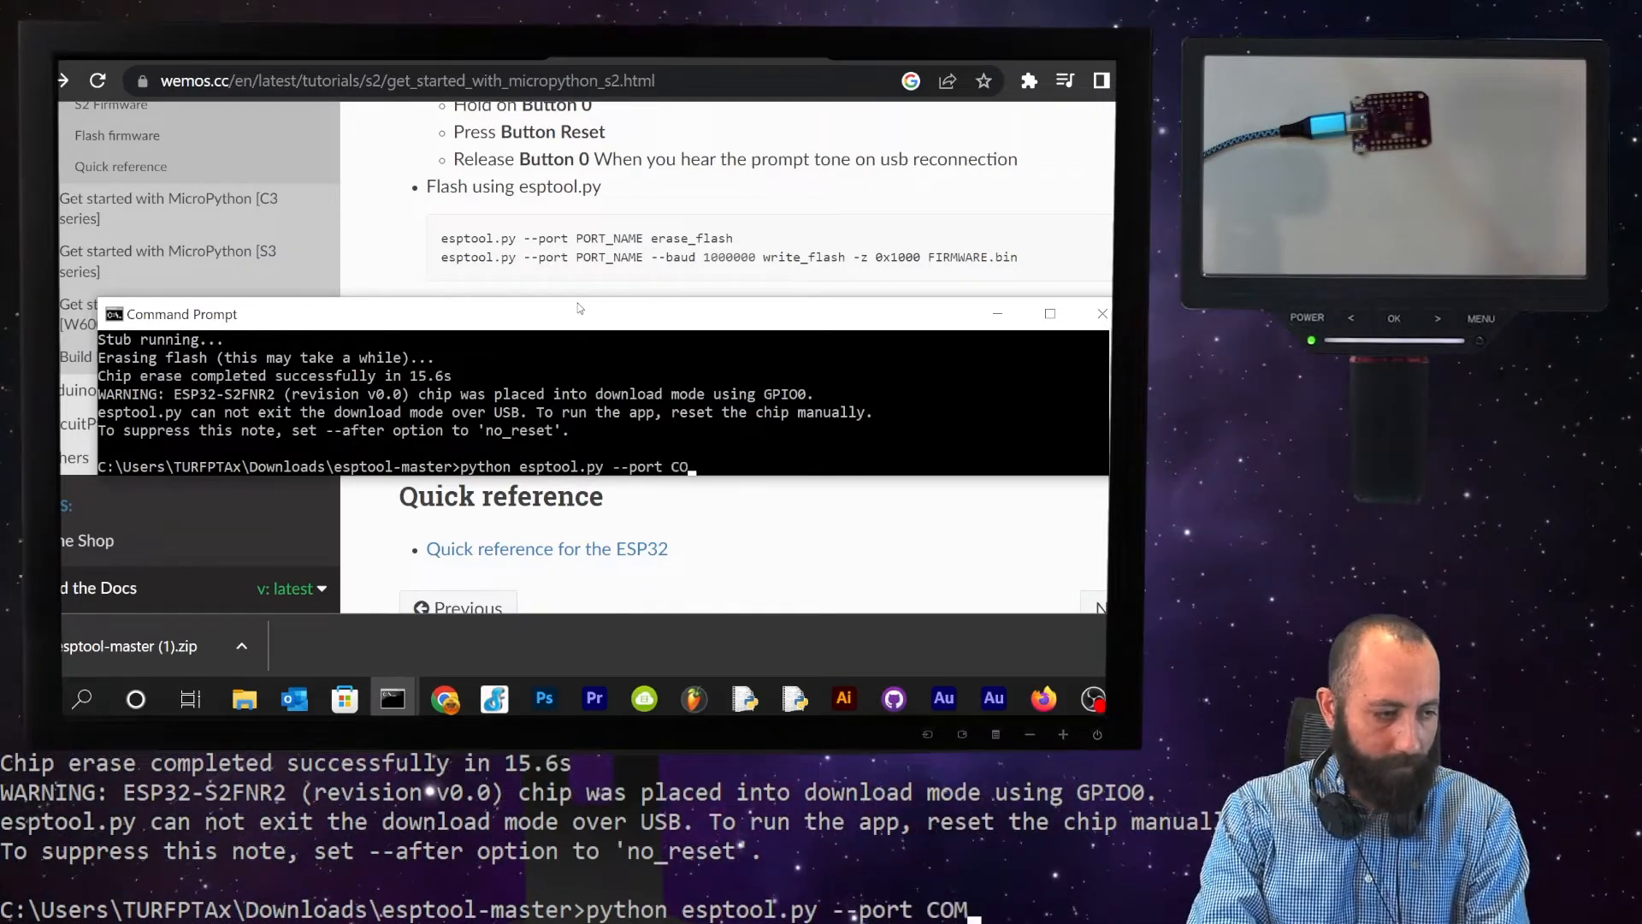
{"action": "type", "text": "M6"}
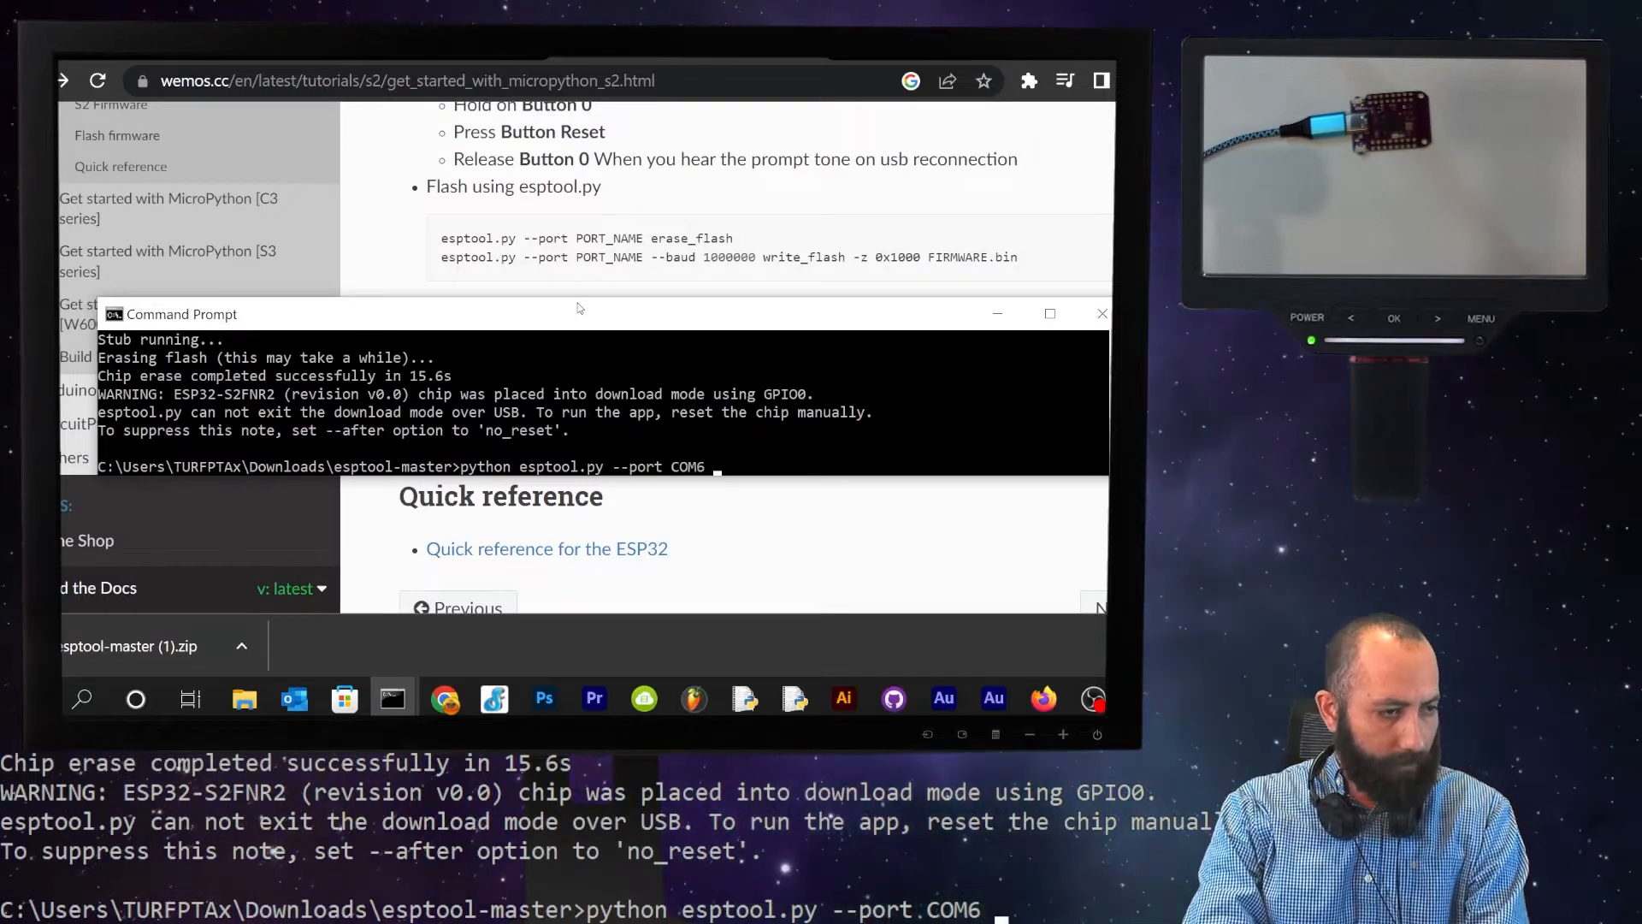
{"action": "type", "text": "--baud"}
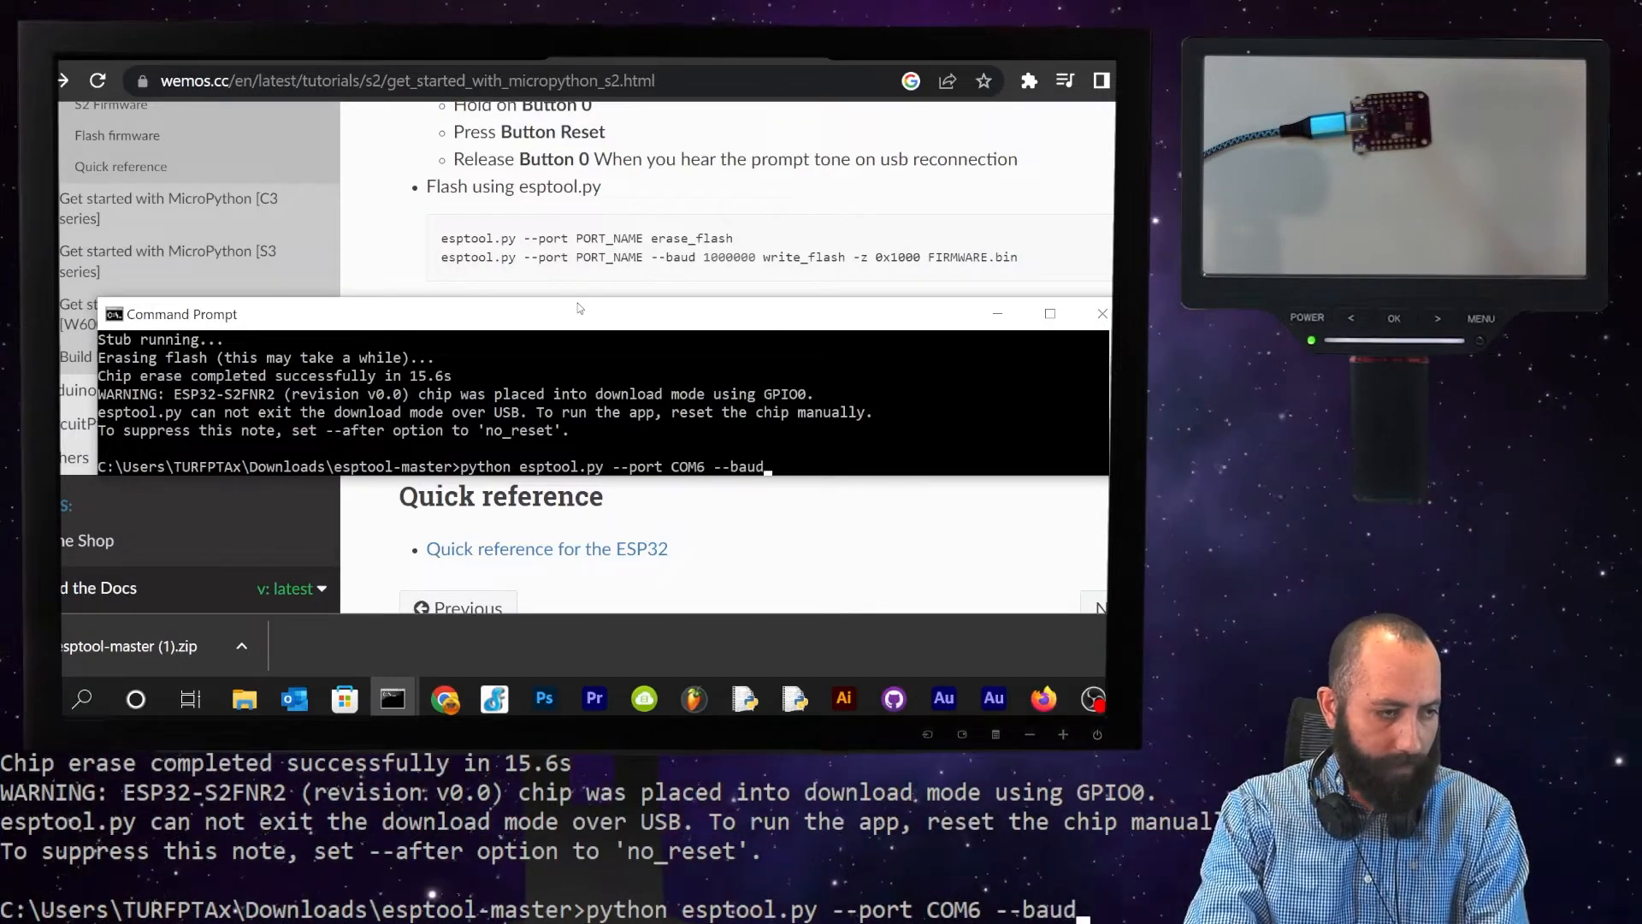
{"action": "type", "text": "1000000"}
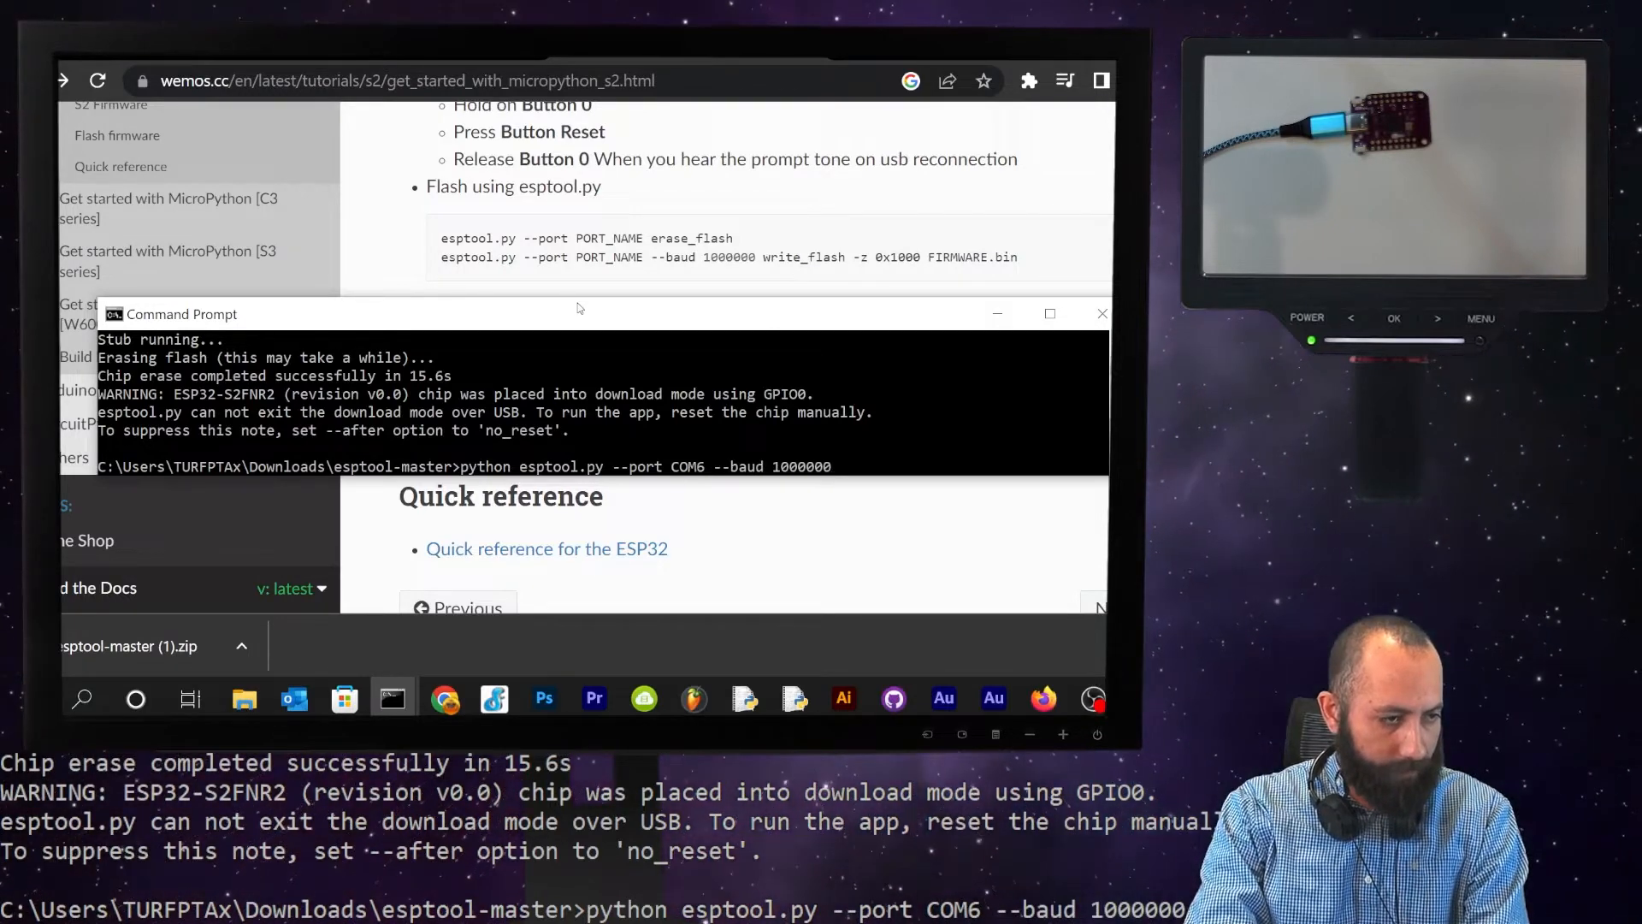
{"action": "type", "text": "write_flash -z )"}
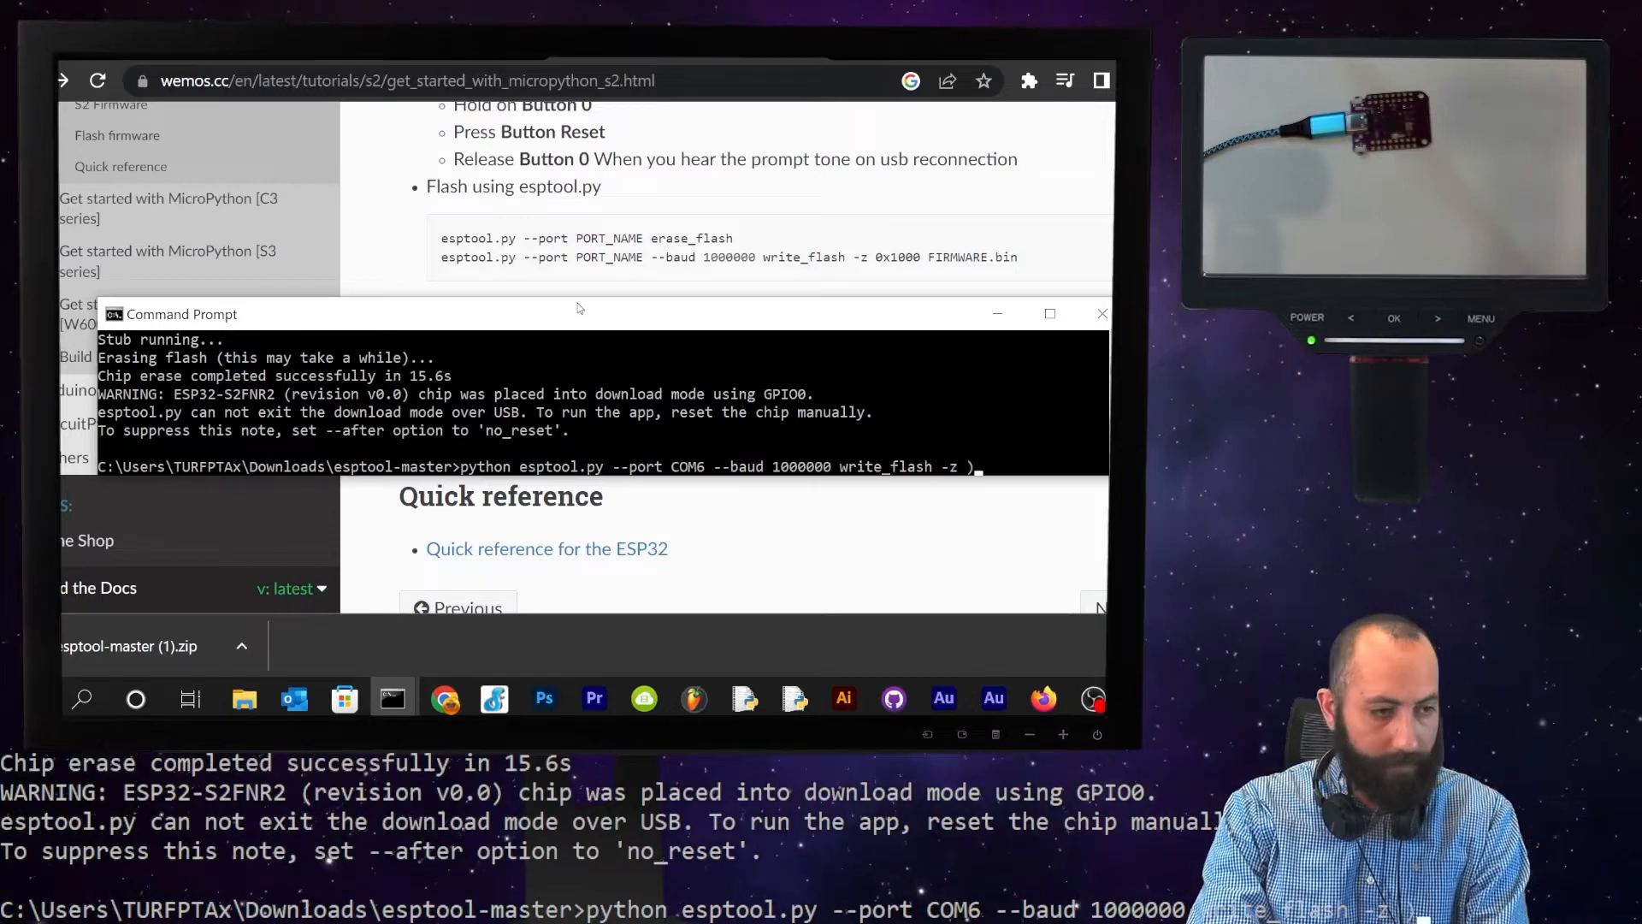
{"action": "type", "text": "0x1000"}
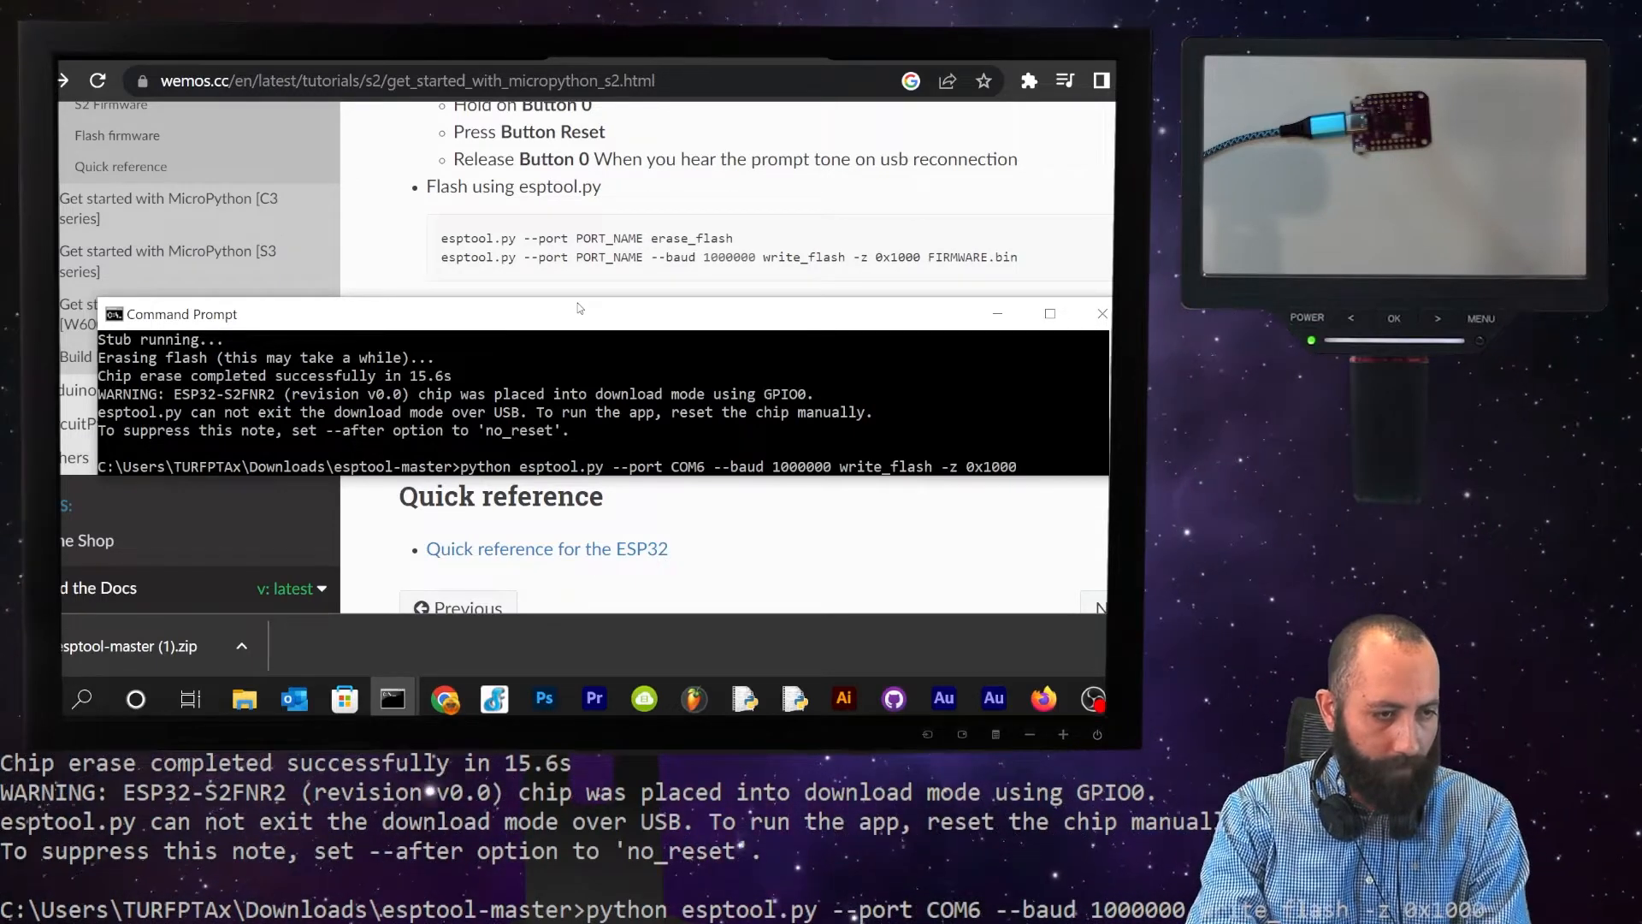
{"action": "type", "text": "ESP32-S2-1-19.bin"}
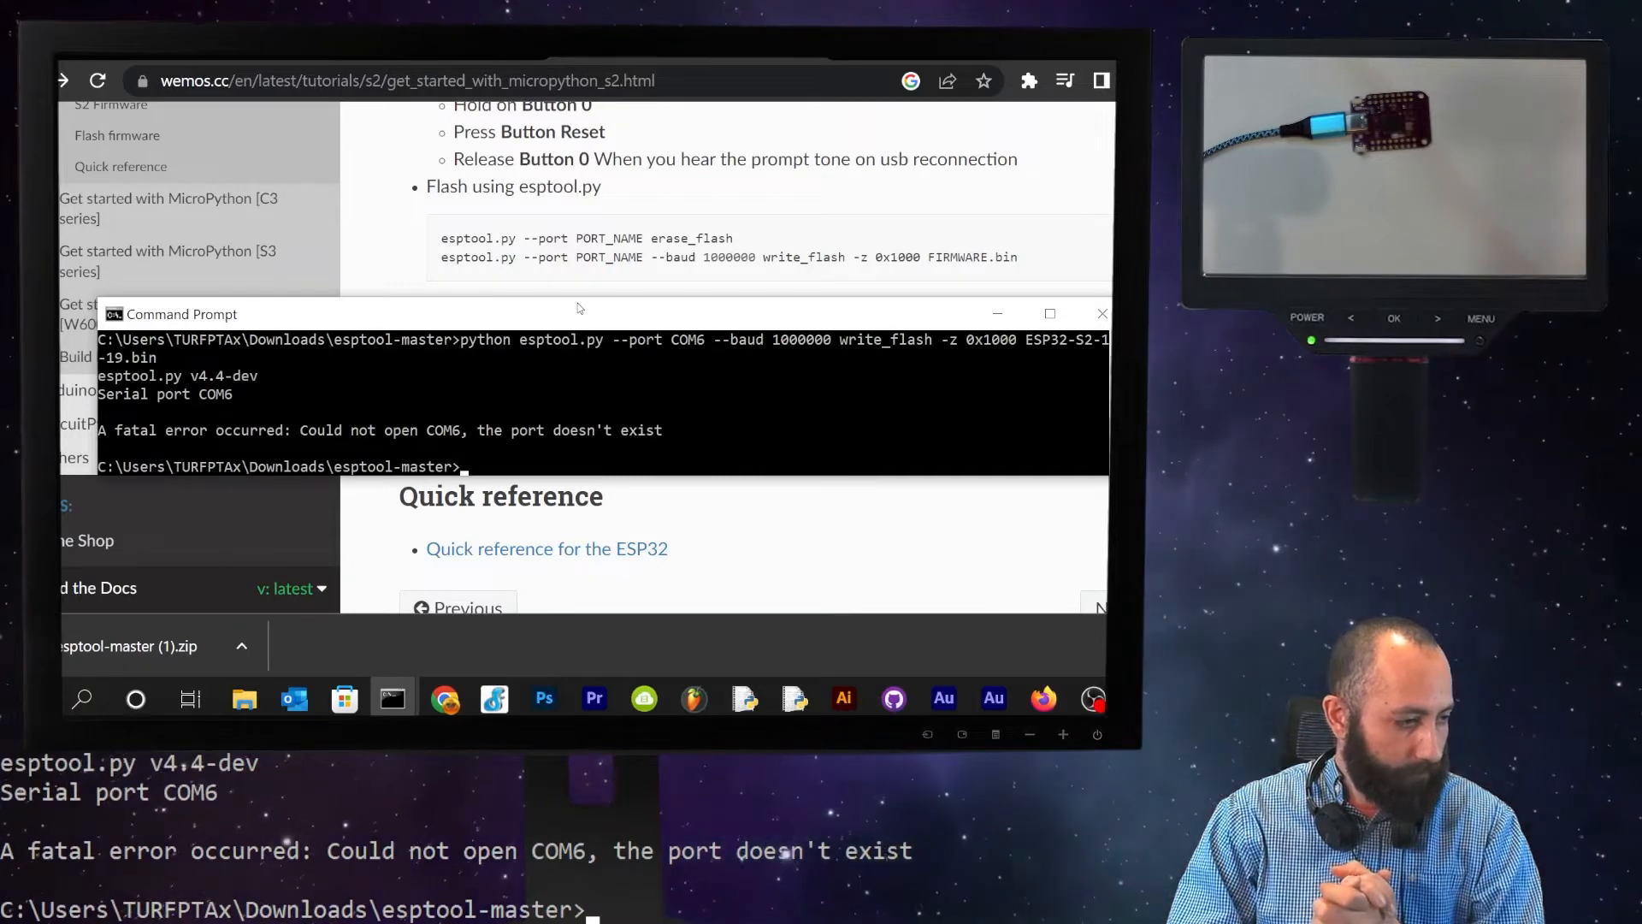
{"action": "mouse_move", "coordinate": [958, 675]}
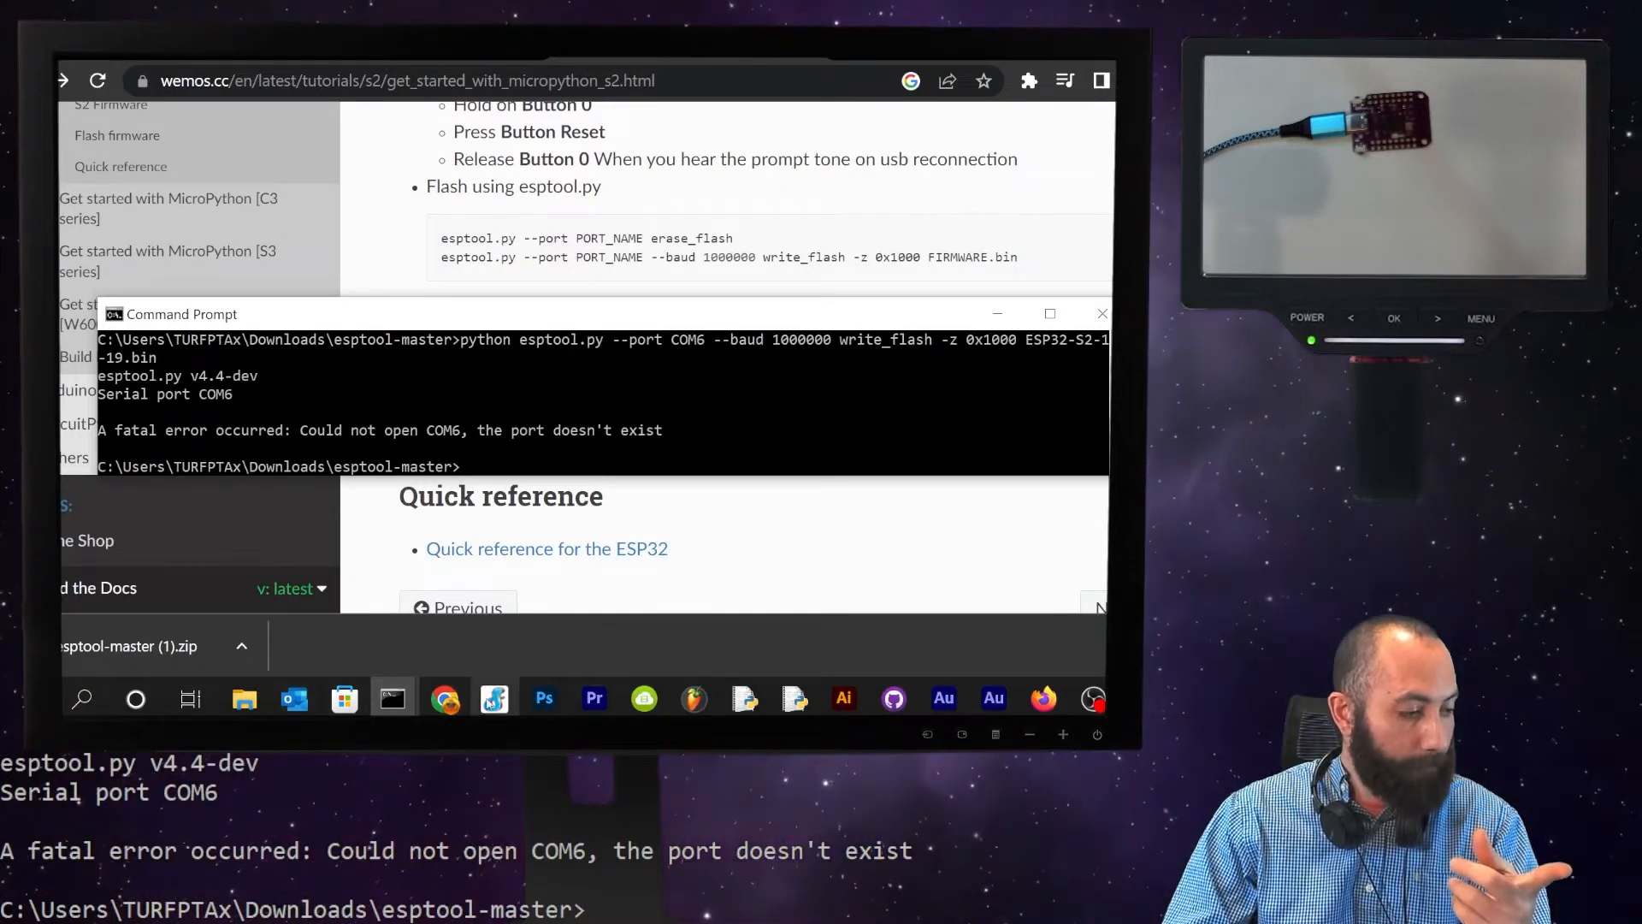
- Open uPyCraft's BurnFirmware dialog and close it without flashing
{"action": "left_click", "coordinate": [493, 699]}
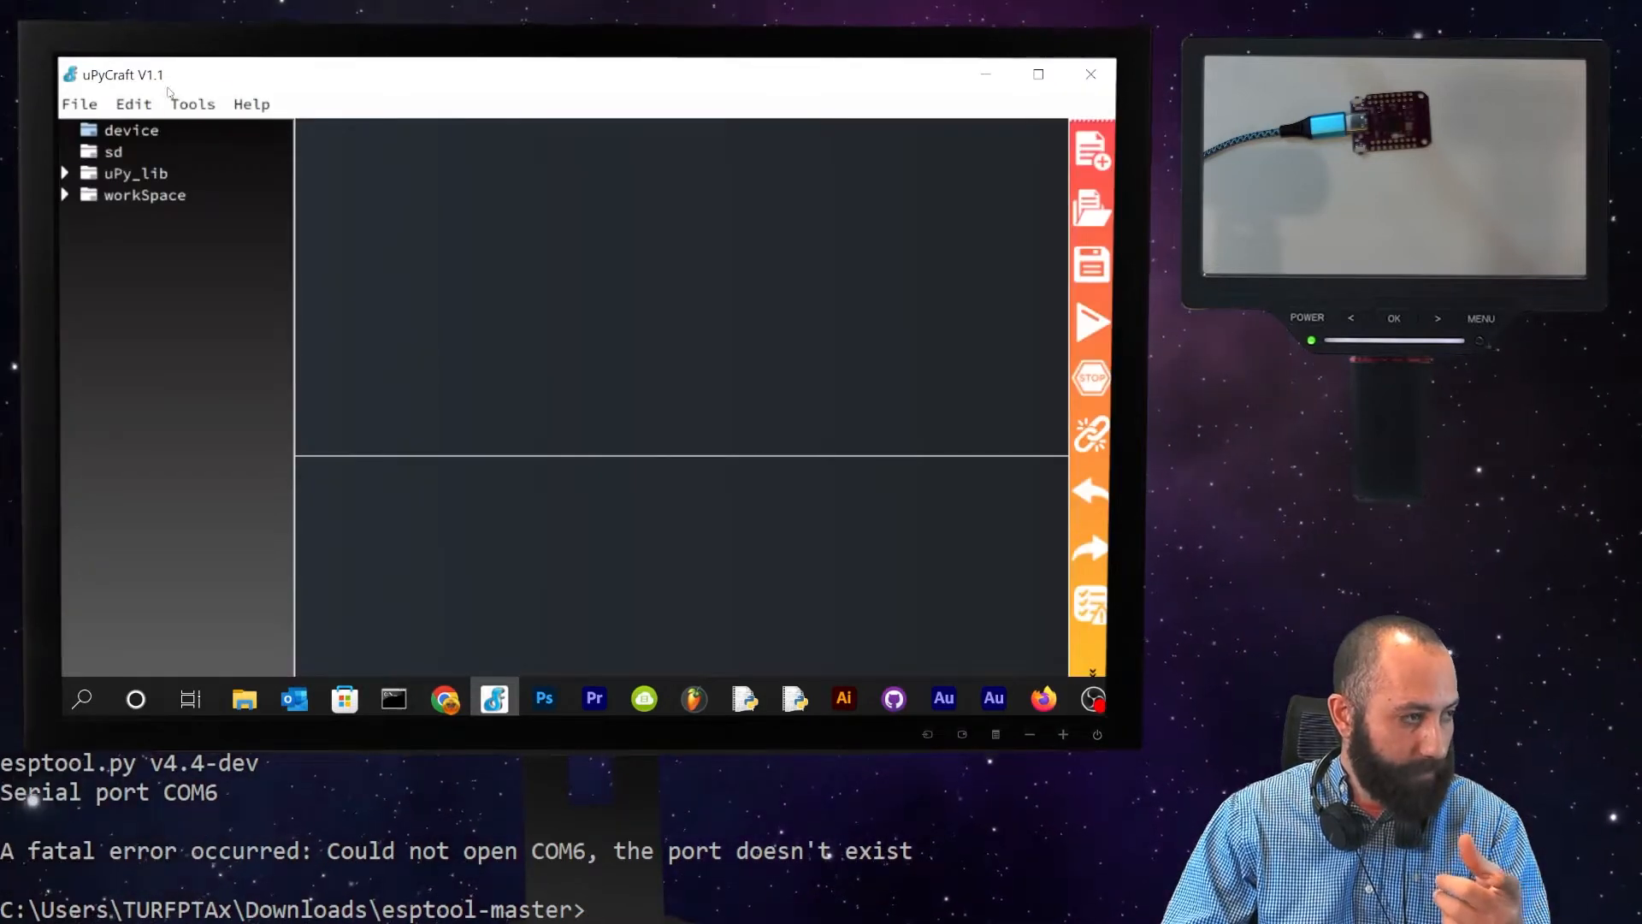
{"action": "left_click", "coordinate": [192, 104]}
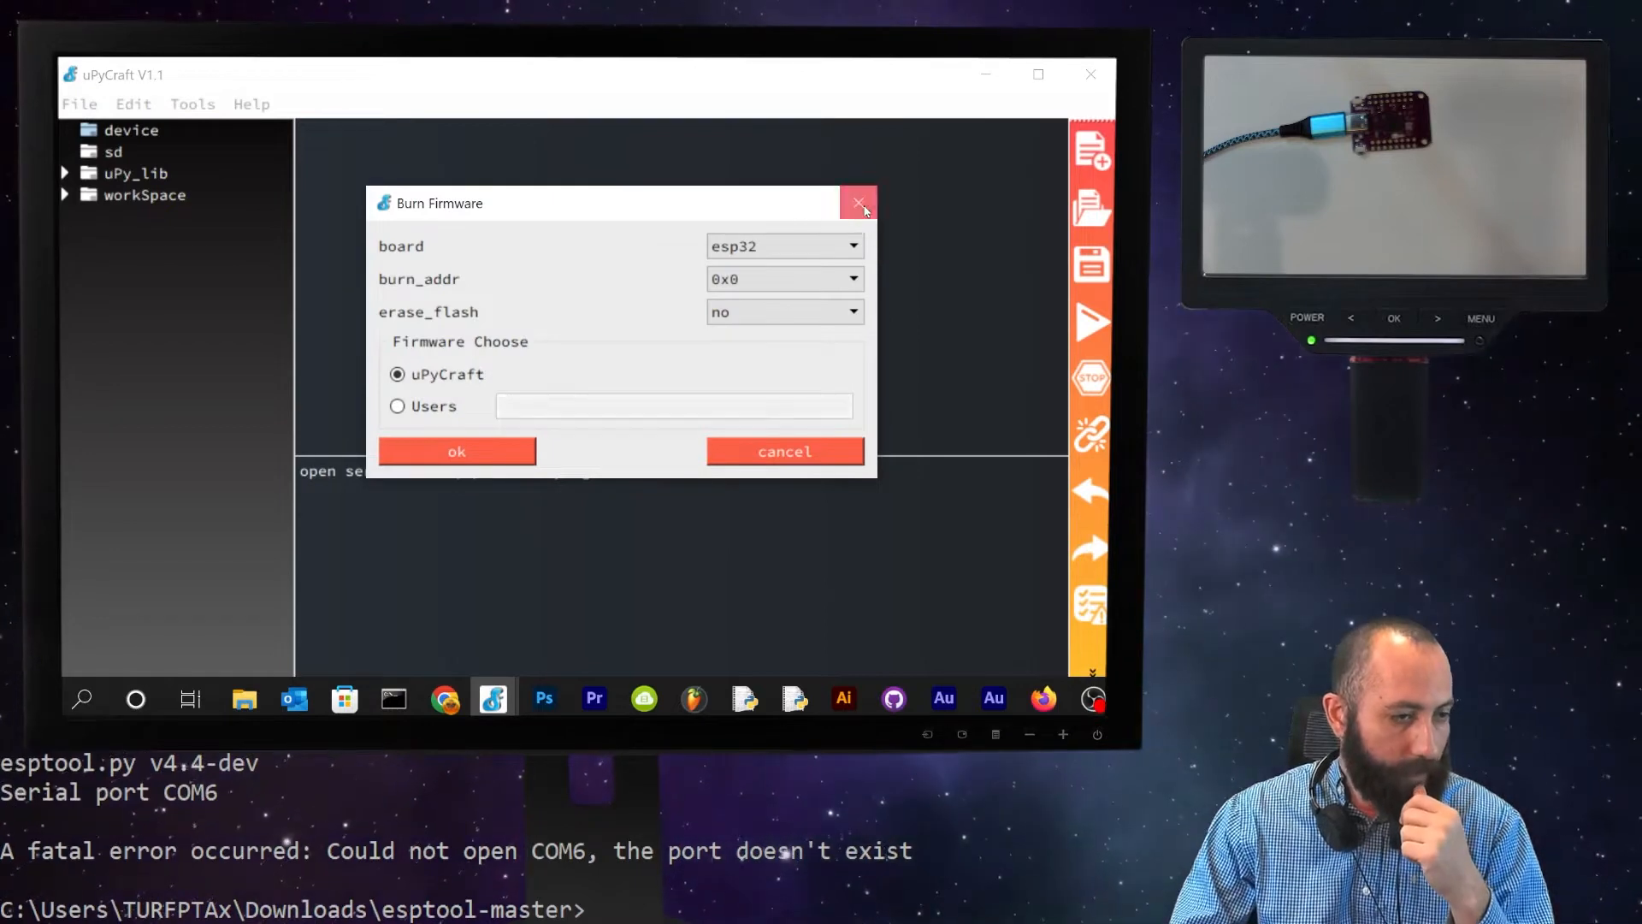
{"action": "left_click", "coordinate": [858, 202]}
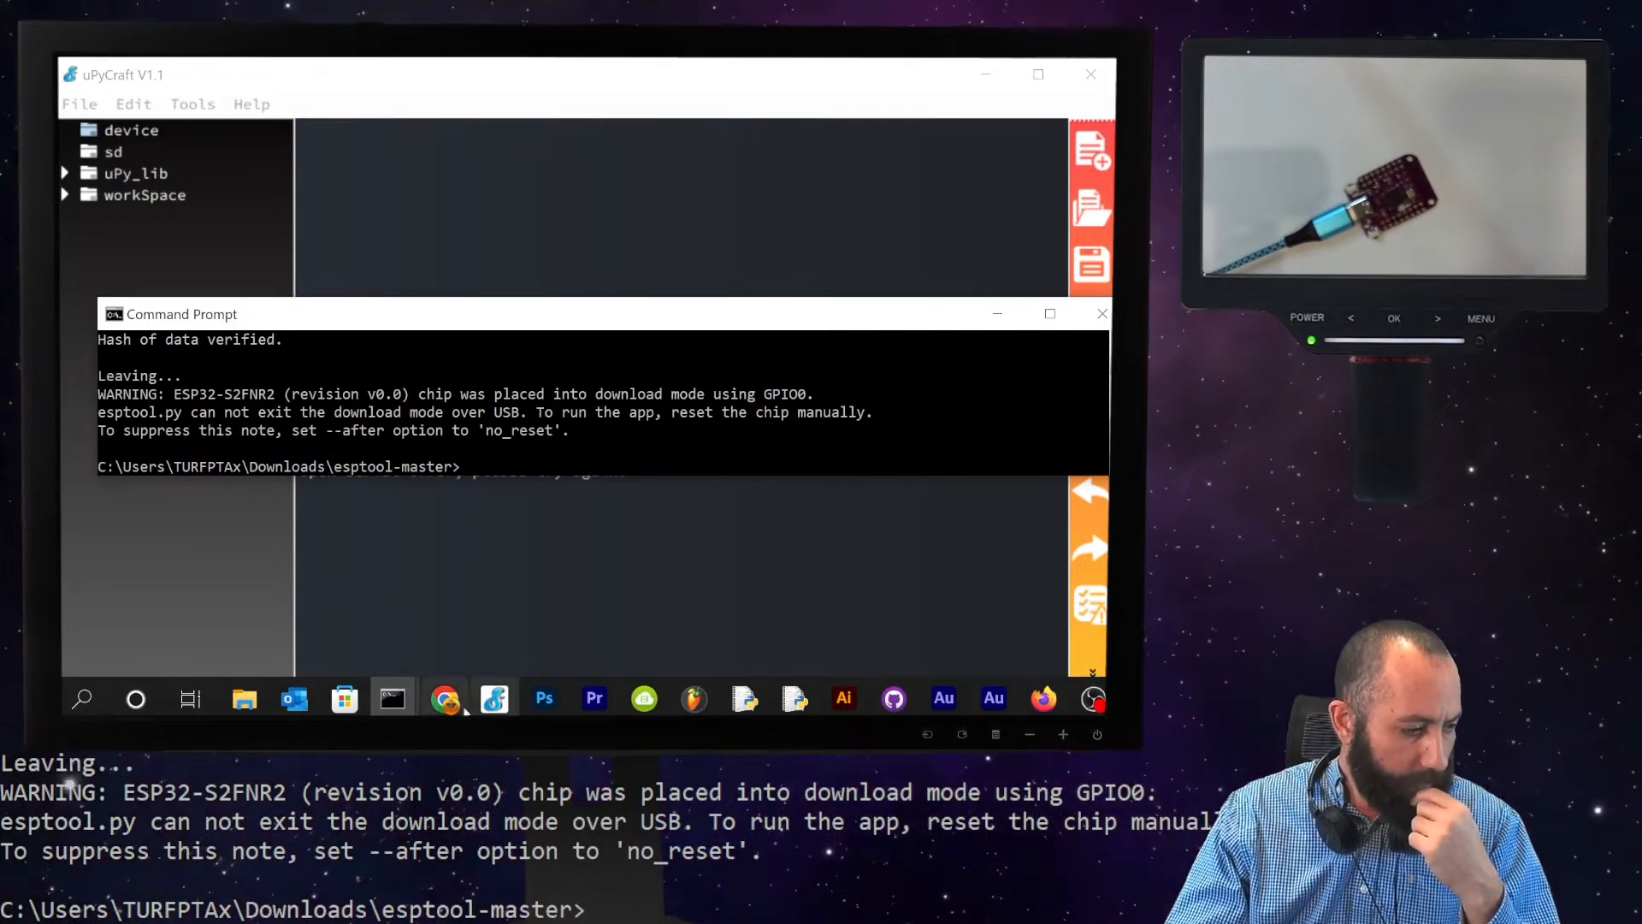
- Connect to the board on COM10 and test the REPL with a print about ESP32-S2 mini
{"action": "left_click", "coordinate": [193, 103]}
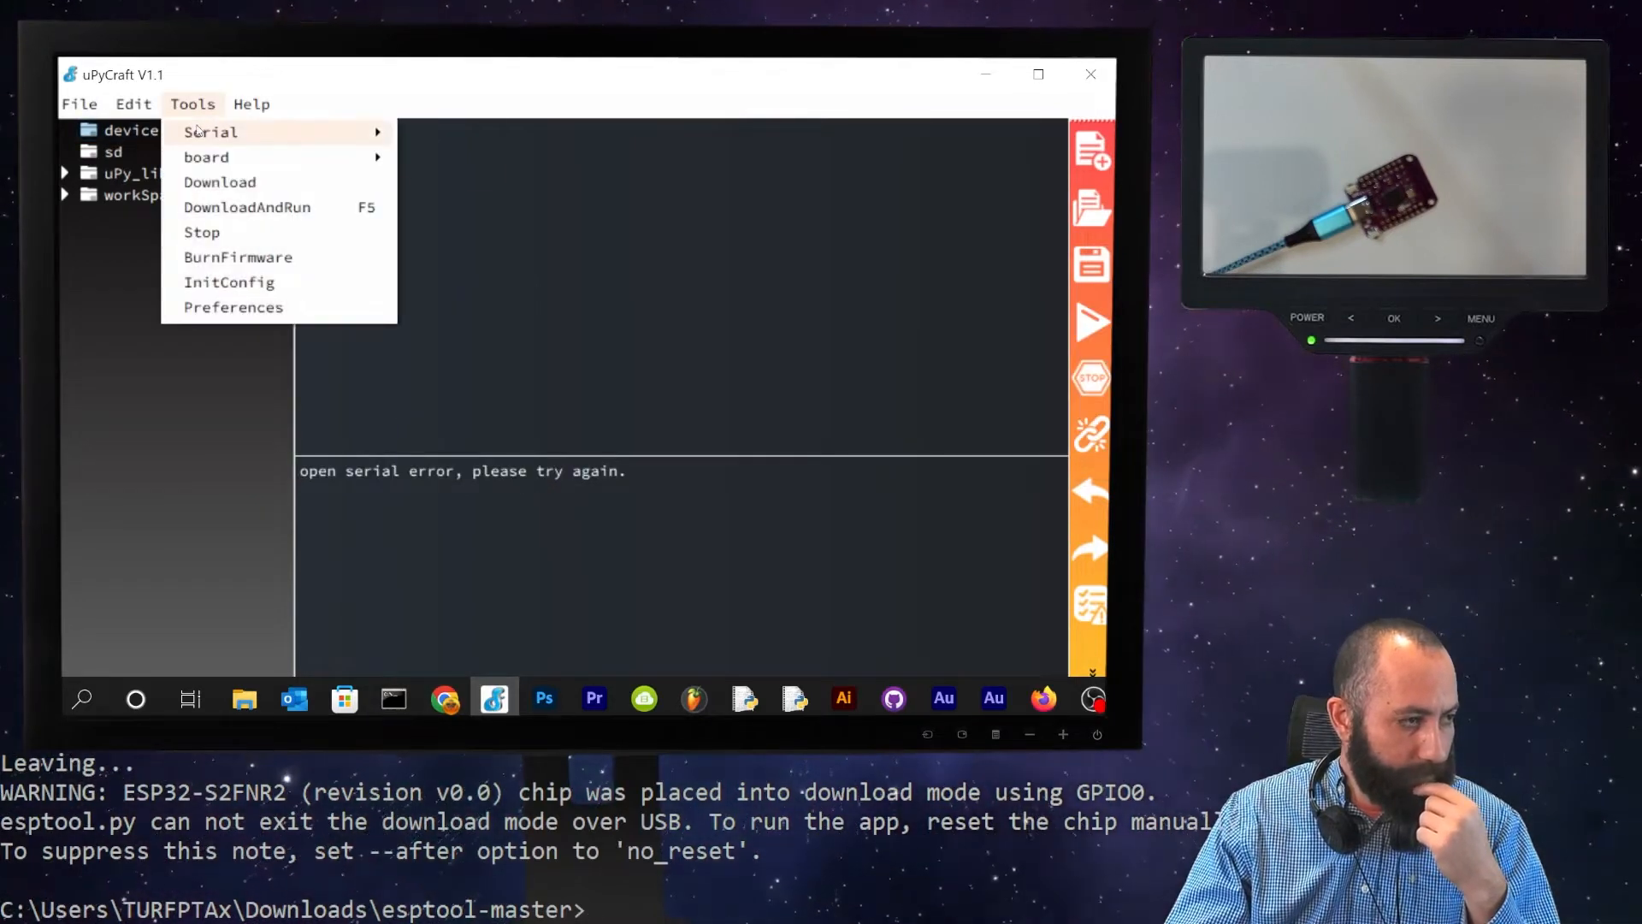
{"action": "mouse_move", "coordinate": [210, 131]}
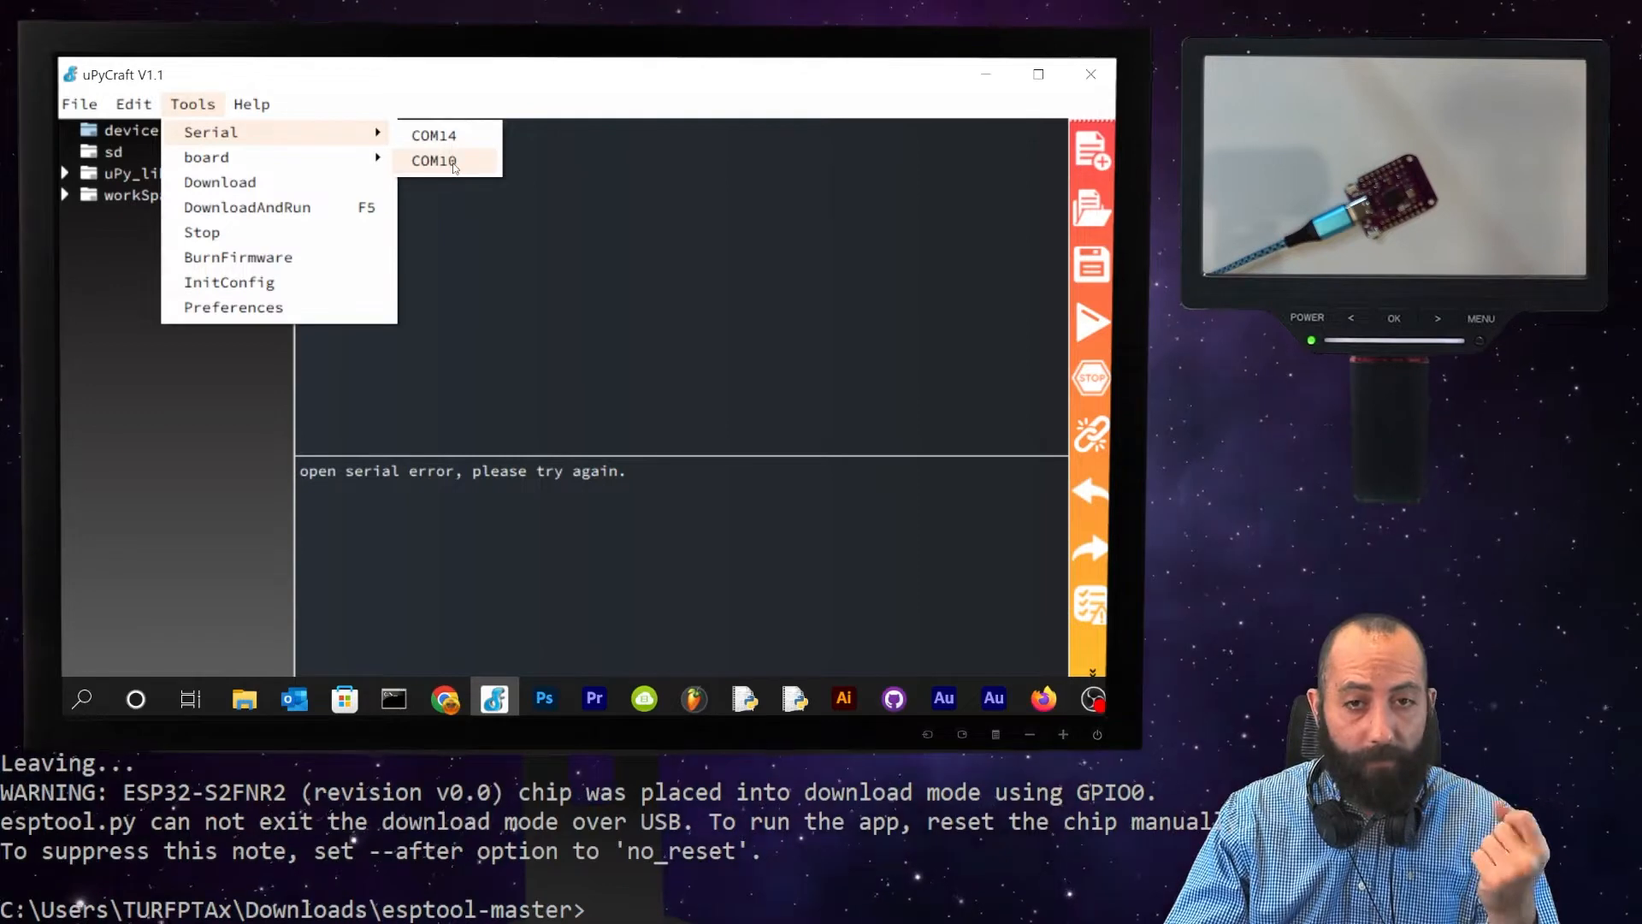
{"action": "left_click", "coordinate": [434, 160]}
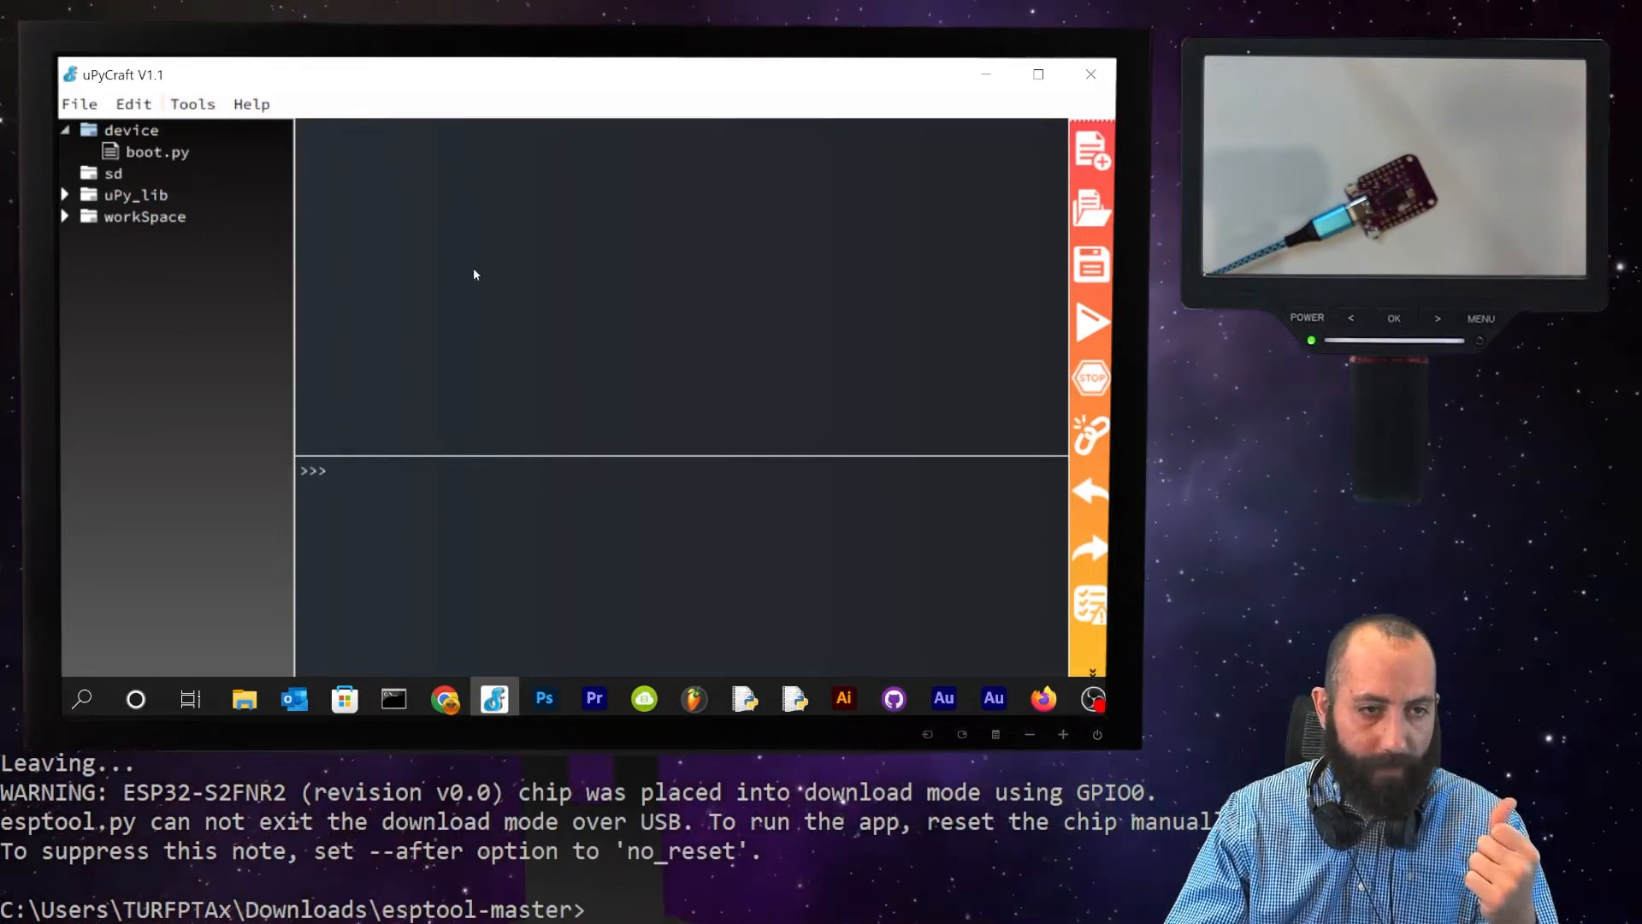
{"action": "left_click", "coordinate": [143, 217]}
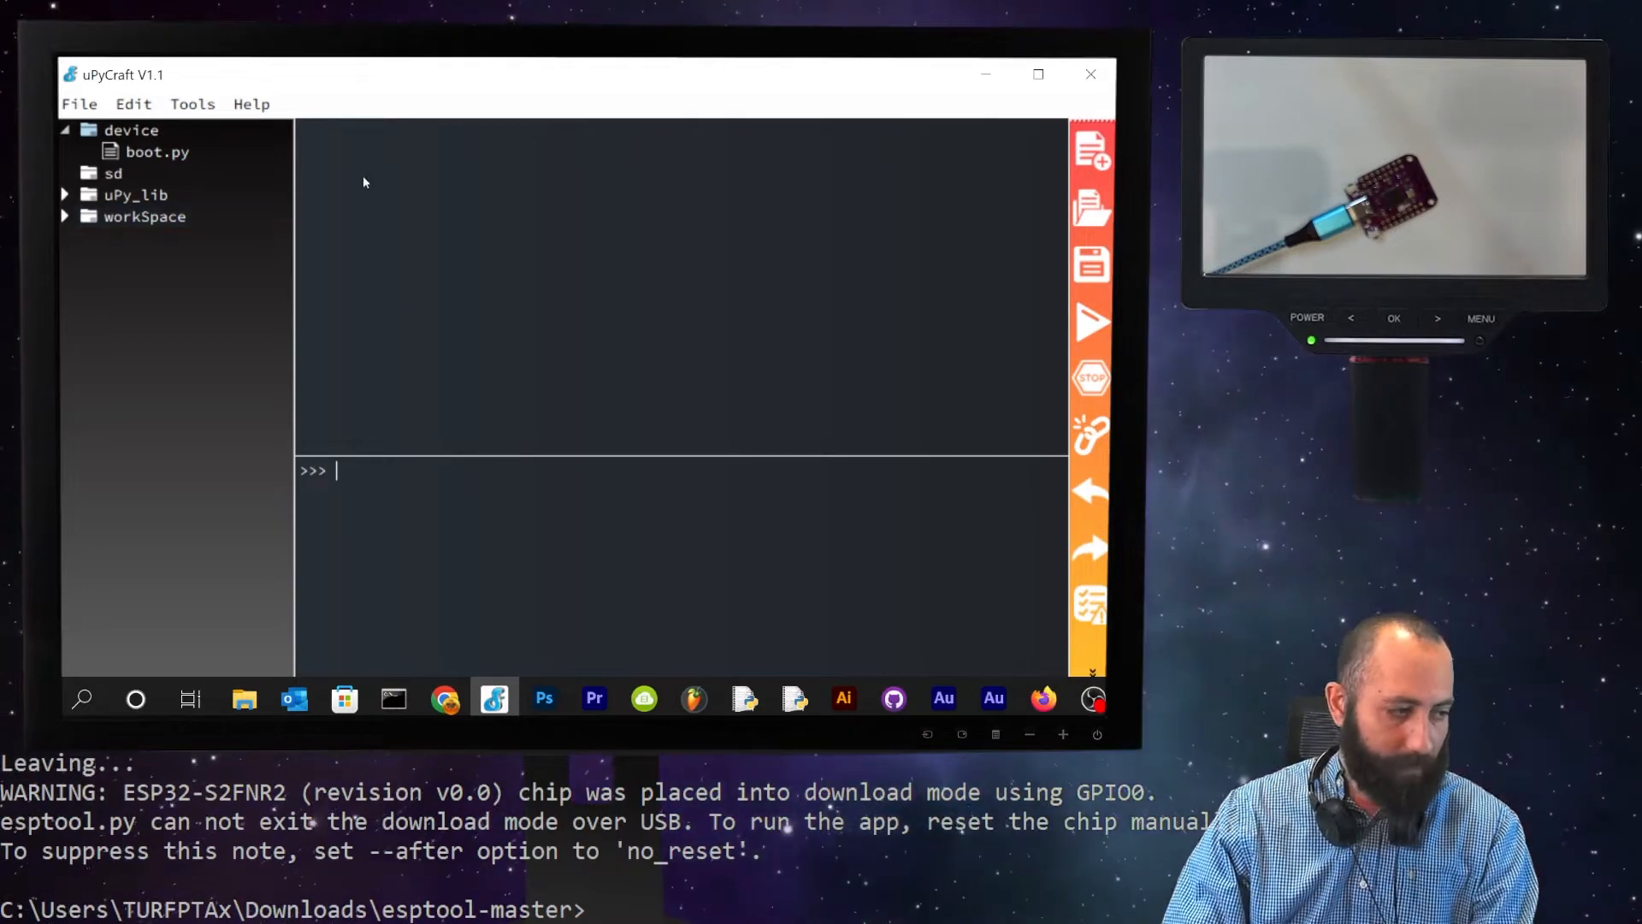
{"action": "type", "text": "print(\"hello E"}
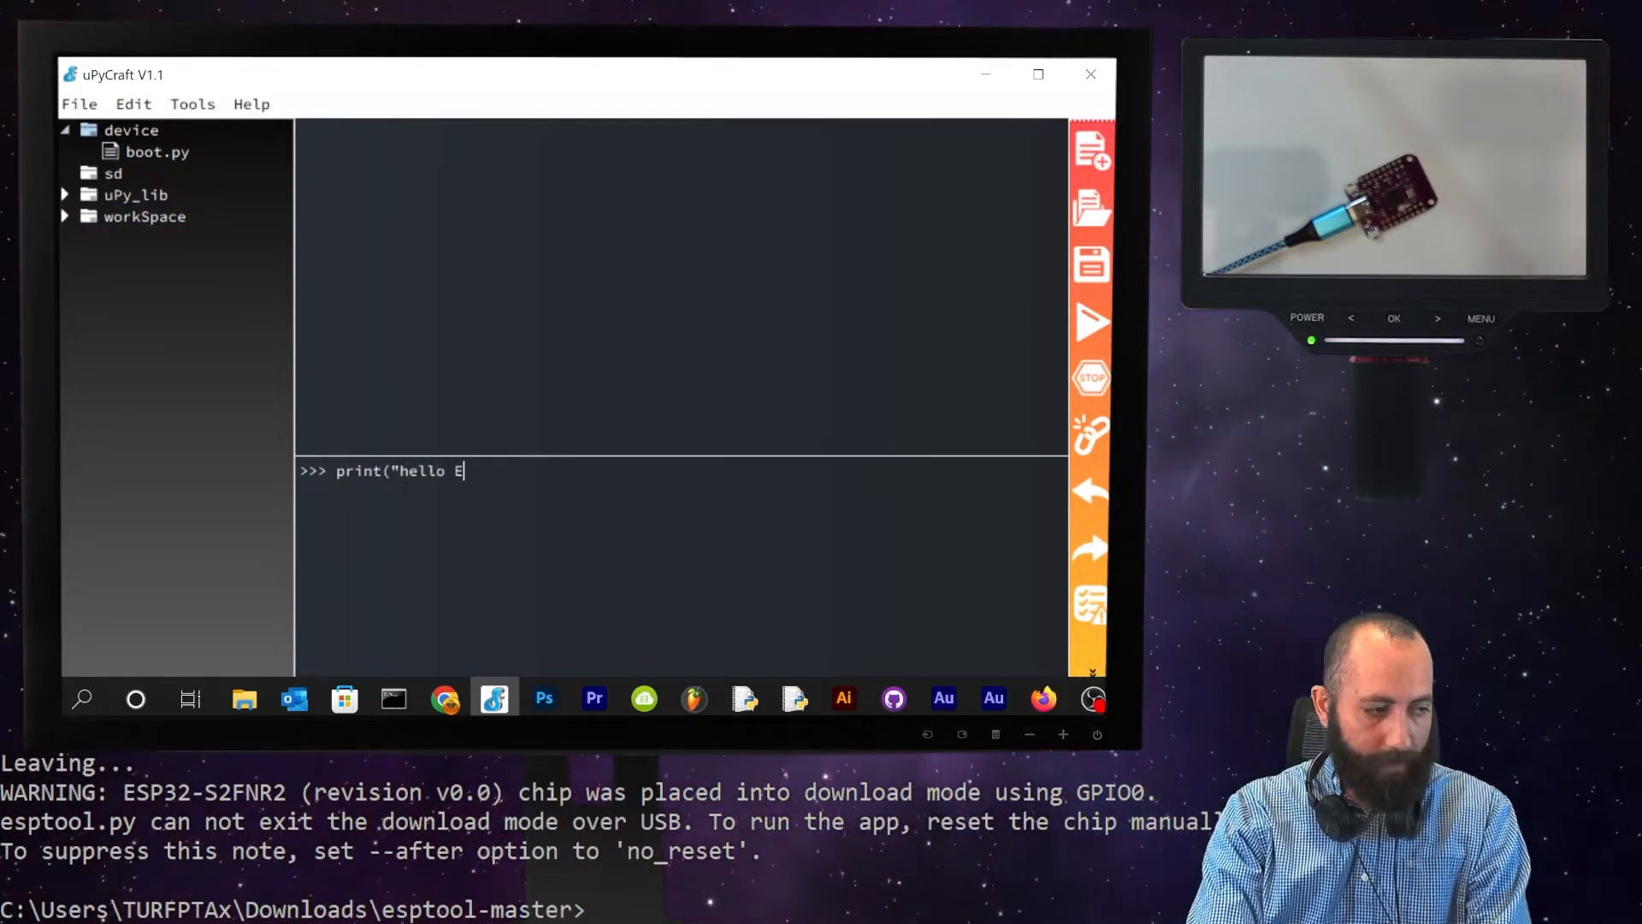
{"action": "type", "text": "SP32-s2"}
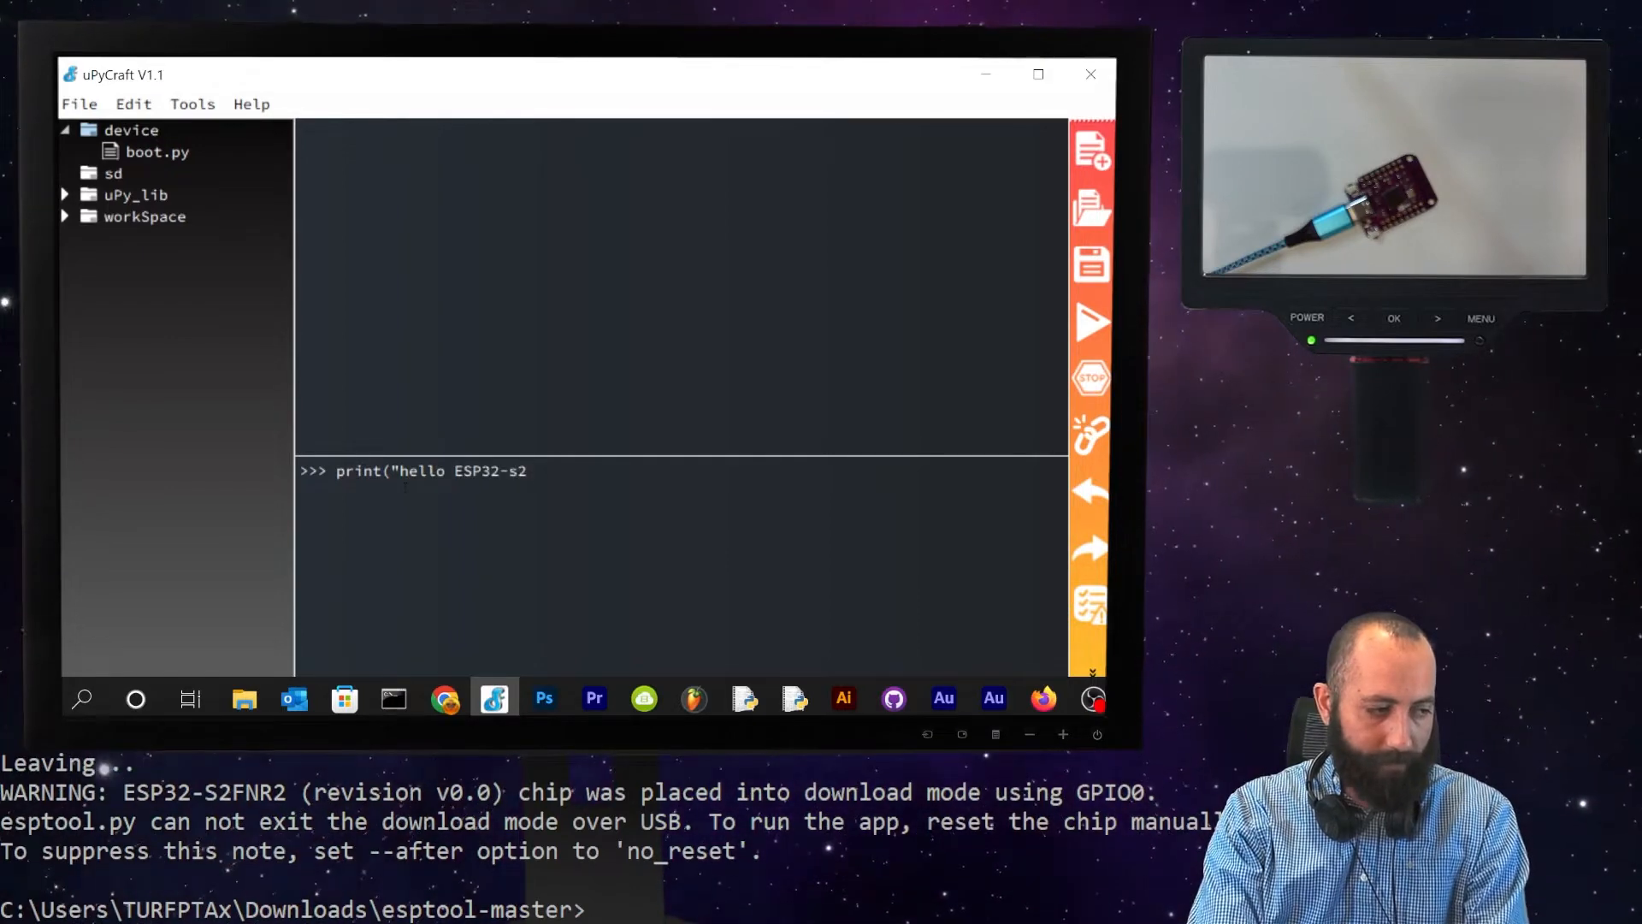
{"action": "type", "text": "mini by wemo"}
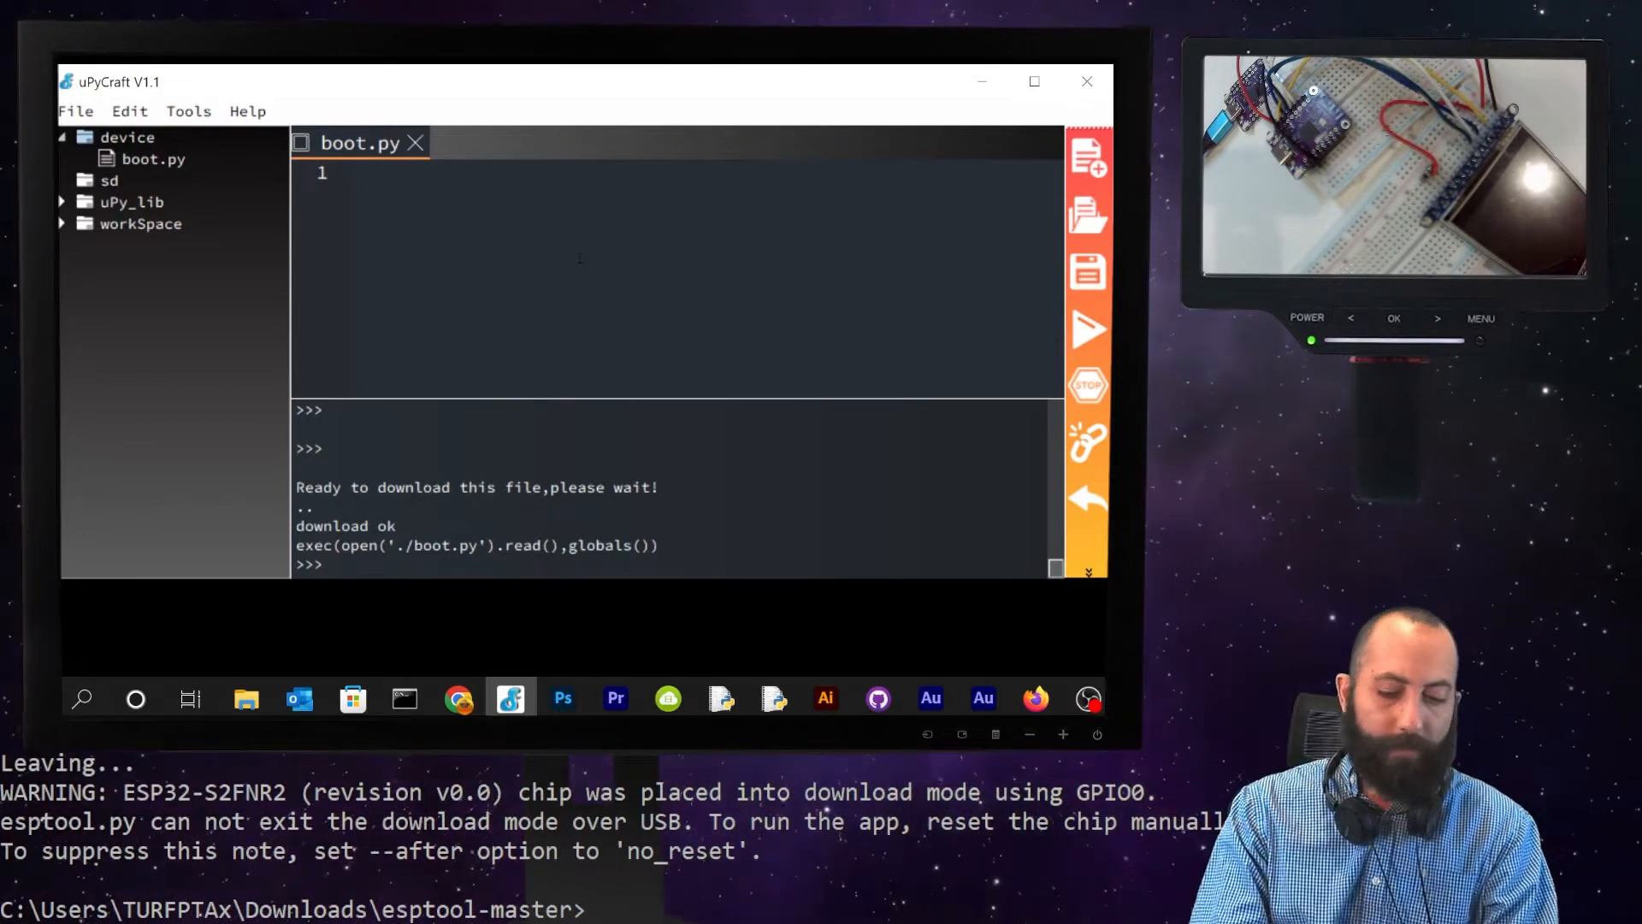
- Add 'import time' and 'from machine import Pin' at the top of boot.py
{"action": "type", "text": "import time"}
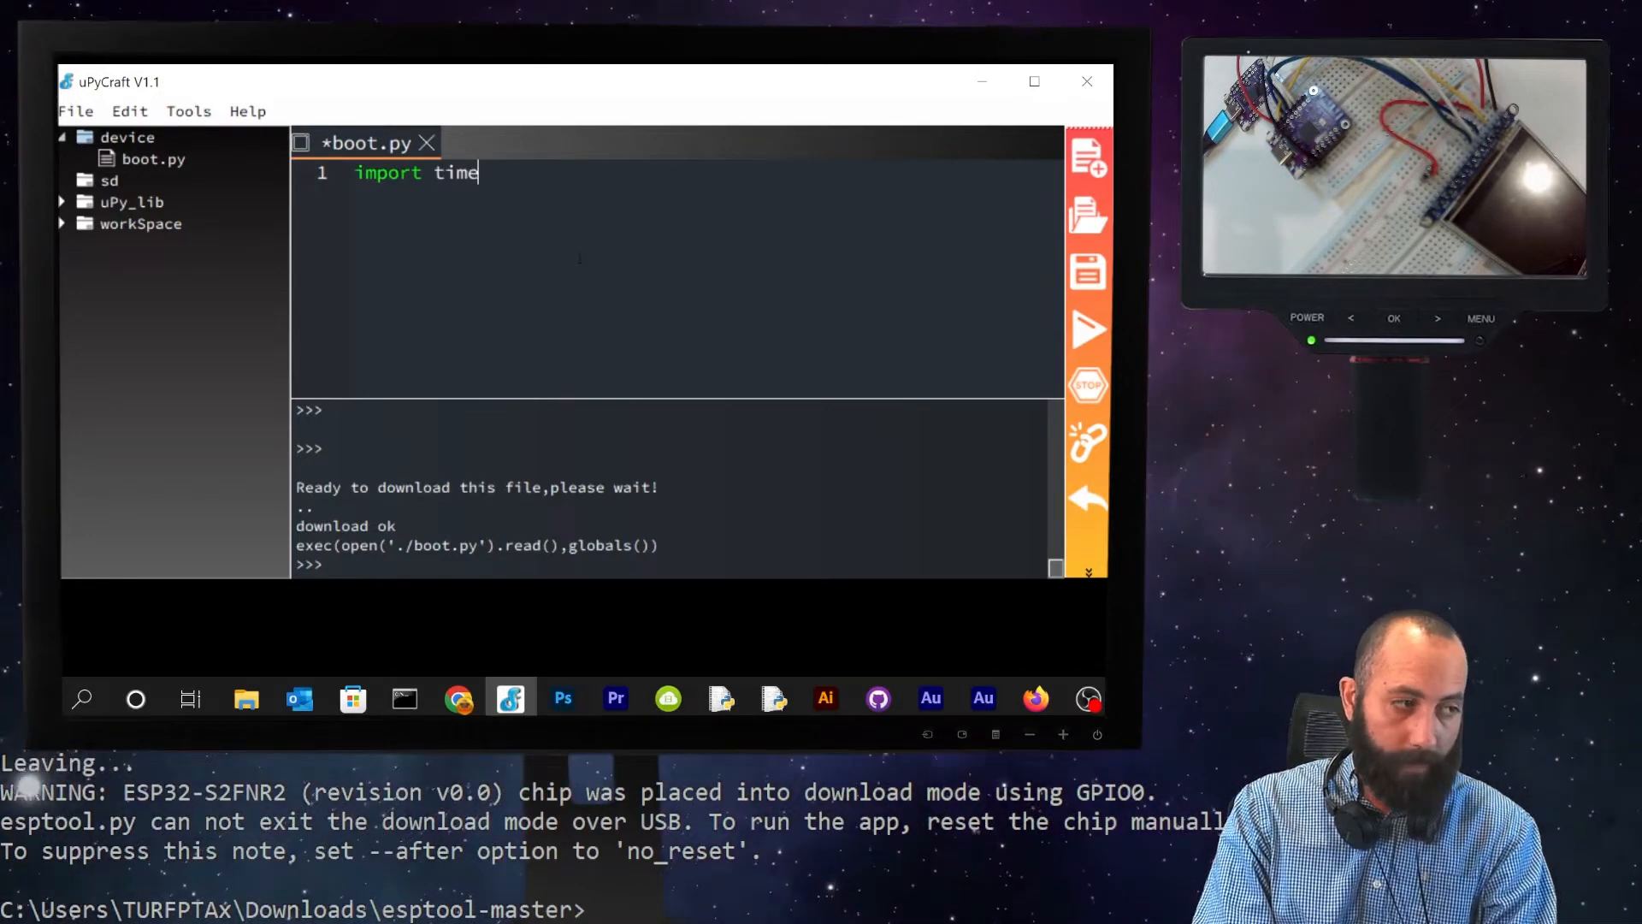
{"action": "type", "text": "fo"}
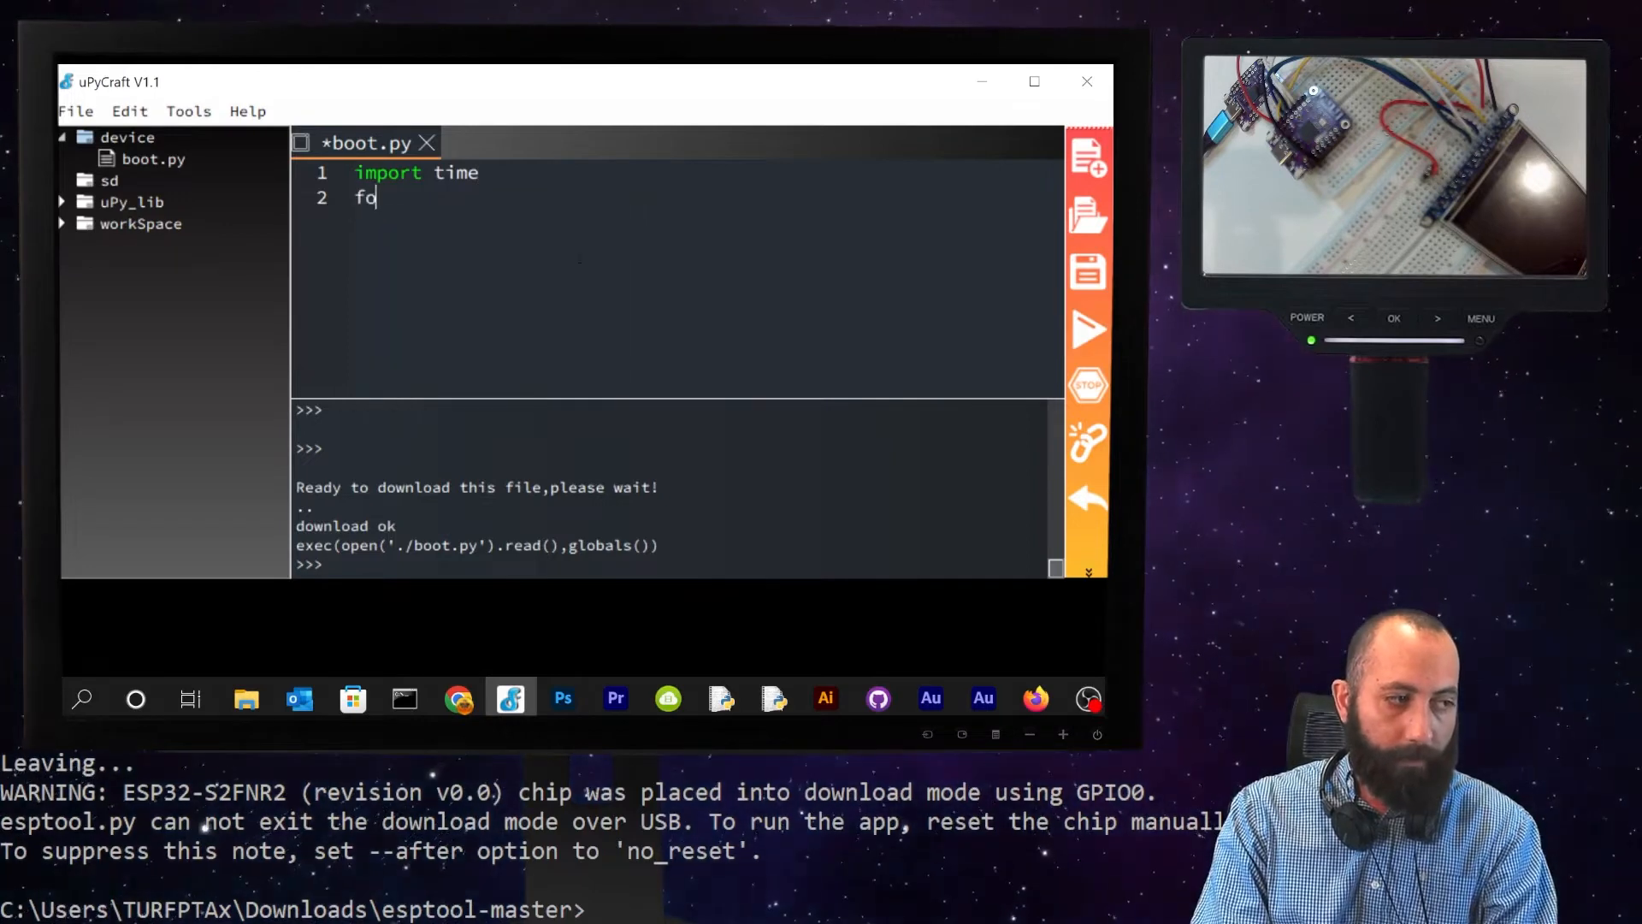
{"action": "type", "text": "rom i"}
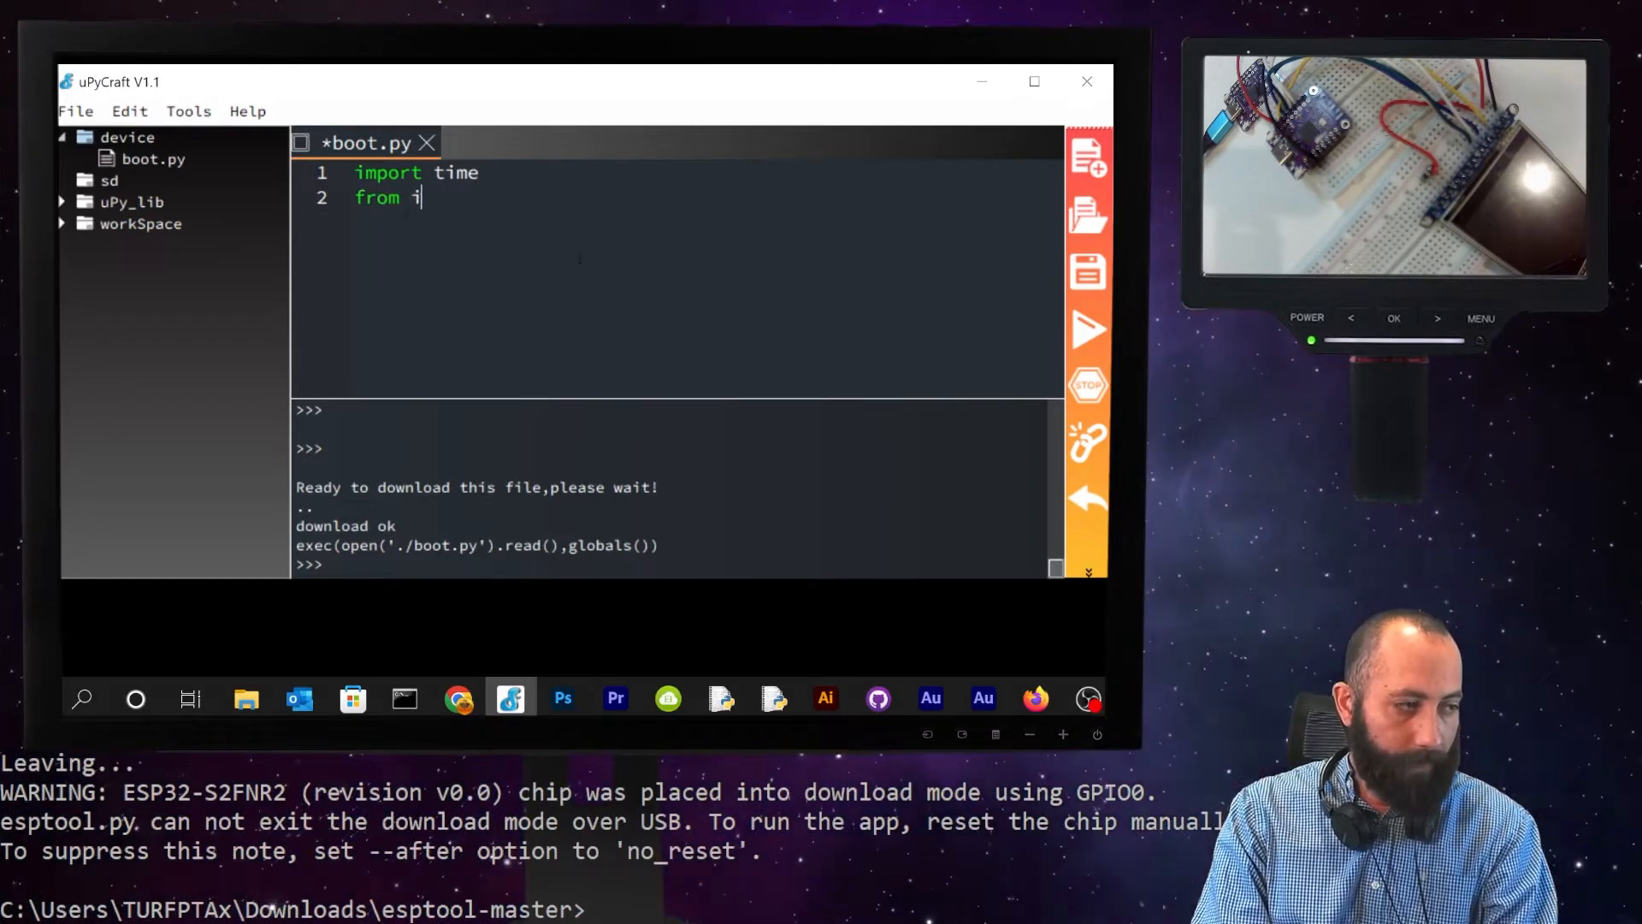
{"action": "type", "text": "machine"}
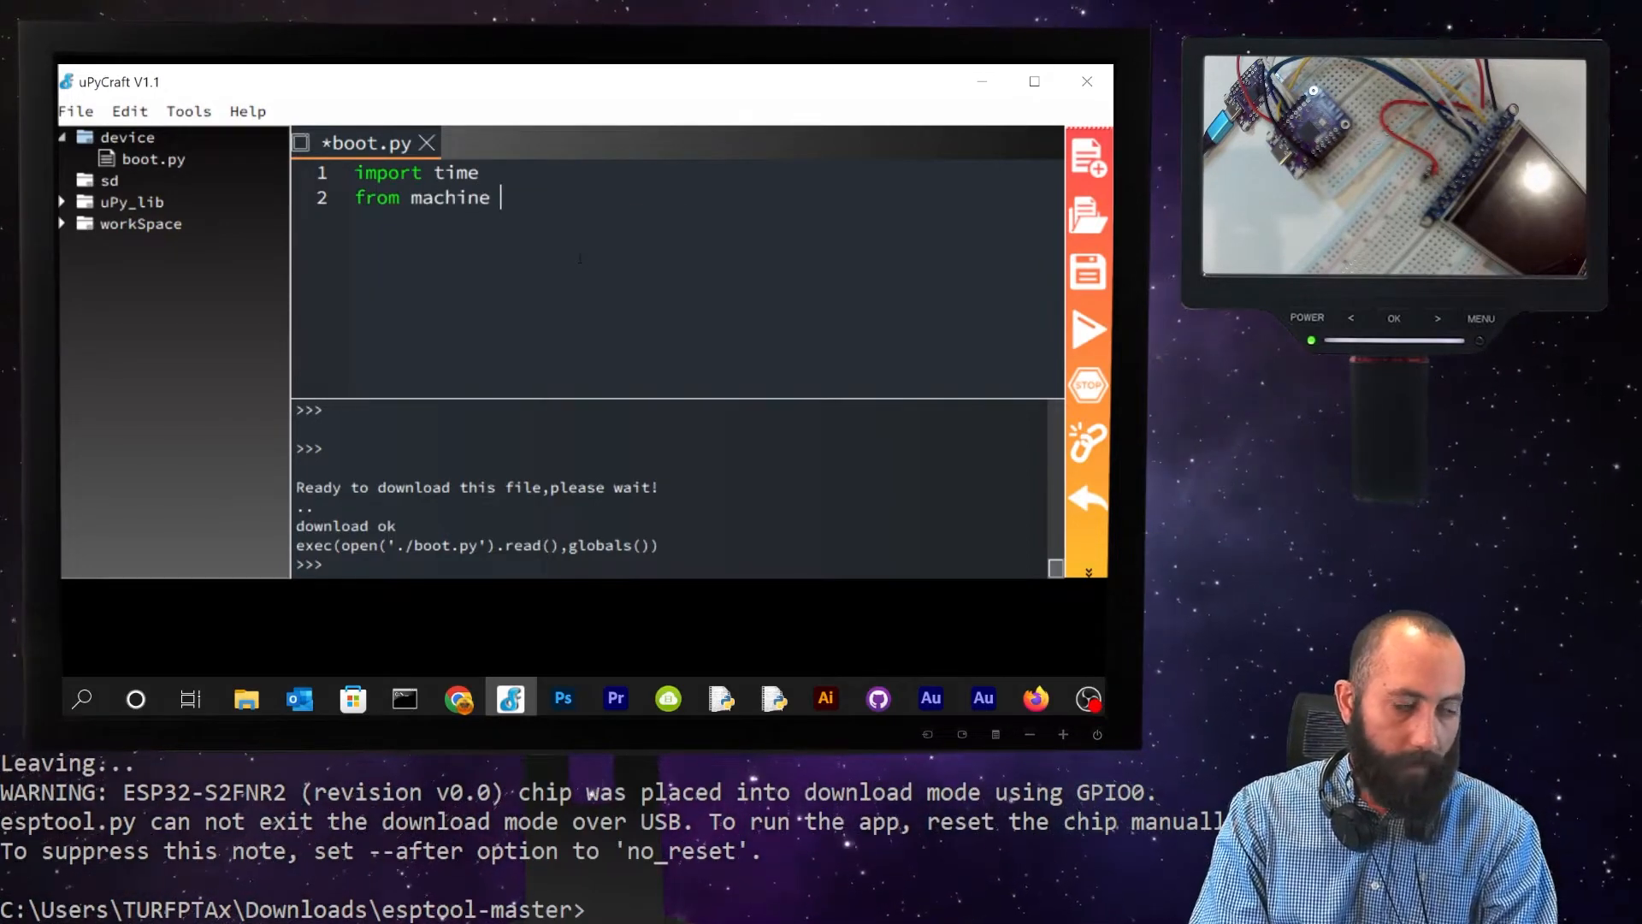
{"action": "type", "text": "import Pin"}
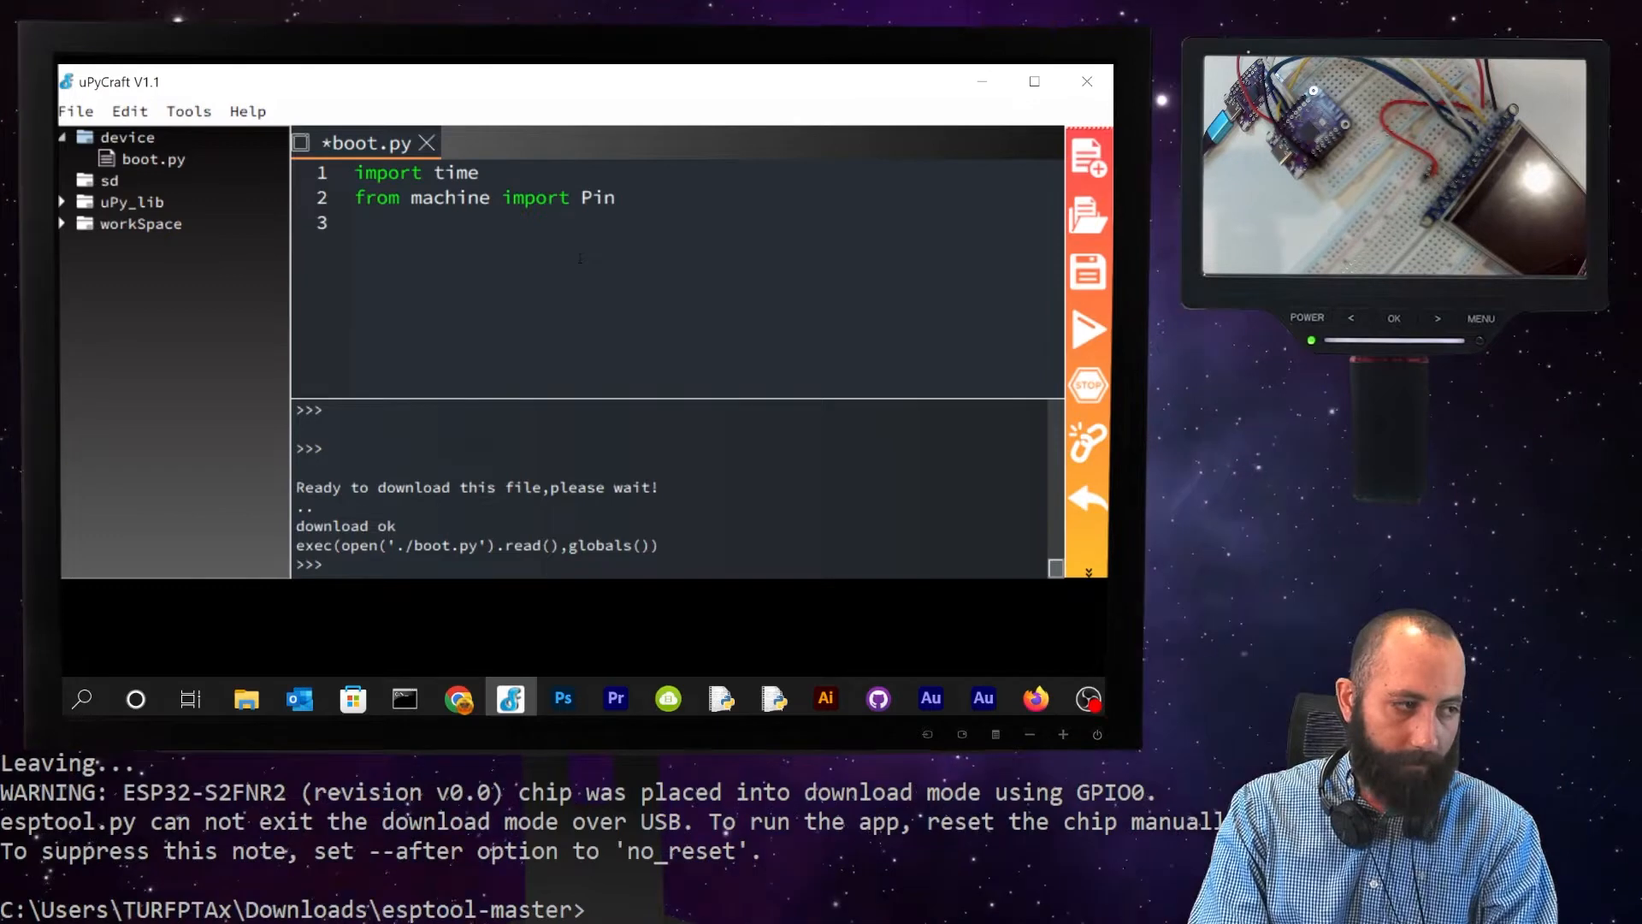
{"action": "type", "text": "import mac"}
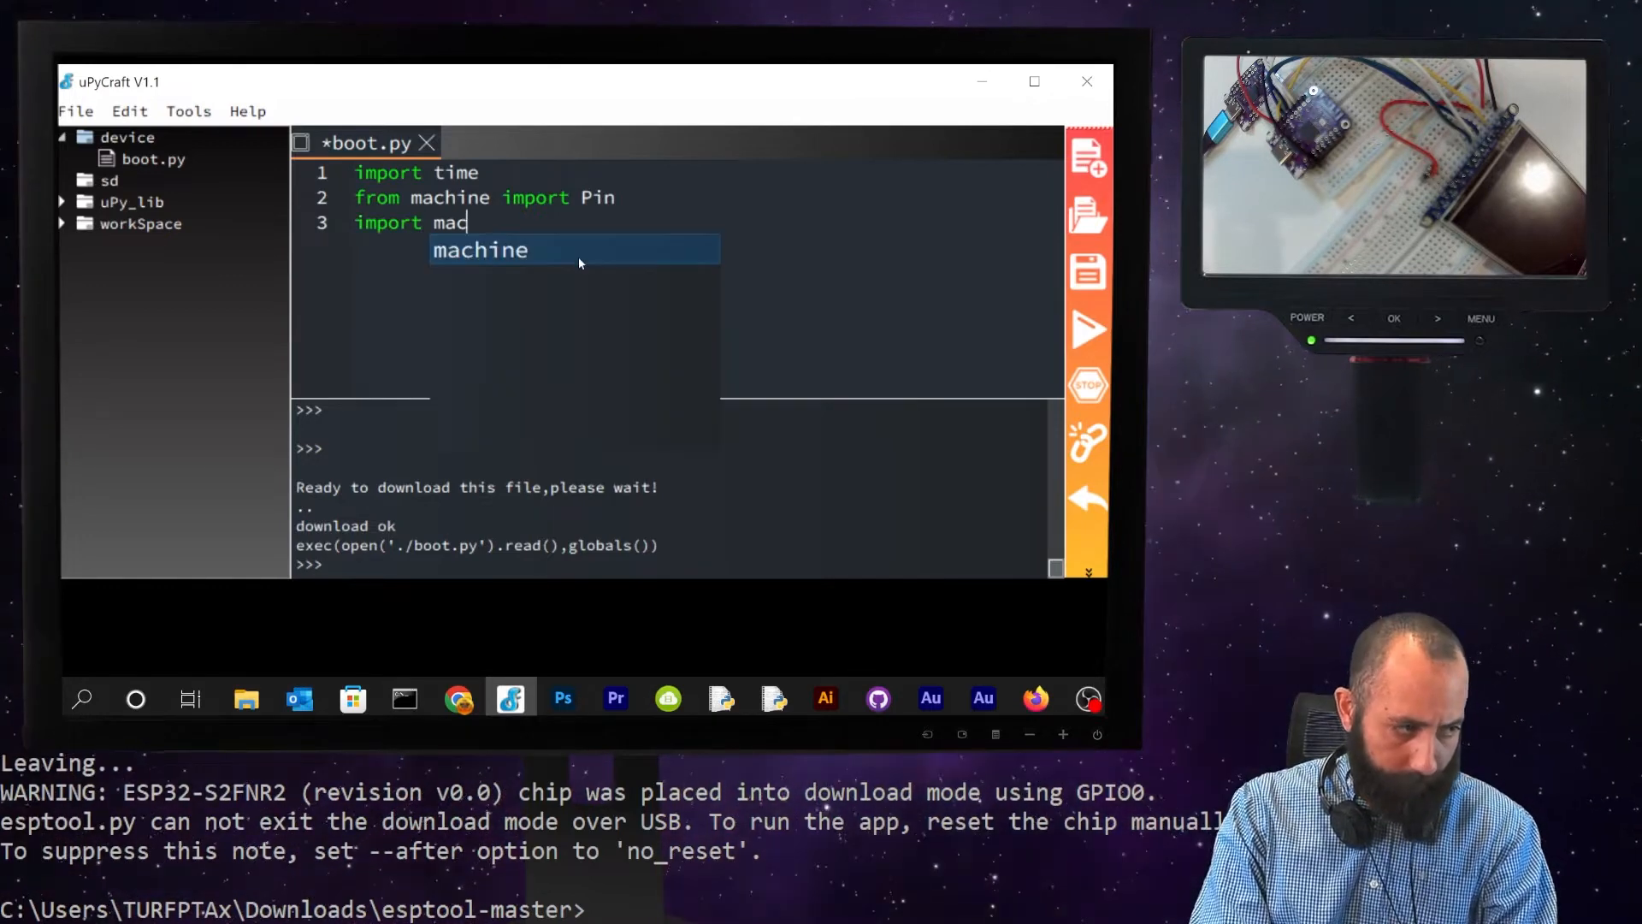
{"action": "key", "text": "enter"}
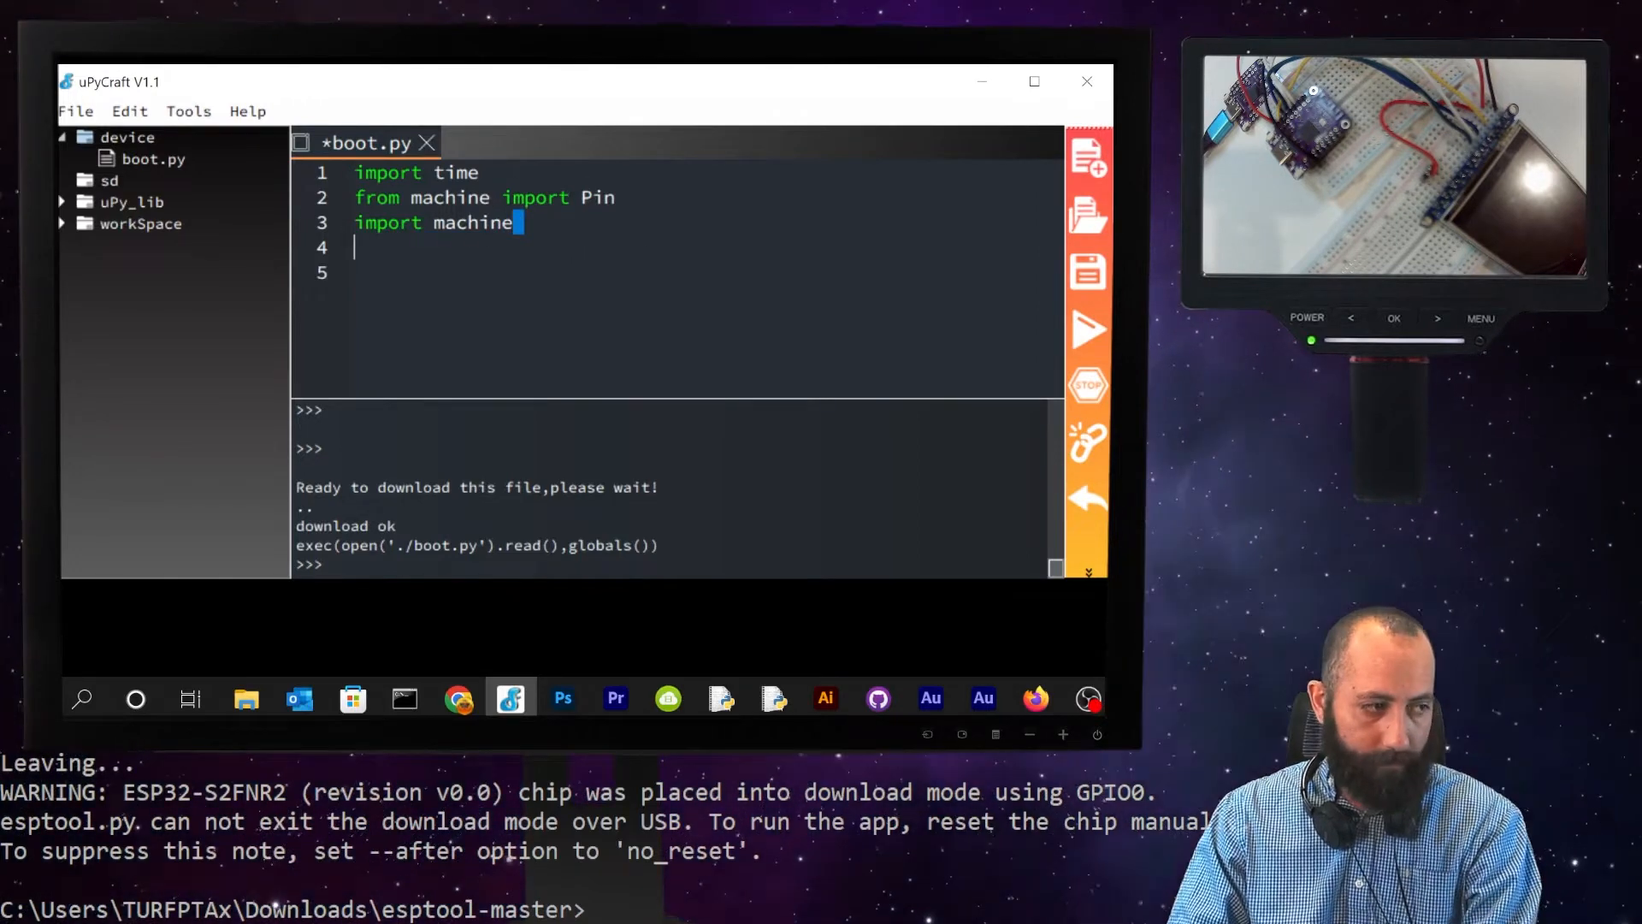
{"action": "key", "text": "Backspace"}
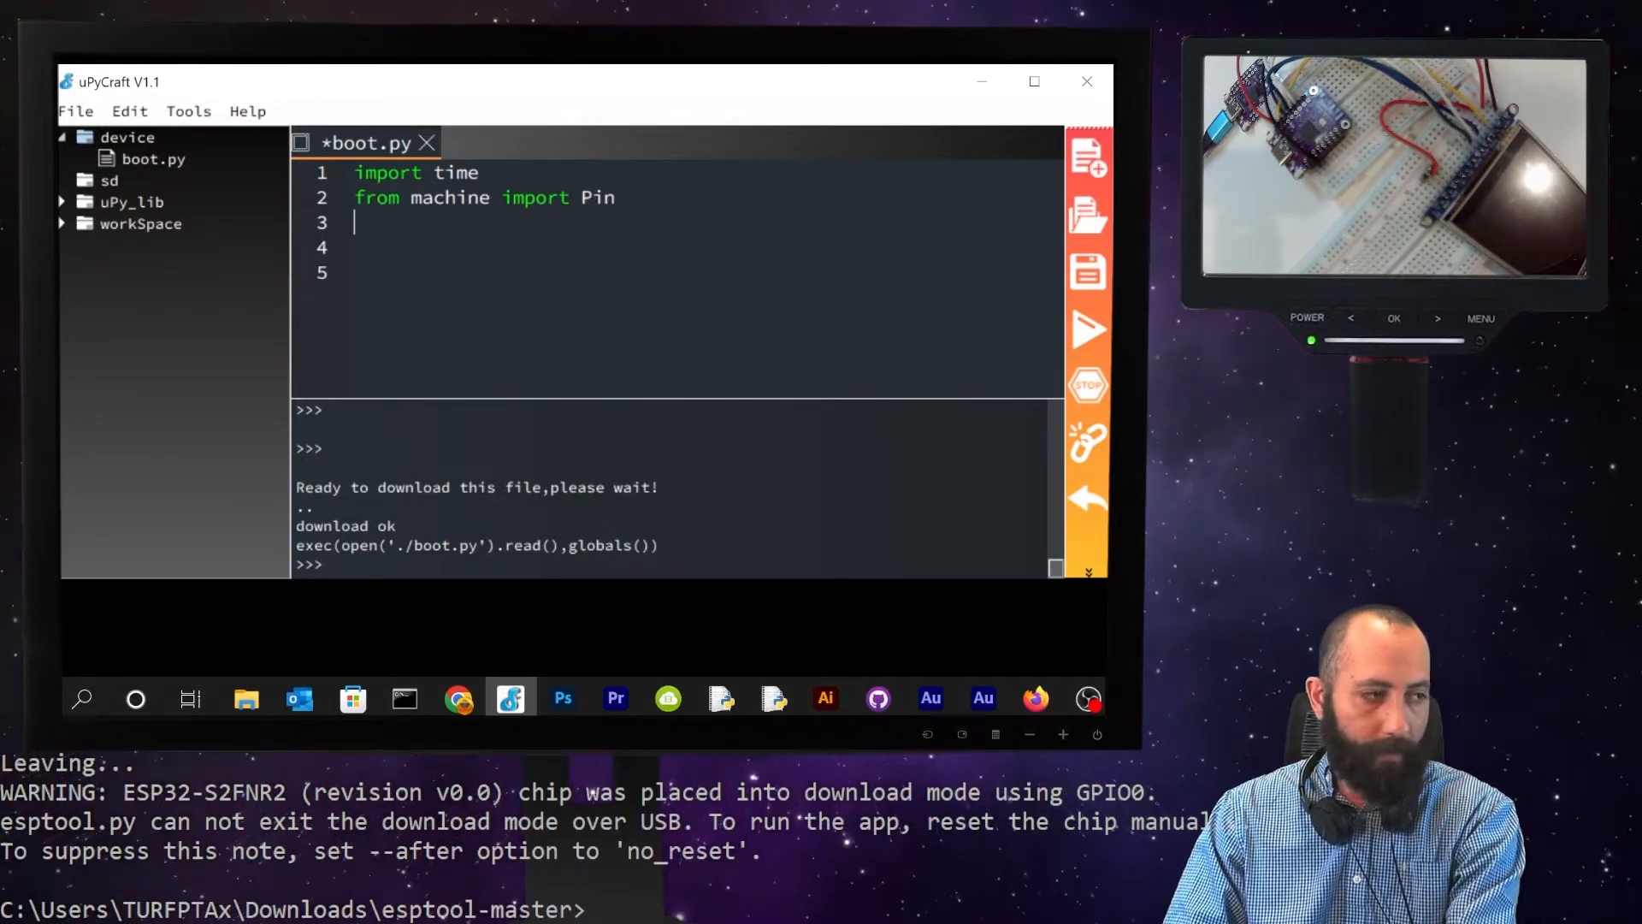
{"action": "key", "text": "enter"}
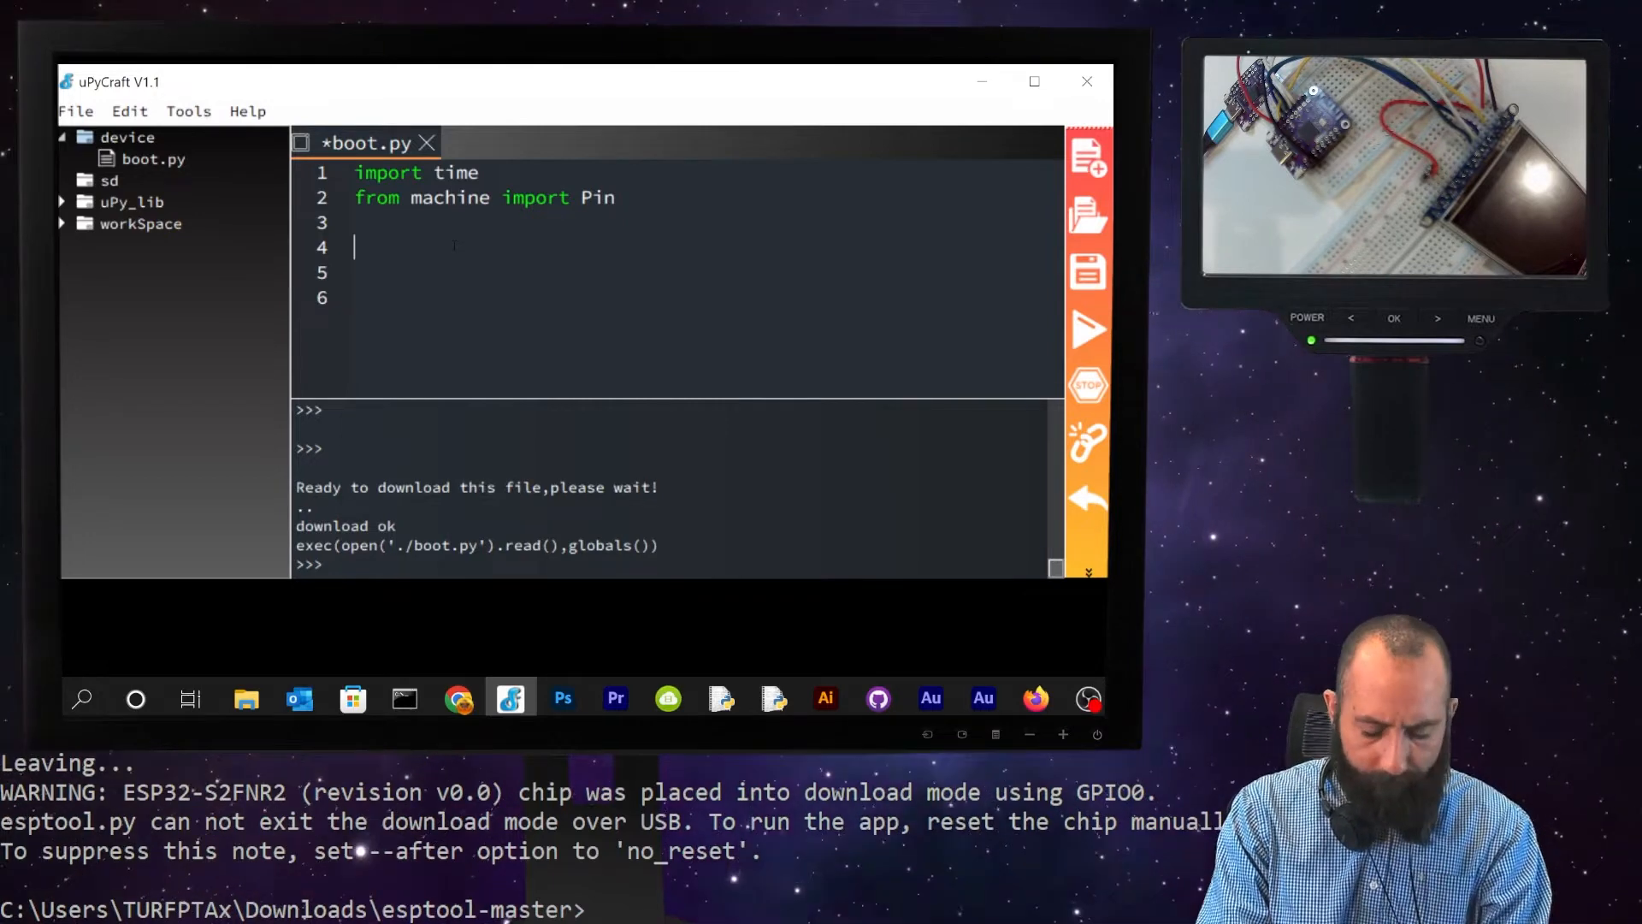
- Begin the LED definition 'led = Pin(15, PIN' in boot.py
{"action": "type", "text": "led ="}
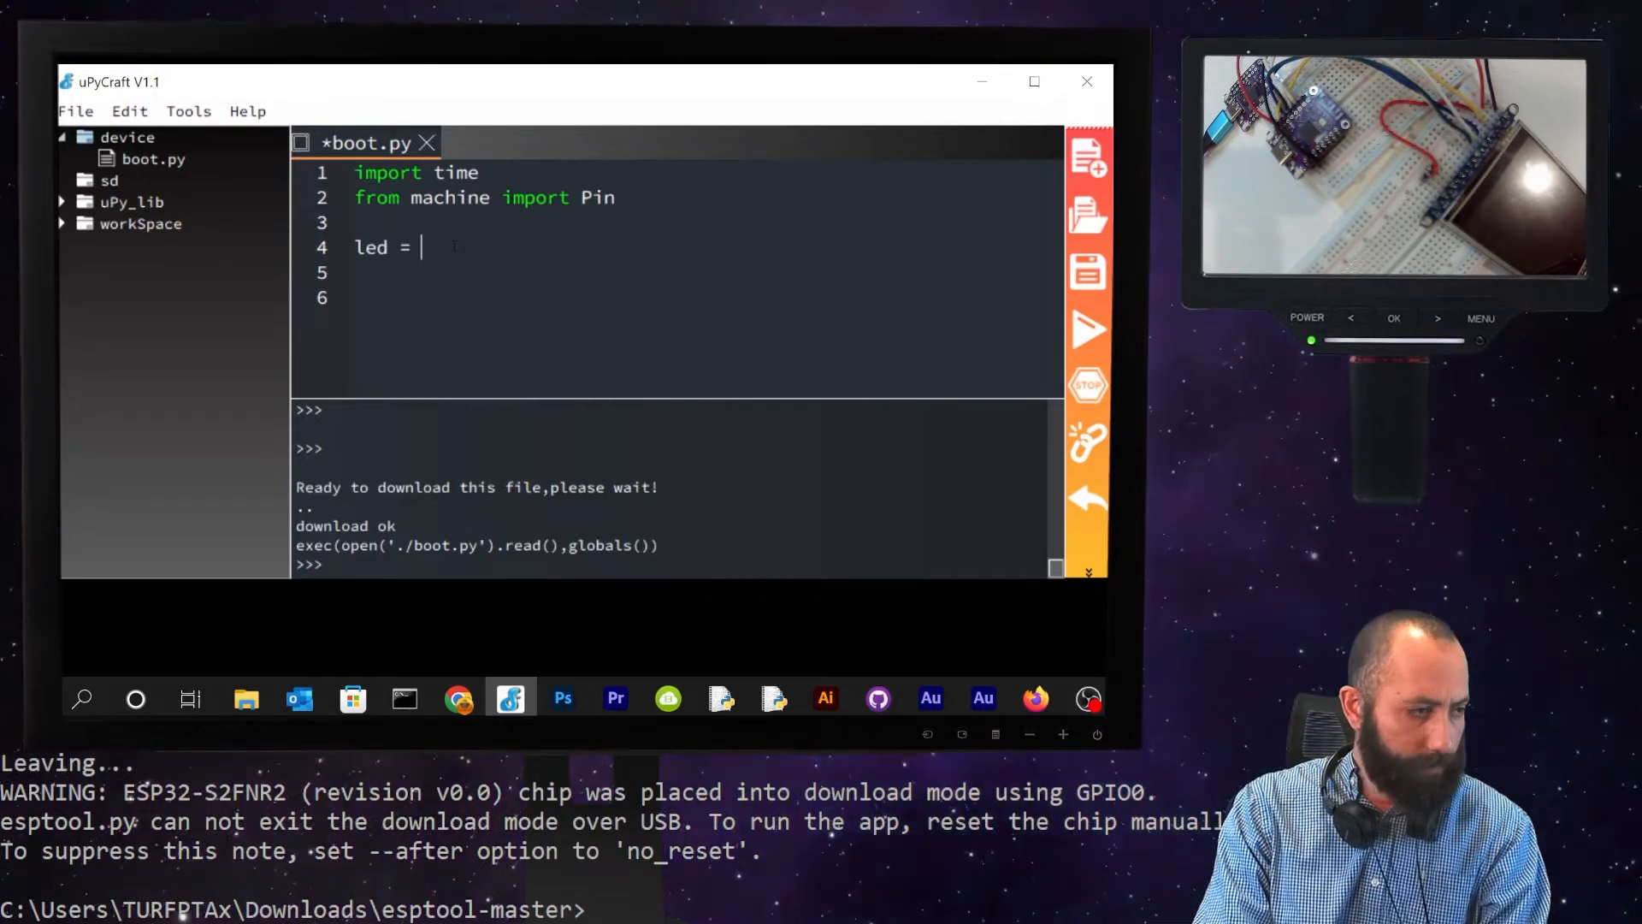
{"action": "type", "text": "Pi"}
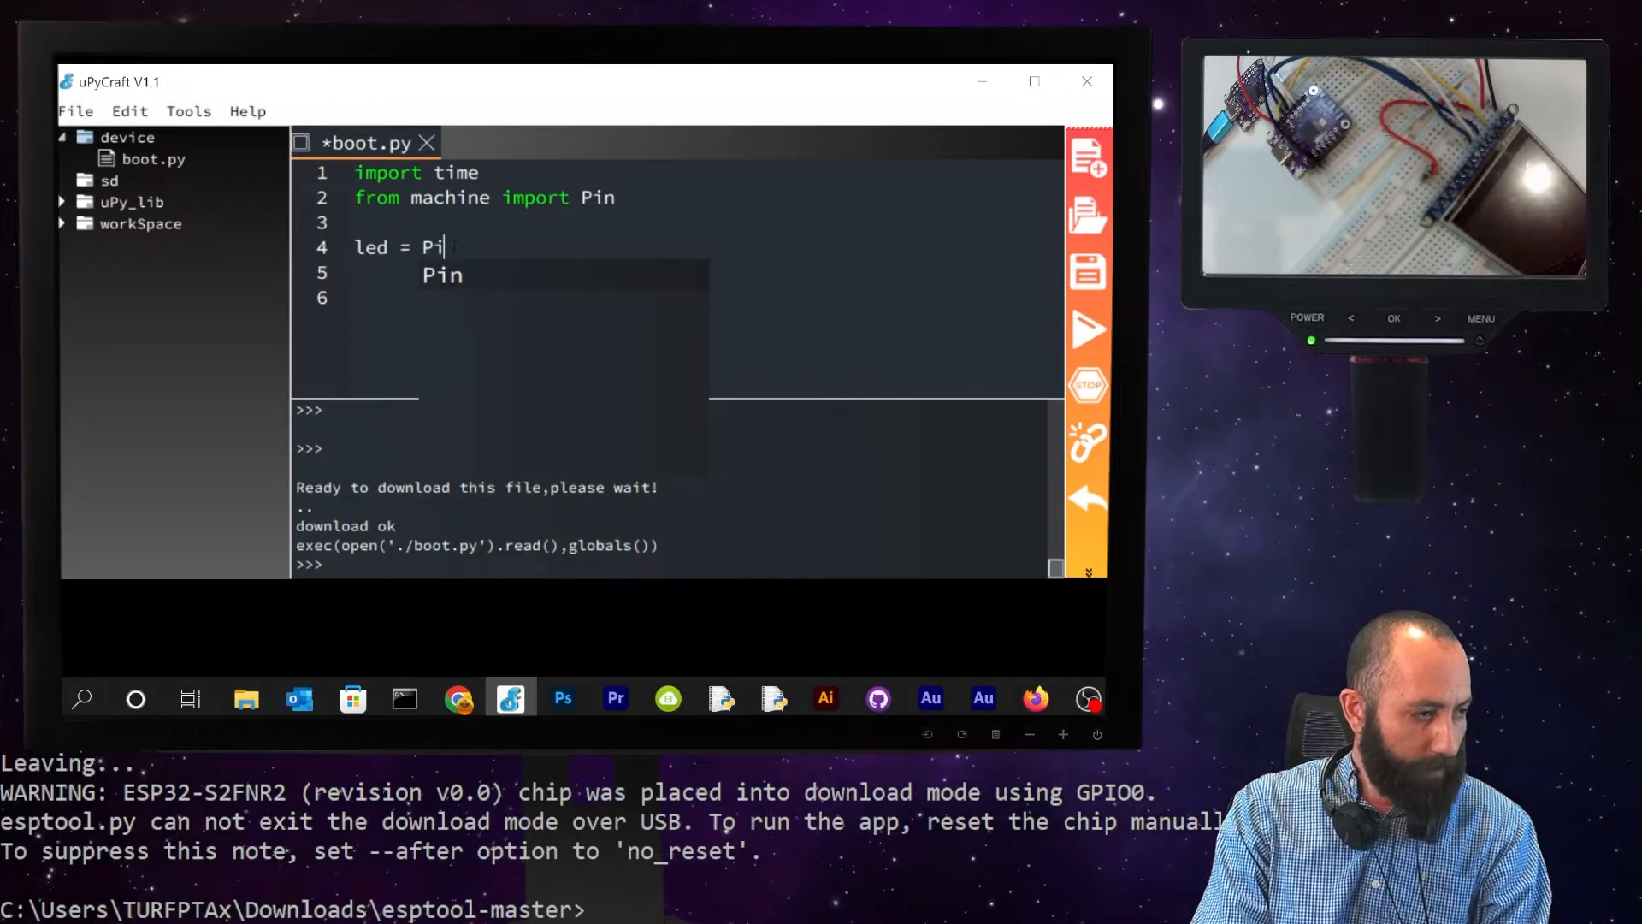
{"action": "type", "text": "("}
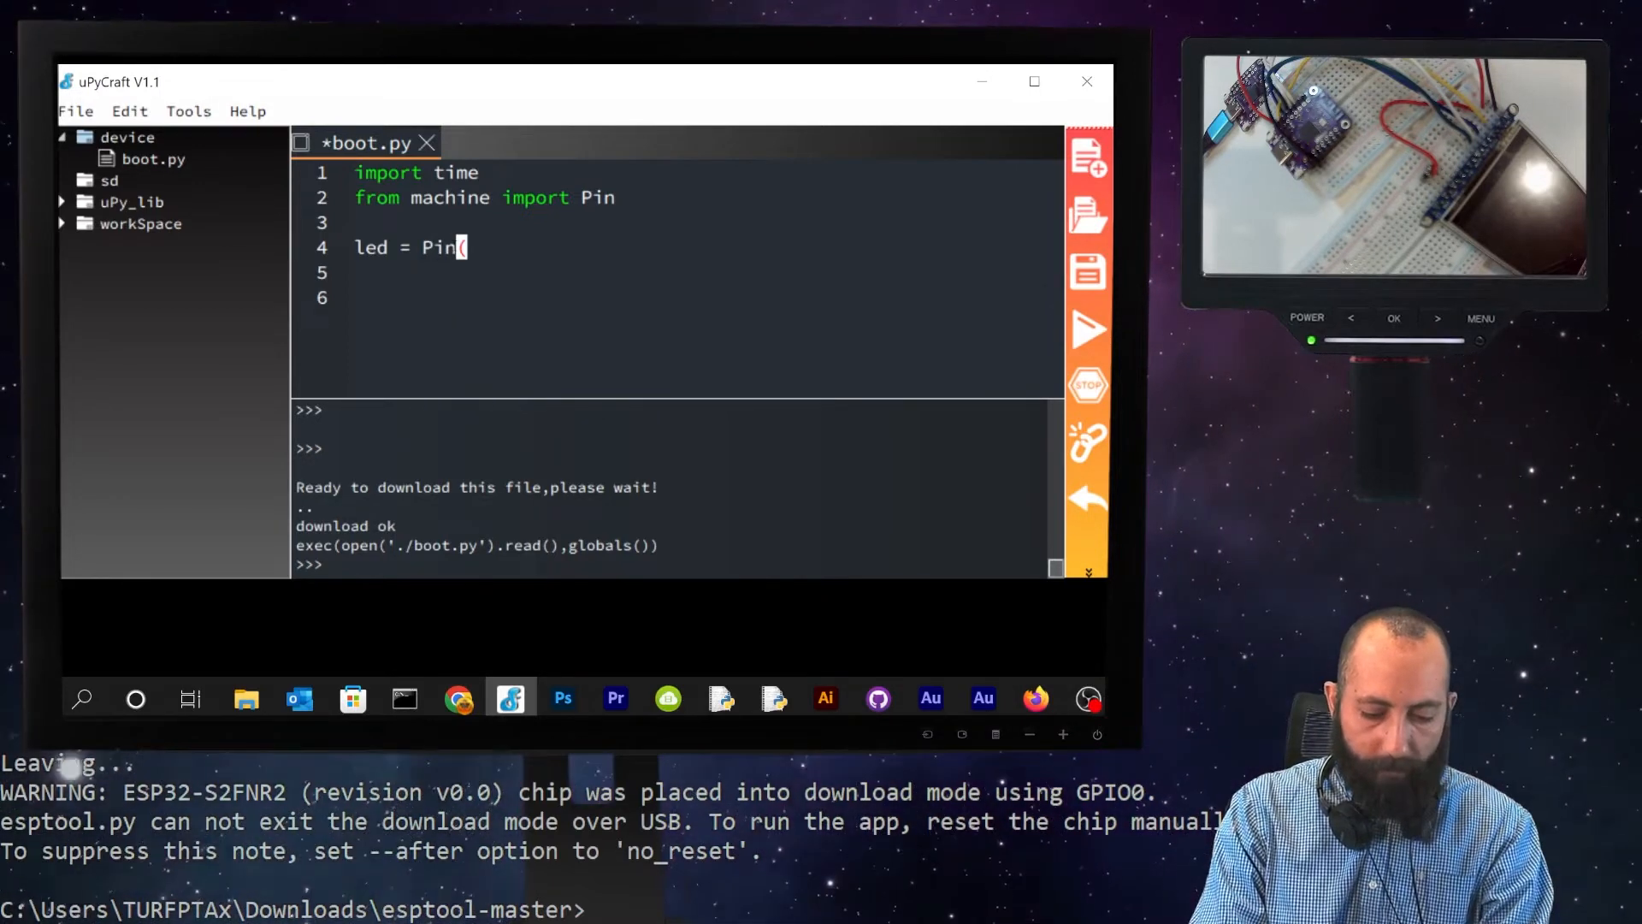
{"action": "type", "text": "15,"}
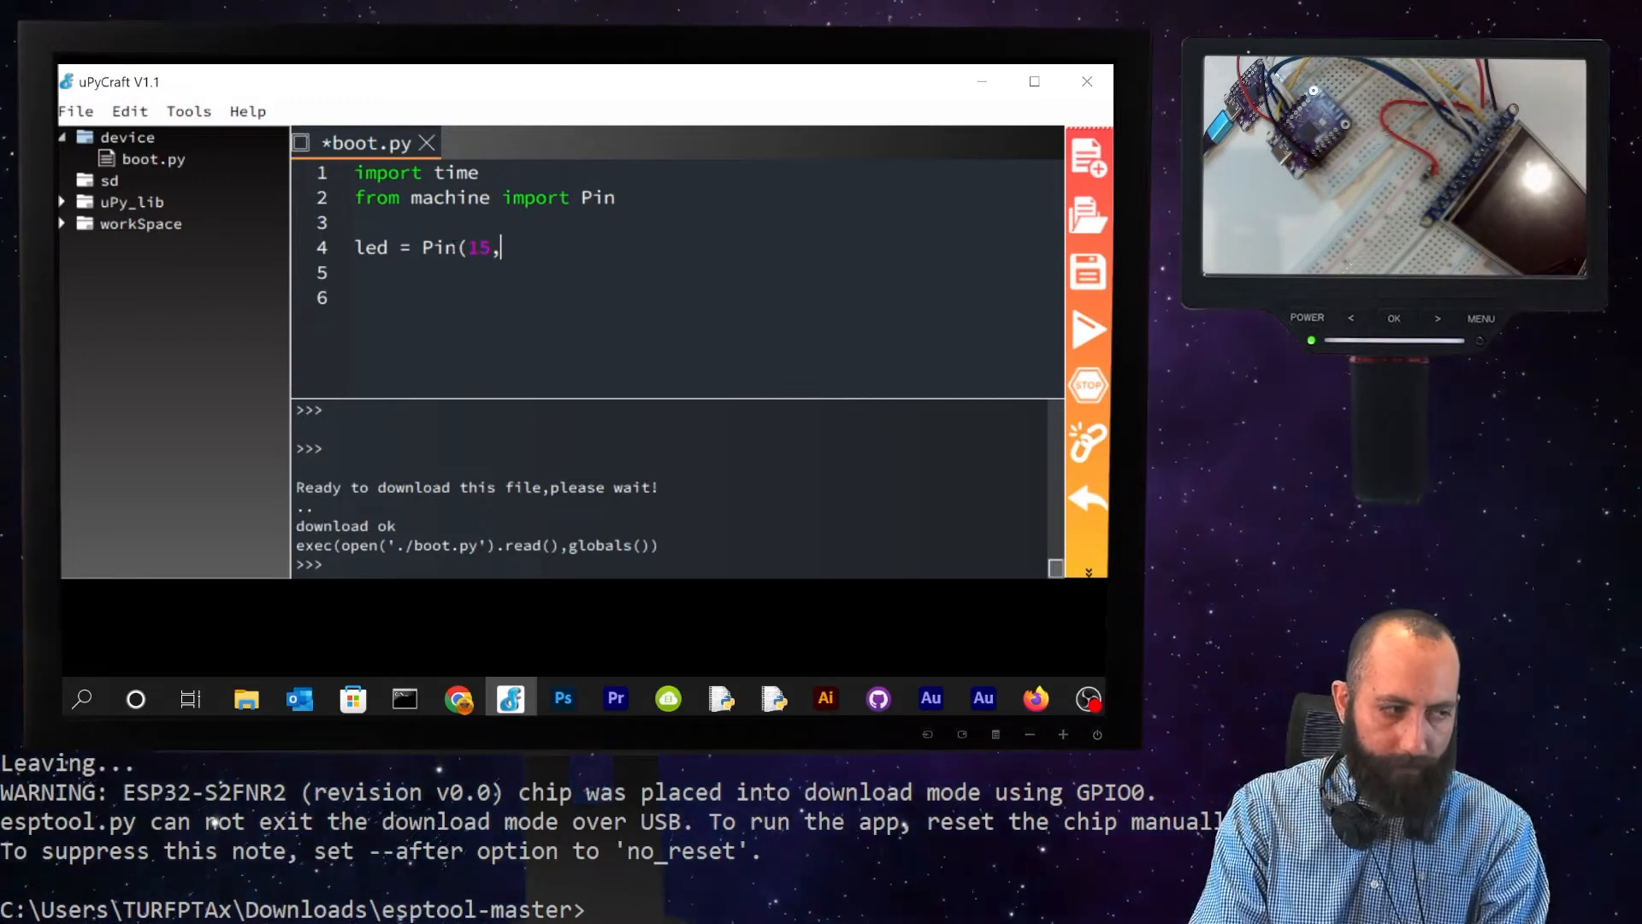
{"action": "type", "text": "P"}
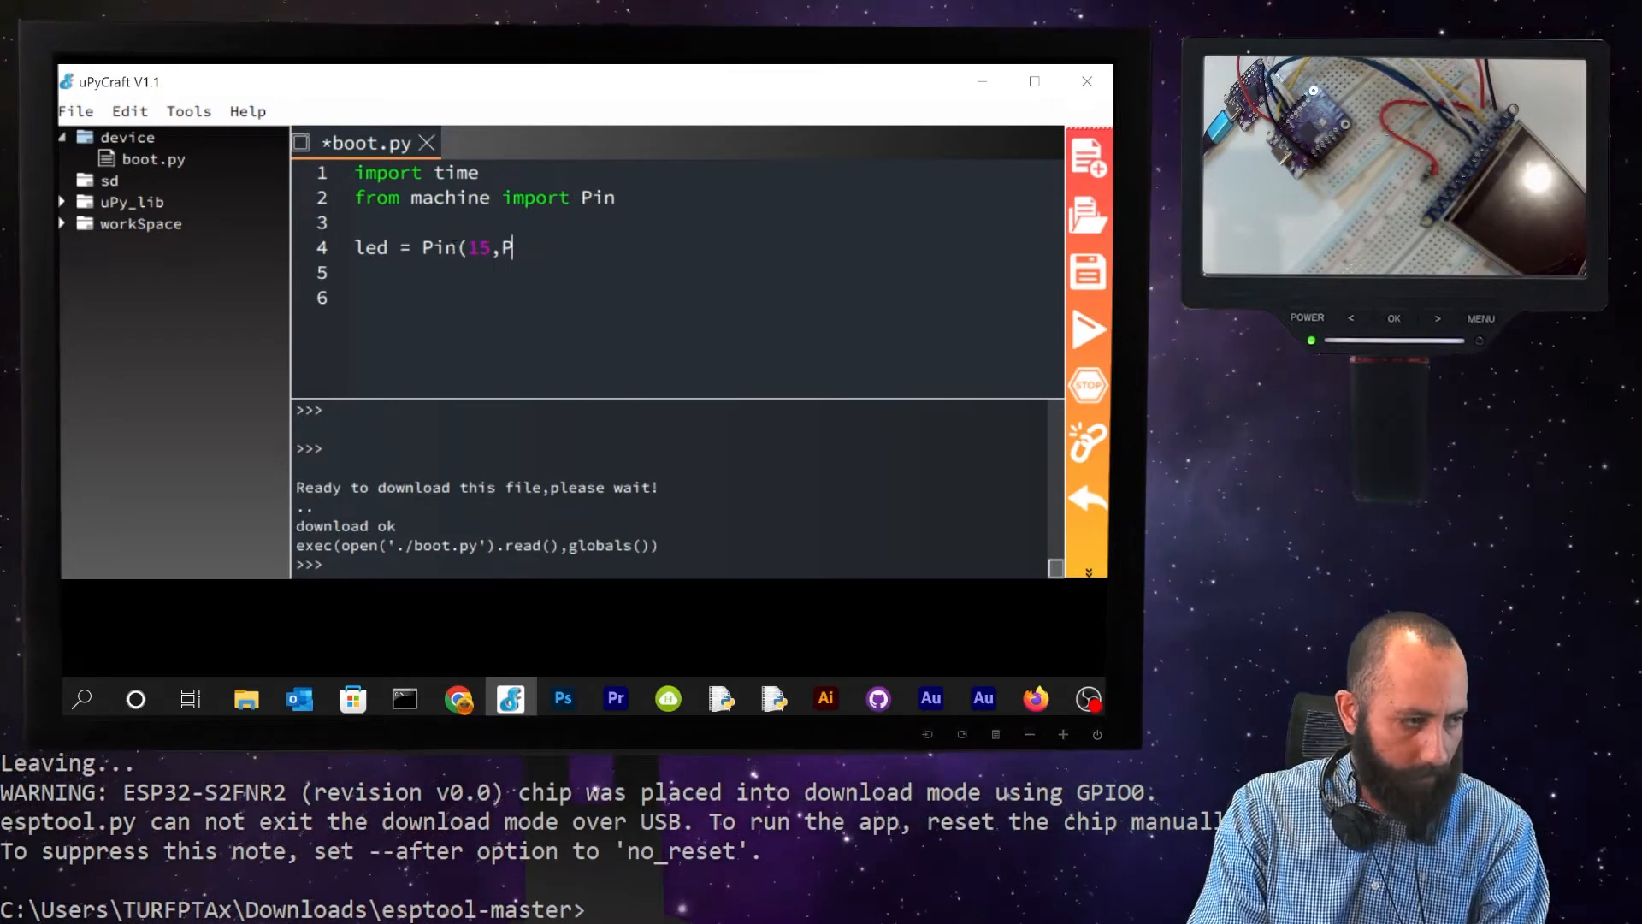
{"action": "type", "text": "IN"}
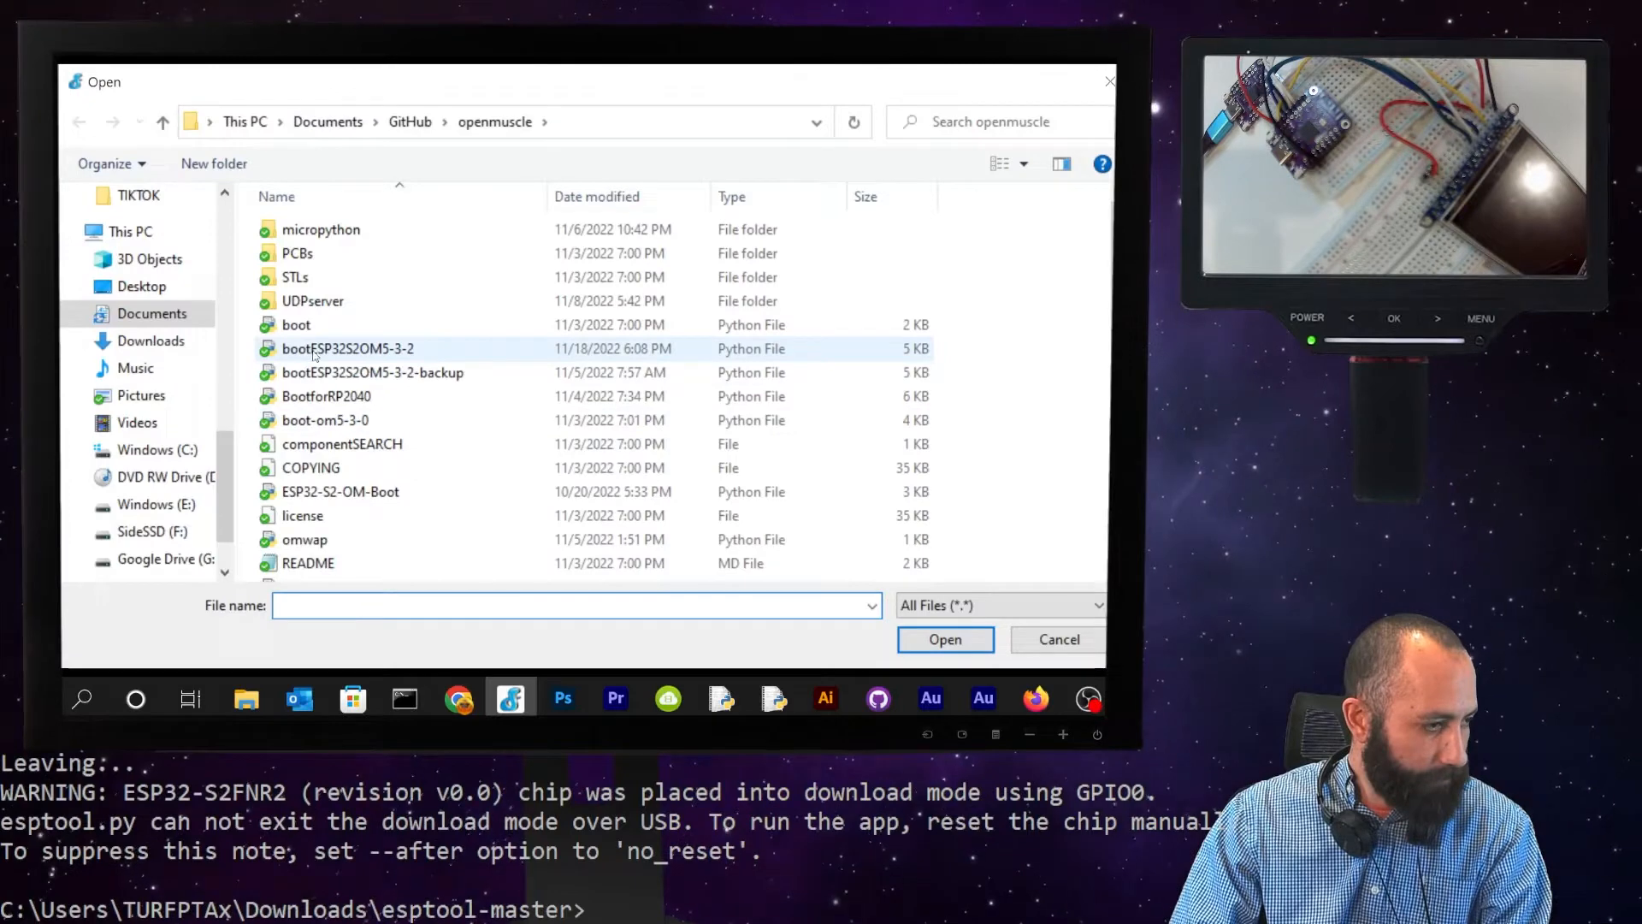
- Open bootESP32S2OM5-3-2.py for reference and finish 'led = Pin(15, Pin.OUT)' in boot.py
{"action": "left_click", "coordinate": [943, 639]}
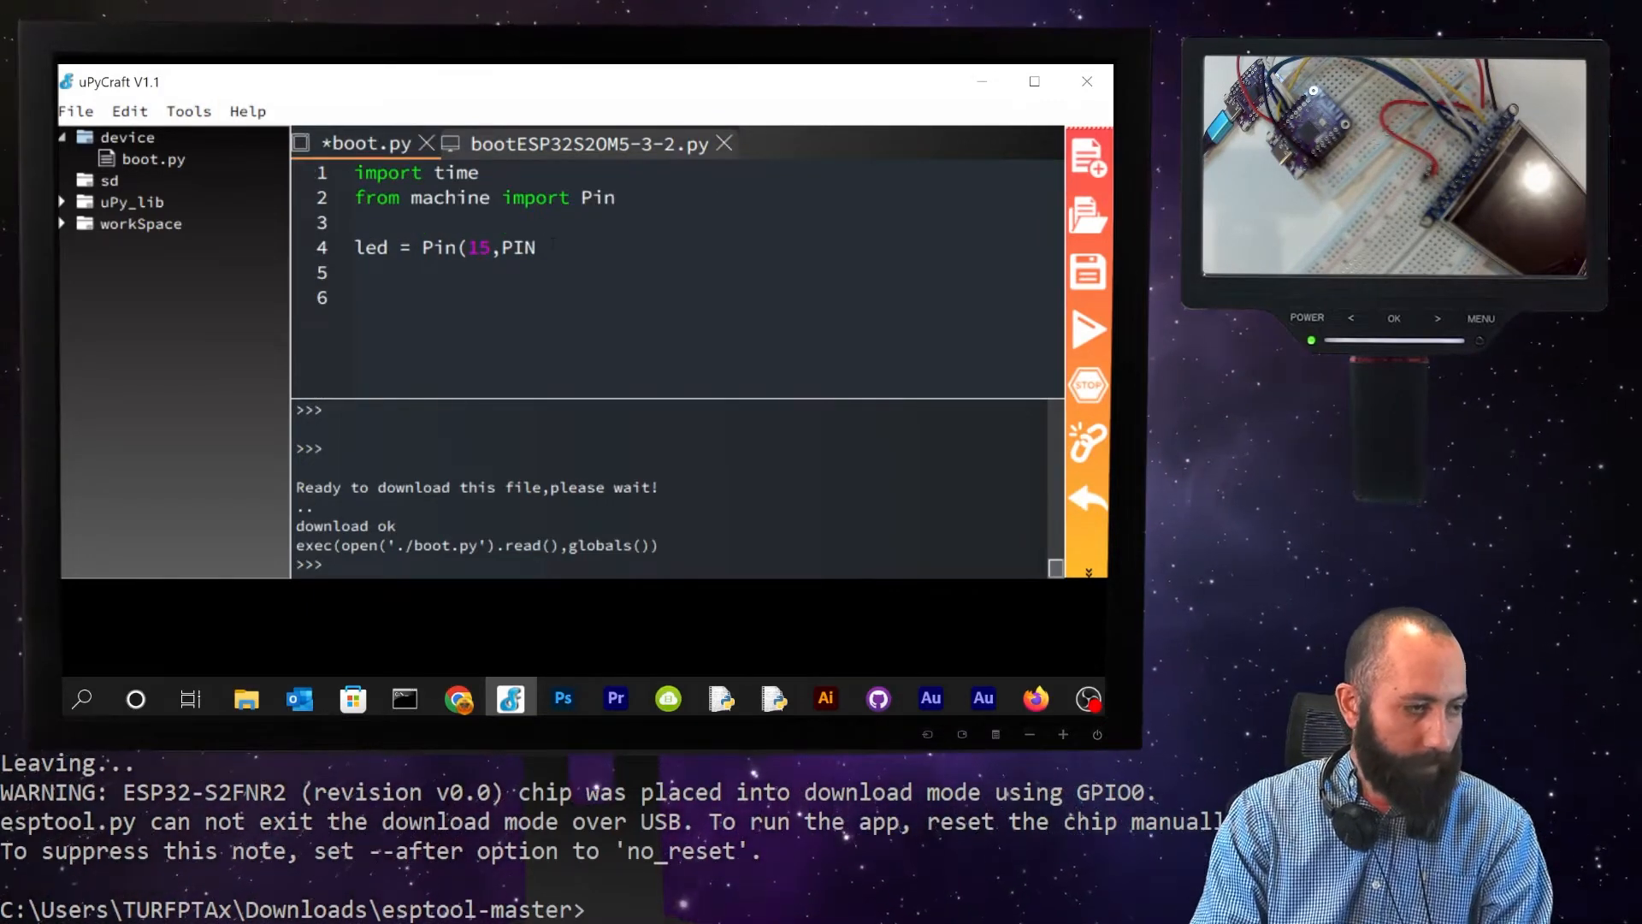
{"action": "type", "text": "pin."}
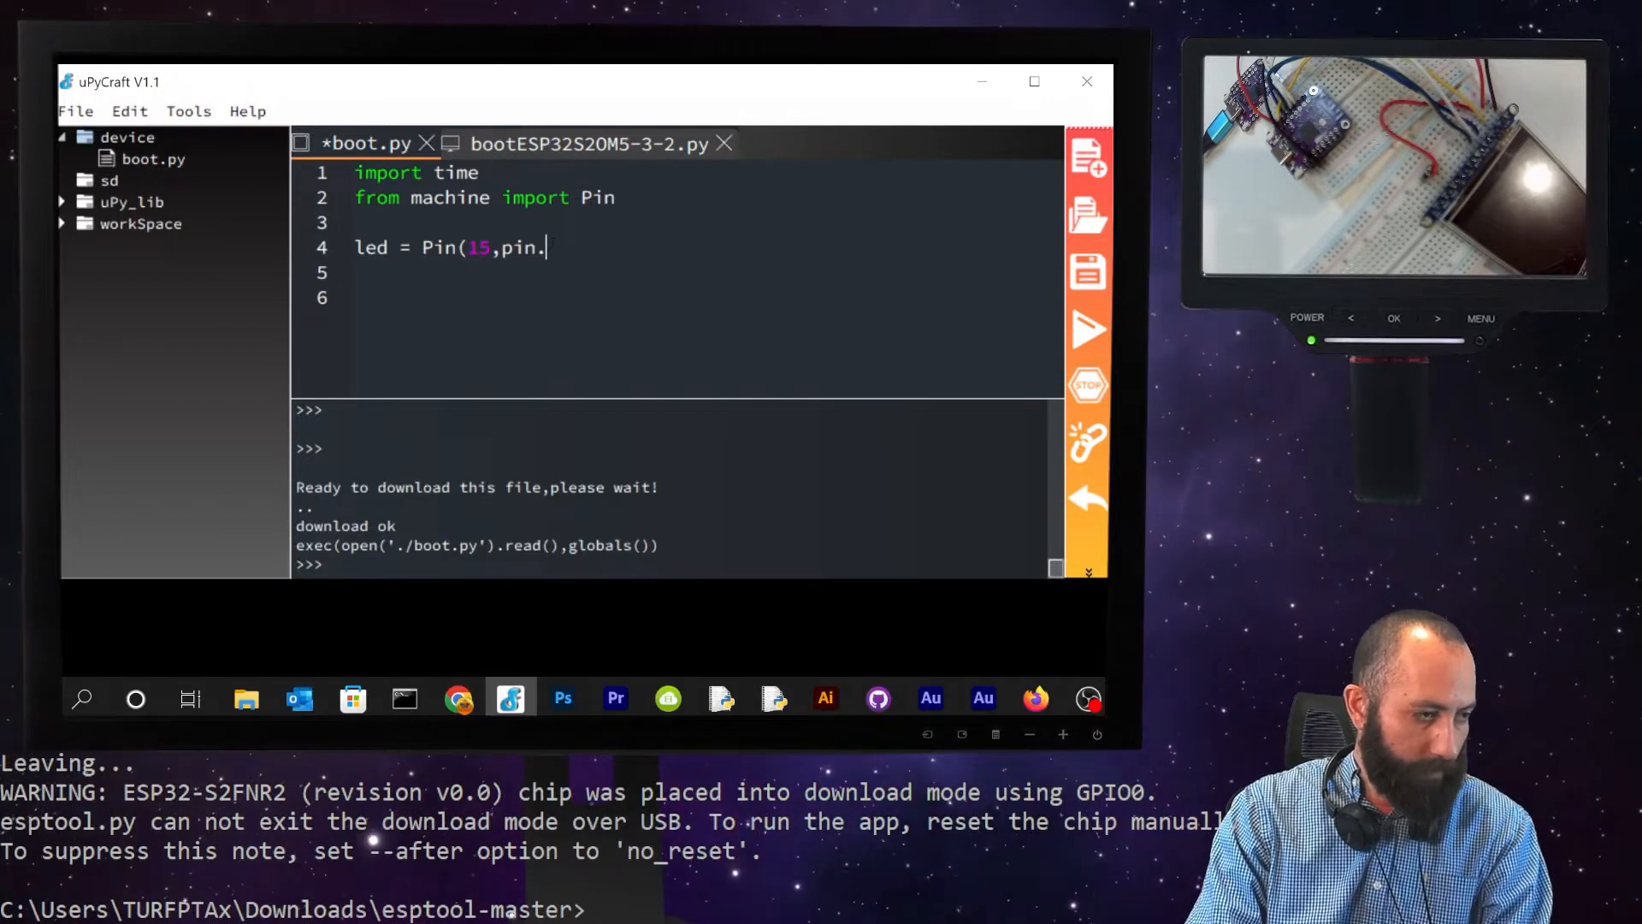
{"action": "type", "text": "Pin.O"}
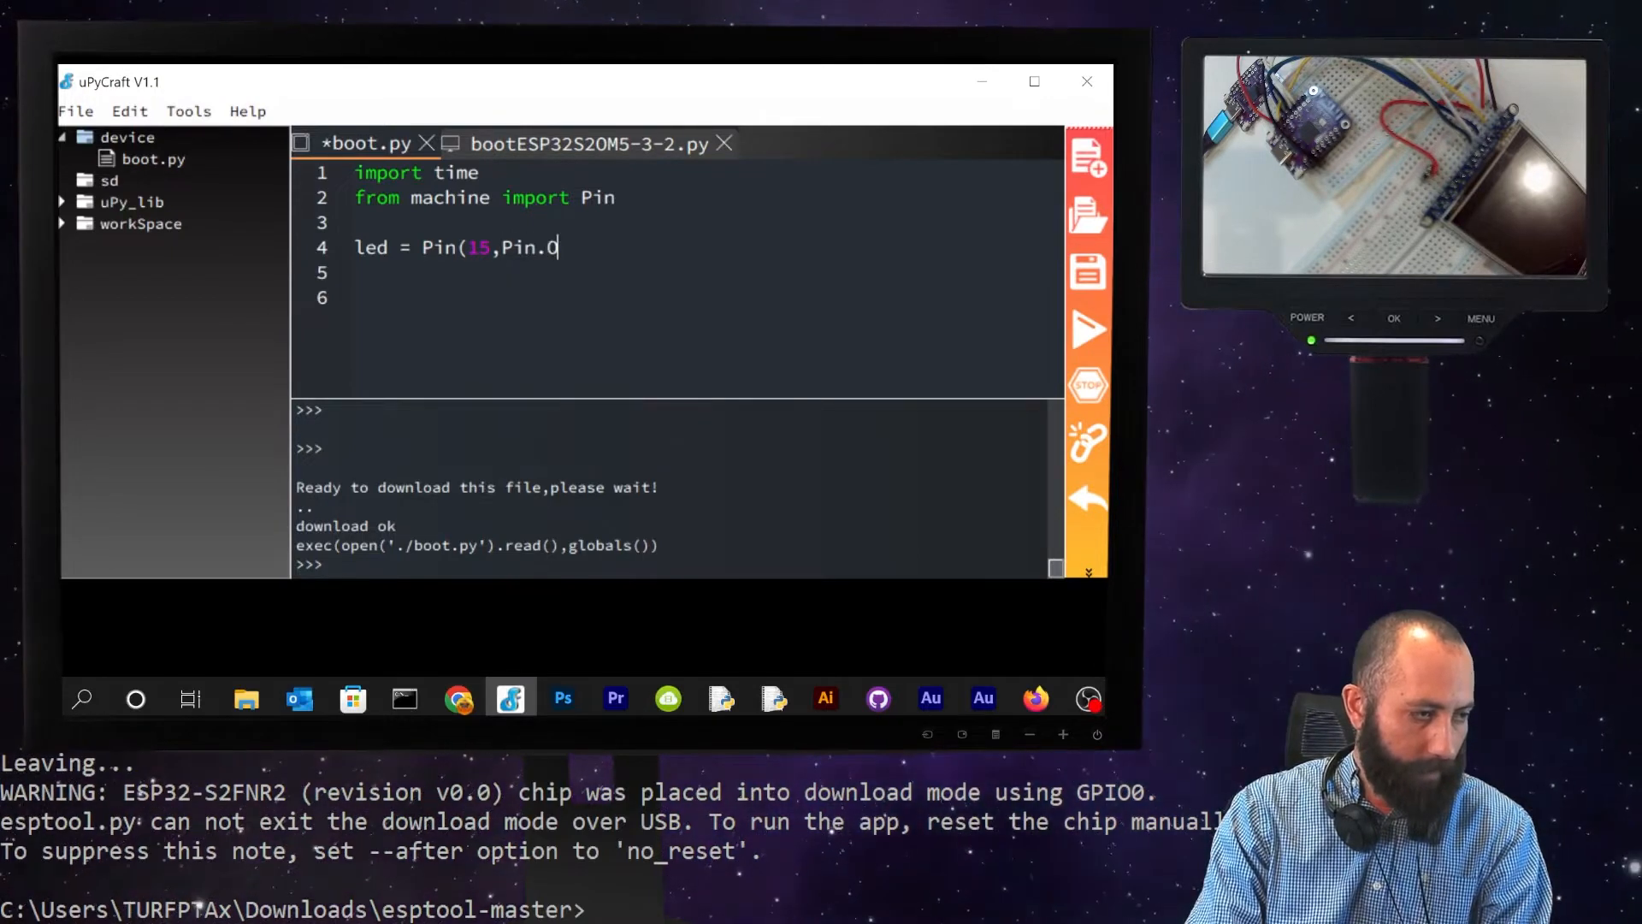
{"action": "type", "text": "UT"}
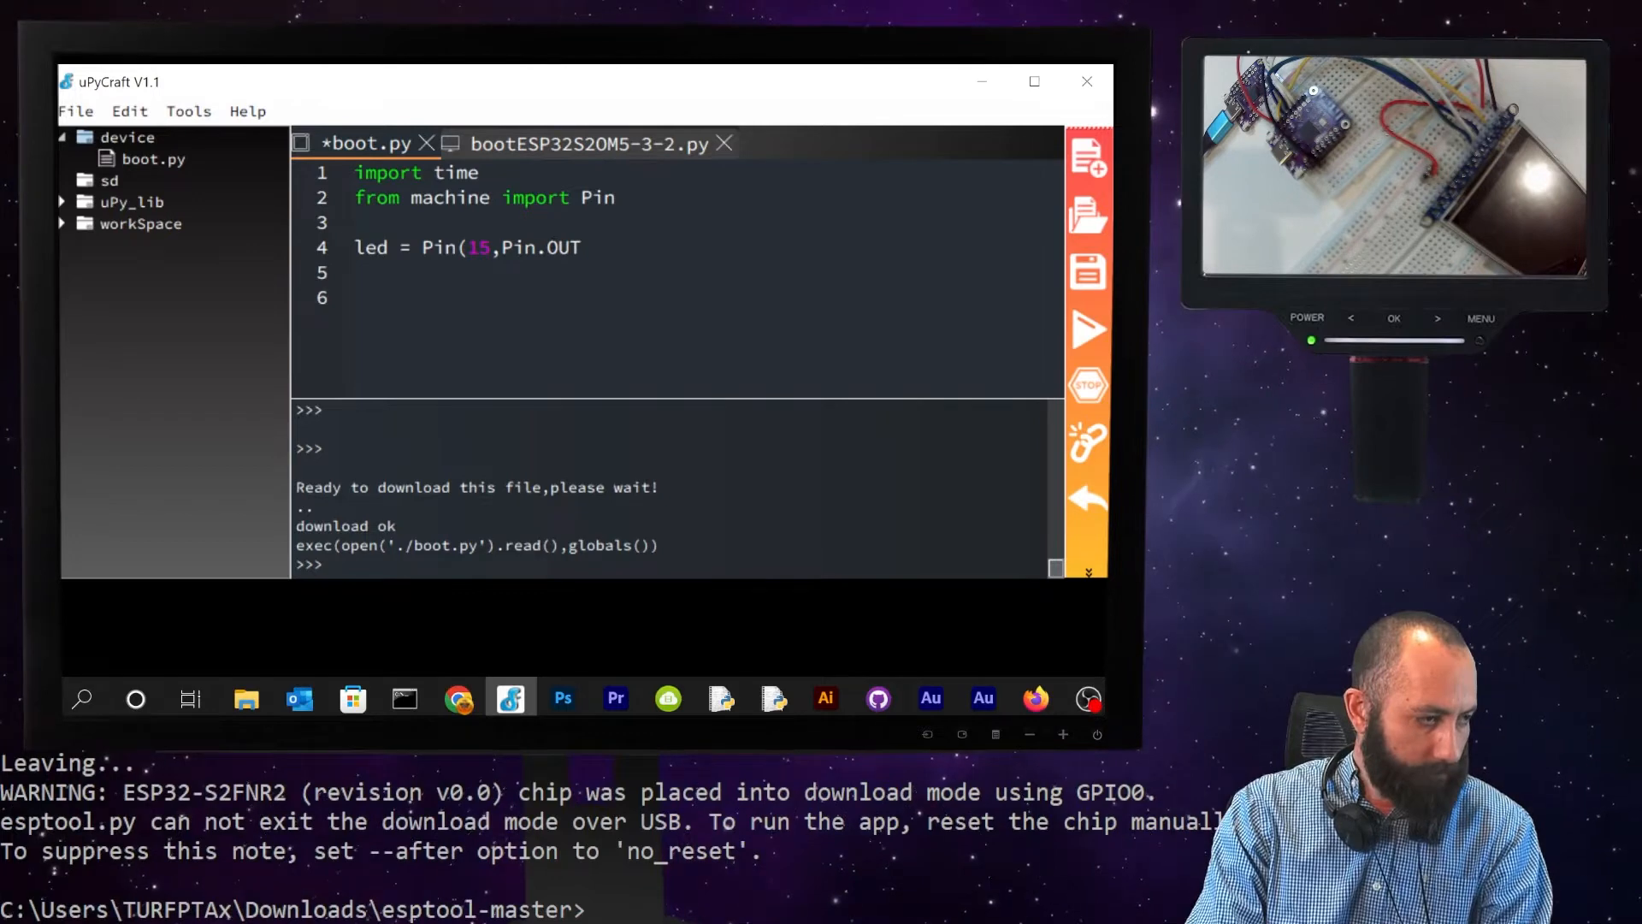
{"action": "scroll", "scroll_direction": "down", "scroll_amount": 3}
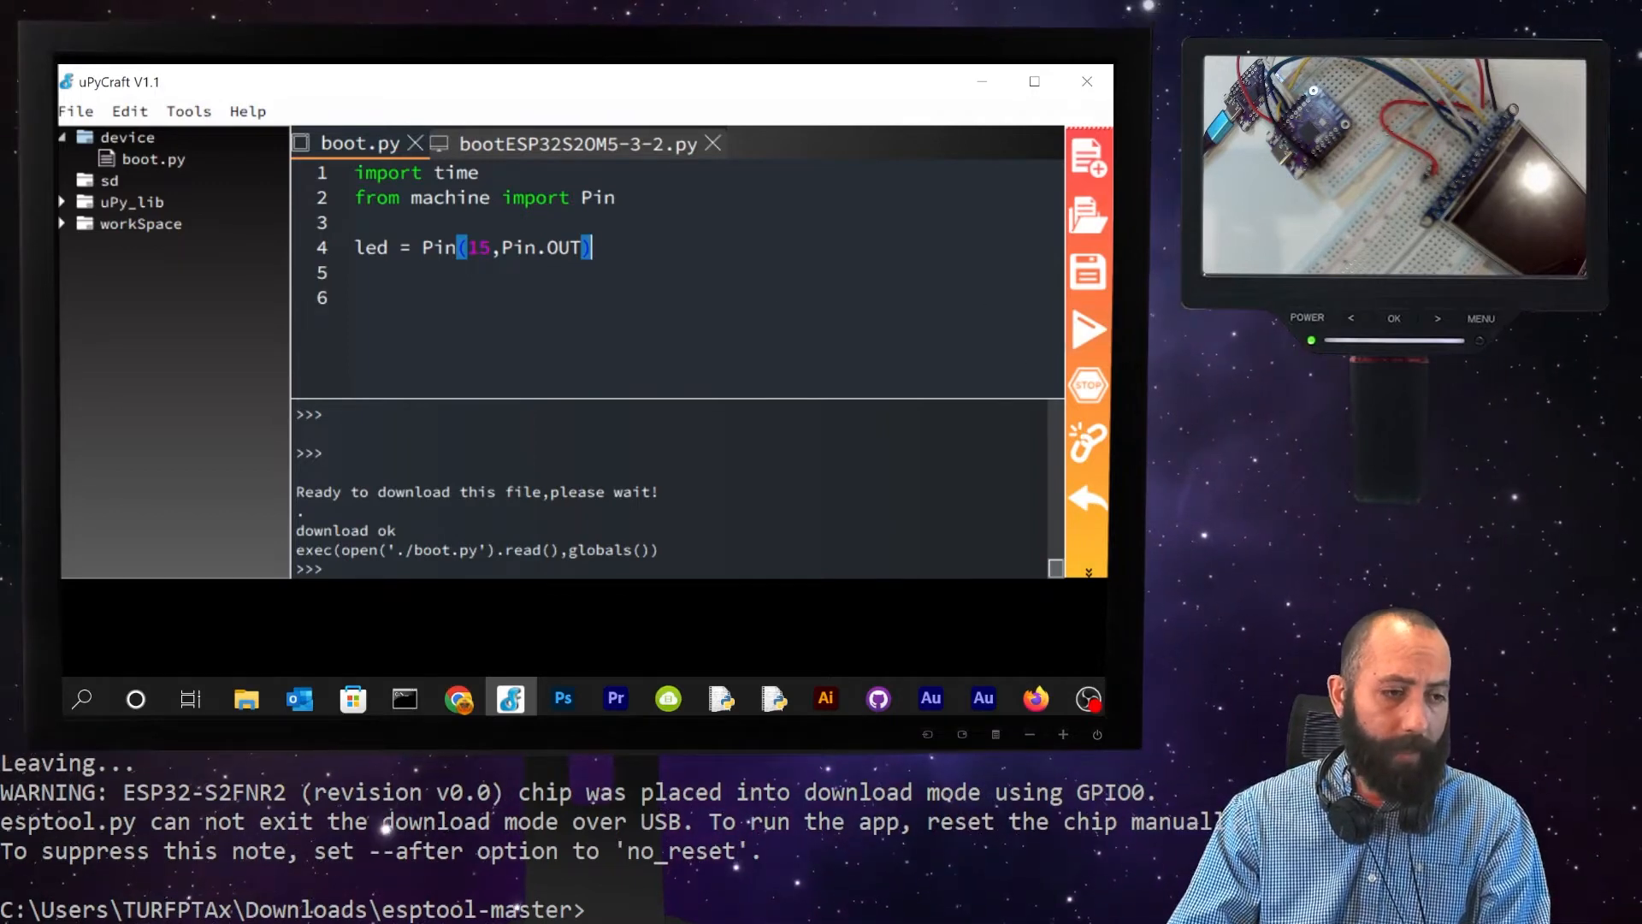
- Download and run boot.py on the ESP32-S2, then query 'led' in the REPL
{"action": "left_click", "coordinate": [1088, 329]}
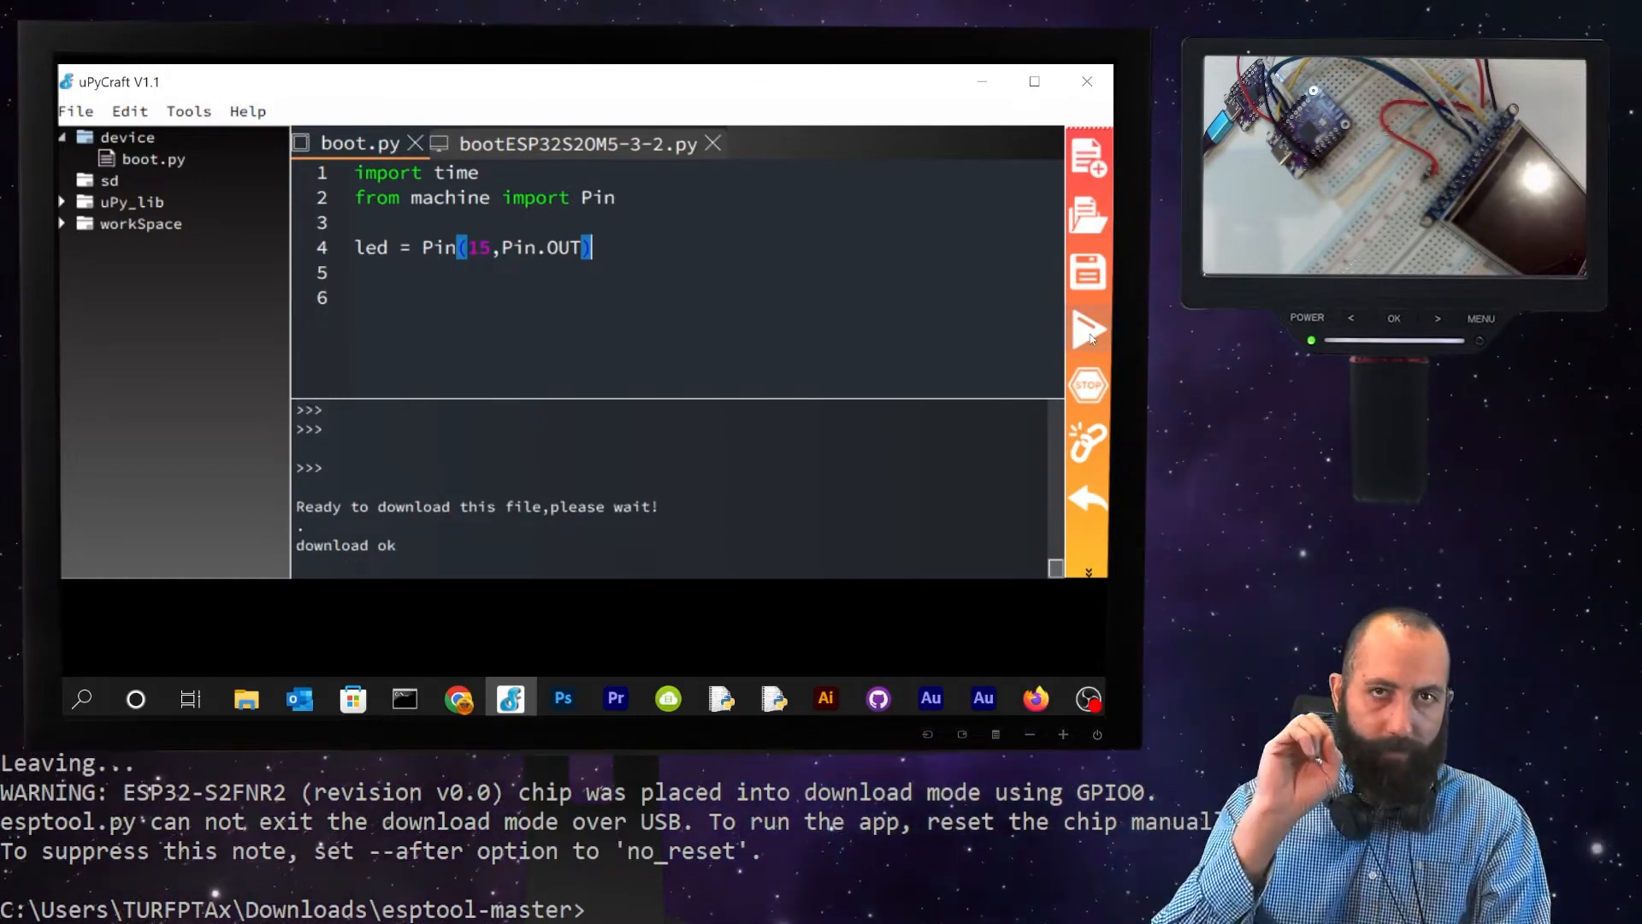
{"action": "left_click", "coordinate": [1087, 330]}
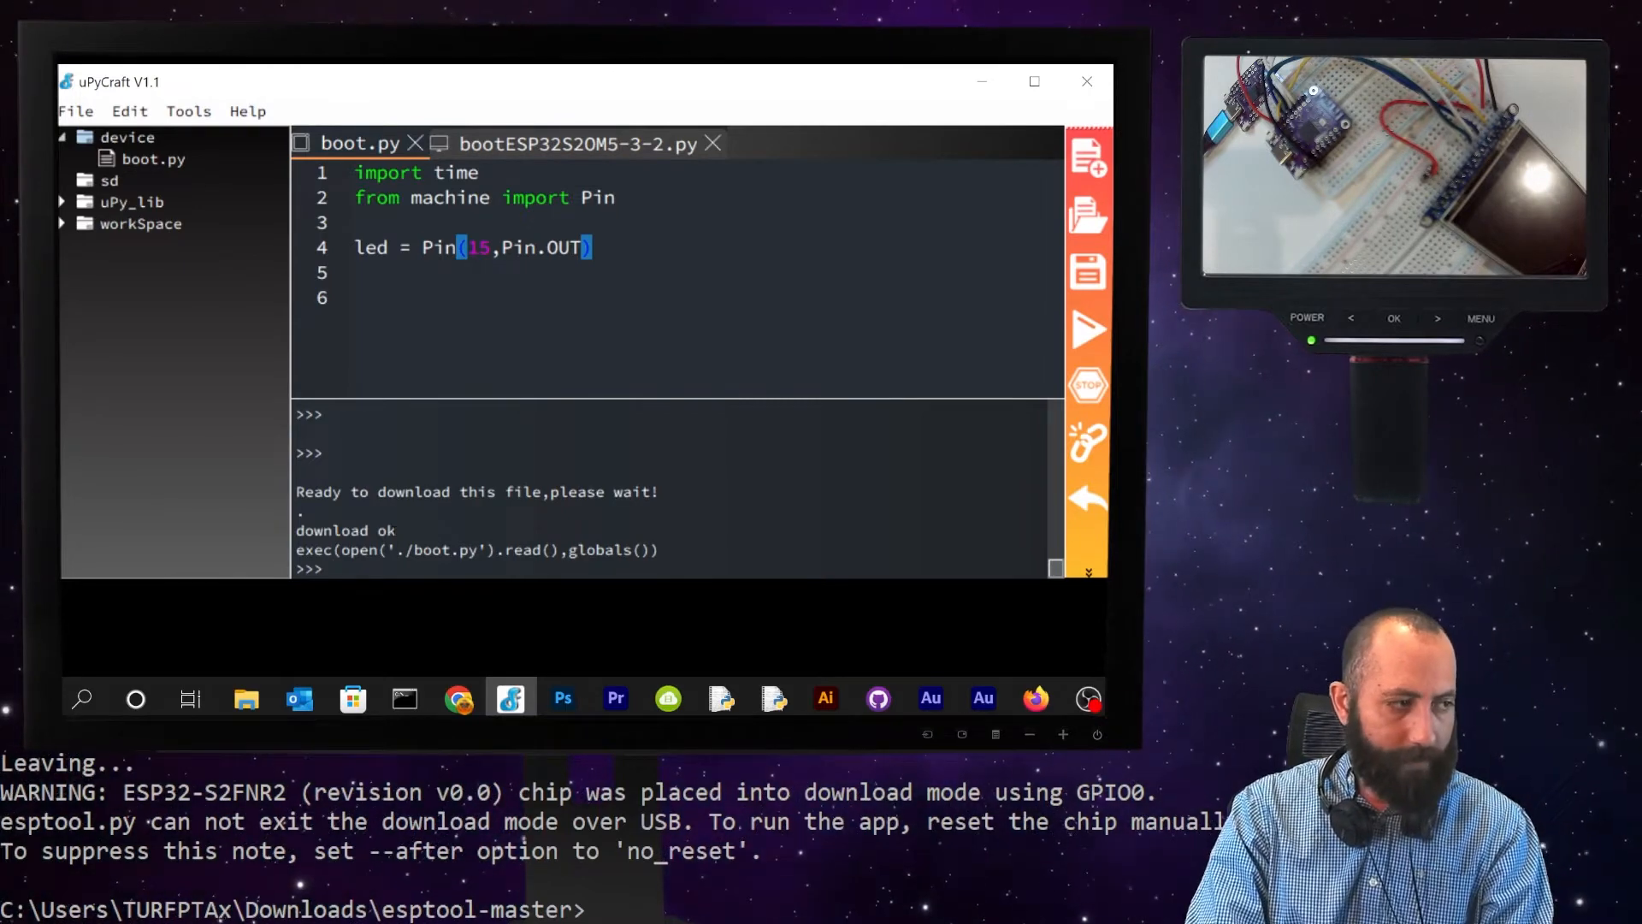
{"action": "type", "text": "led"}
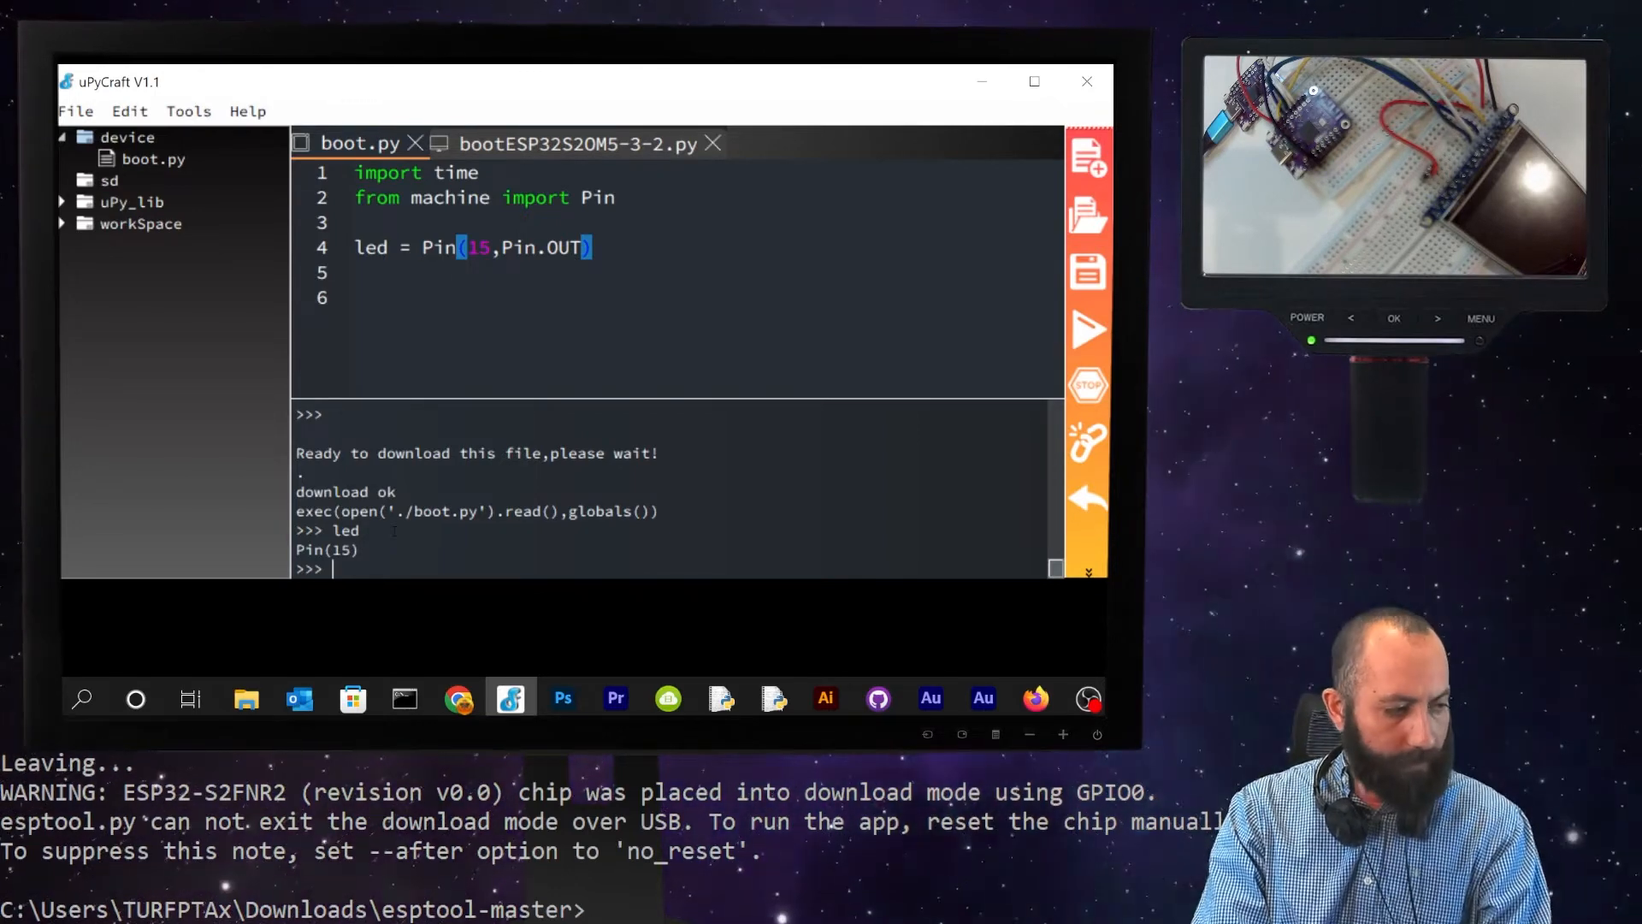
- Toggle the board LED from the REPL with led.value(1) and led.value(0)
{"action": "type", "text": "led.value("}
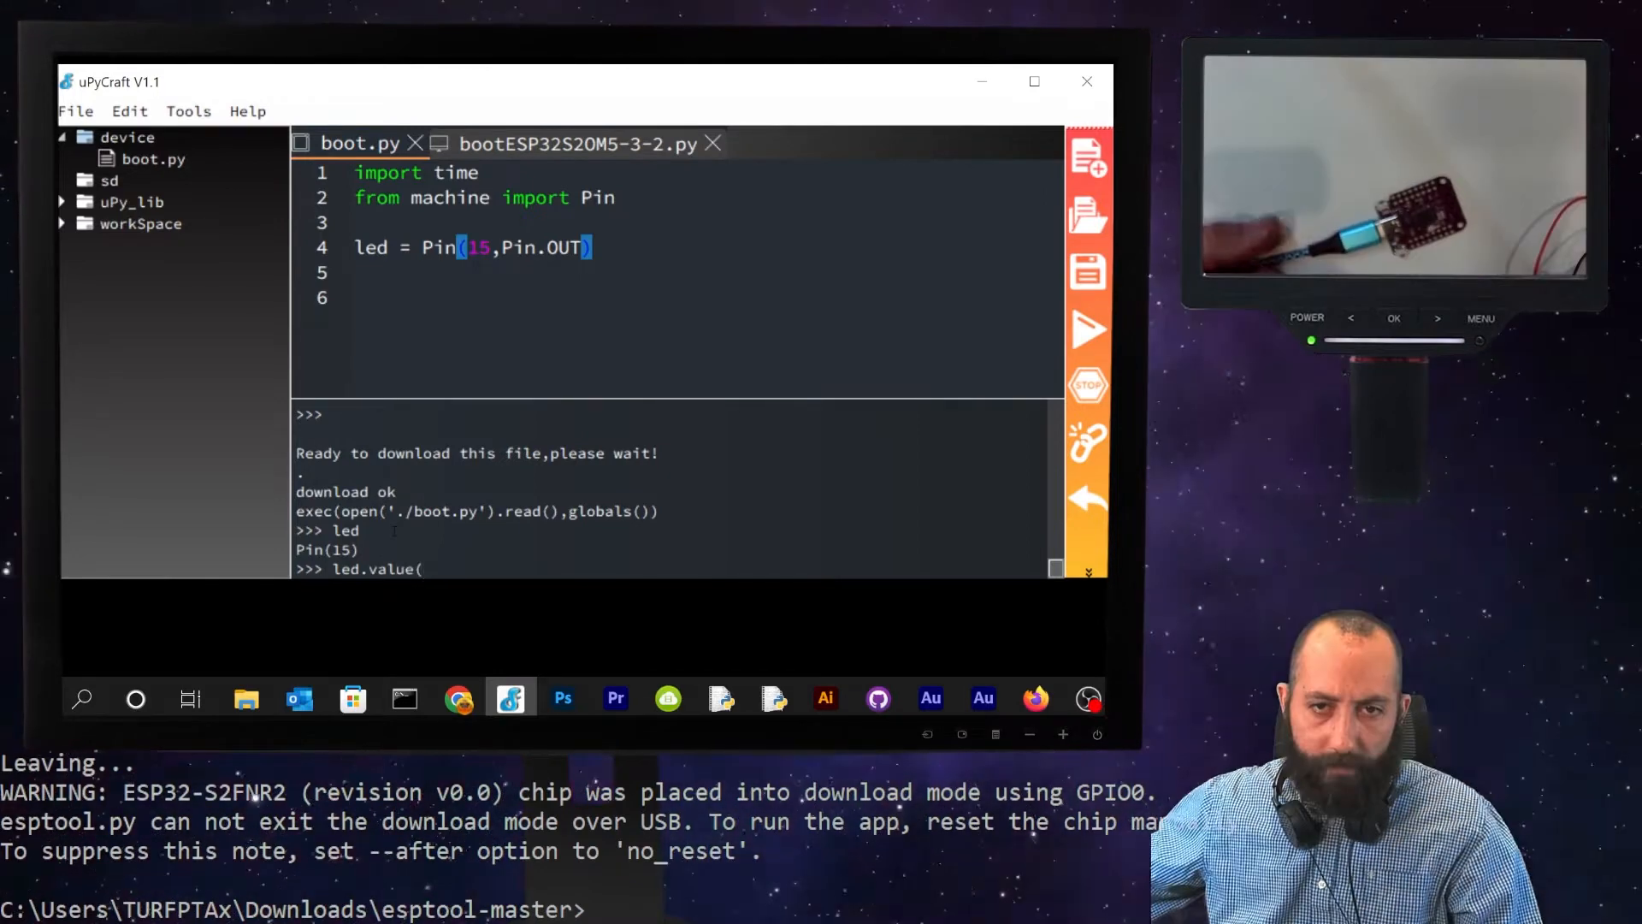
{"action": "type", "text": "1)"}
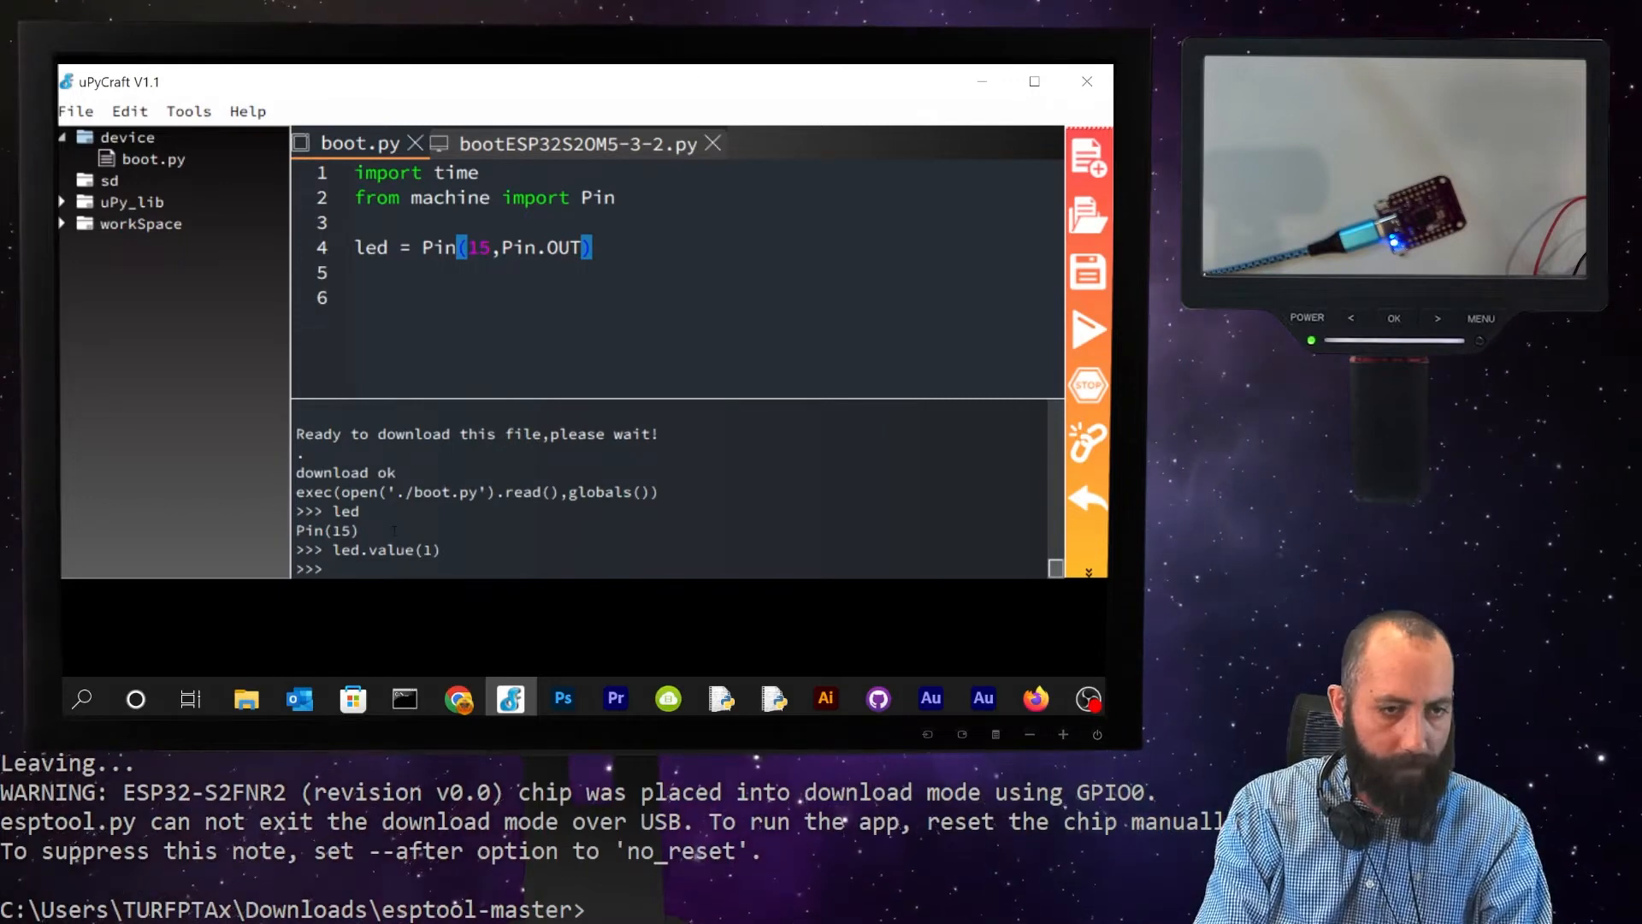
{"action": "type", "text": "led.value(0"}
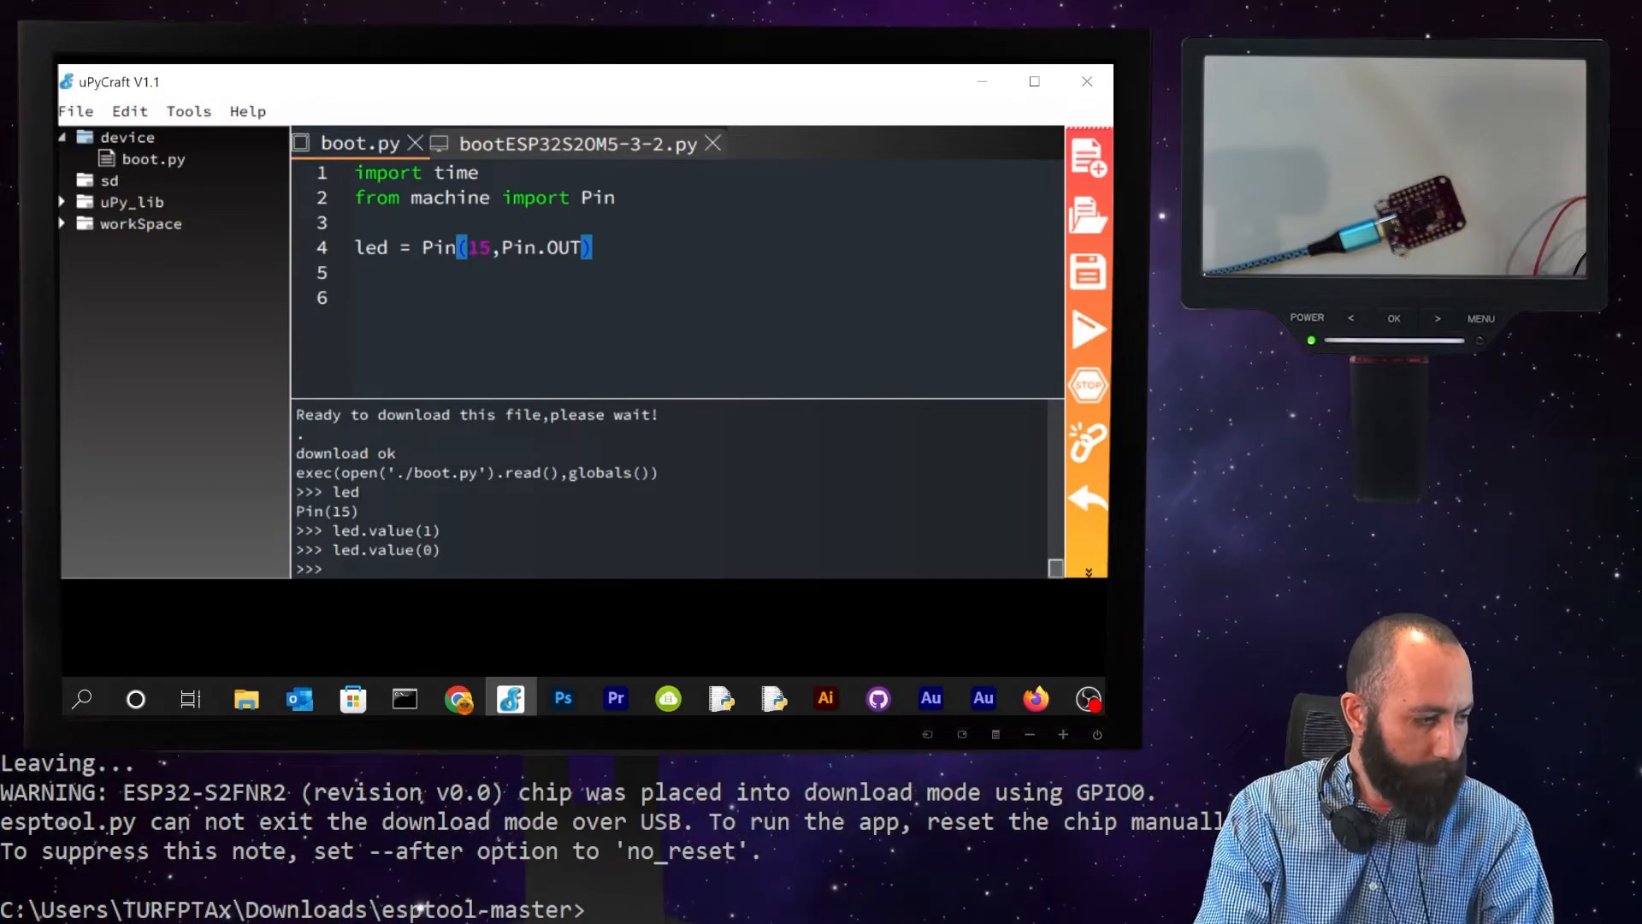
{"action": "type", "text": "di"}
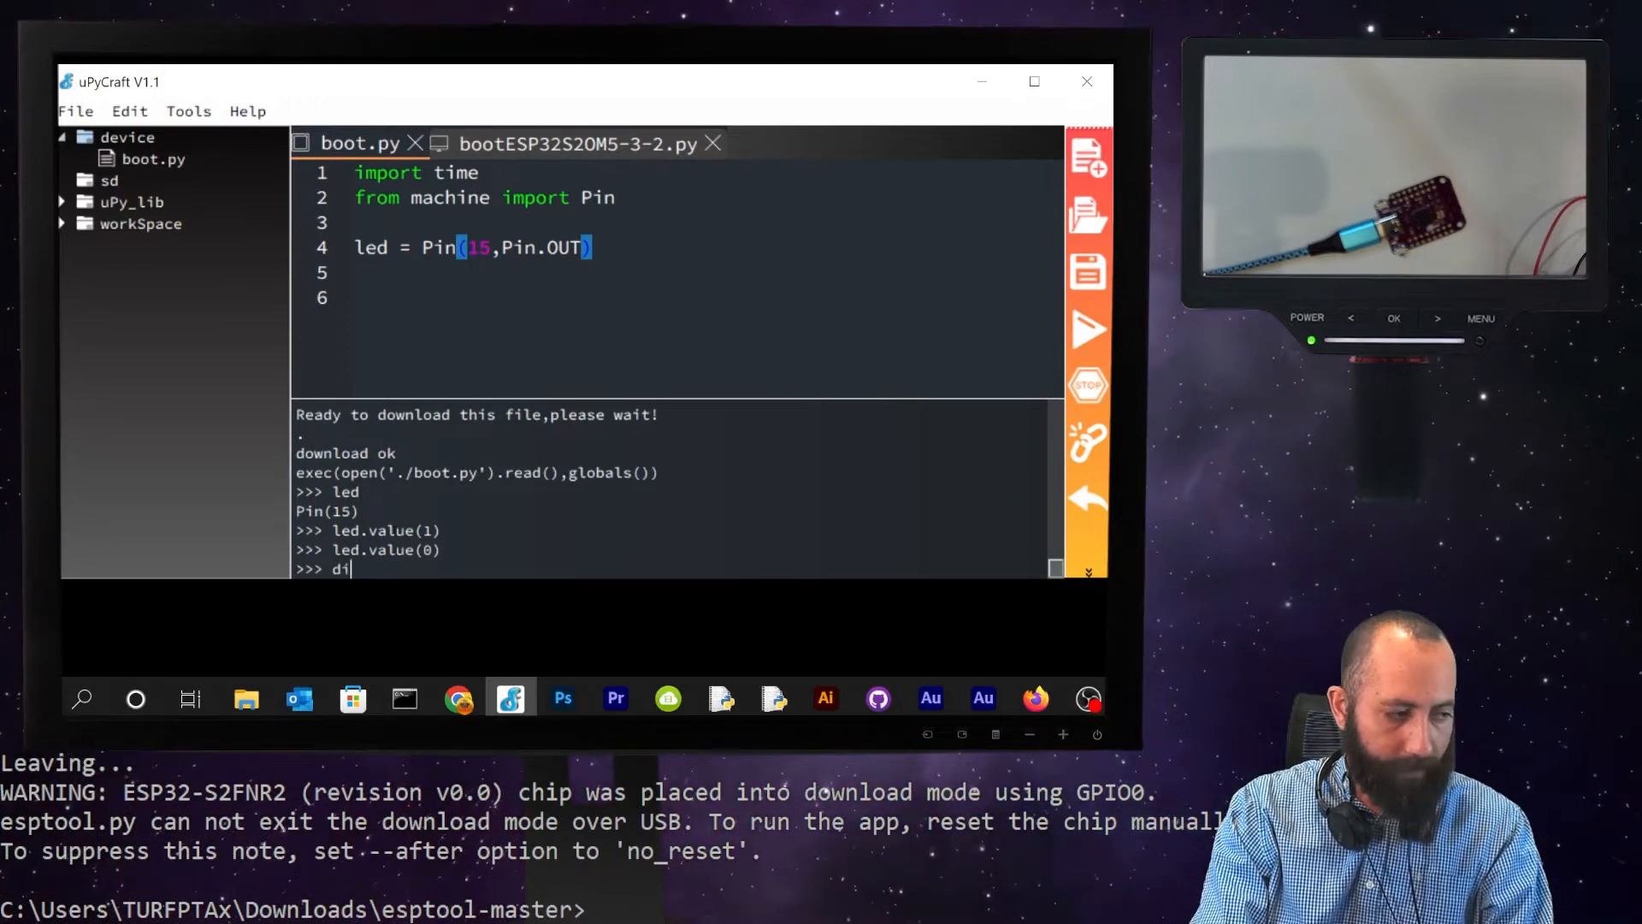
{"action": "key", "text": "enter"}
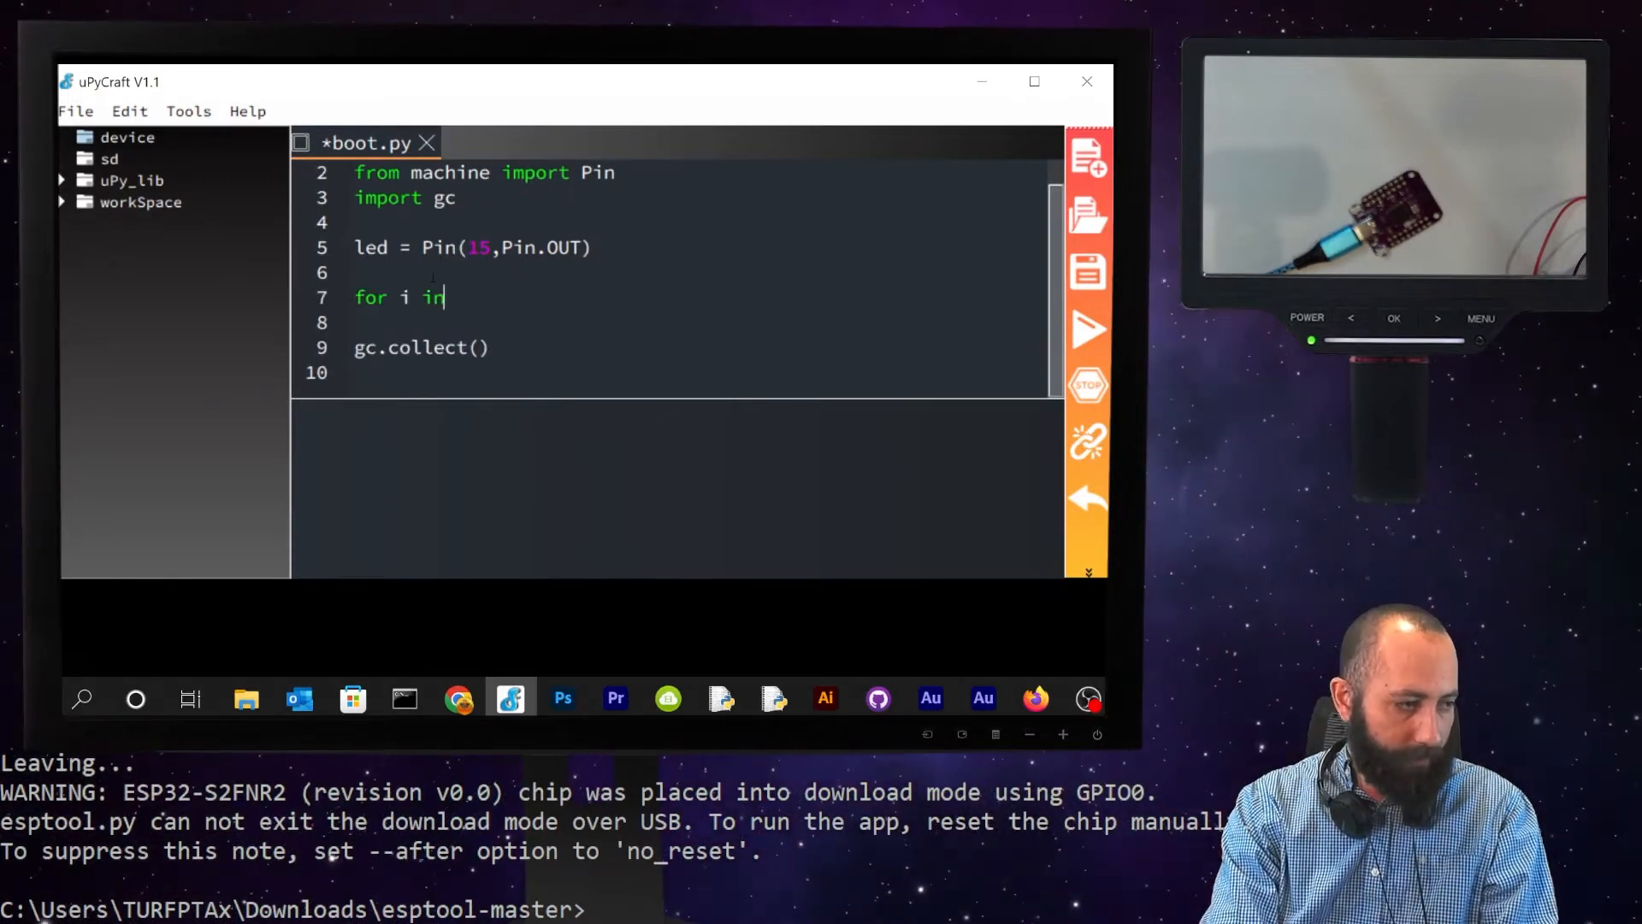
- Write a range(10) loop: led.value(1), time.sleep(.2), led.value(0), time.sleep(.4)
{"action": "type", "text": "range(10):"}
{"action": "left_click", "coordinate": [699, 322]}
{"action": "type", "text": "led."}
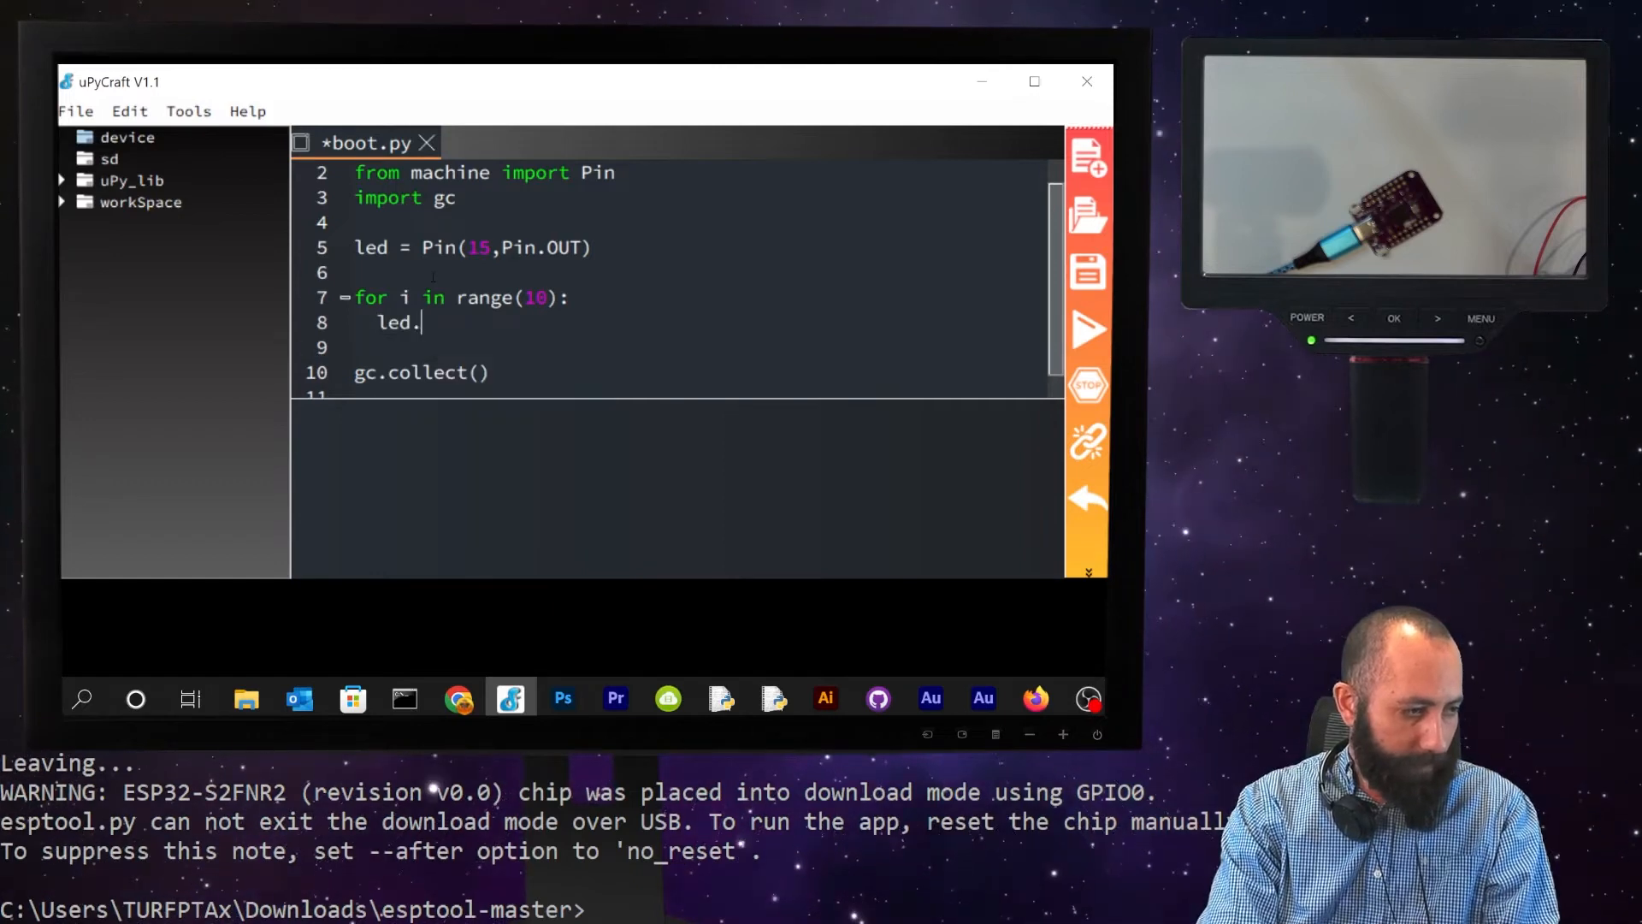
{"action": "type", "text": "value(0"}
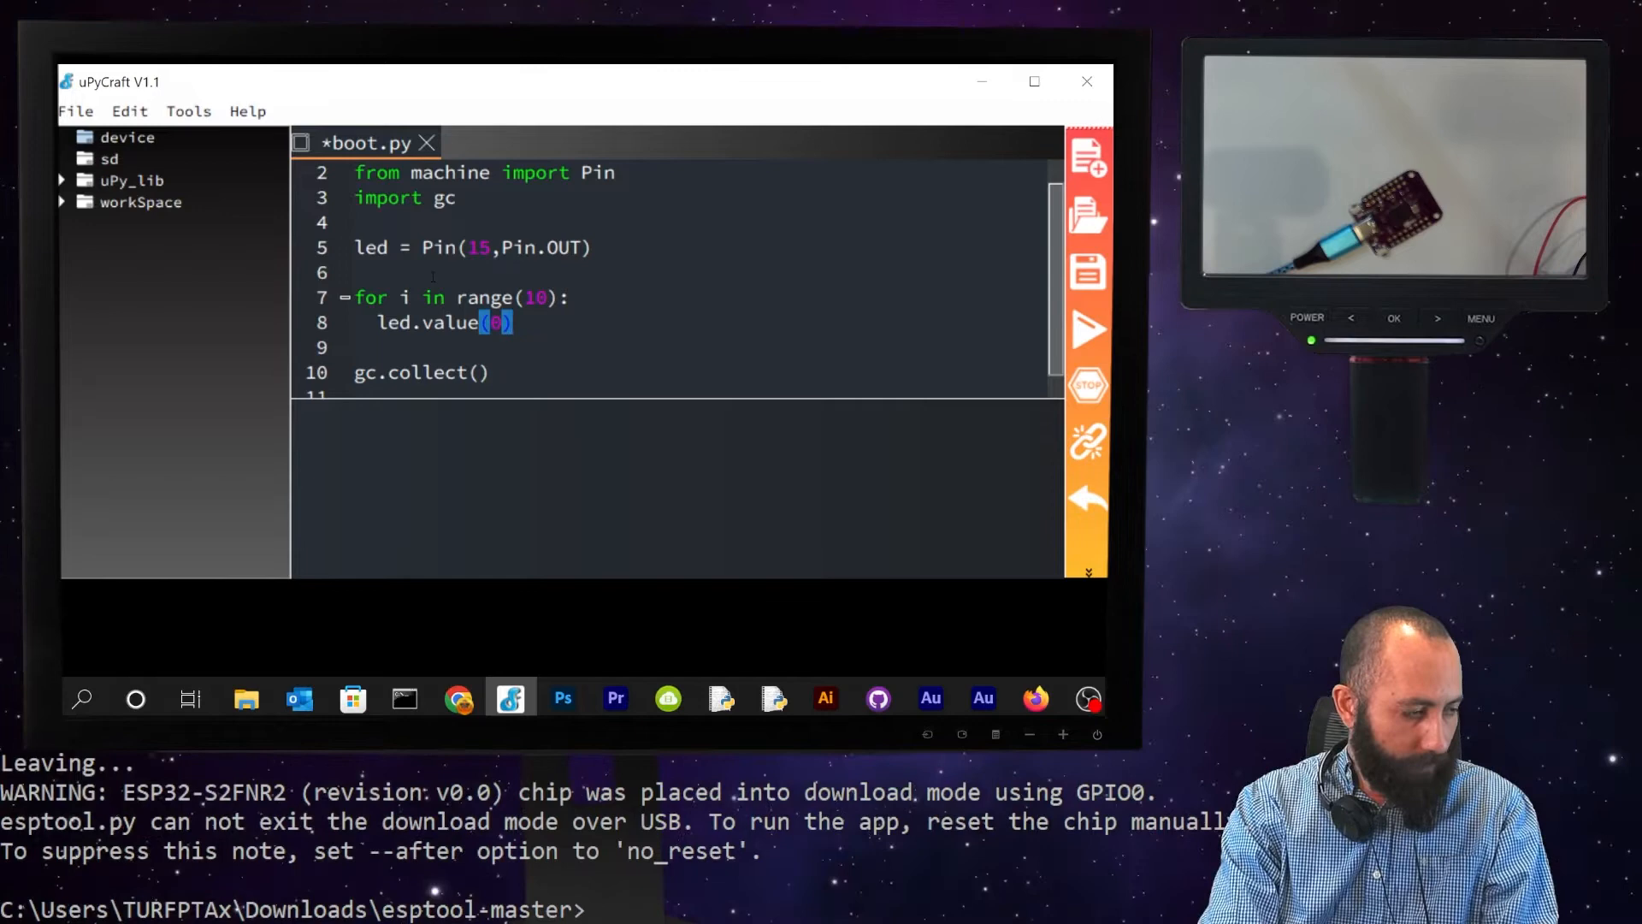
{"action": "type", "text": "time.s"}
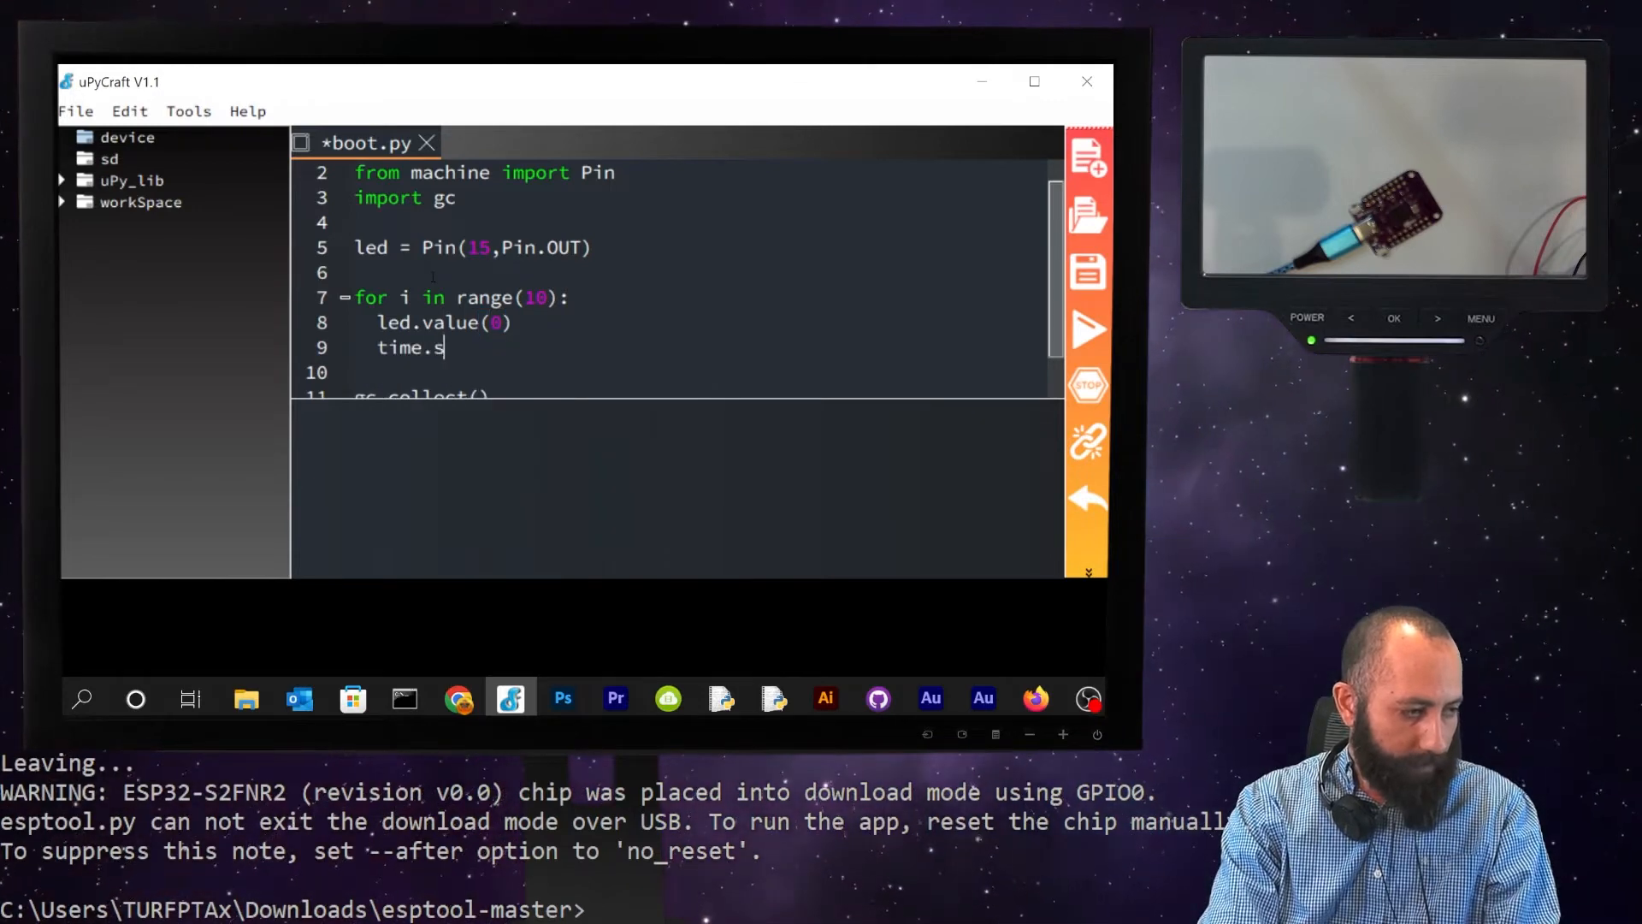
{"action": "type", "text": "leep(.2)"}
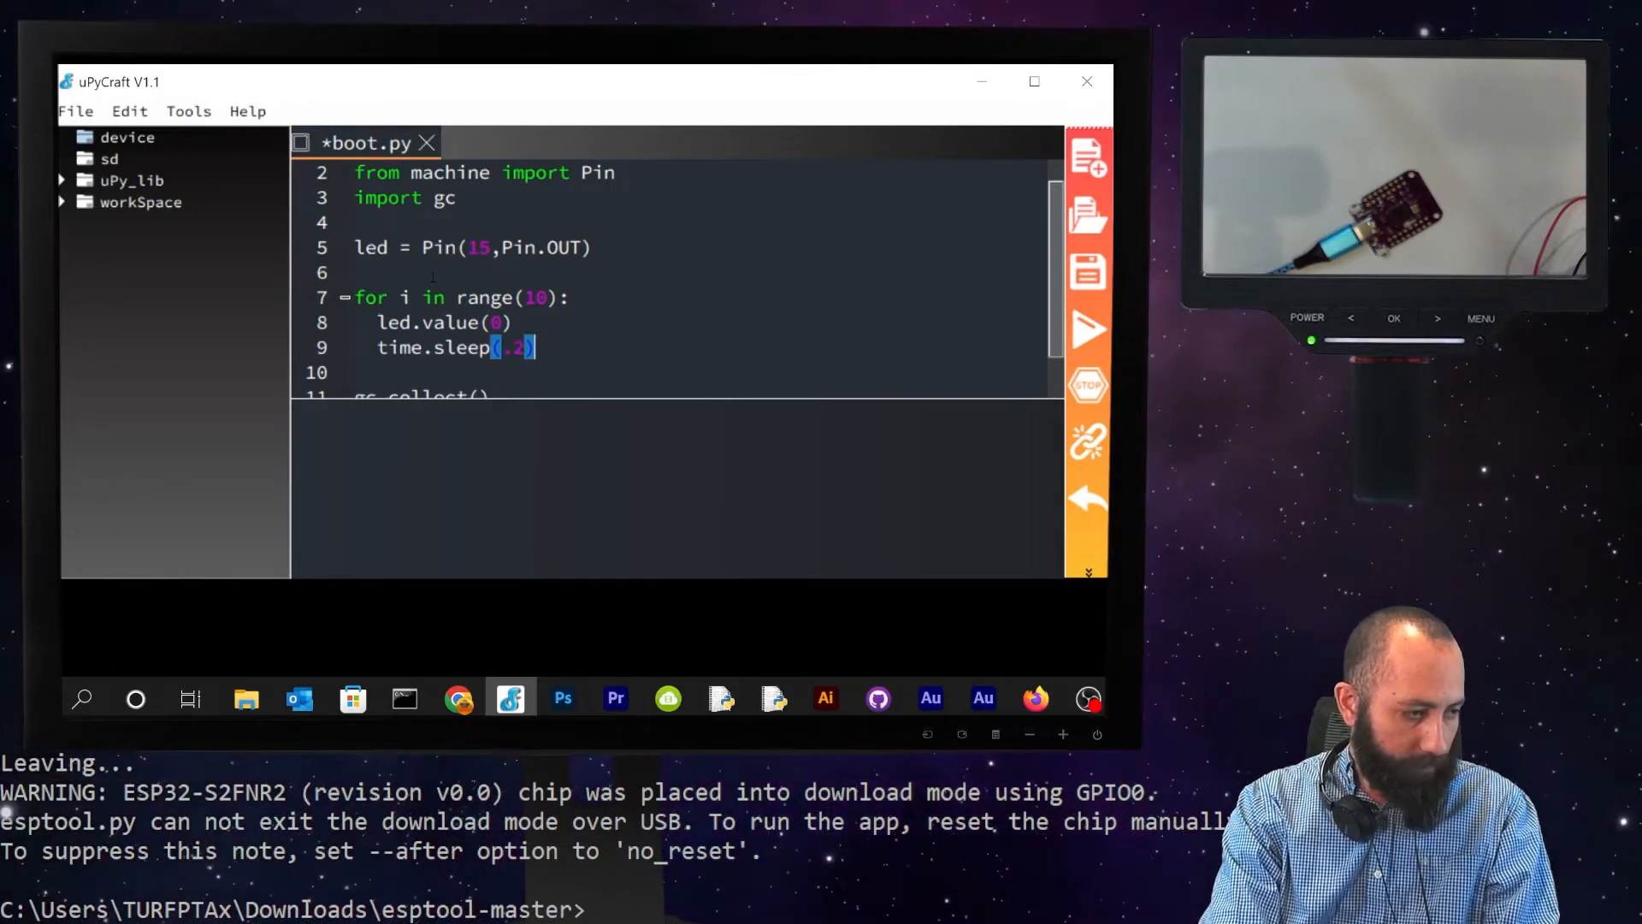
{"action": "type", "text": "led.val"}
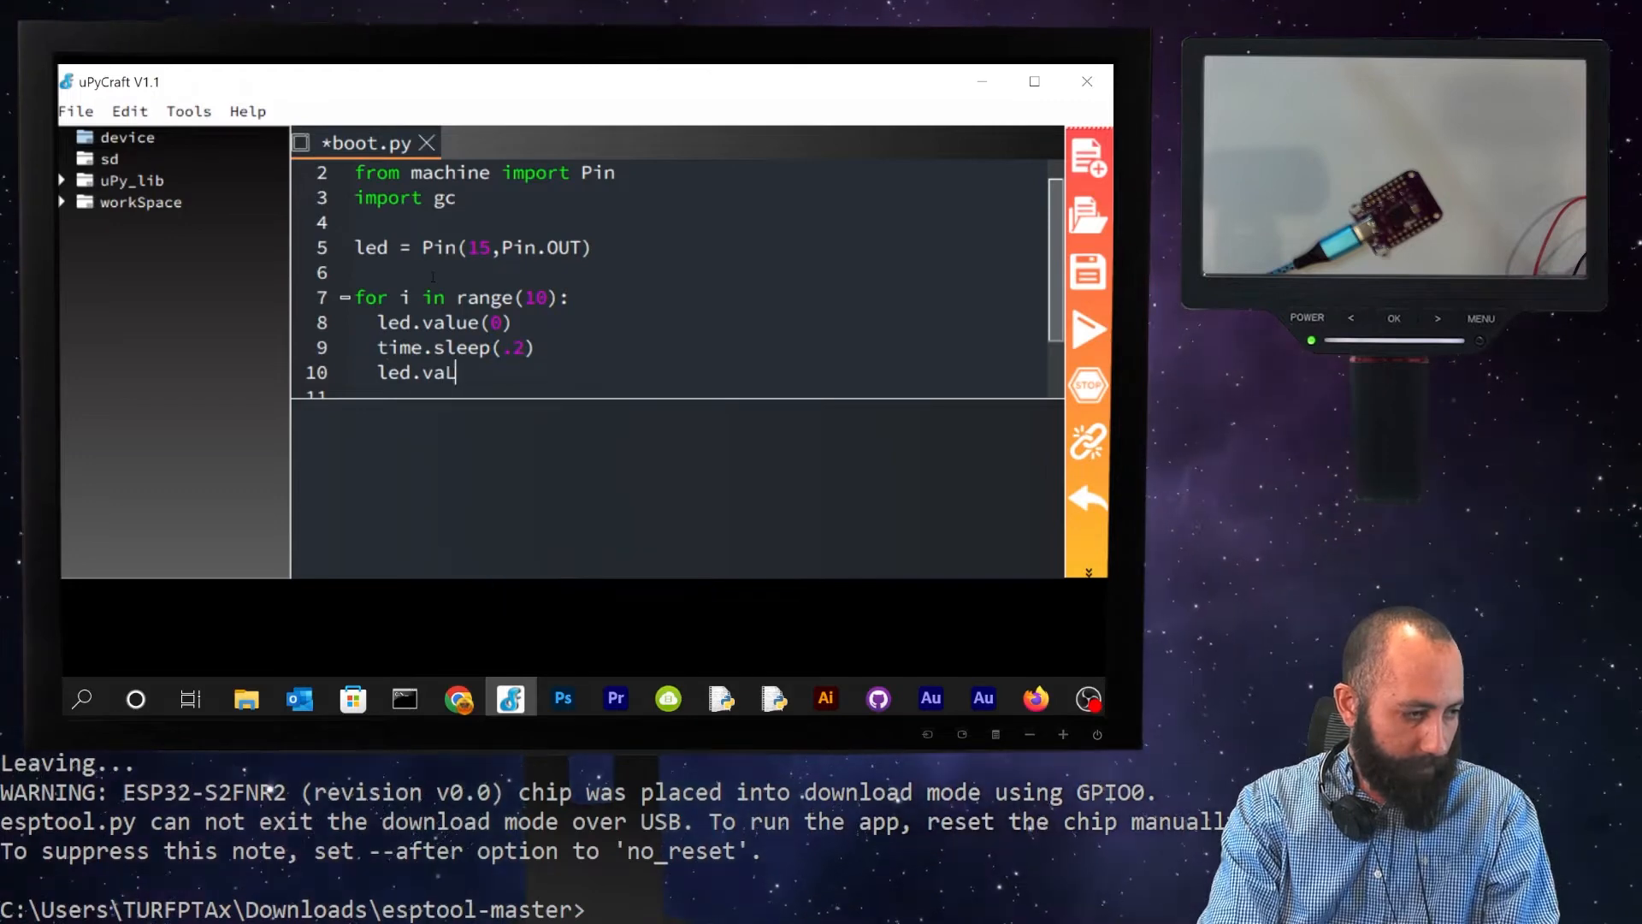
{"action": "type", "text": "LUE(1"}
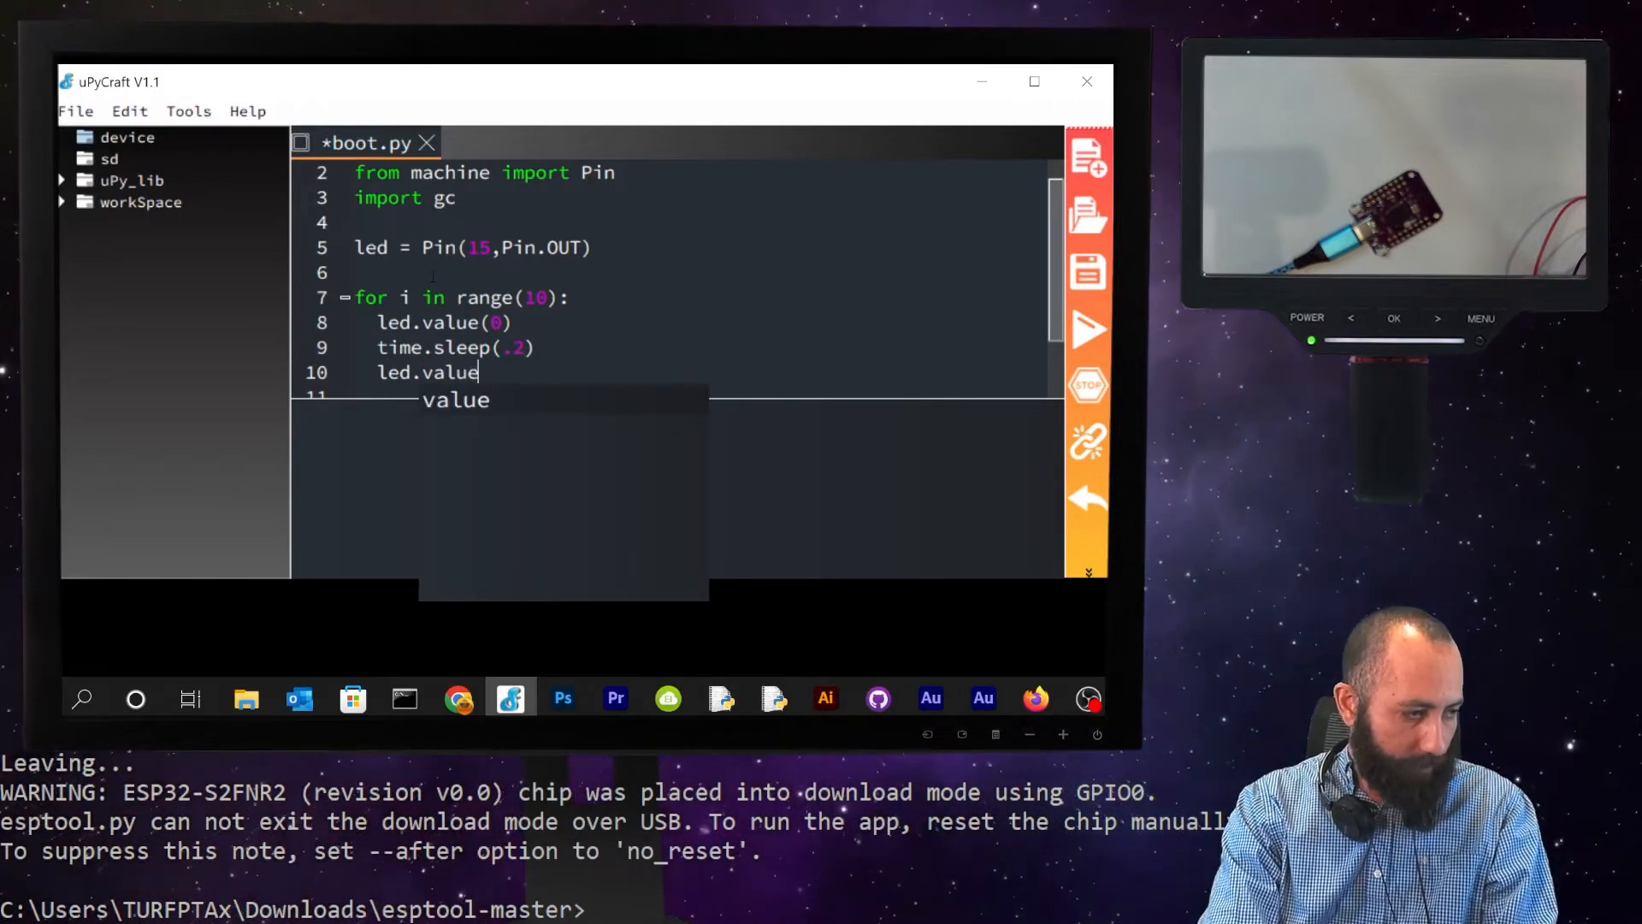
{"action": "type", "text": "(1)"}
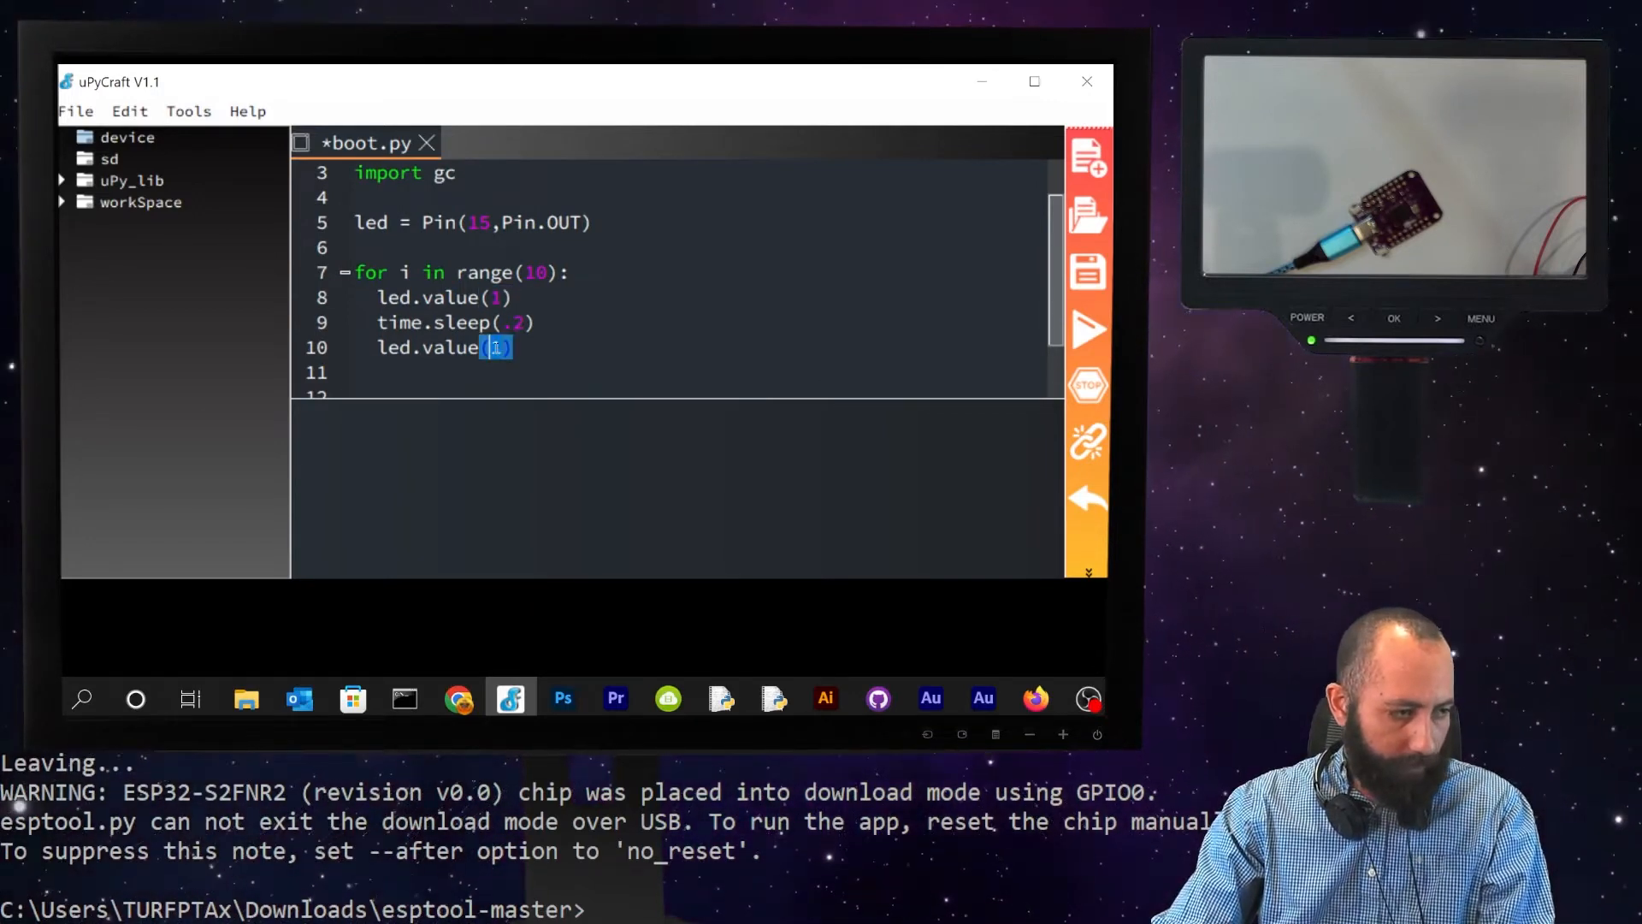
{"action": "type", "text": "0"}
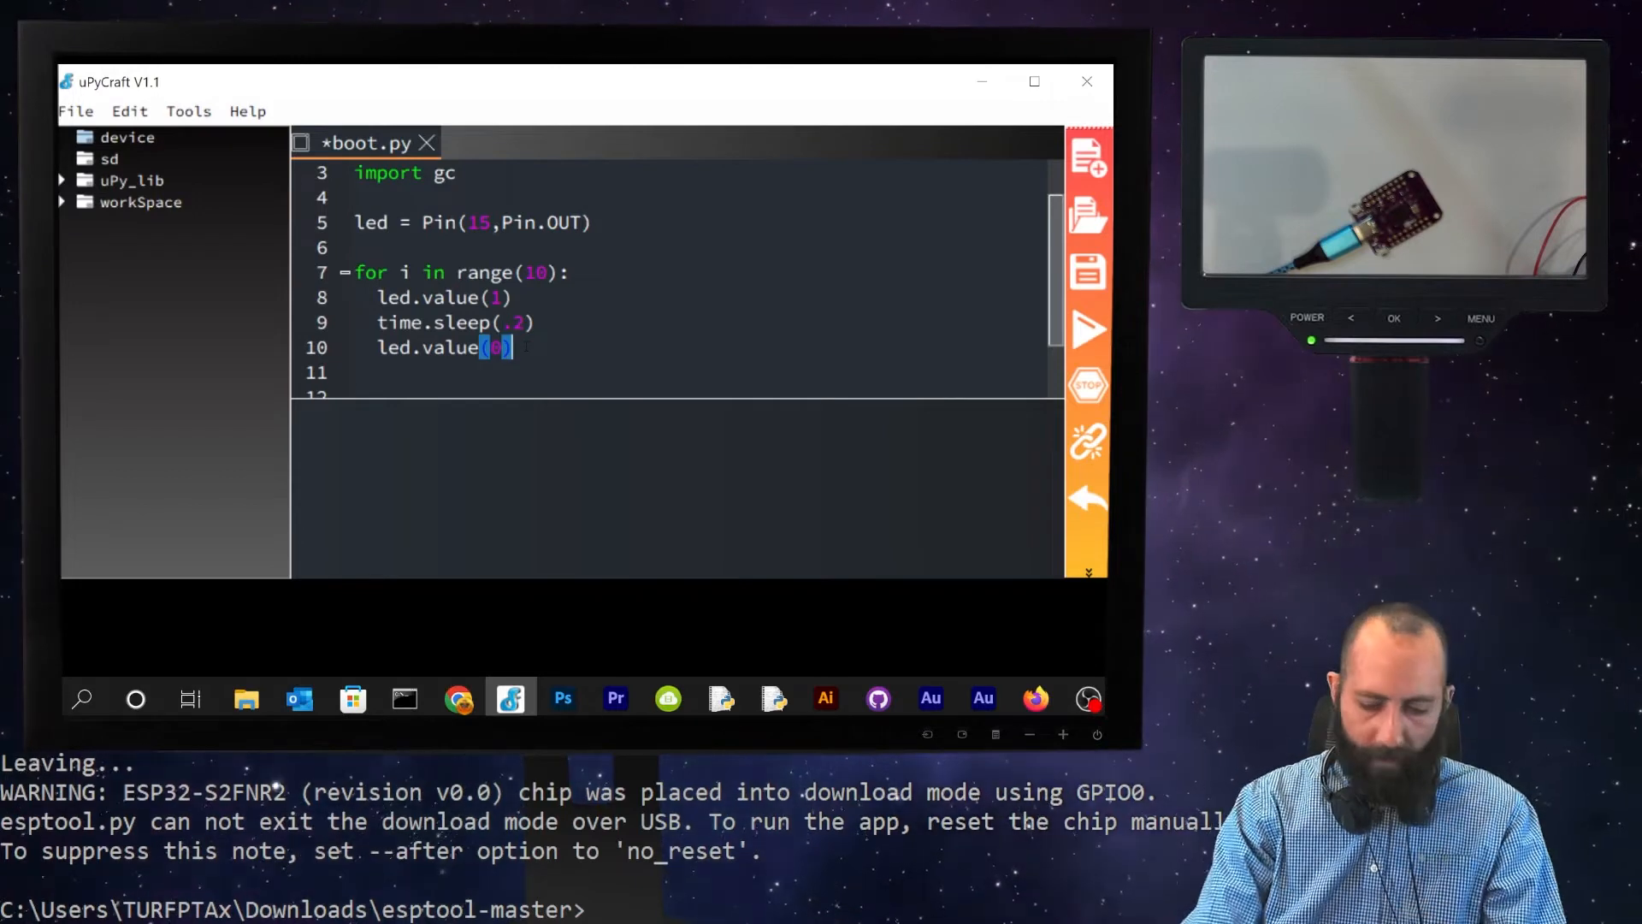
{"action": "type", "text": "time.sleep"}
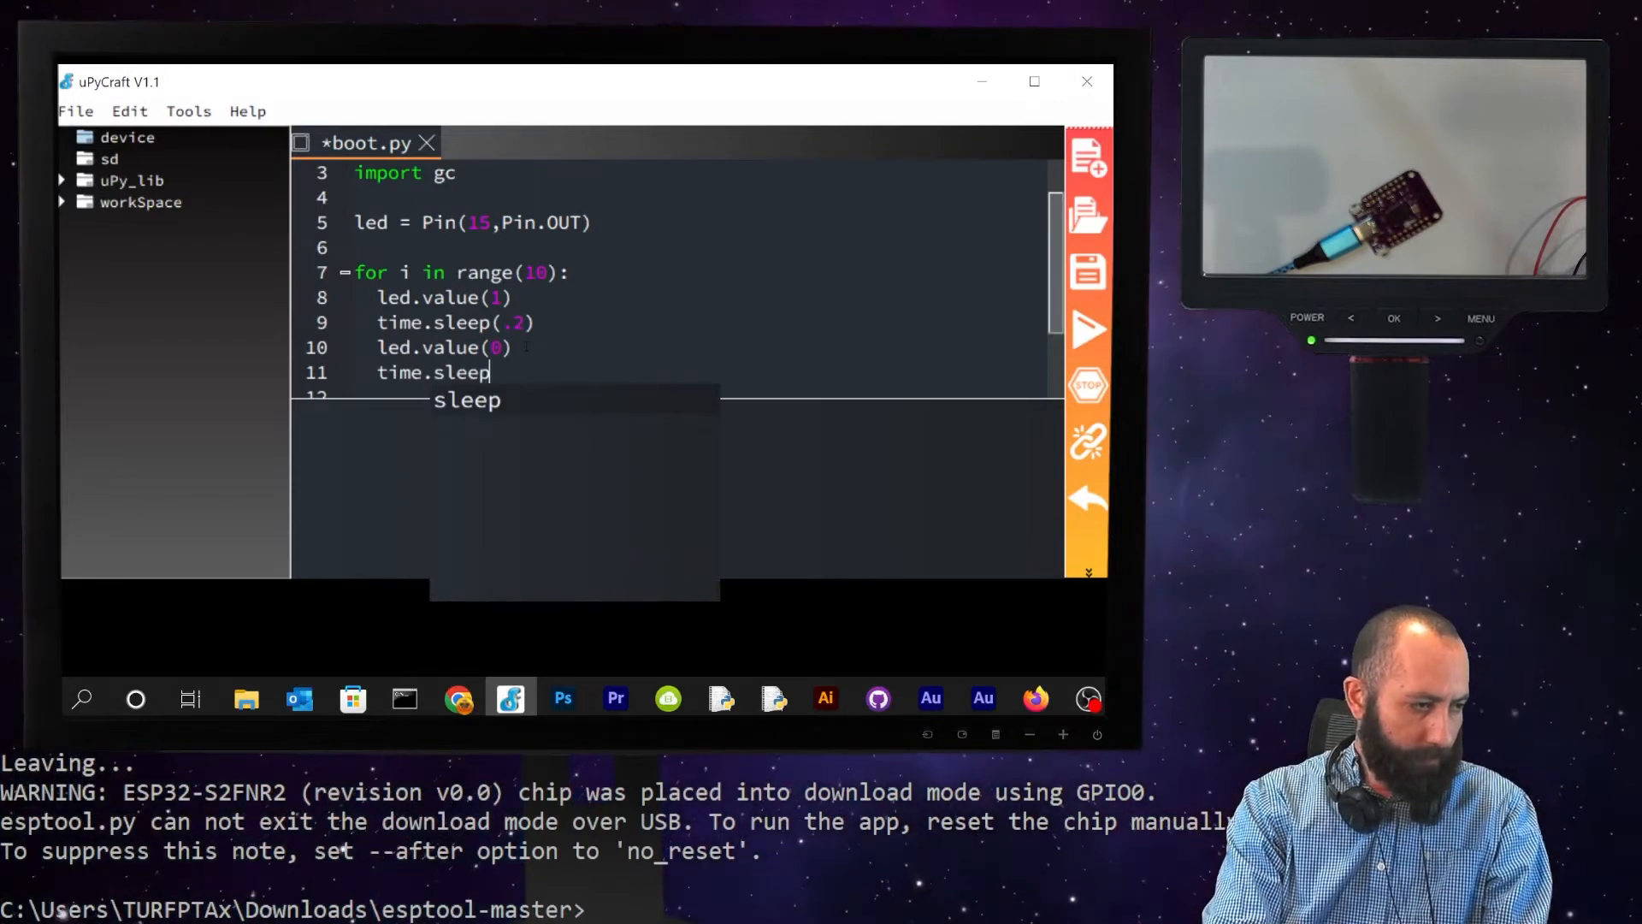
{"action": "type", "text": "(."}
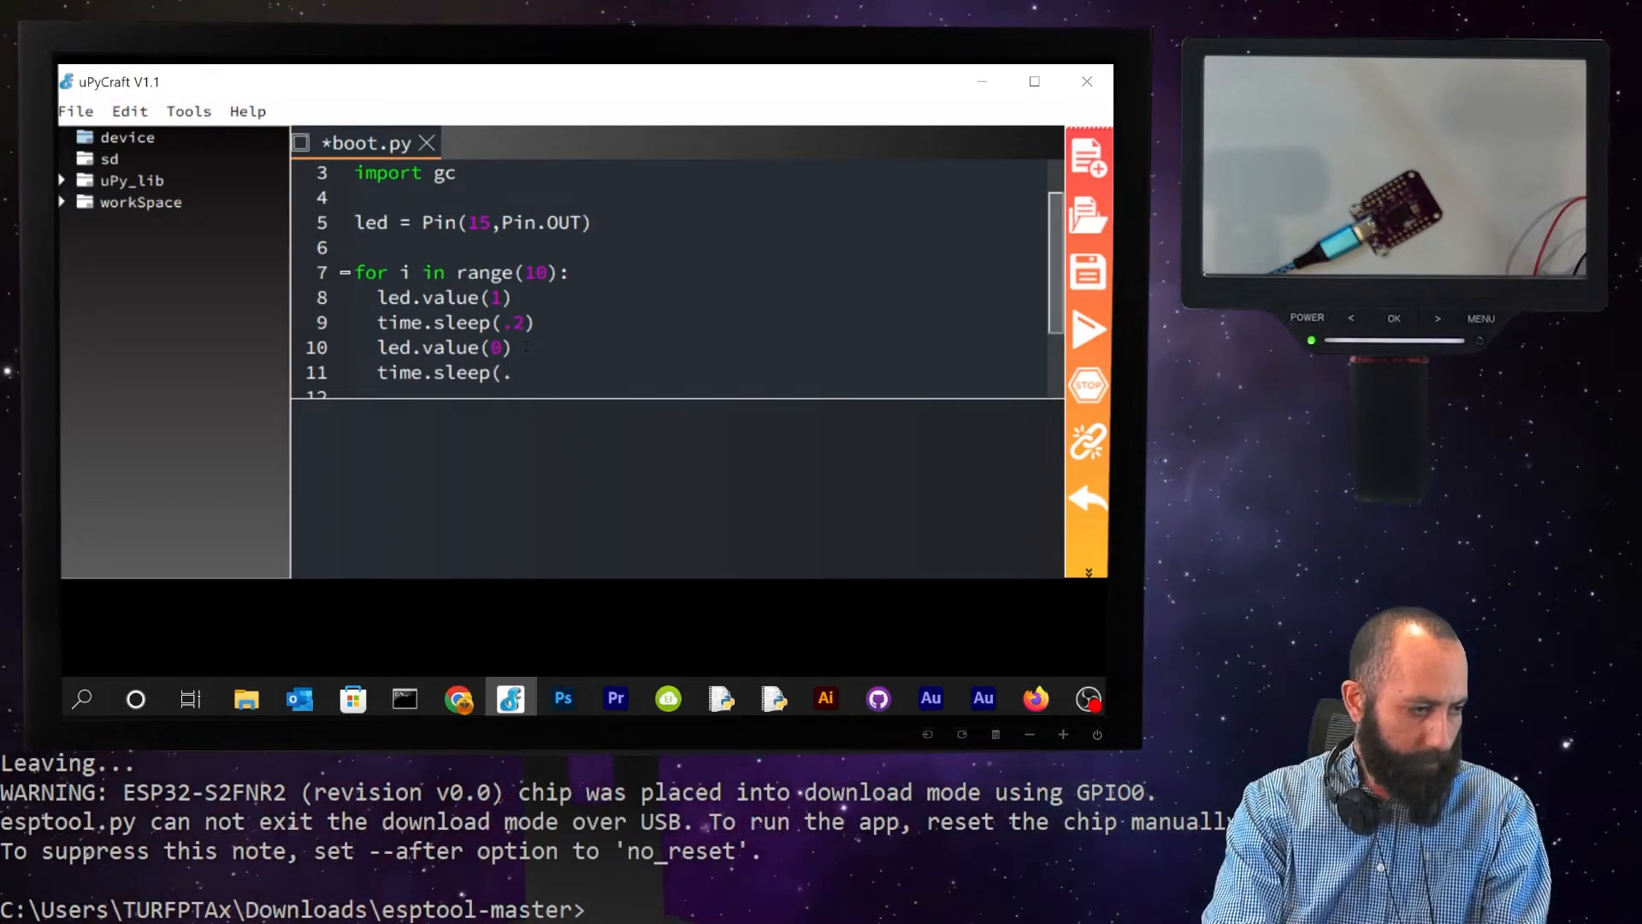
{"action": "type", "text": "4)"}
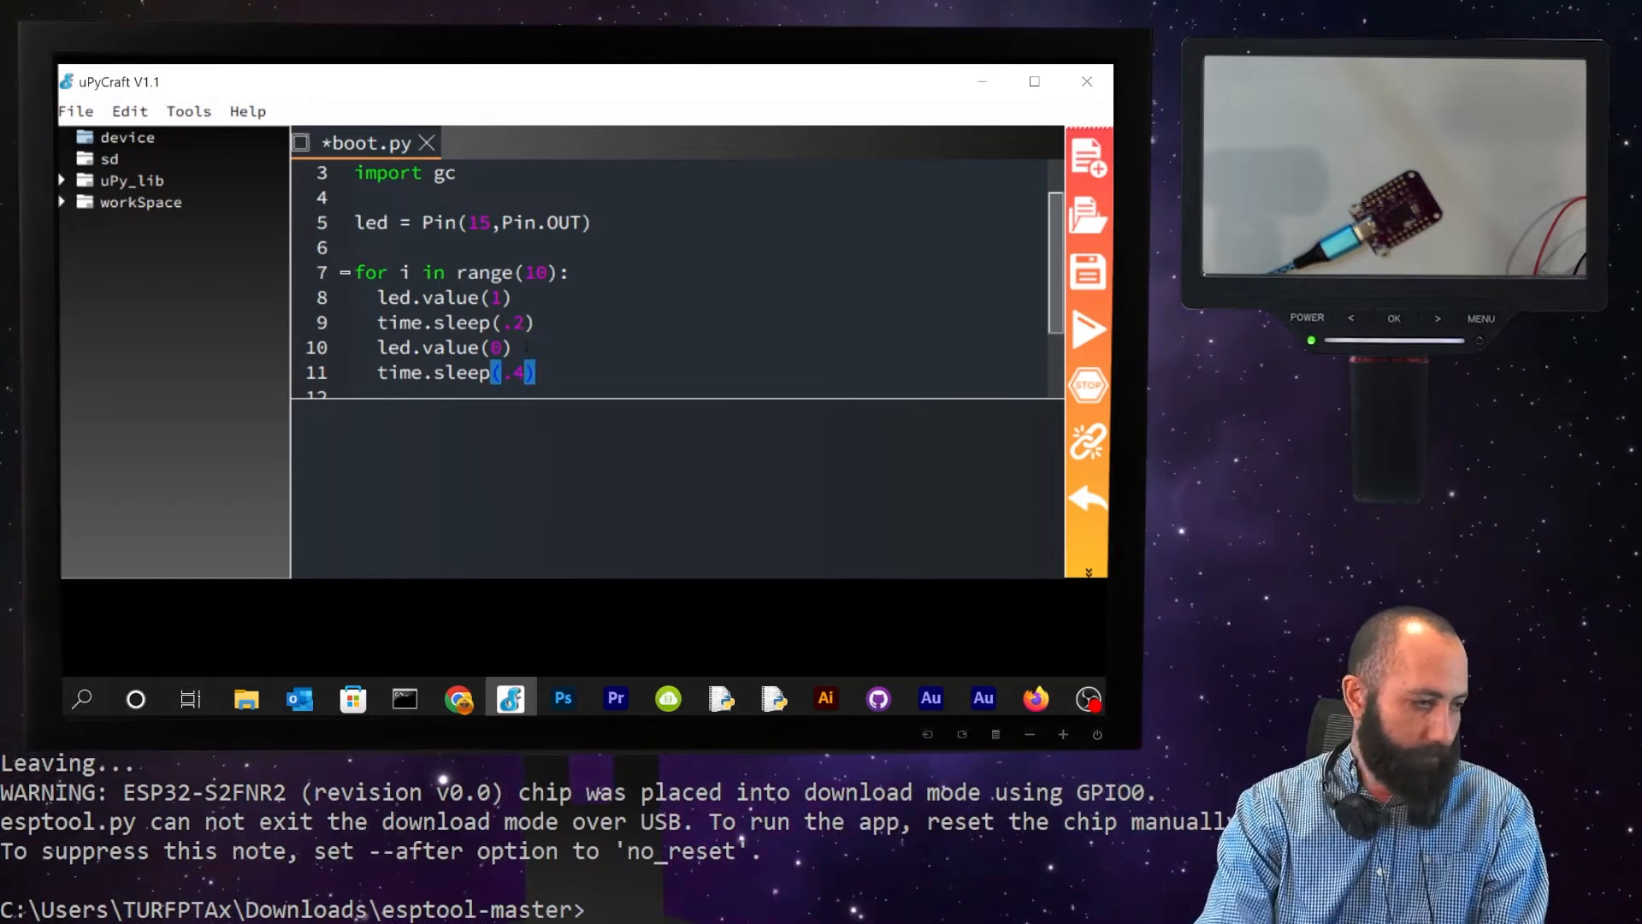
{"action": "scroll", "scroll_direction": "down", "scroll_amount": 3}
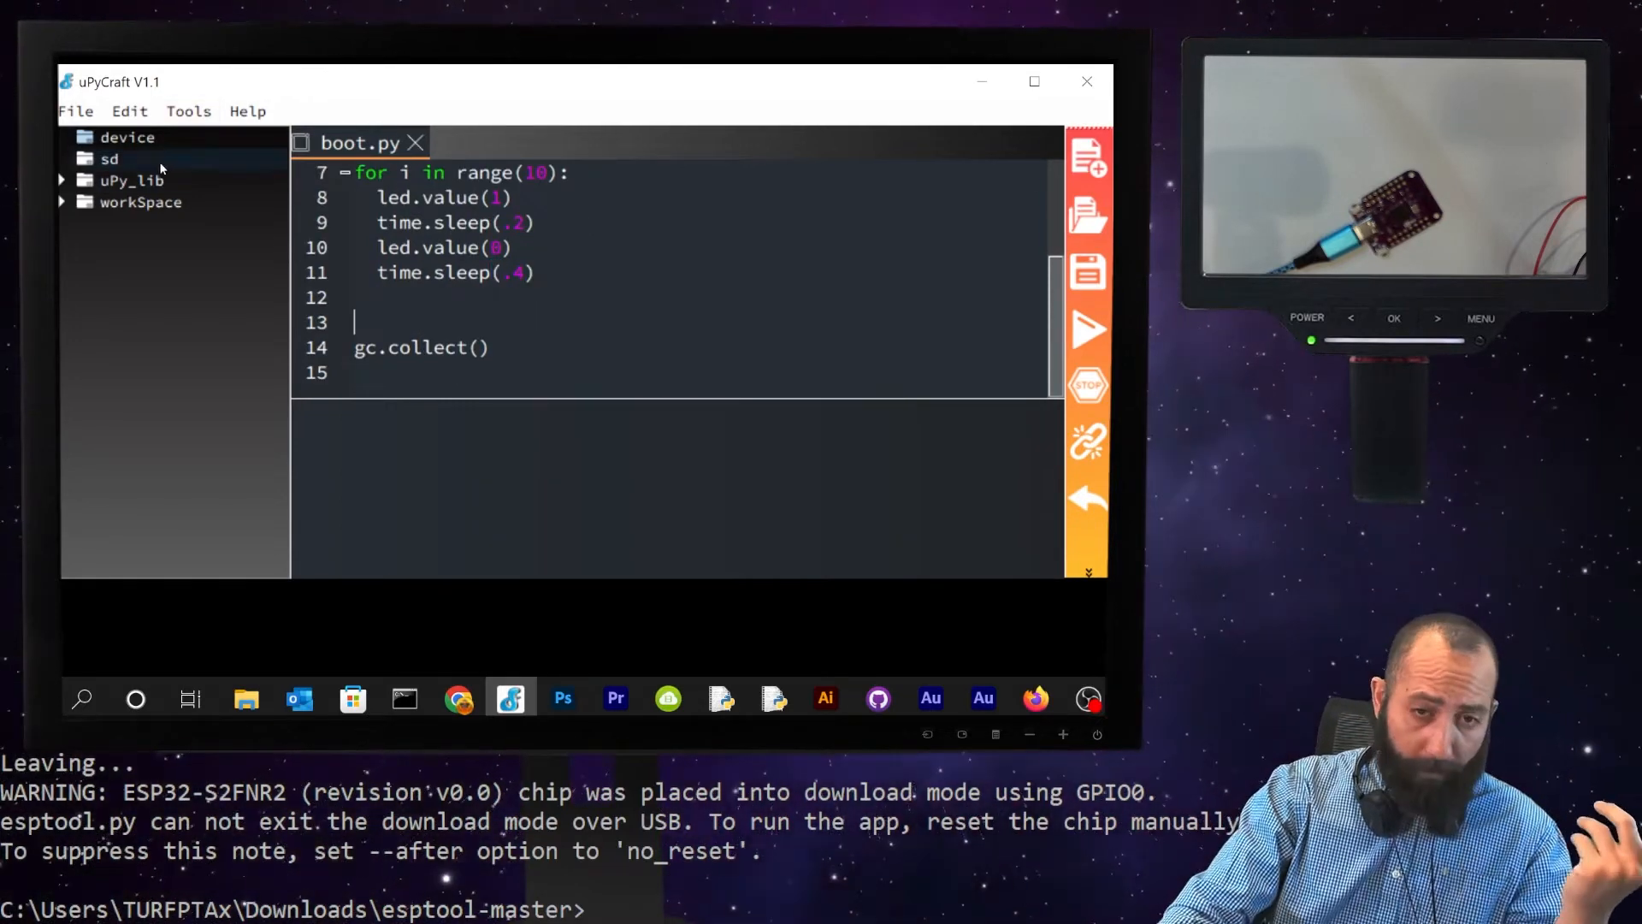
- Reconnect to the board, expand the device folder, and download and run the updated boot.py
{"action": "left_click", "coordinate": [189, 111]}
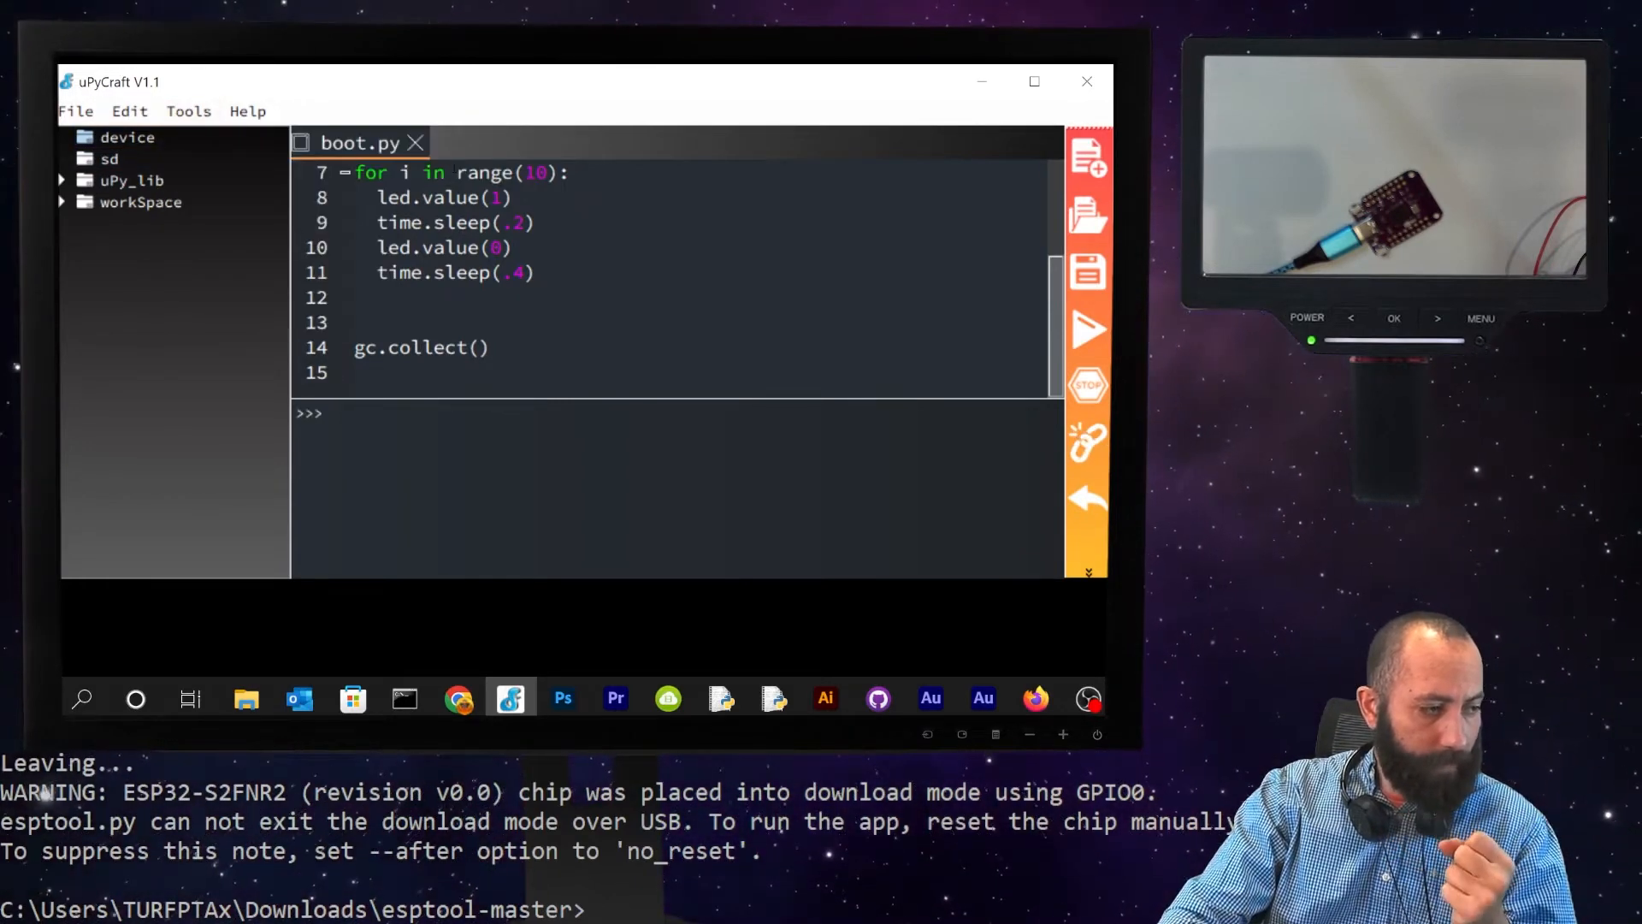
{"action": "left_click", "coordinate": [126, 136]}
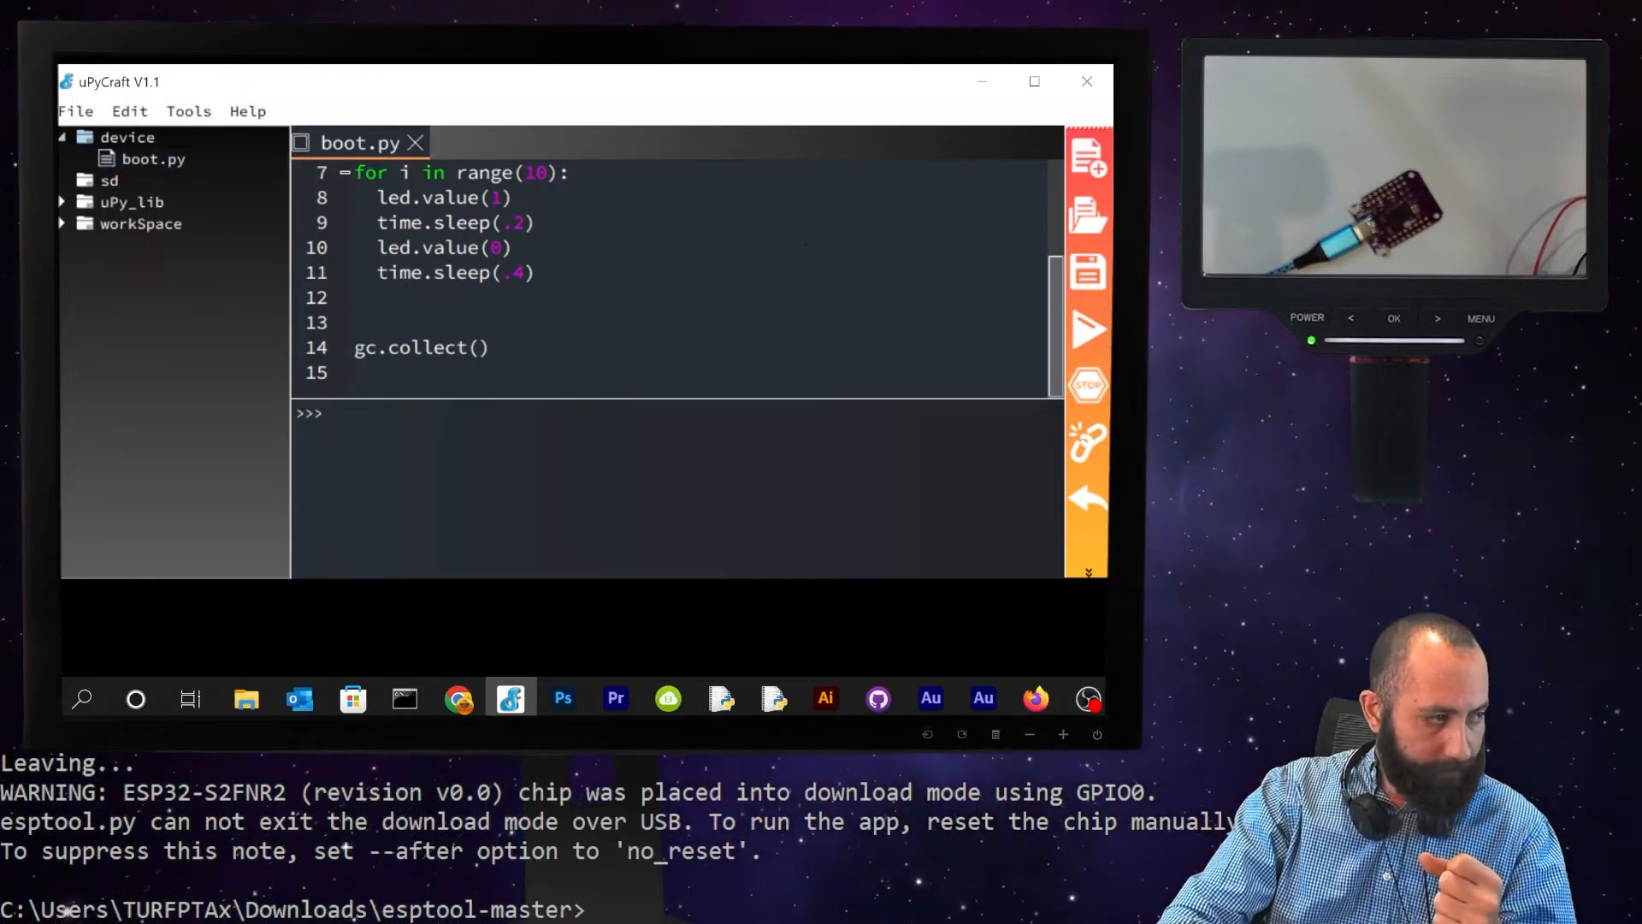
{"action": "left_click", "coordinate": [1087, 329]}
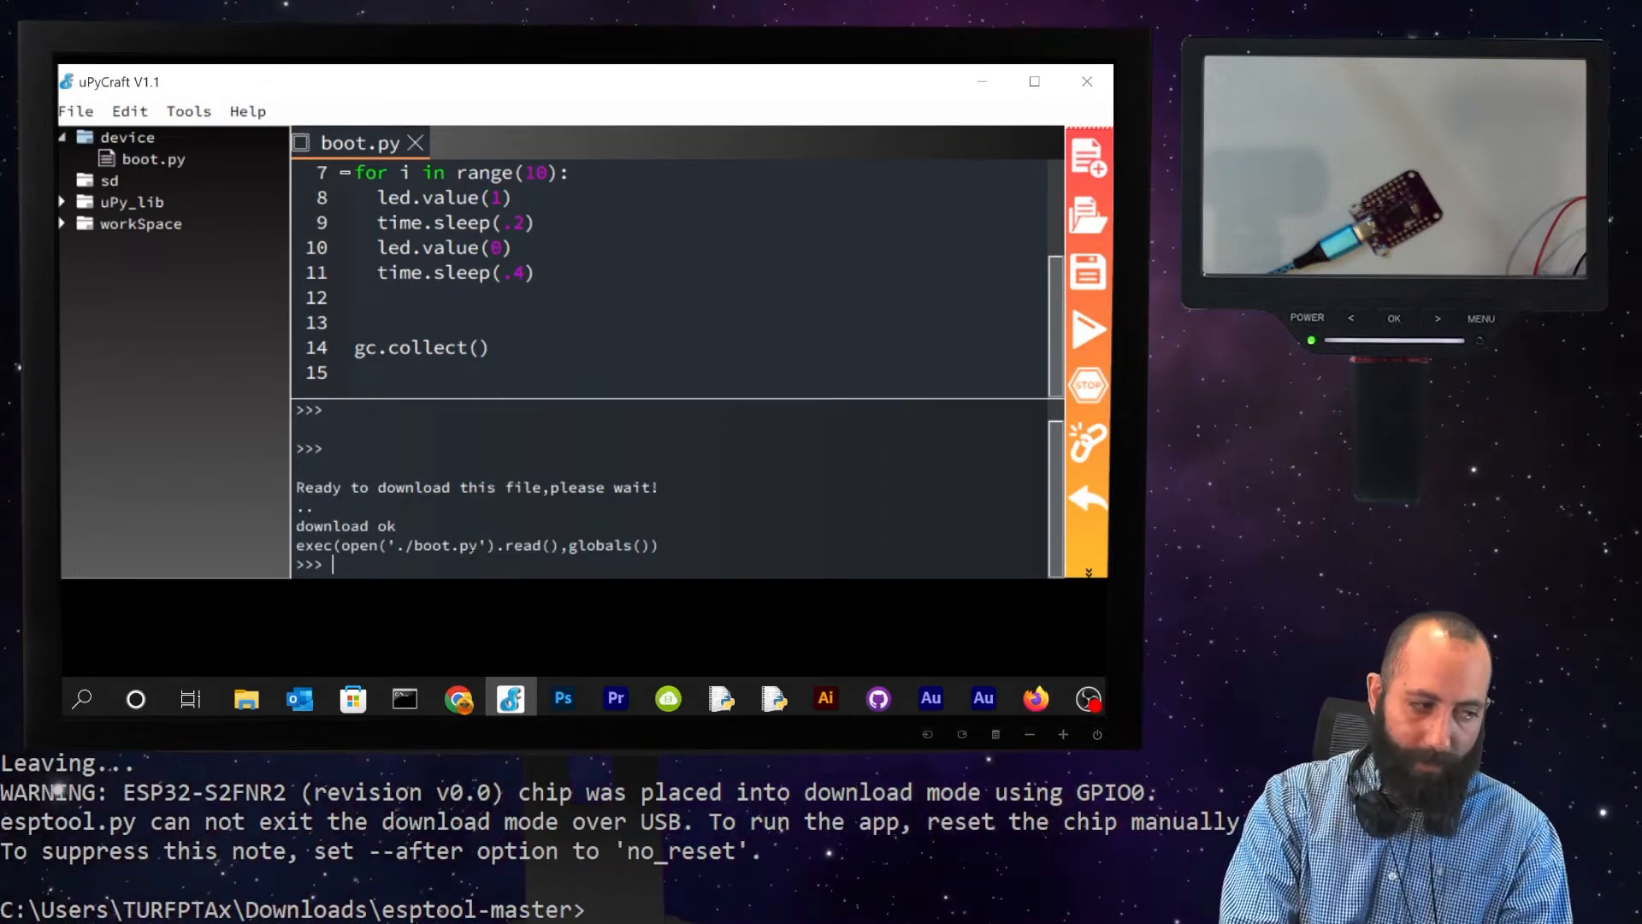
- Run dir() in the REPL to list globals such as led, time, gc and i
{"action": "type", "text": "dir()"}
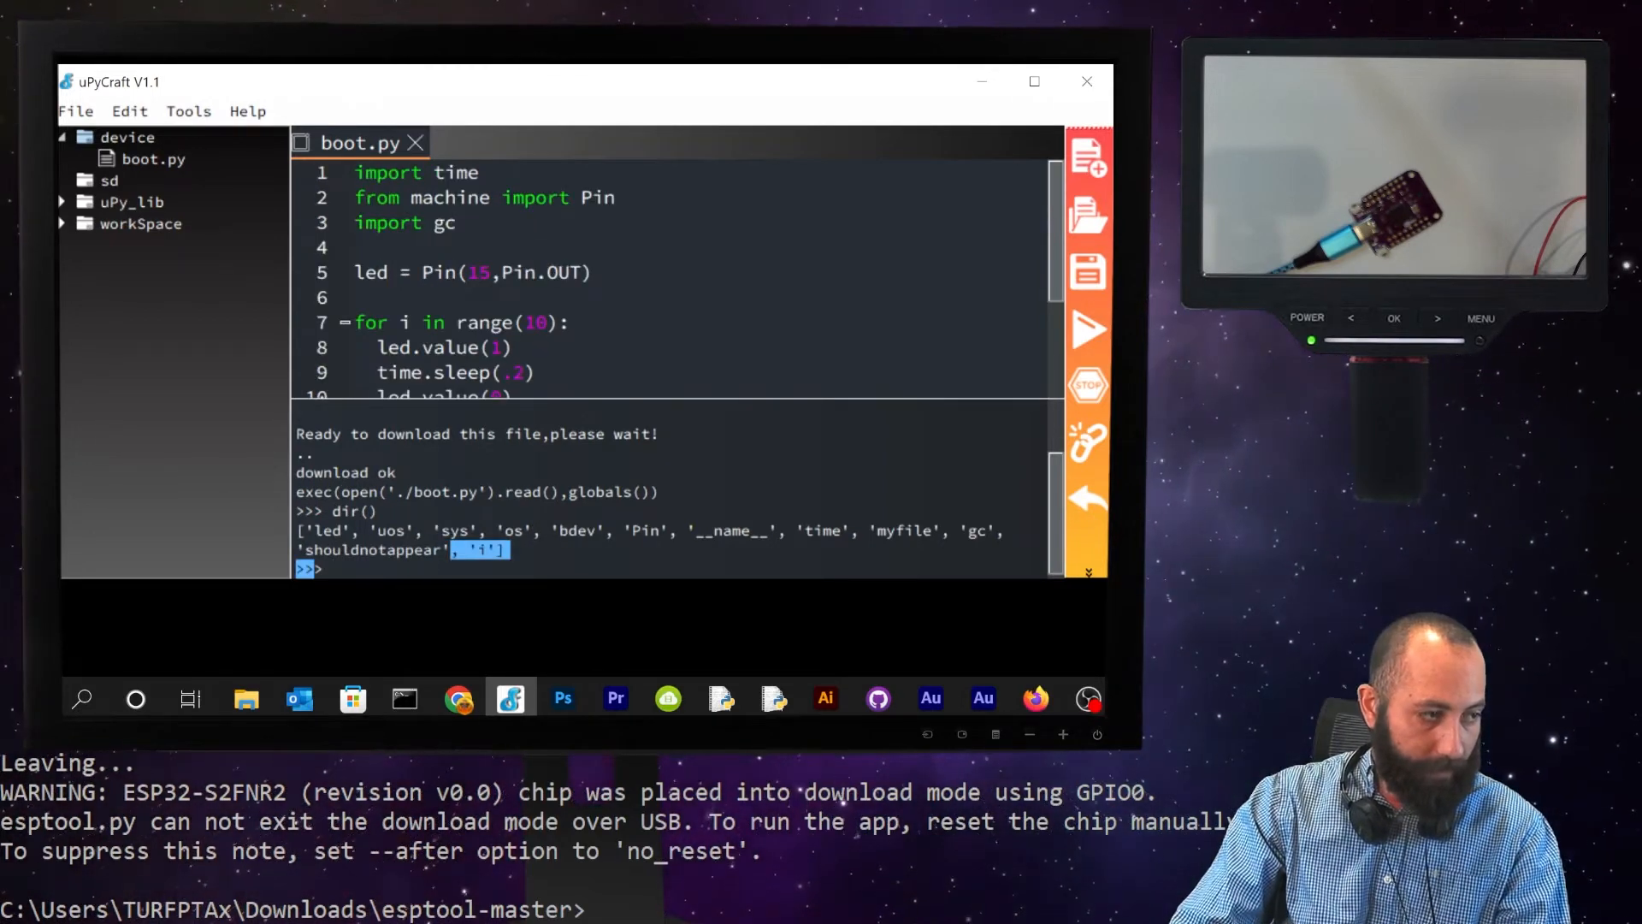
{"action": "scroll", "scroll_direction": "down", "scroll_amount": 3}
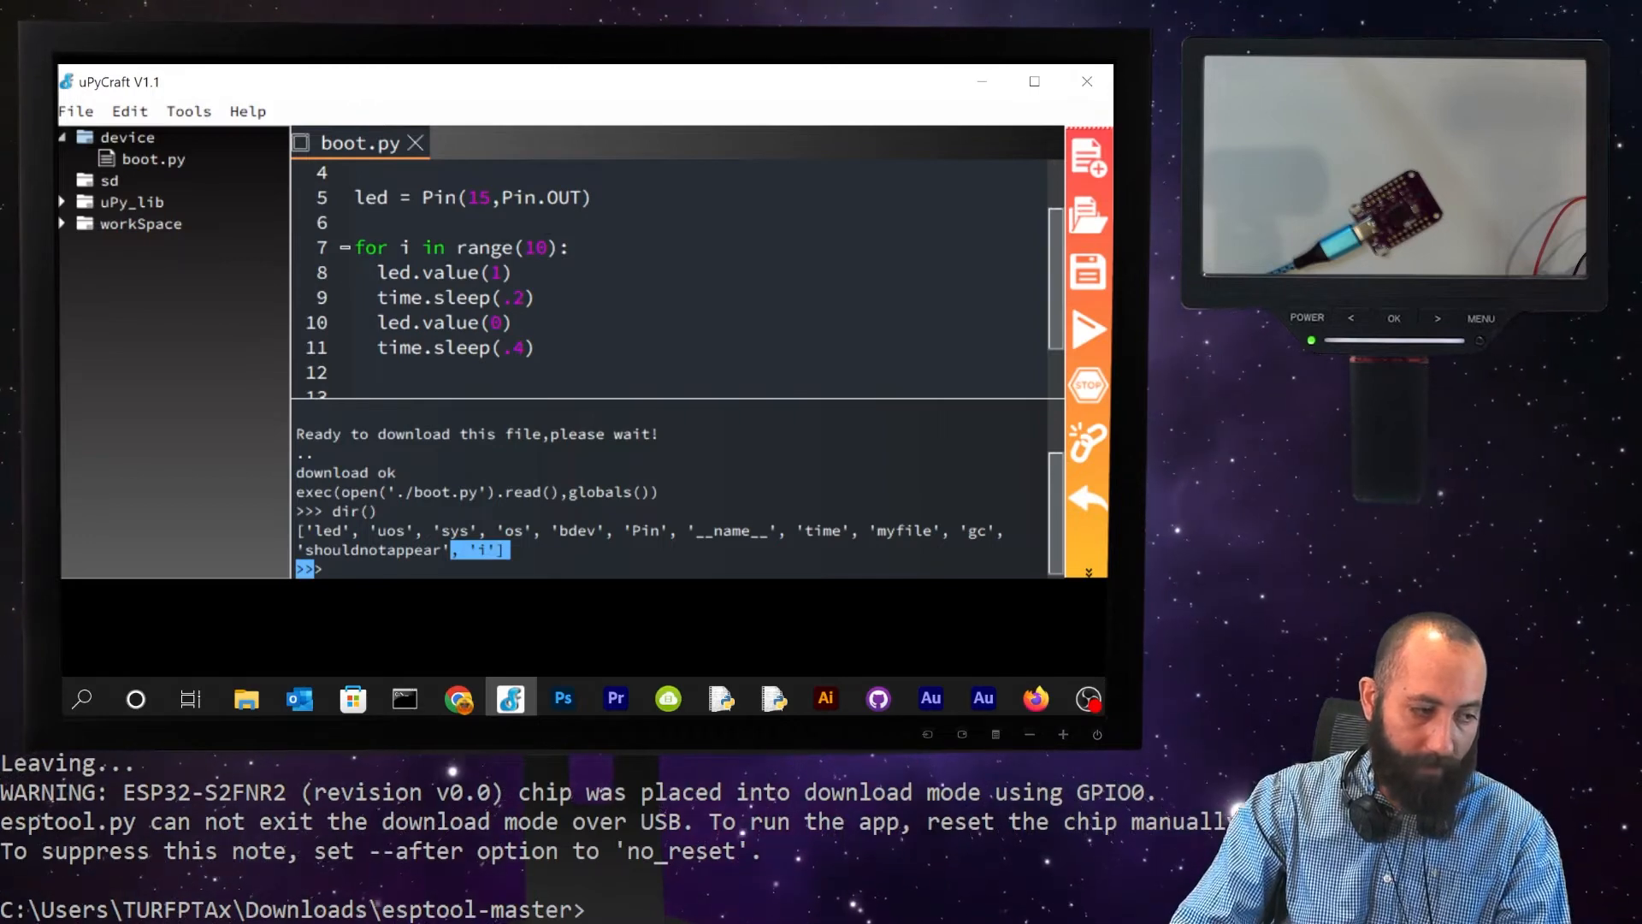